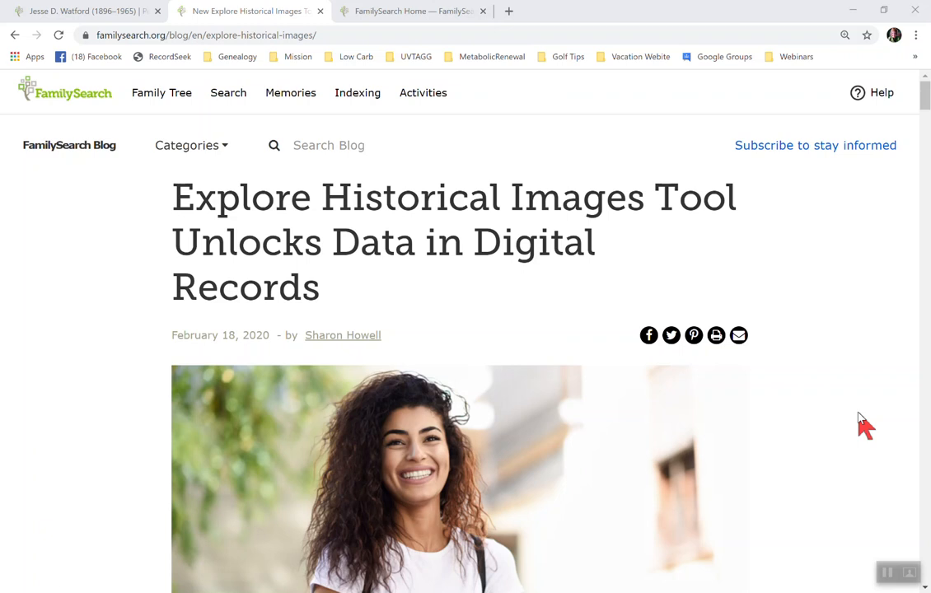
mouse_move(784, 362)
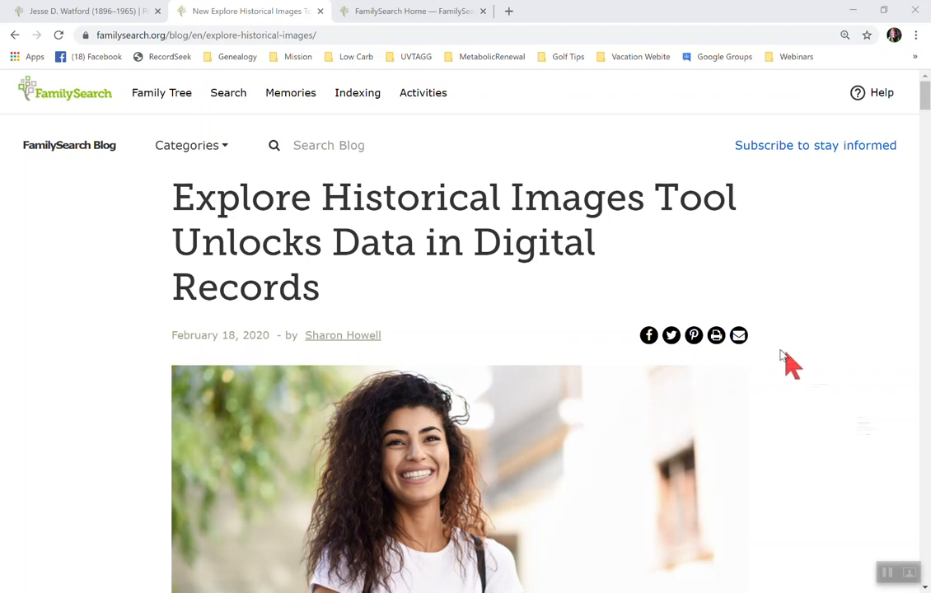
mouse_move(667, 204)
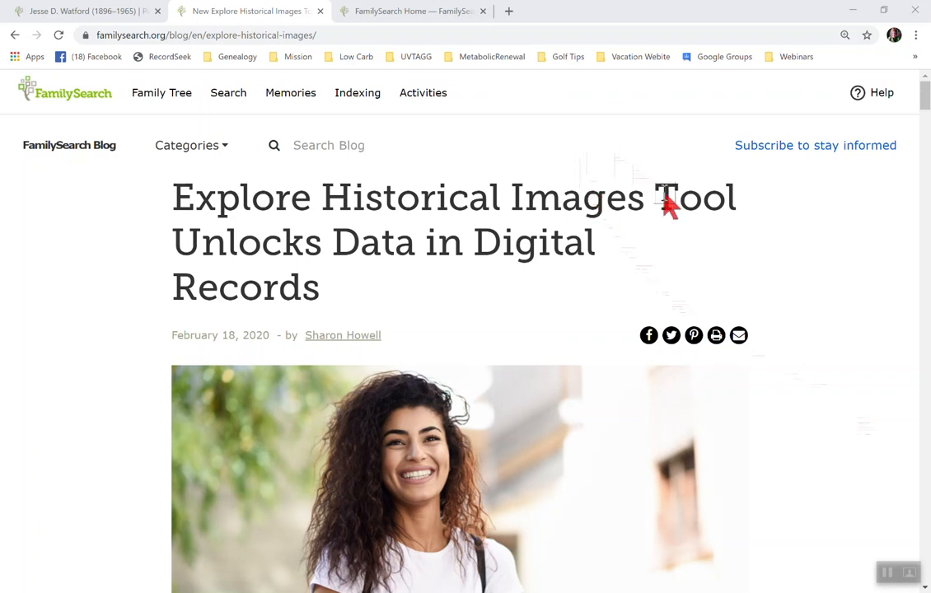
mouse_move(814, 278)
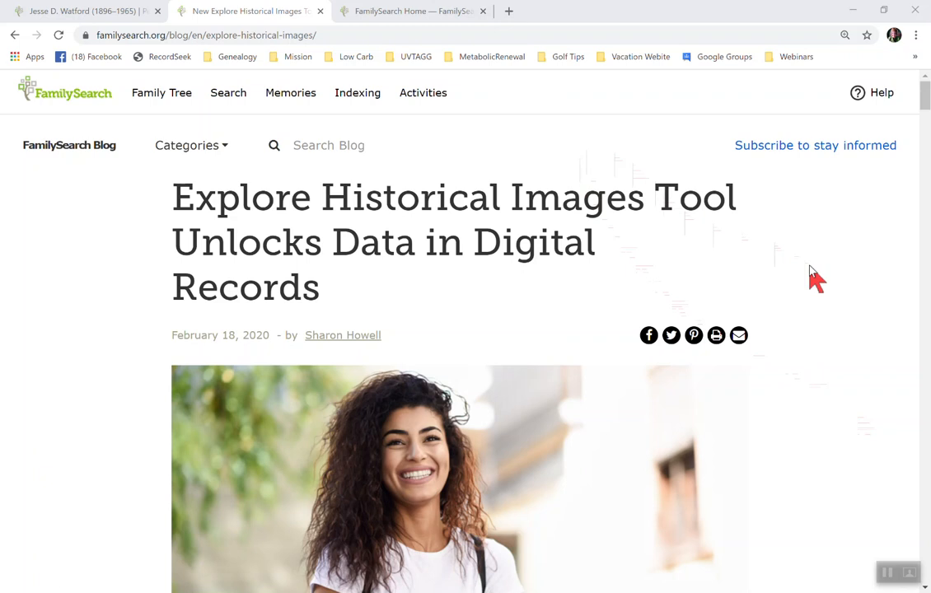
Step: Scroll through the current page to review its contents before navigating away
scroll("down", 3)
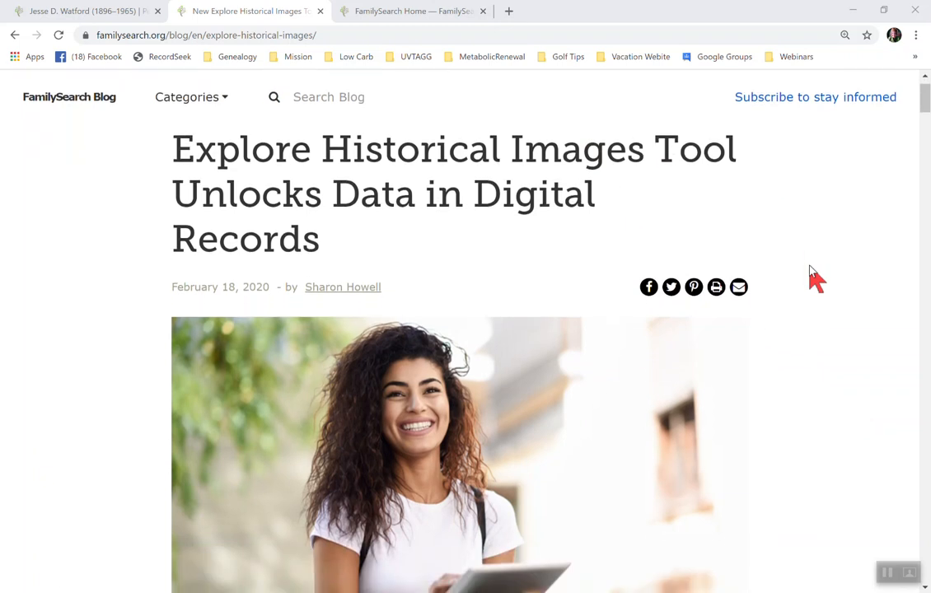
scroll("up", 3)
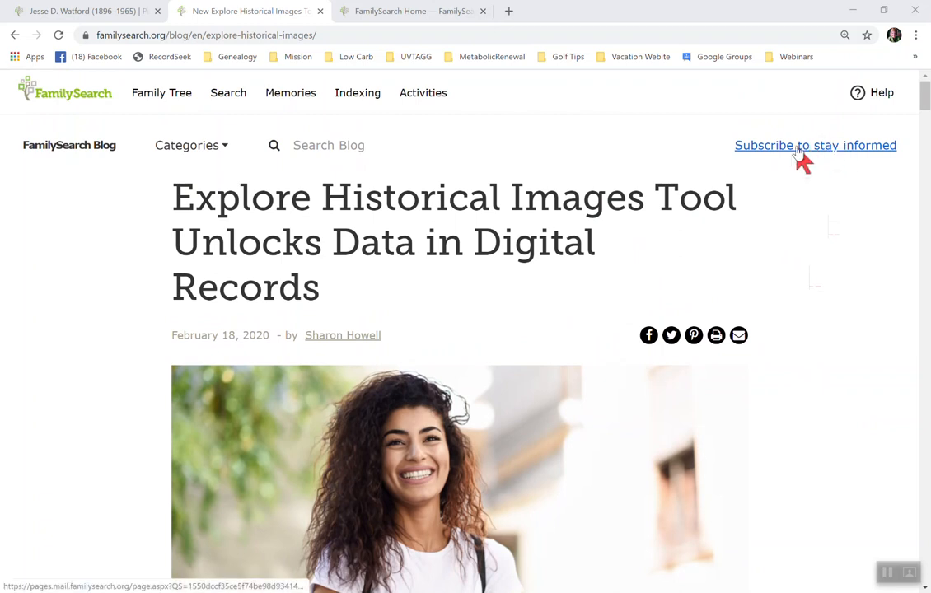
scroll("down", 3)
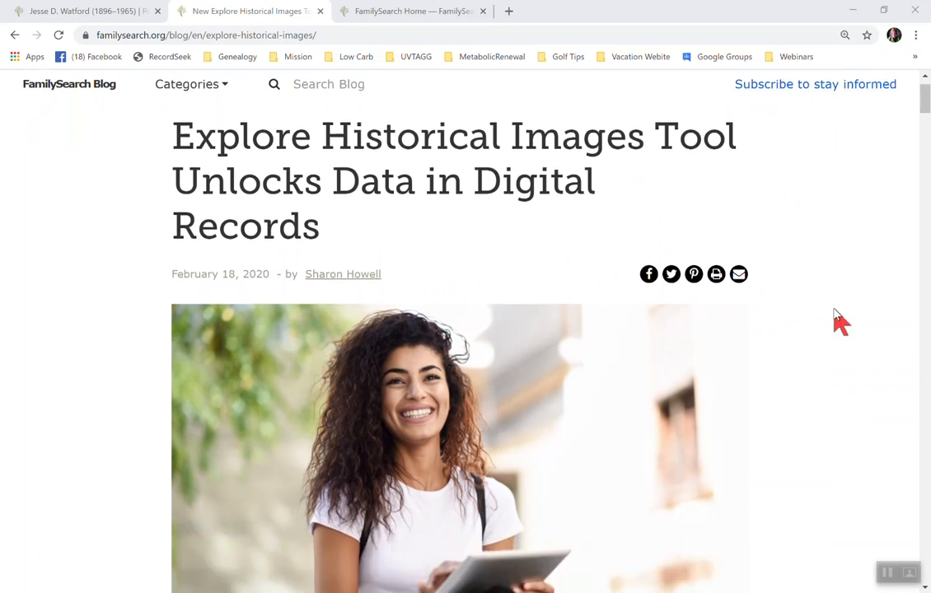
scroll("down", 3)
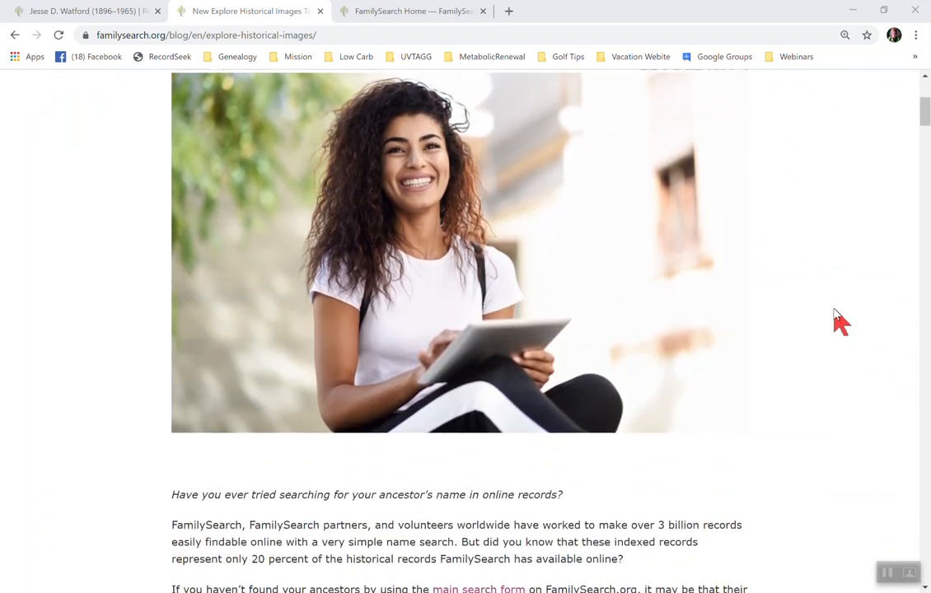
scroll("down", 3)
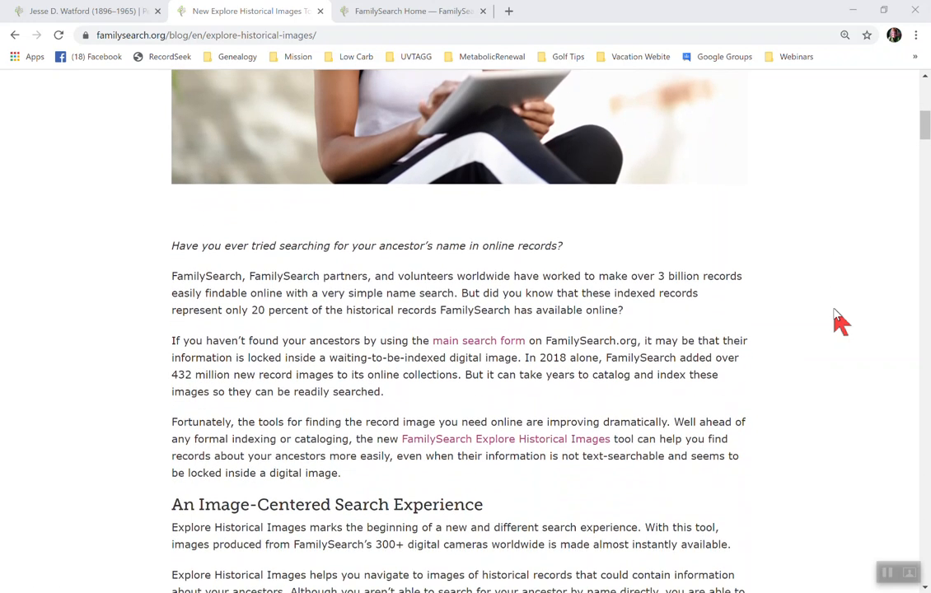
scroll("down", 3)
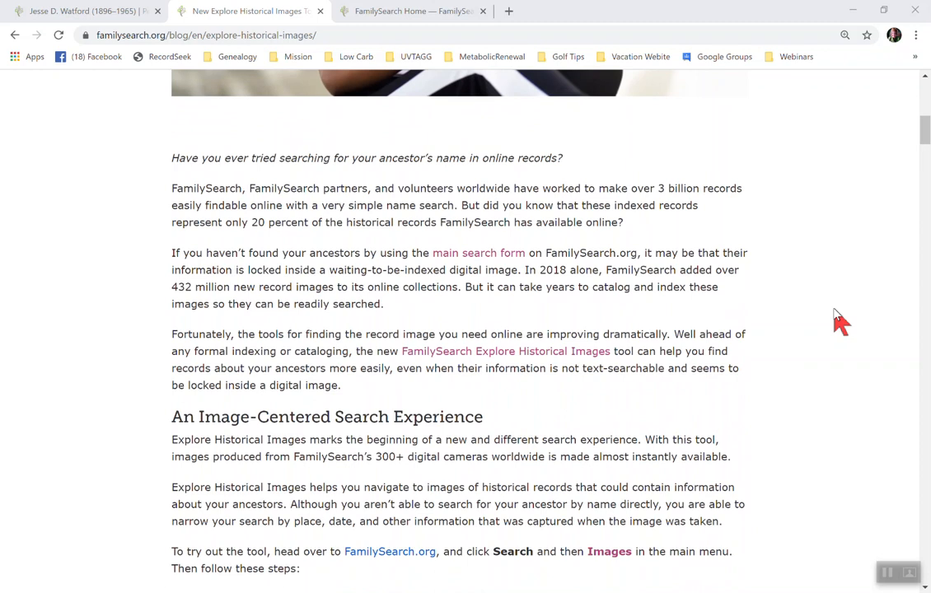
mouse_move(560, 300)
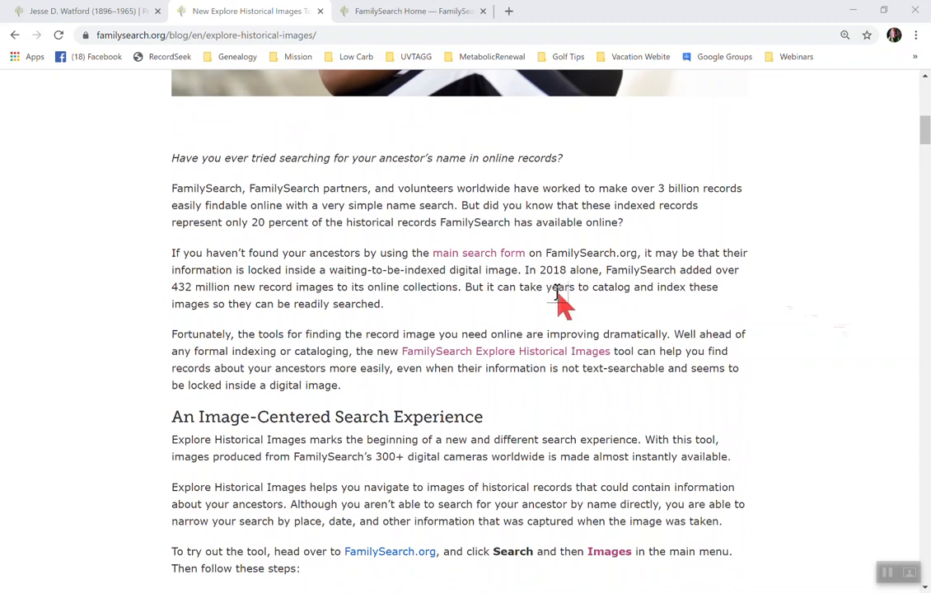
mouse_move(675, 261)
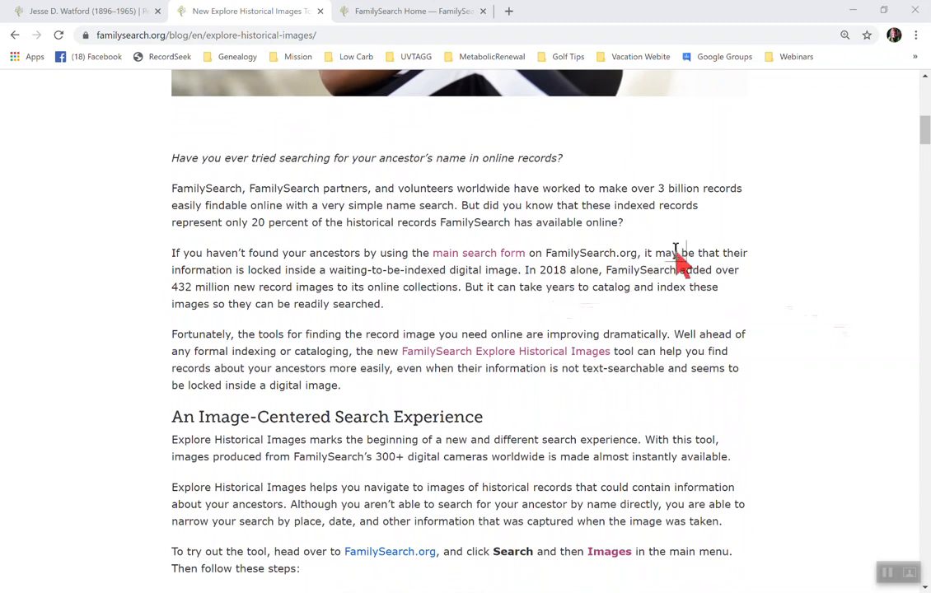
mouse_move(833, 234)
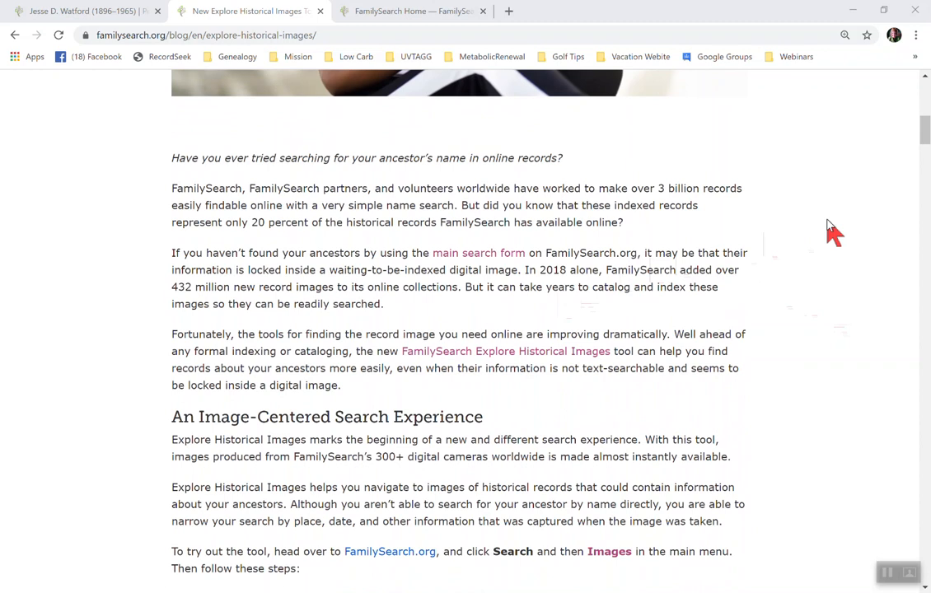
scroll("down", 3)
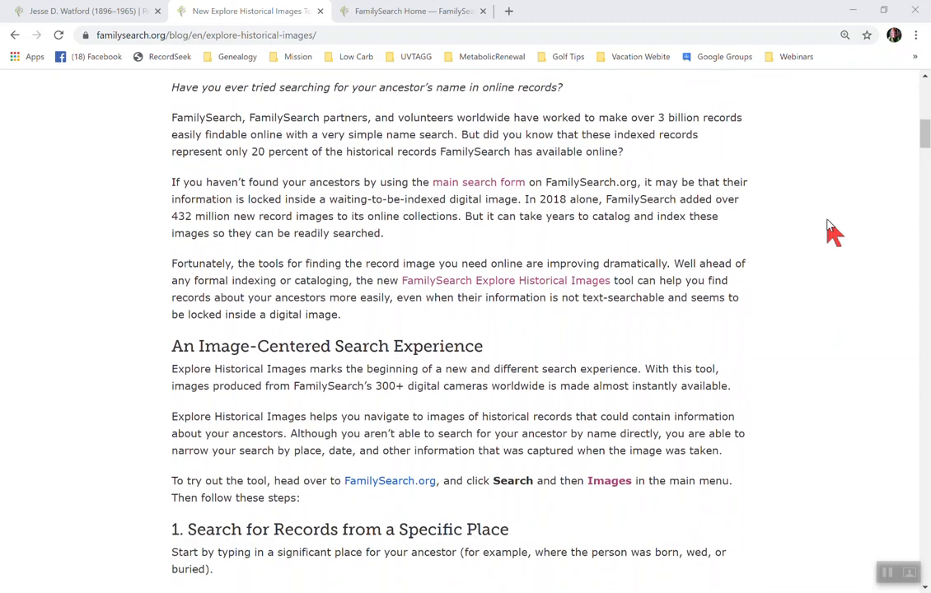
scroll("down", 3)
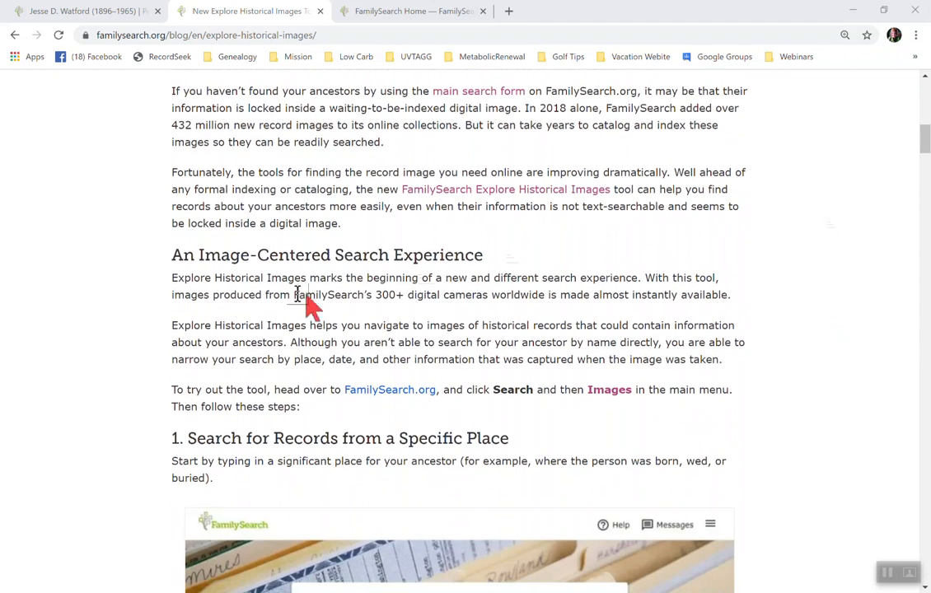
mouse_move(613, 283)
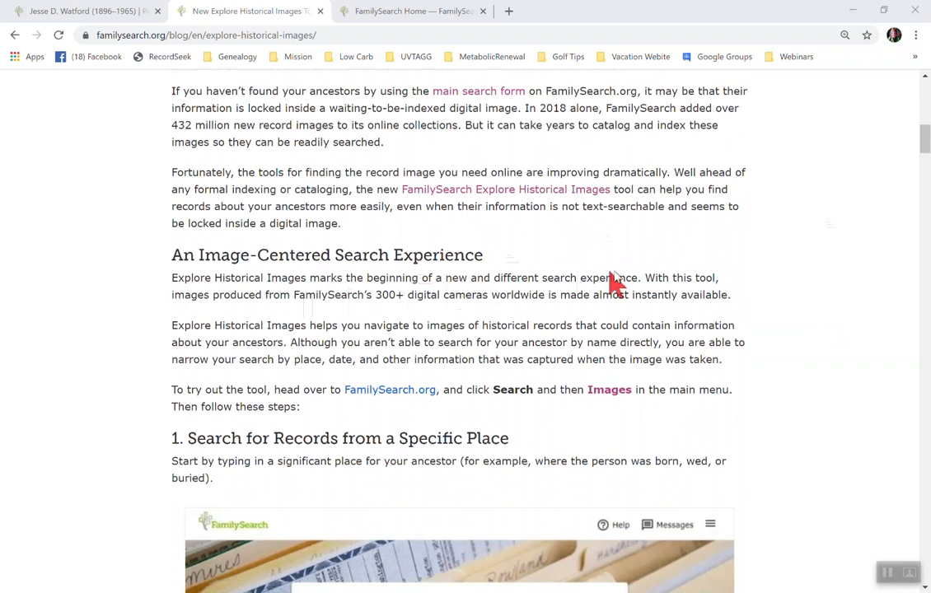
mouse_move(744, 290)
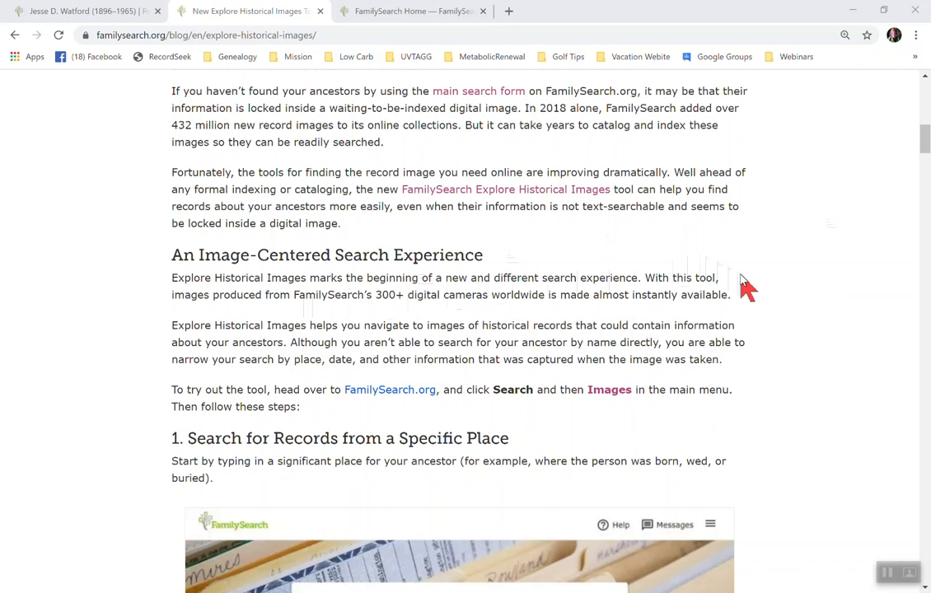
scroll("up", 3)
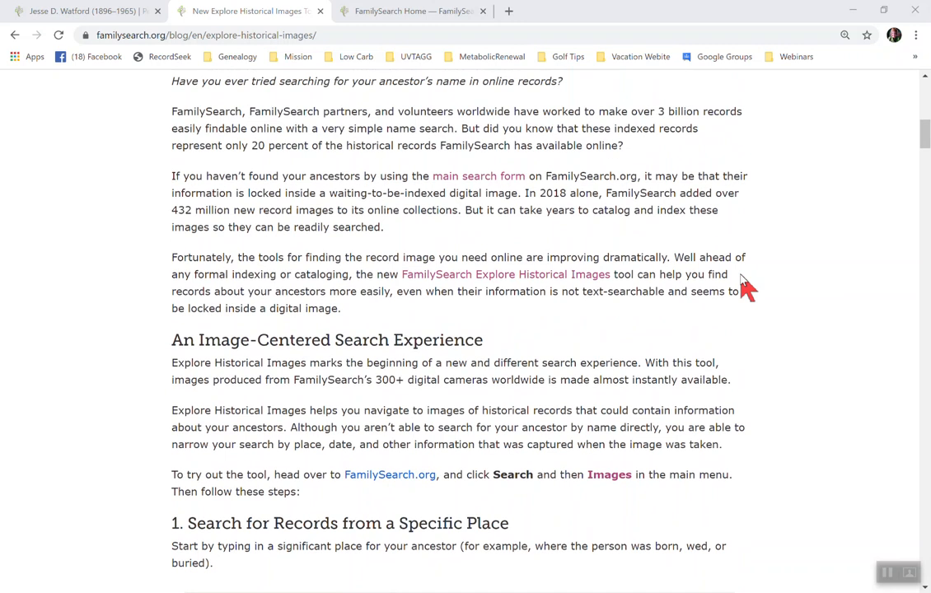
scroll("up", 3)
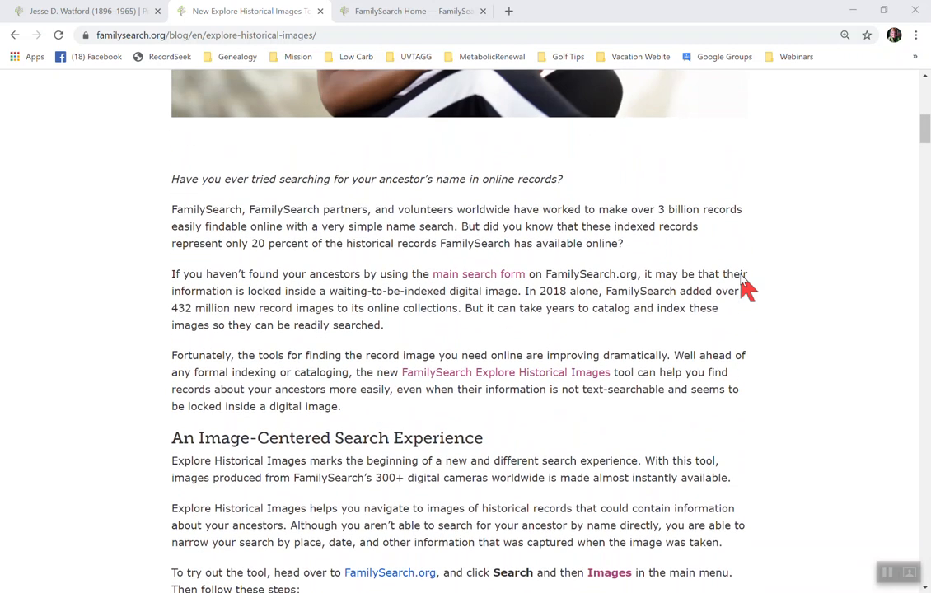
scroll("up", 3)
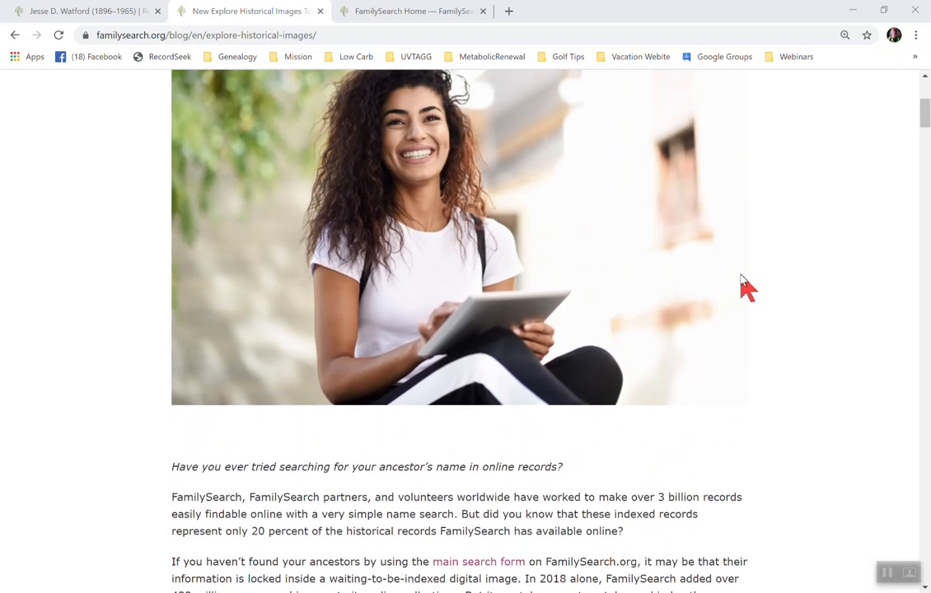
scroll("up", 3)
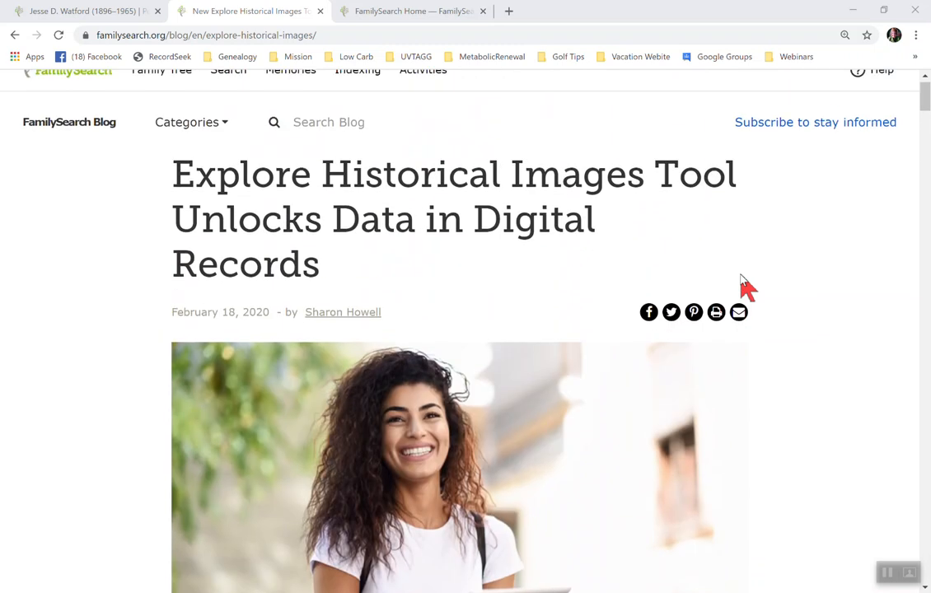
mouse_move(395, 10)
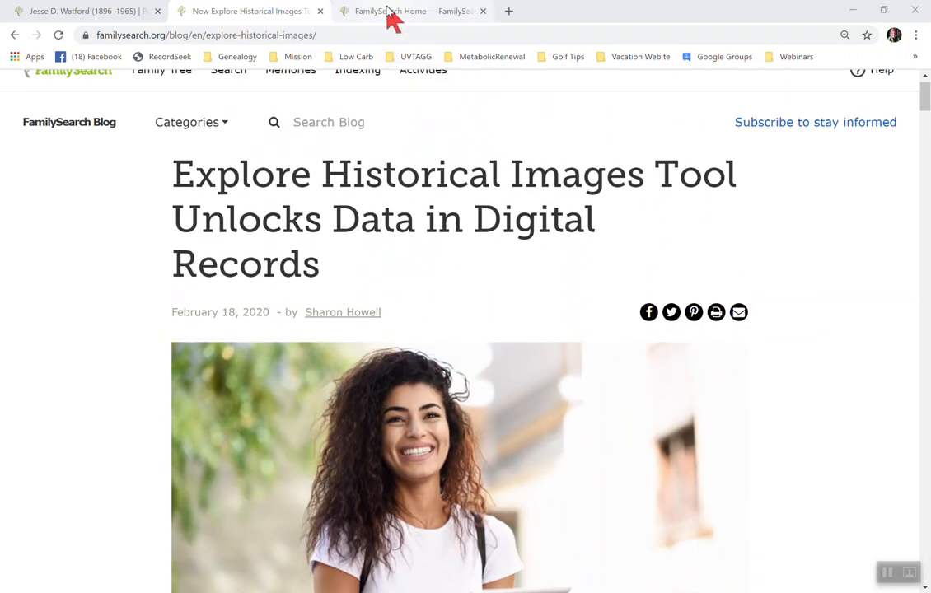
Step: Go to the FamilySearch home page and show the Search menu choices, including Images
left_click(412, 10)
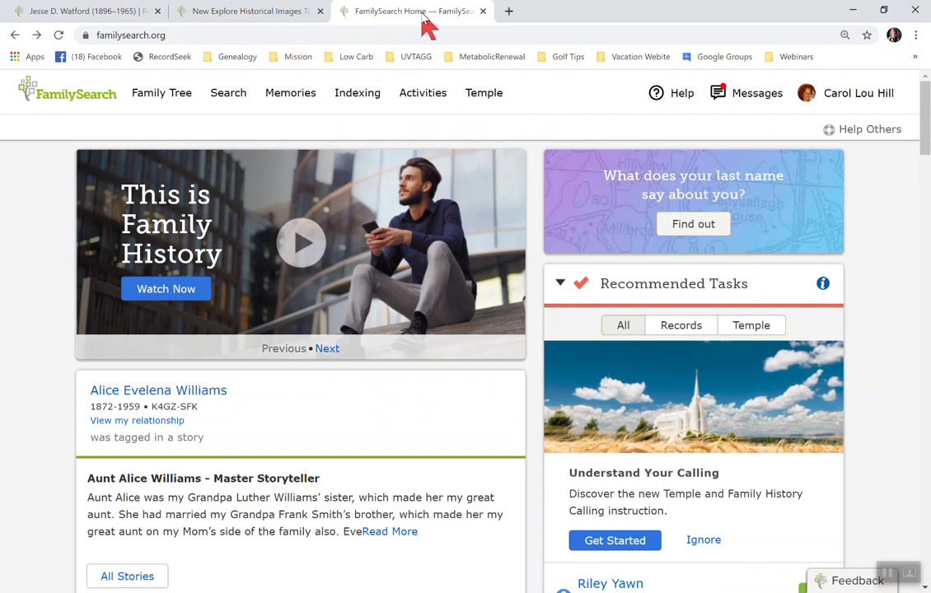
mouse_move(219, 92)
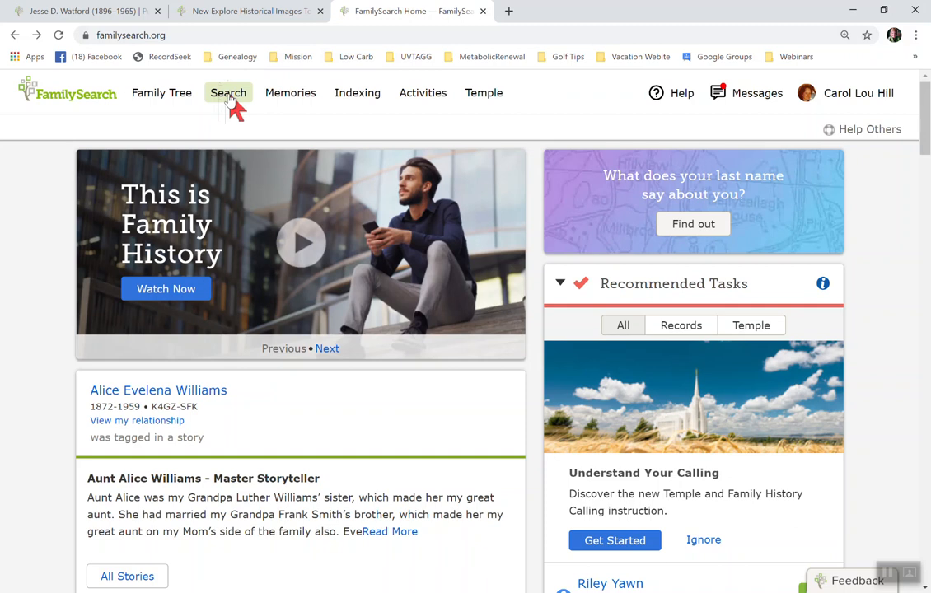
left_click(227, 92)
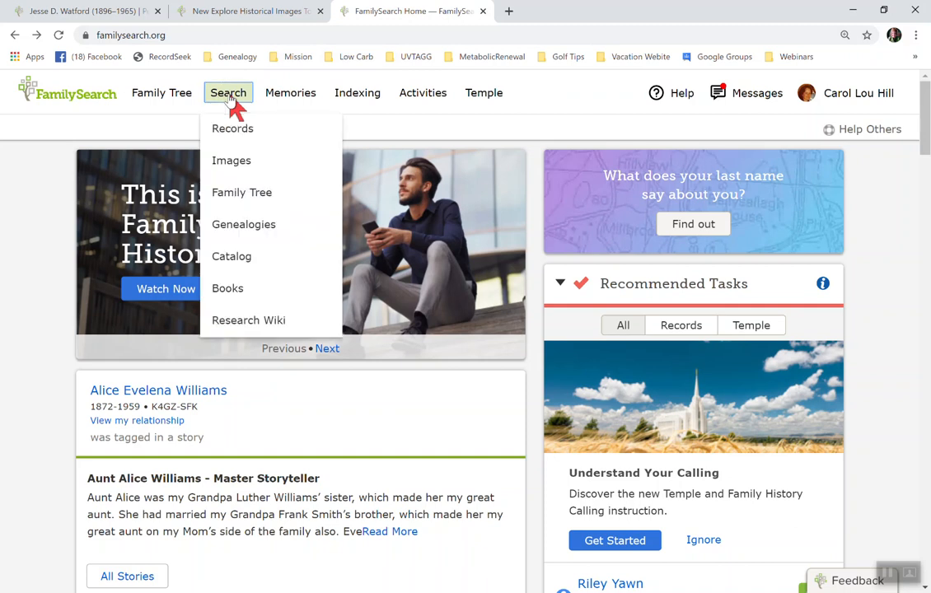
mouse_move(273, 162)
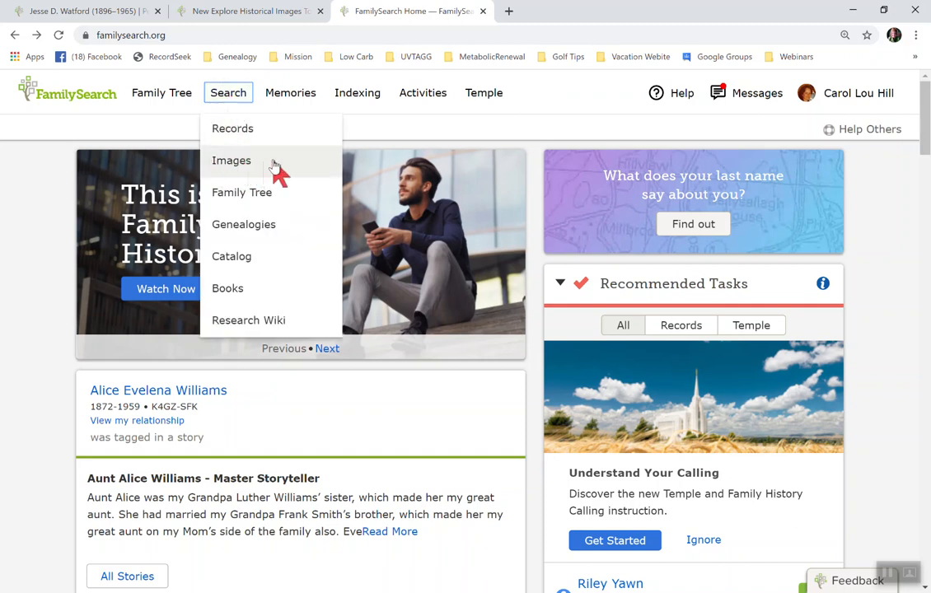
mouse_move(231, 161)
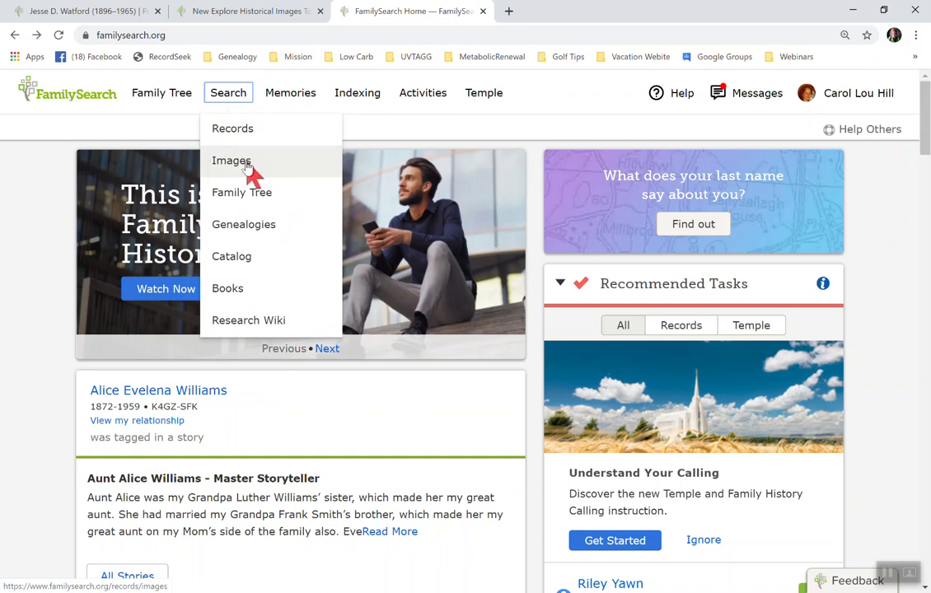
left_click(231, 162)
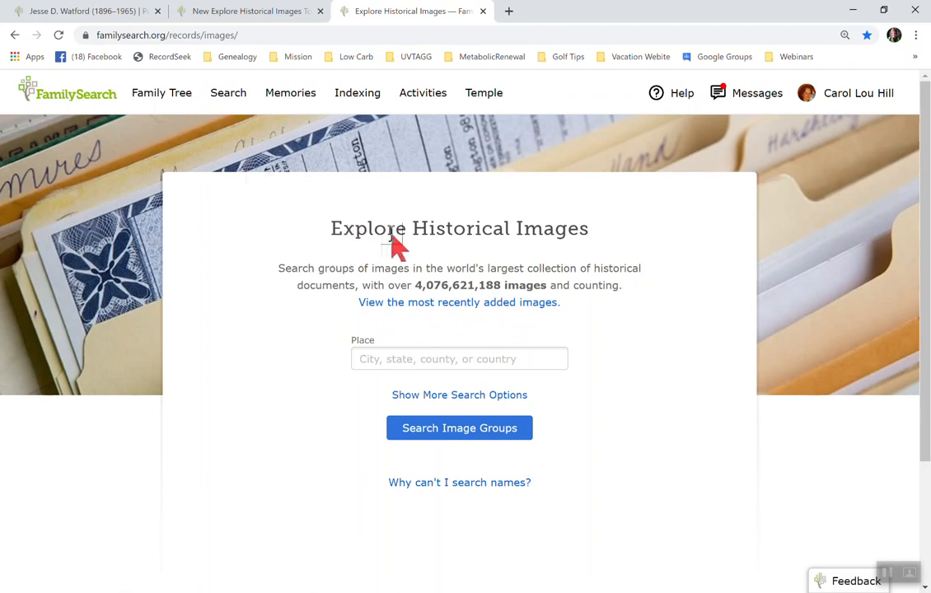
mouse_move(643, 244)
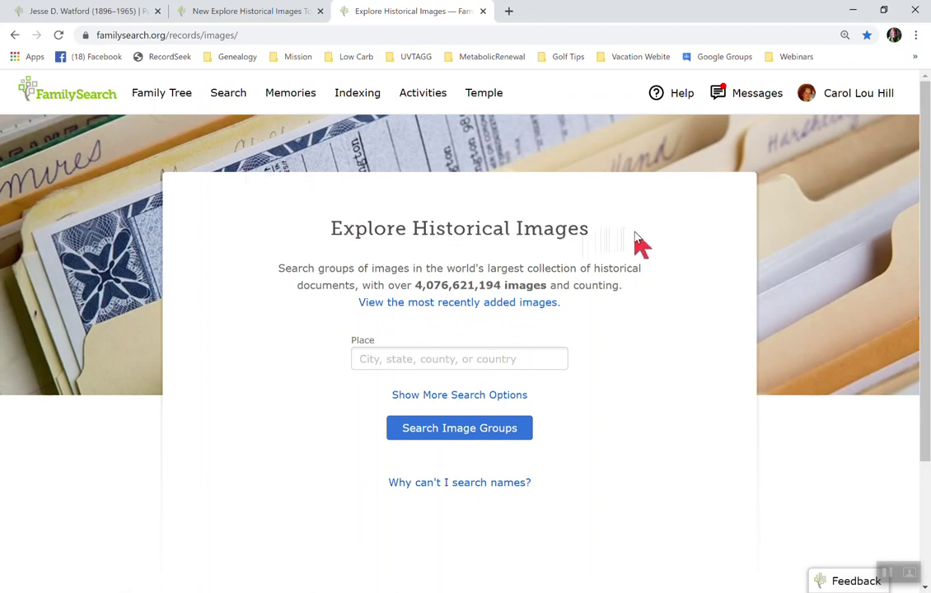
mouse_move(674, 300)
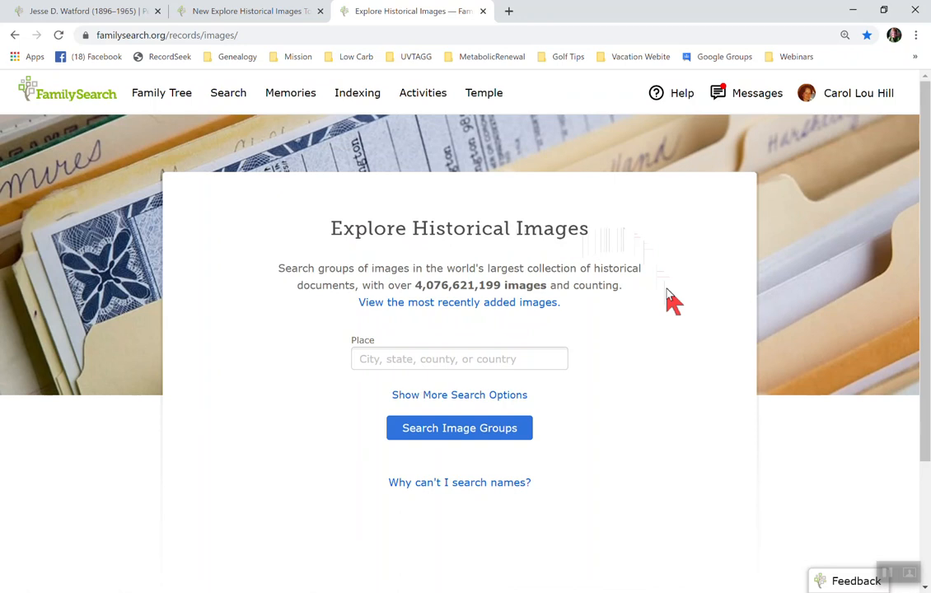
mouse_move(431, 293)
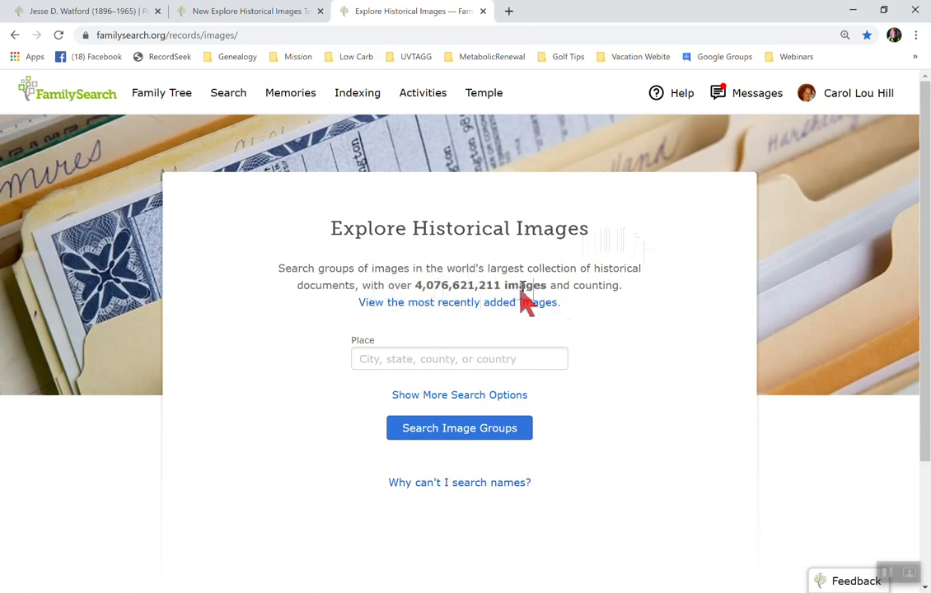
mouse_move(665, 333)
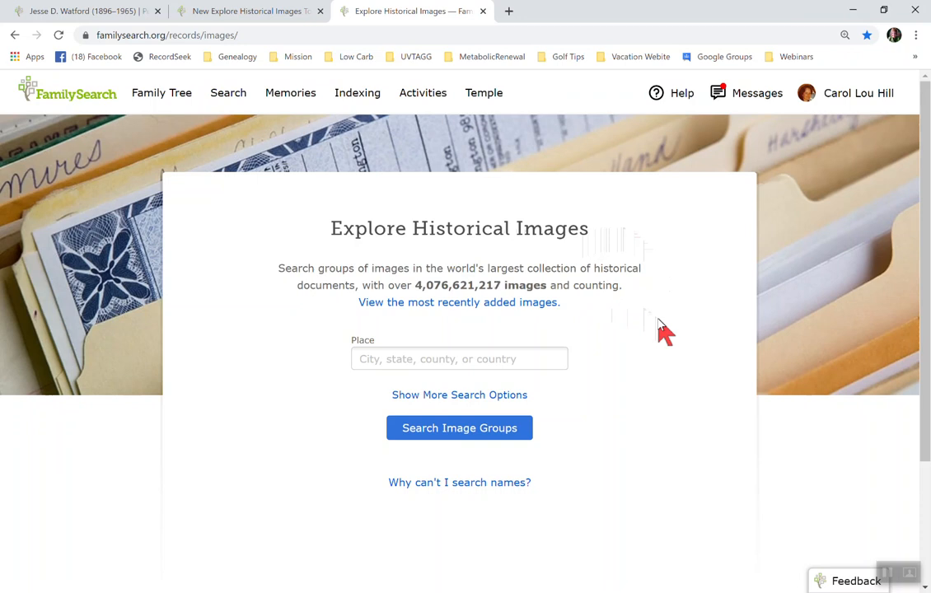
mouse_move(639, 330)
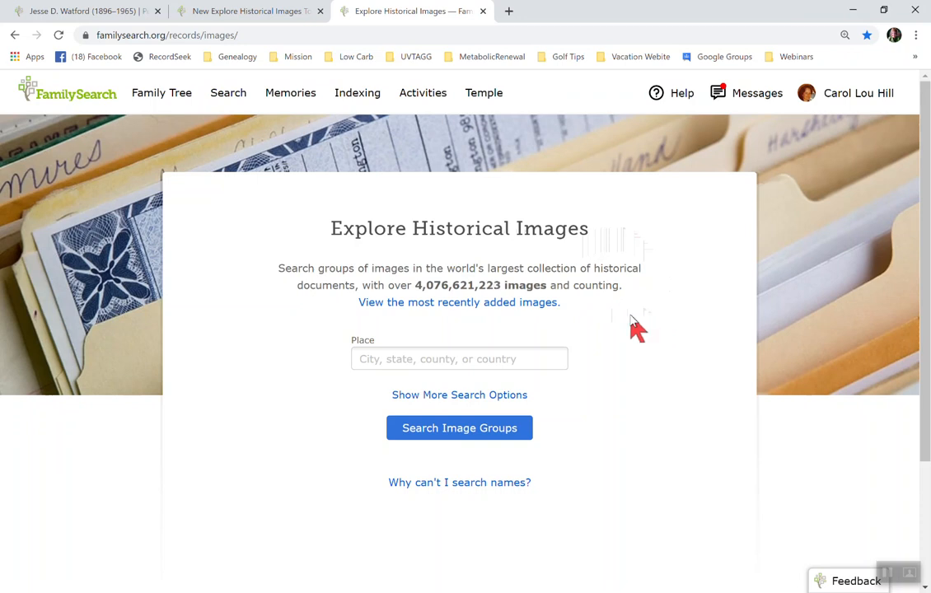
mouse_move(527, 297)
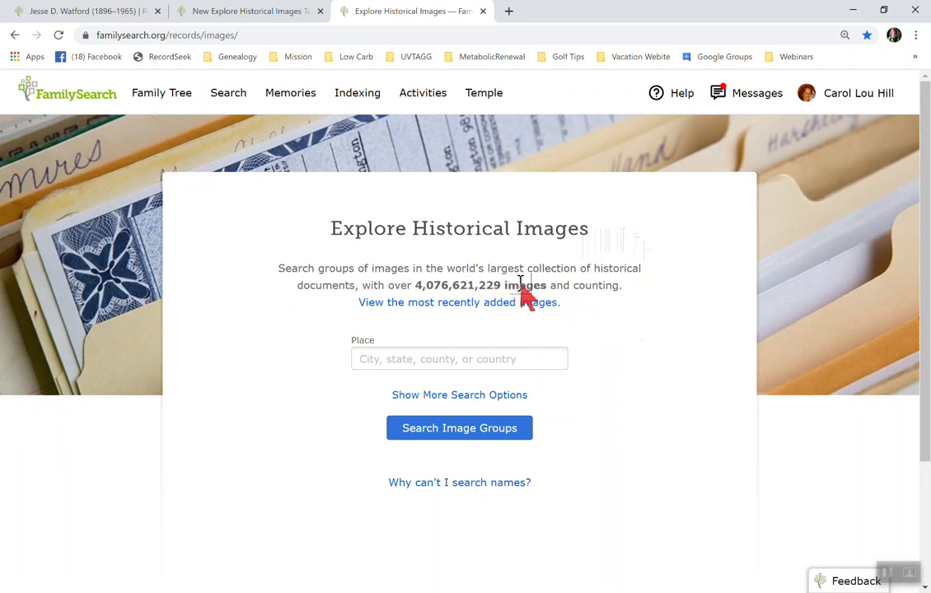
mouse_move(589, 323)
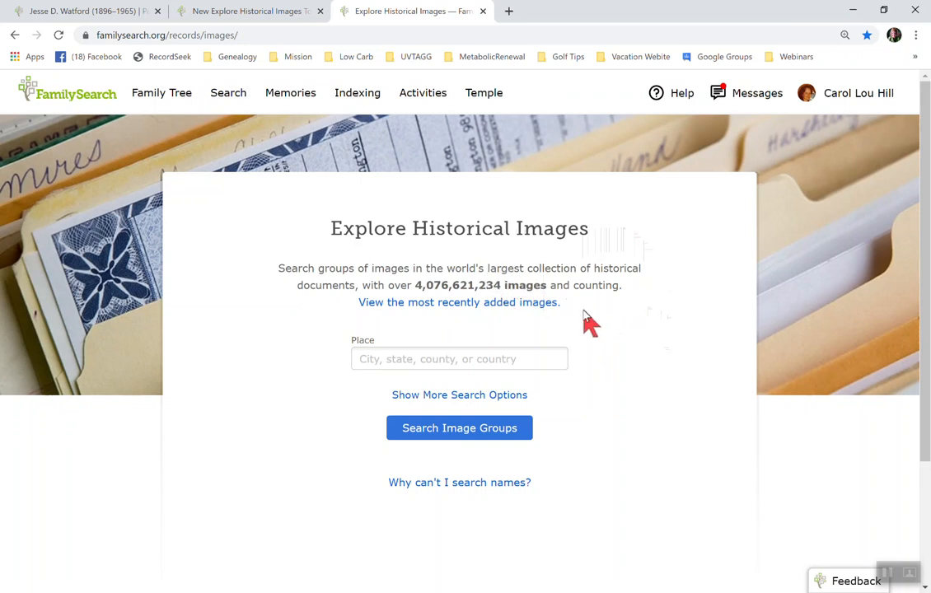
mouse_move(662, 329)
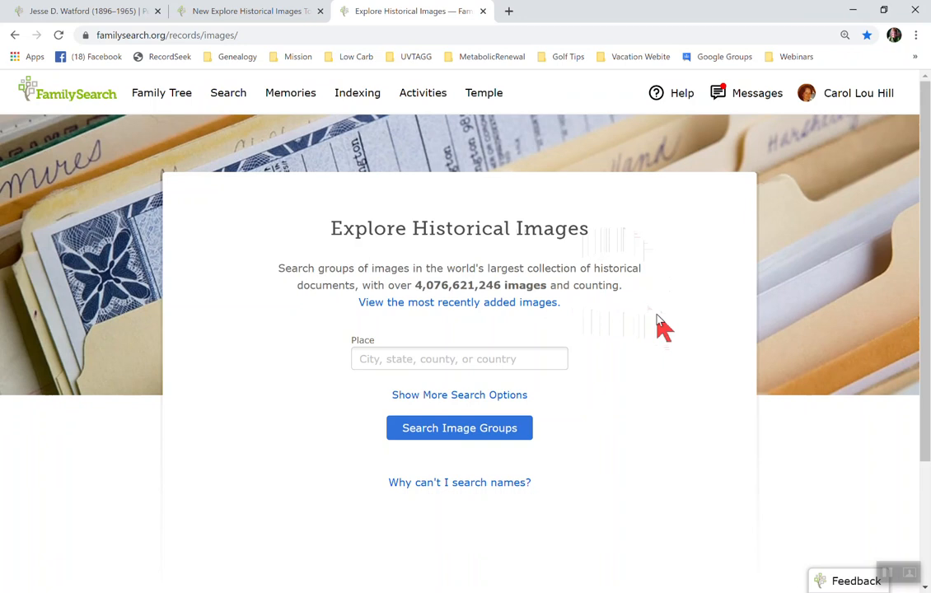
mouse_move(458, 303)
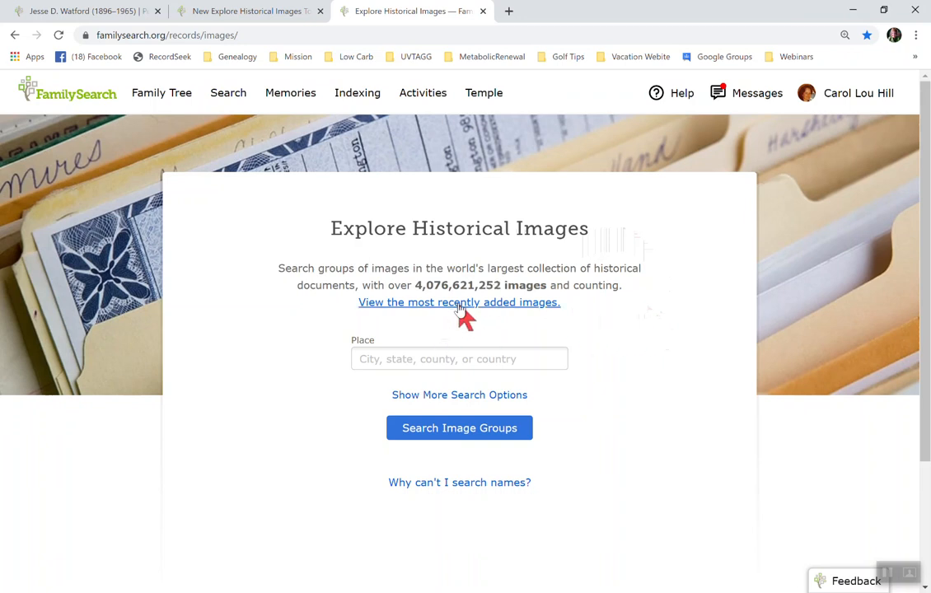
mouse_move(534, 310)
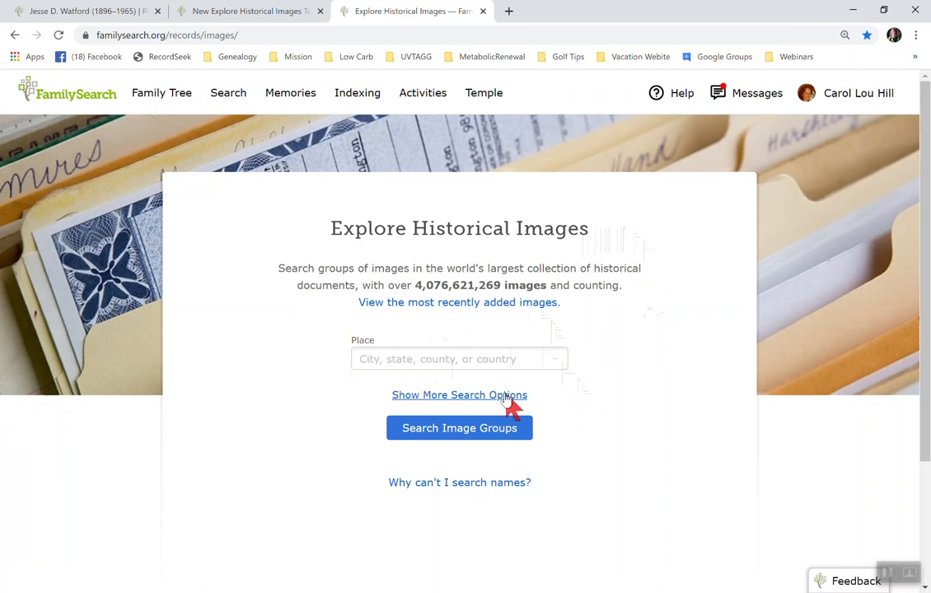
mouse_move(595, 394)
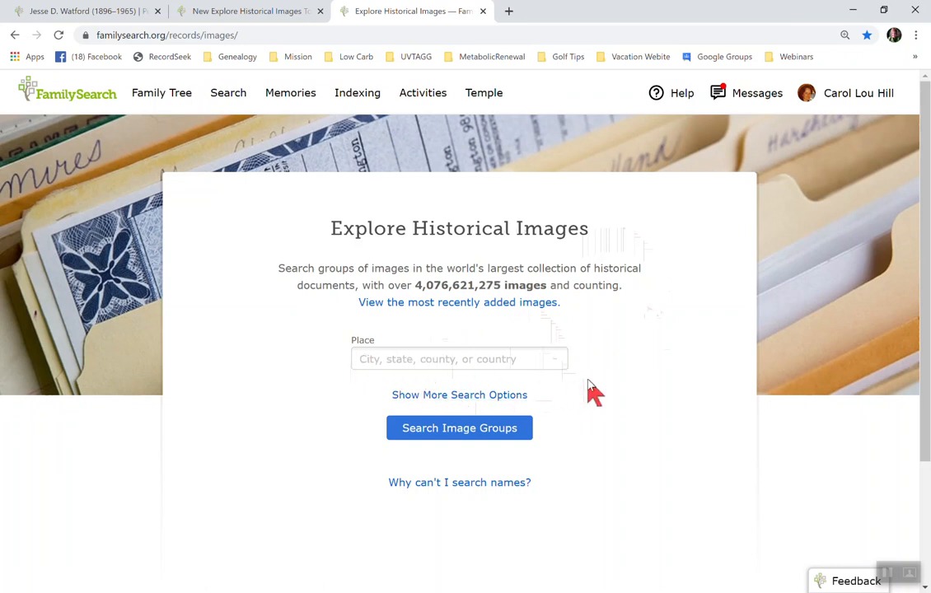
mouse_move(533, 485)
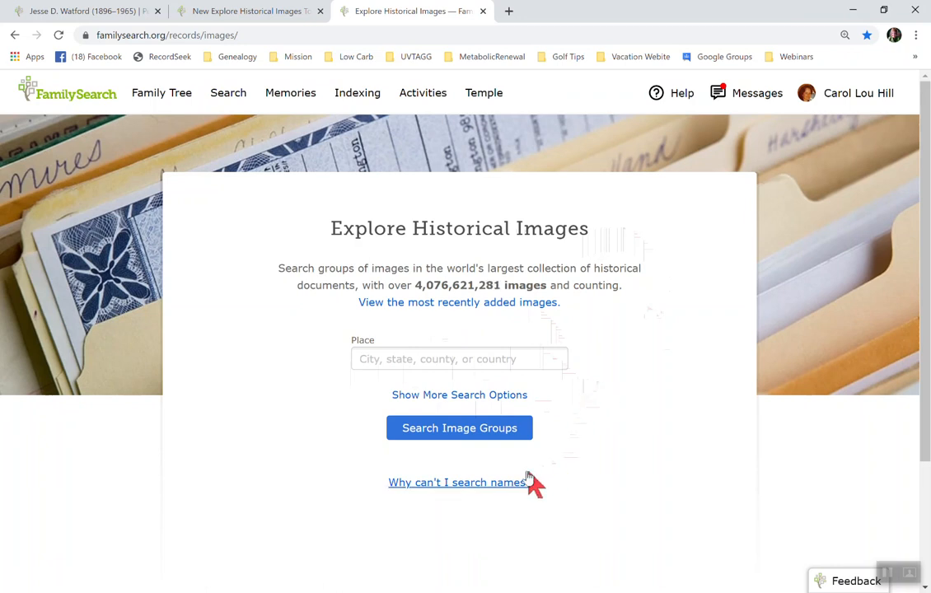
mouse_move(499, 491)
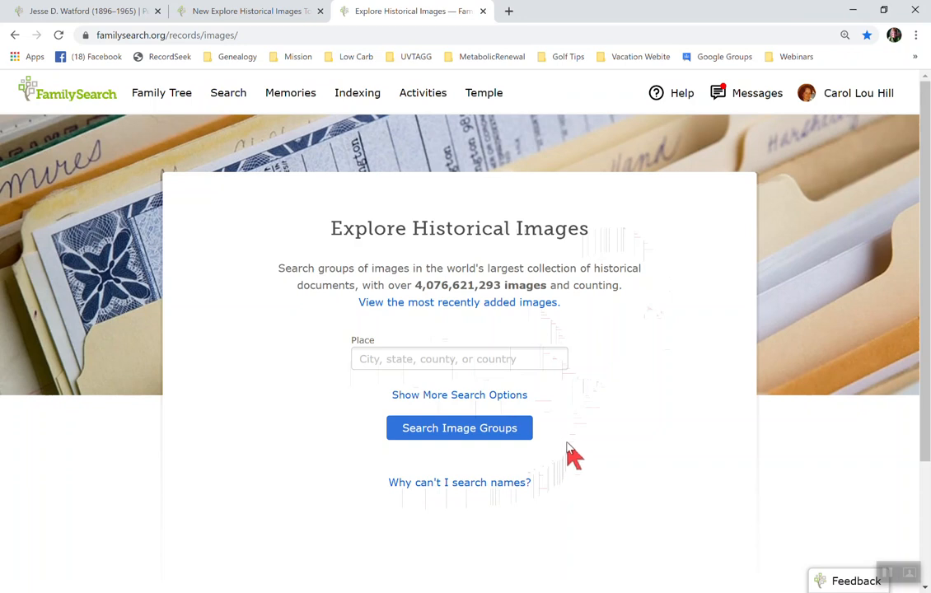
mouse_move(573, 445)
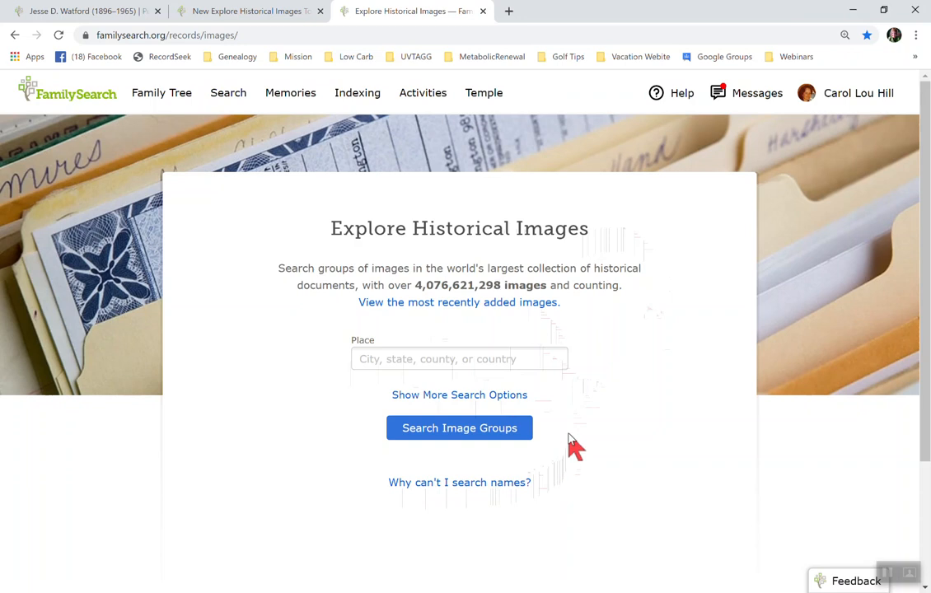
mouse_move(606, 371)
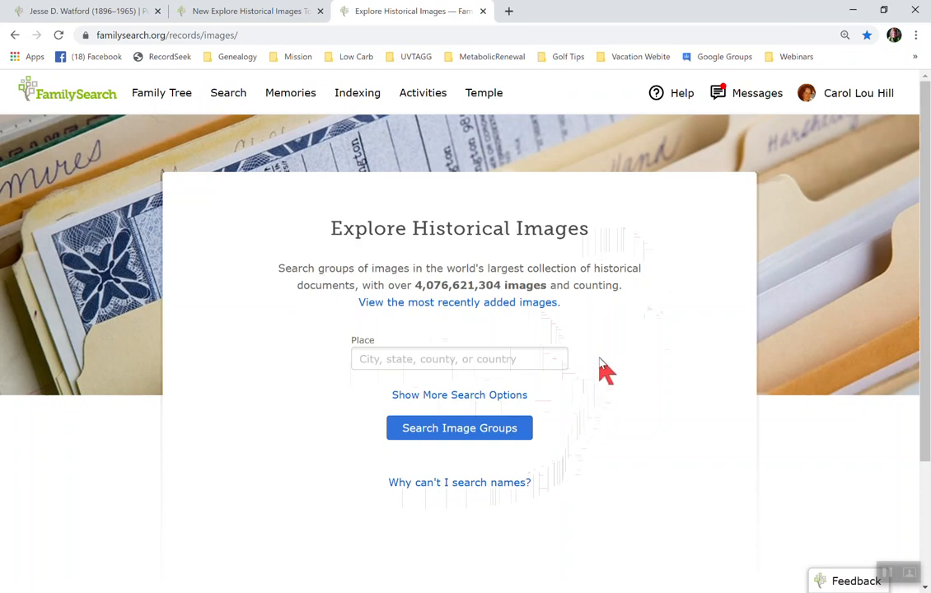
Step: Expand Show More Search Options to reveal the Date and Life Event fields
left_click(458, 395)
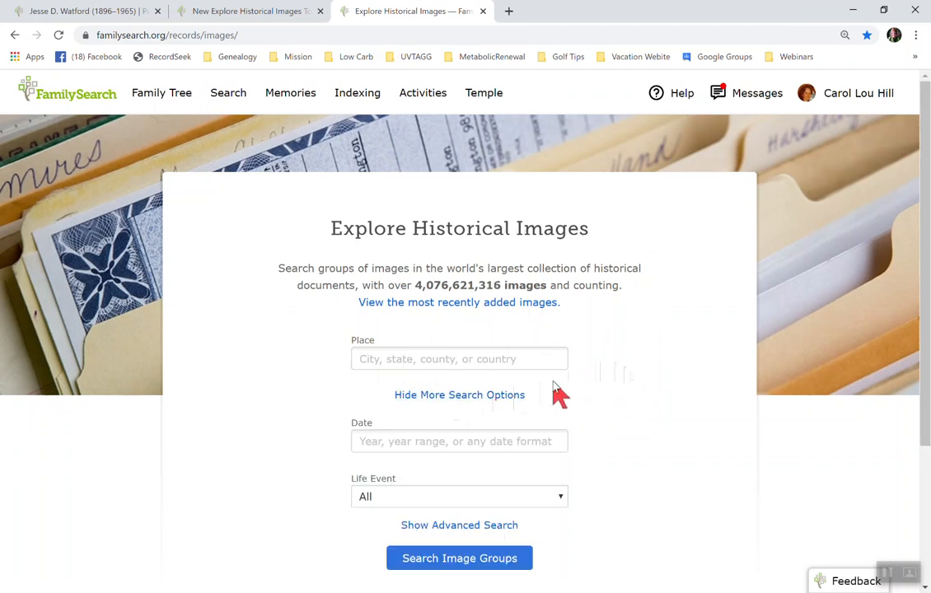
left_click(458, 441)
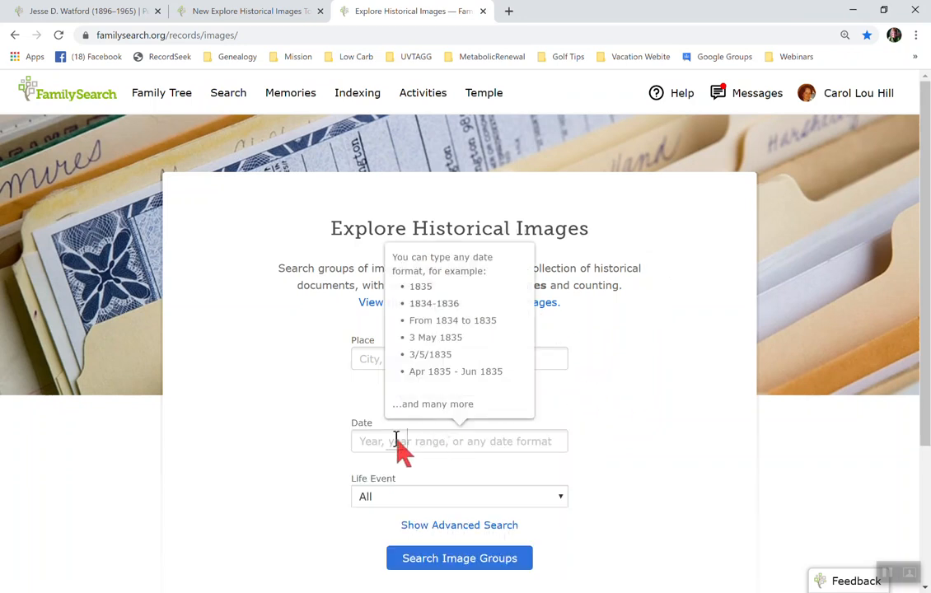
mouse_move(490, 453)
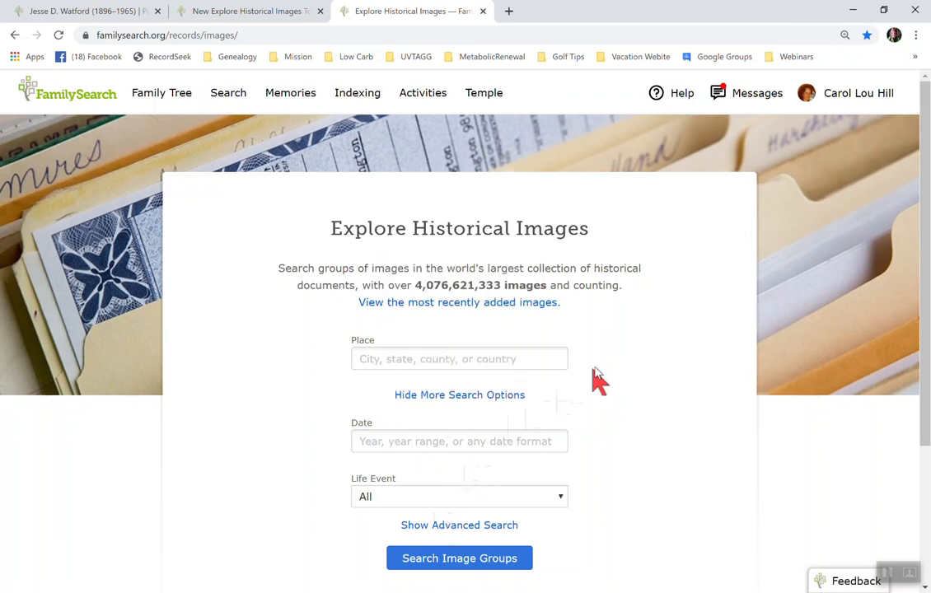
mouse_move(622, 370)
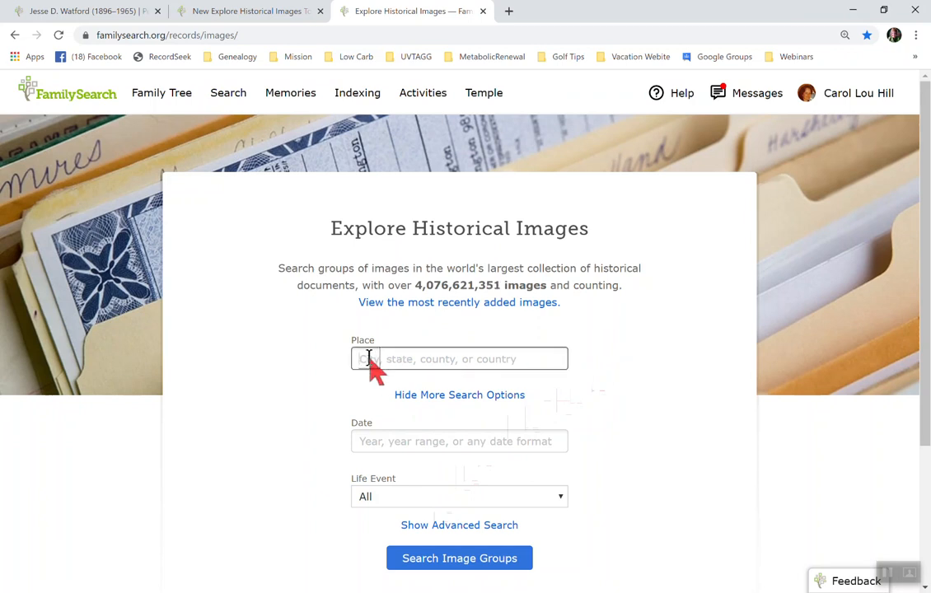
Step: Set the image search place to Holmes, Florida, United States
type("Holmes,")
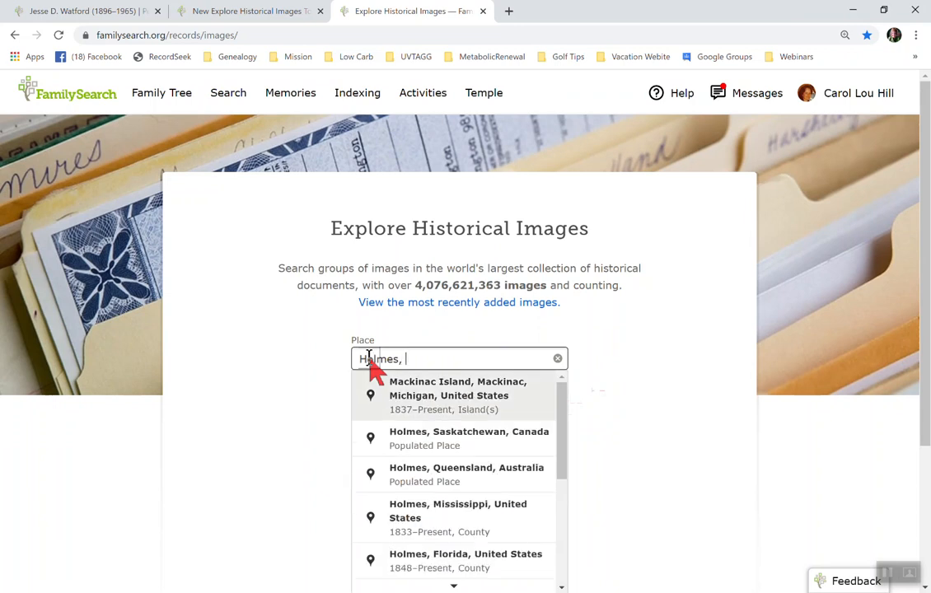
type("Fl")
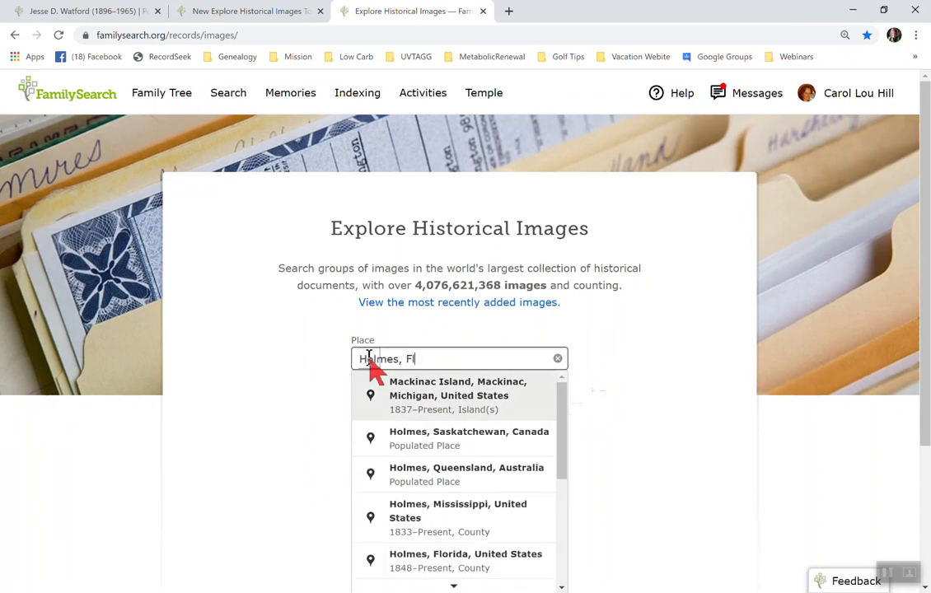
type("orida")
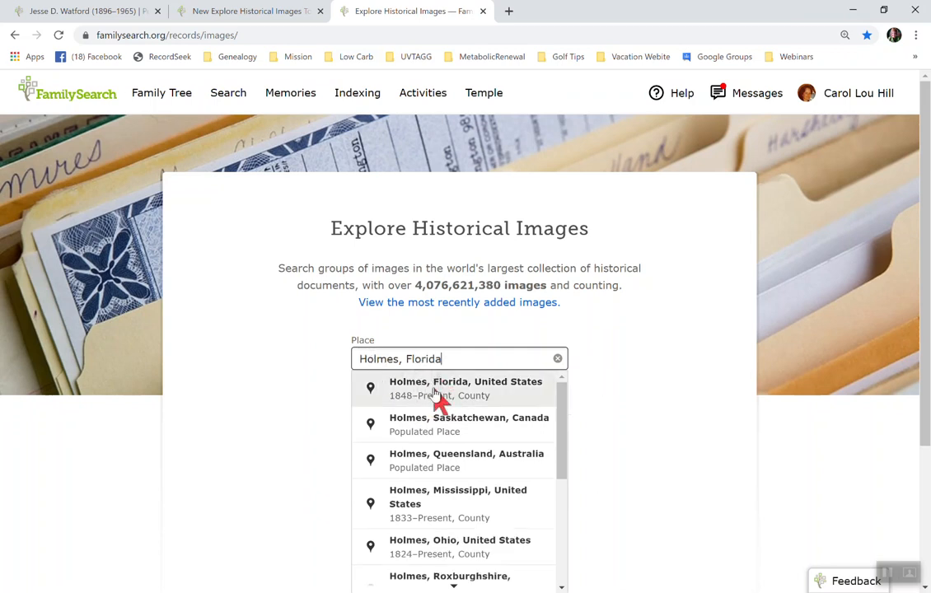
left_click(464, 382)
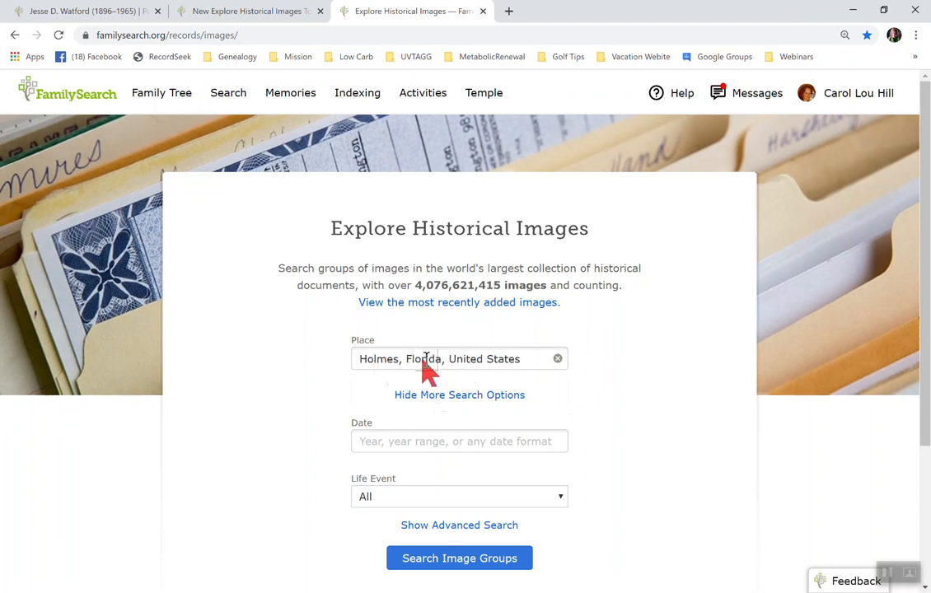
scroll("down", 3)
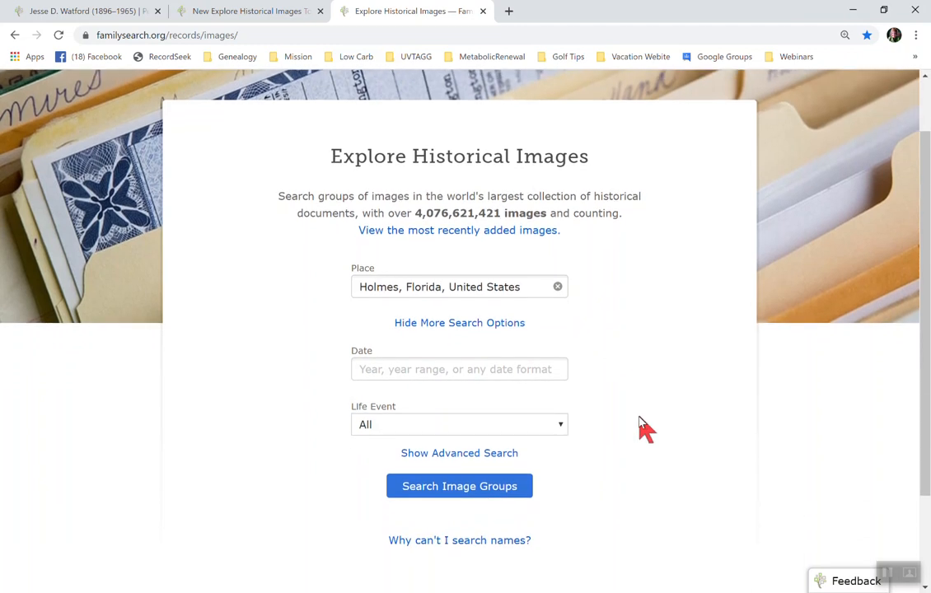
mouse_move(640, 448)
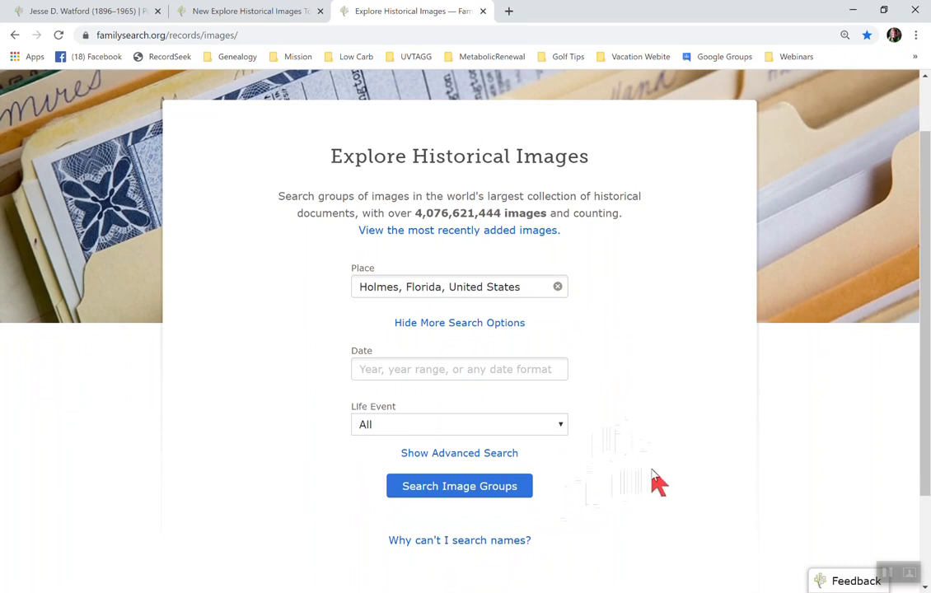
mouse_move(585, 346)
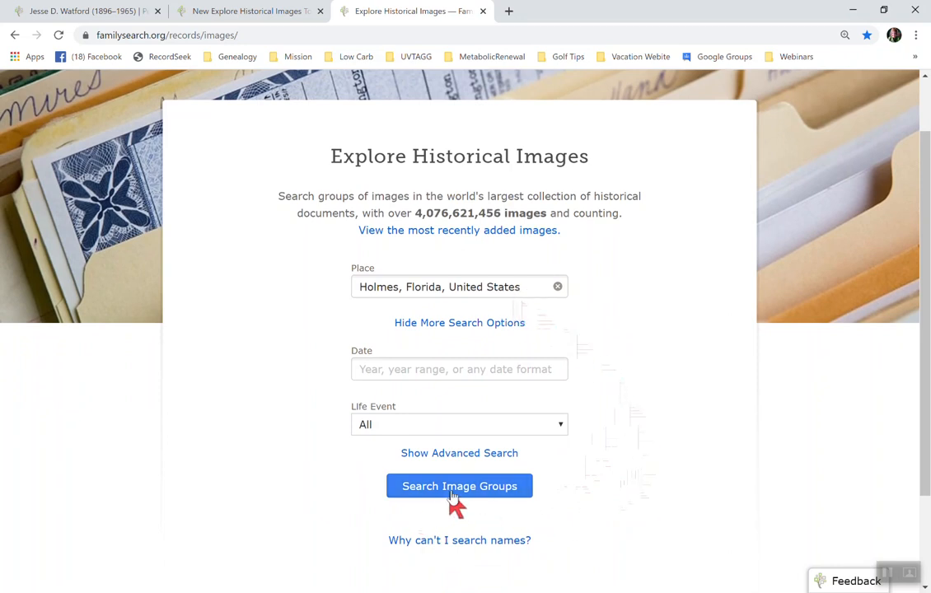
left_click(458, 486)
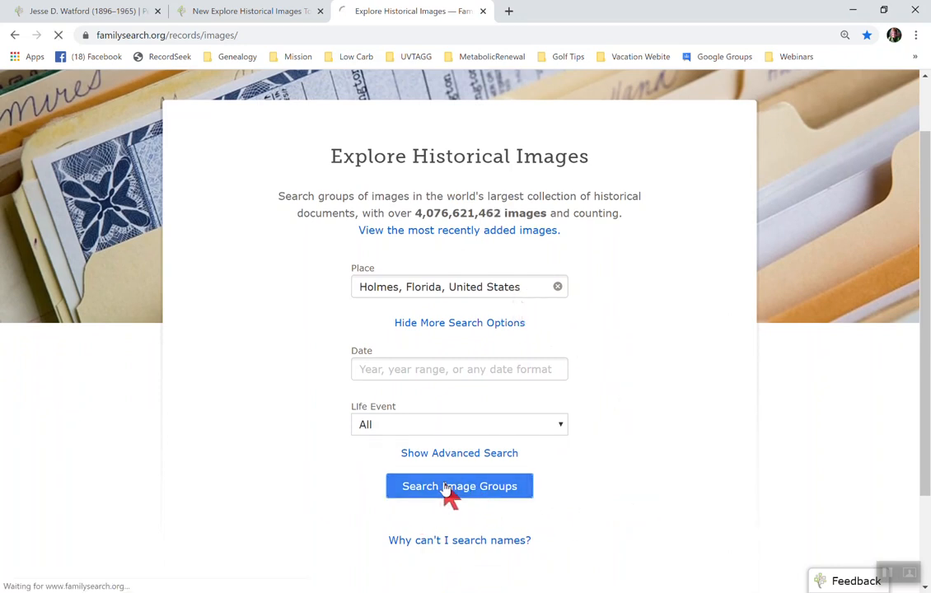
left_click(458, 486)
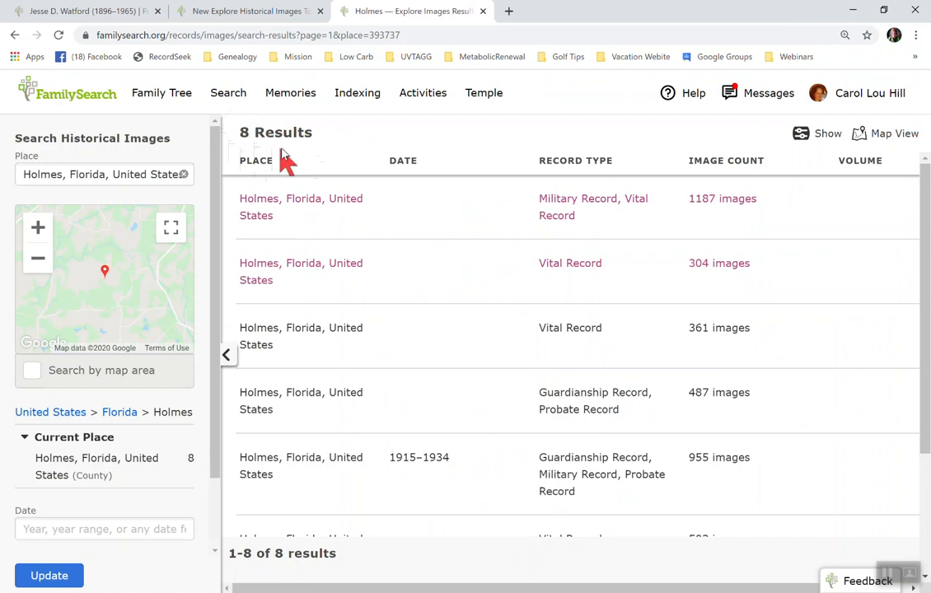
mouse_move(350, 157)
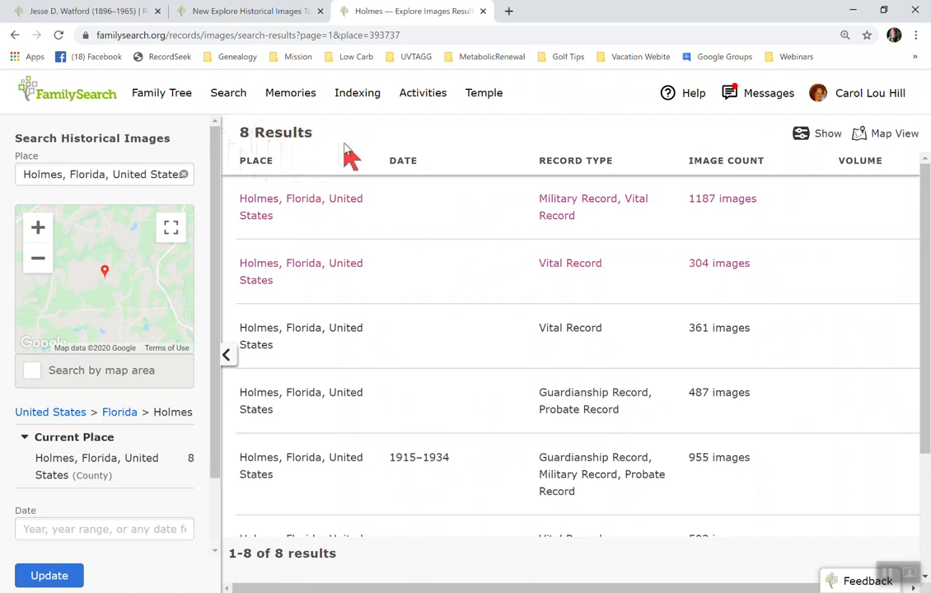
mouse_move(119, 148)
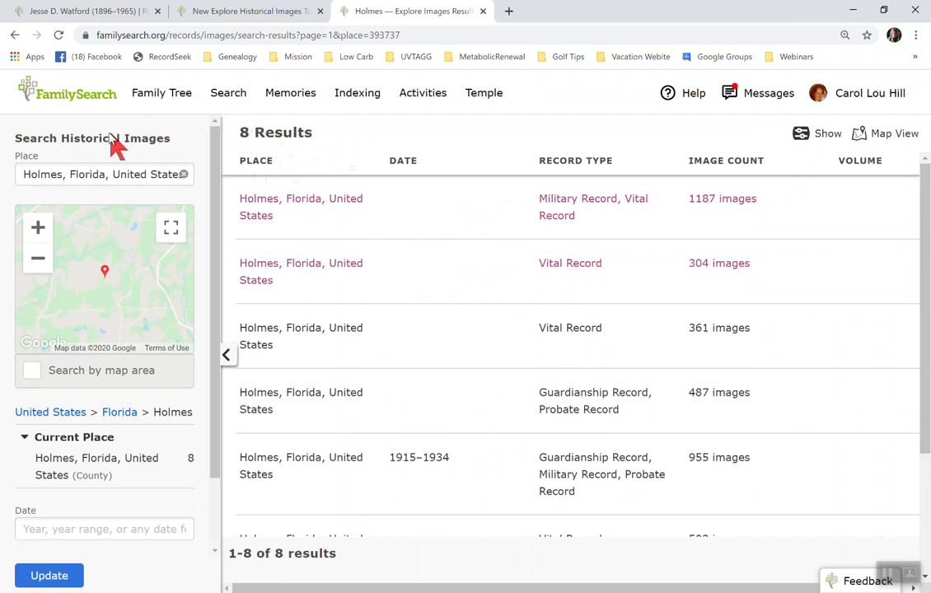
mouse_move(145, 310)
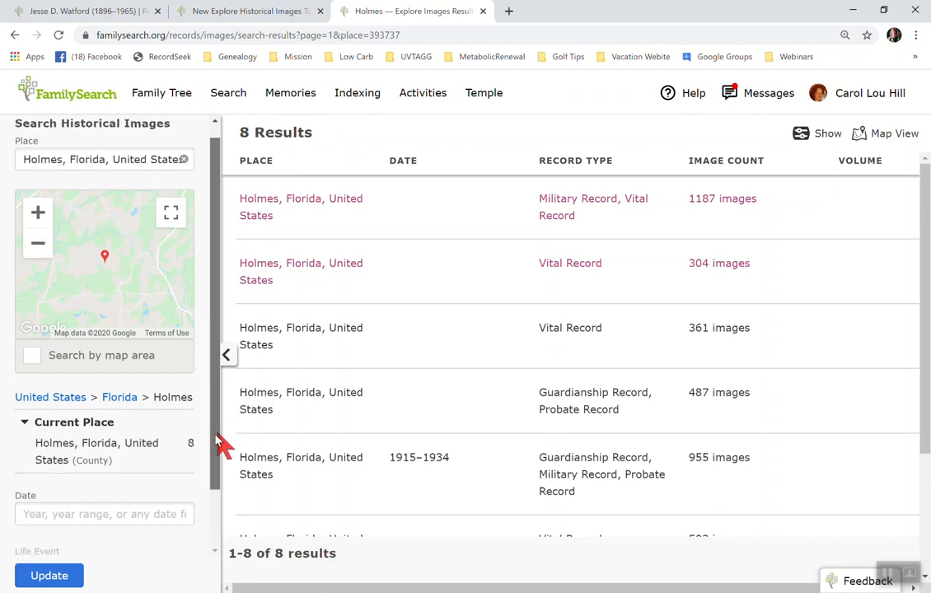
scroll("down", 3)
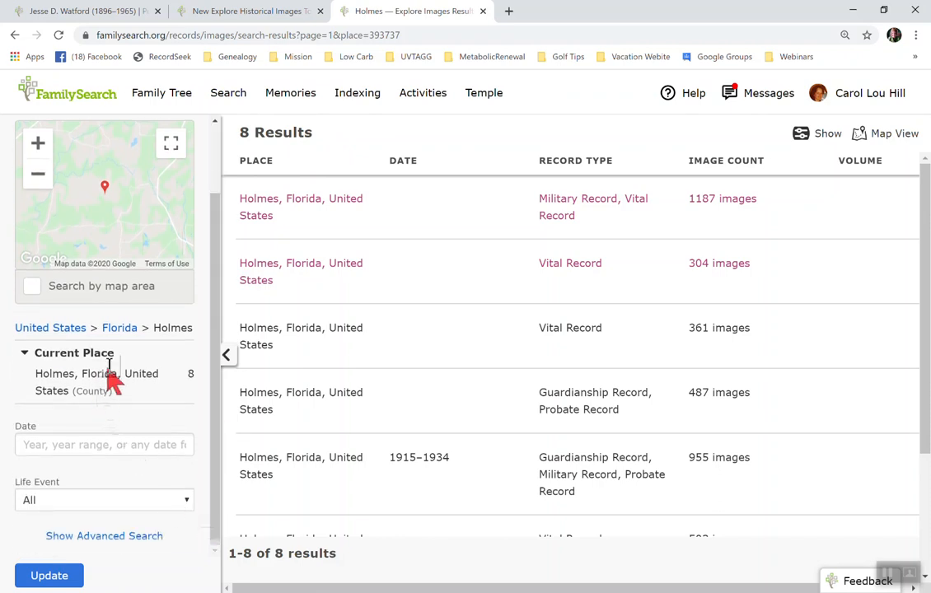
mouse_move(58, 480)
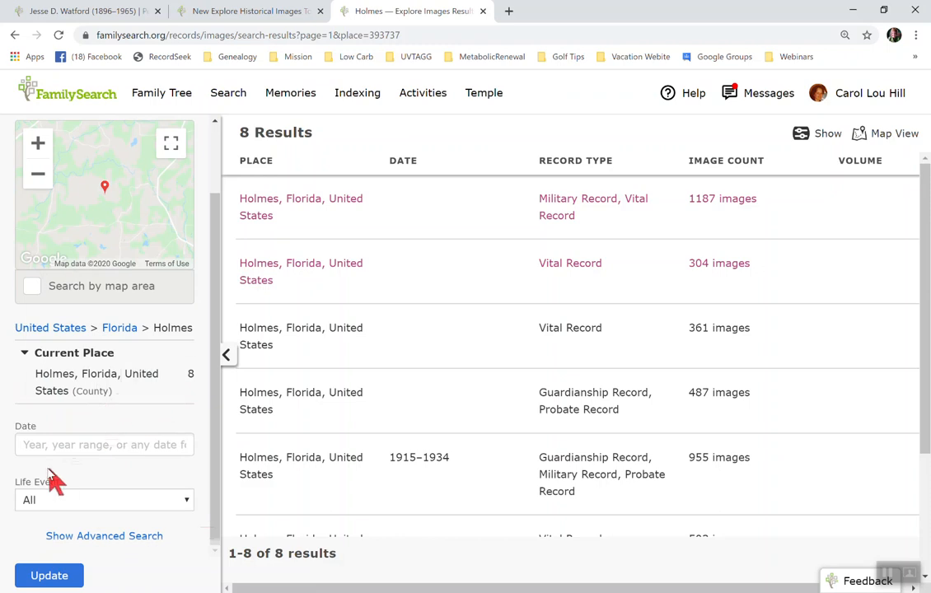
mouse_move(99, 396)
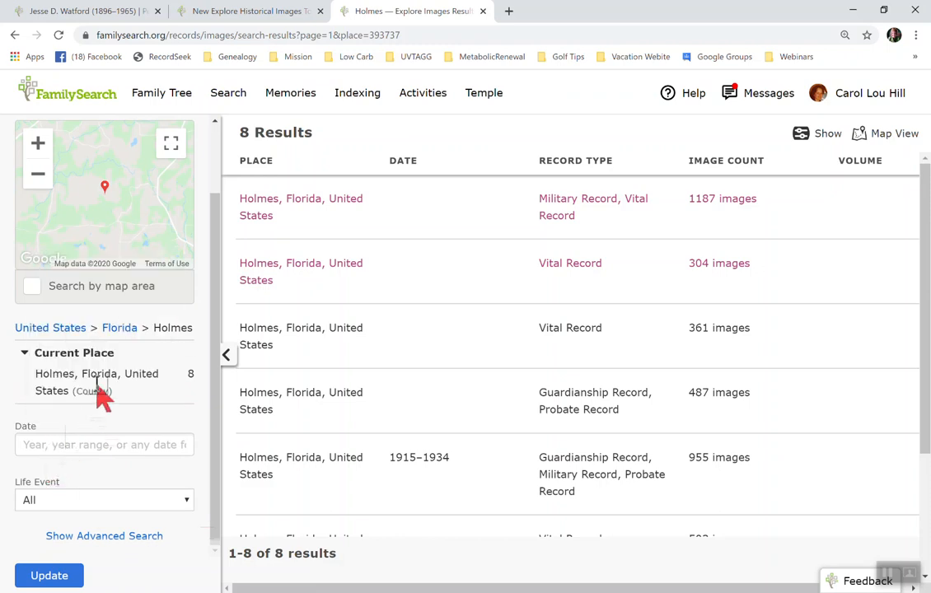
mouse_move(76, 511)
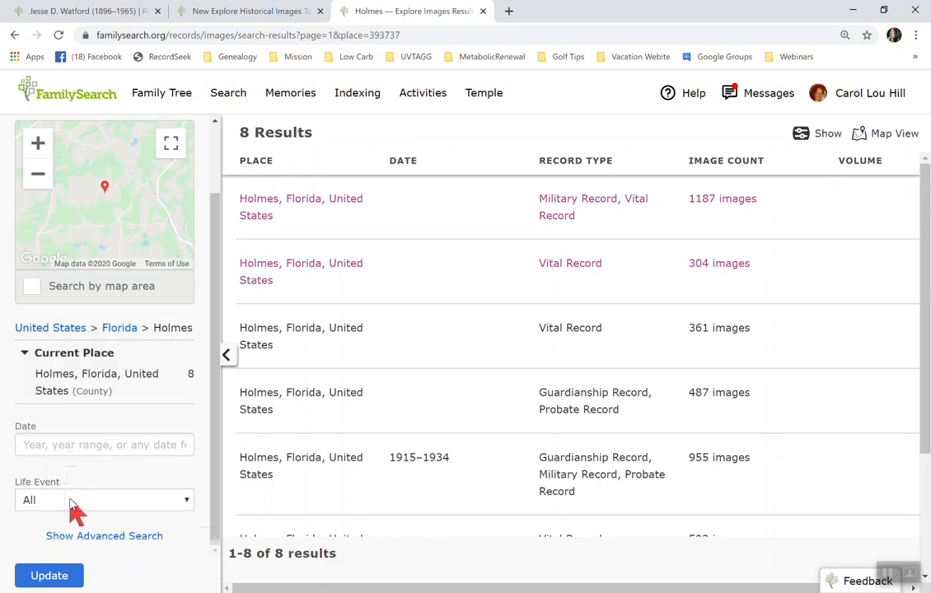
left_click(104, 501)
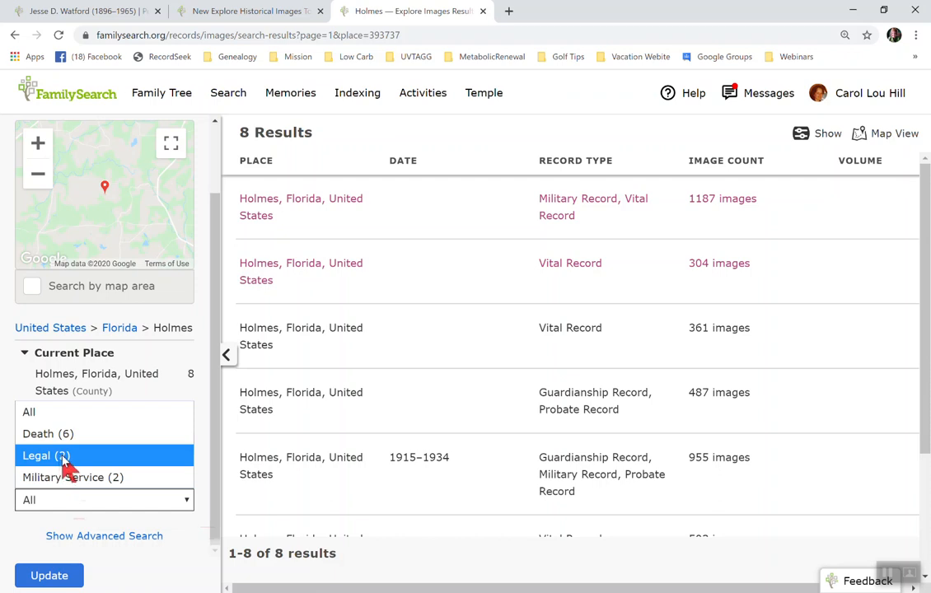
left_click(73, 478)
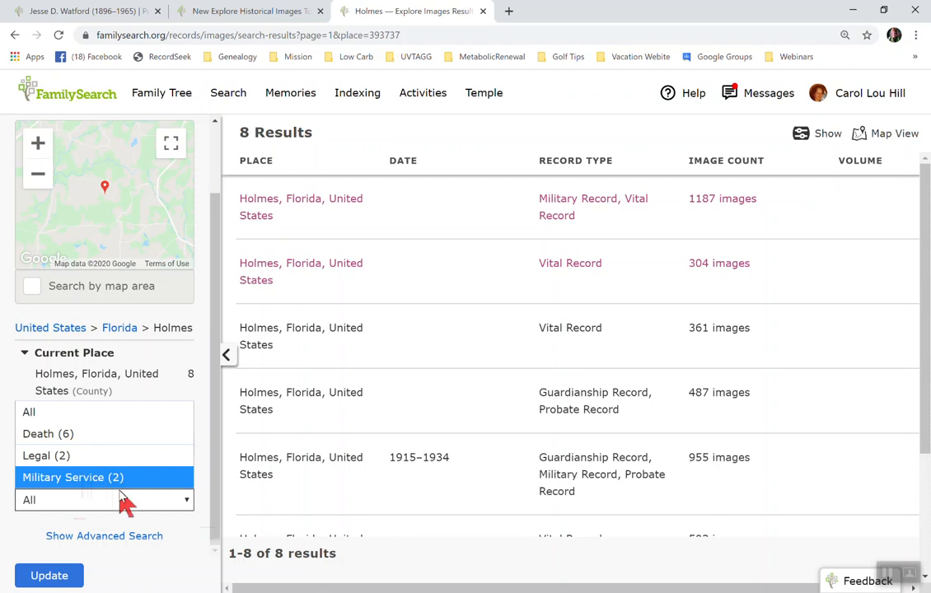
mouse_move(163, 519)
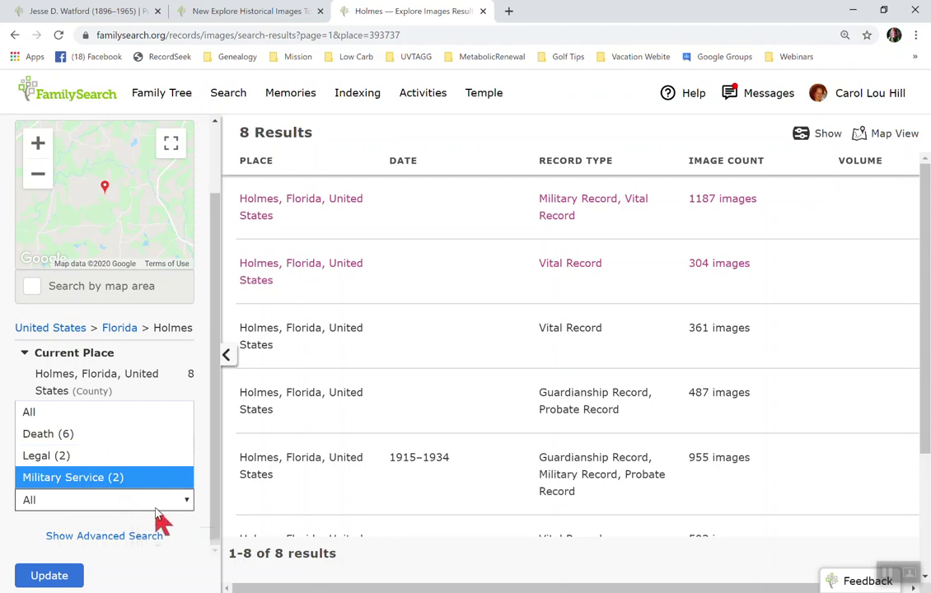
left_click(47, 433)
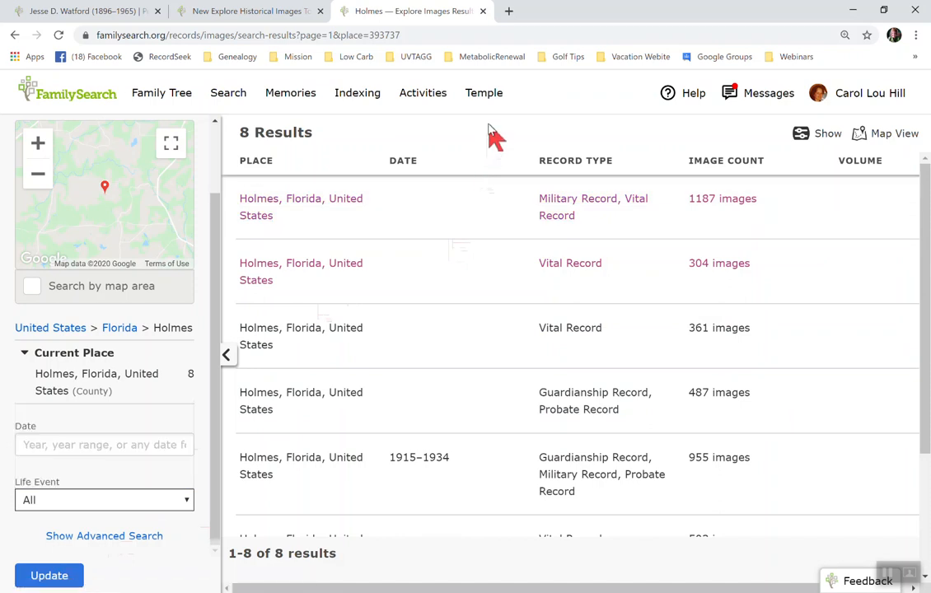
mouse_move(843, 156)
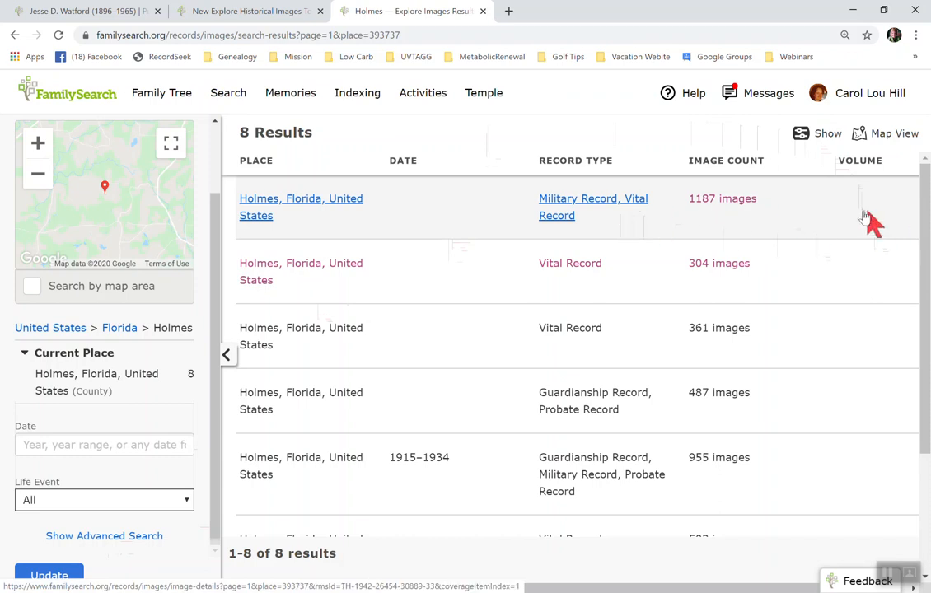
mouse_move(837, 234)
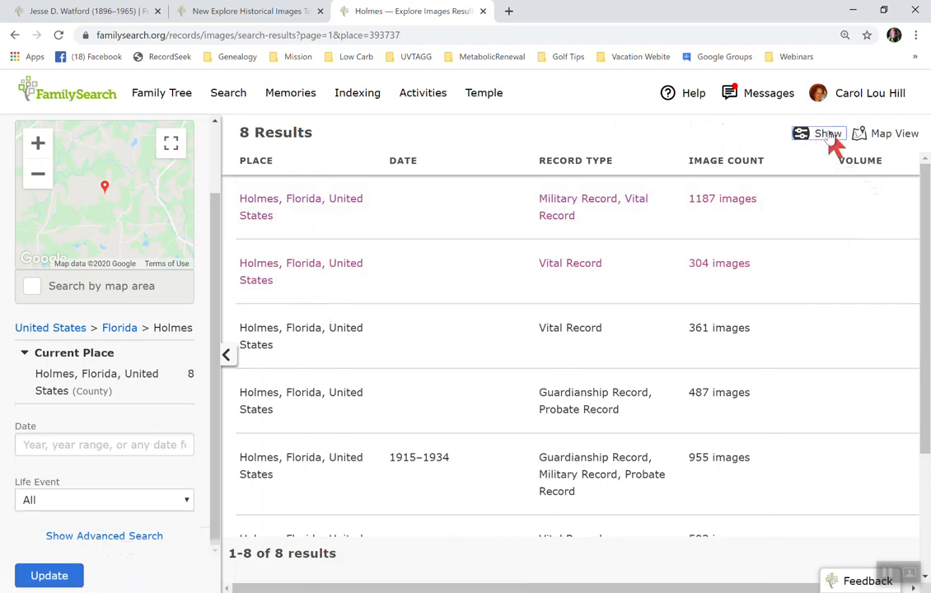
Step: Hide the Volume column from the Holmes image-group results via Content to Show
left_click(827, 133)
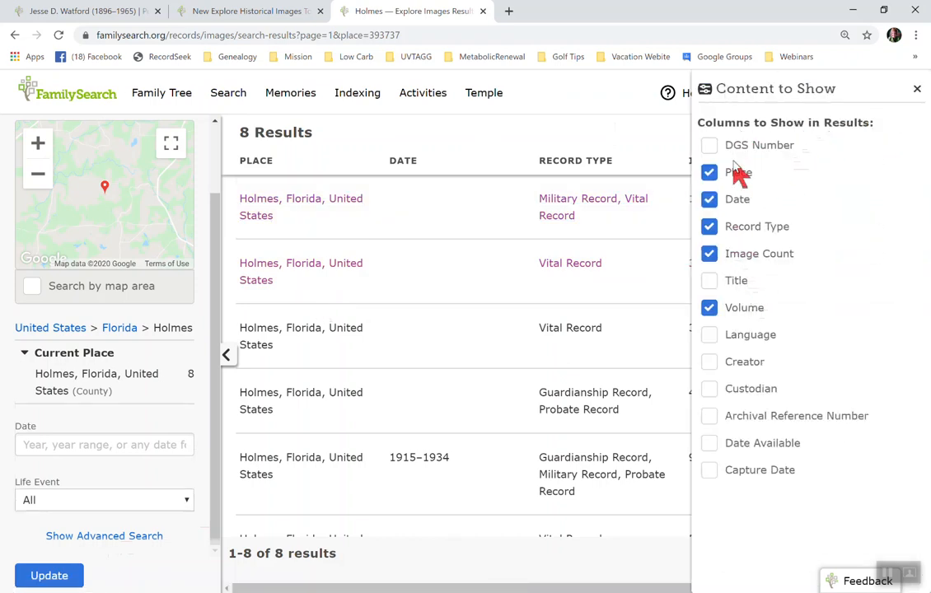
left_click(710, 308)
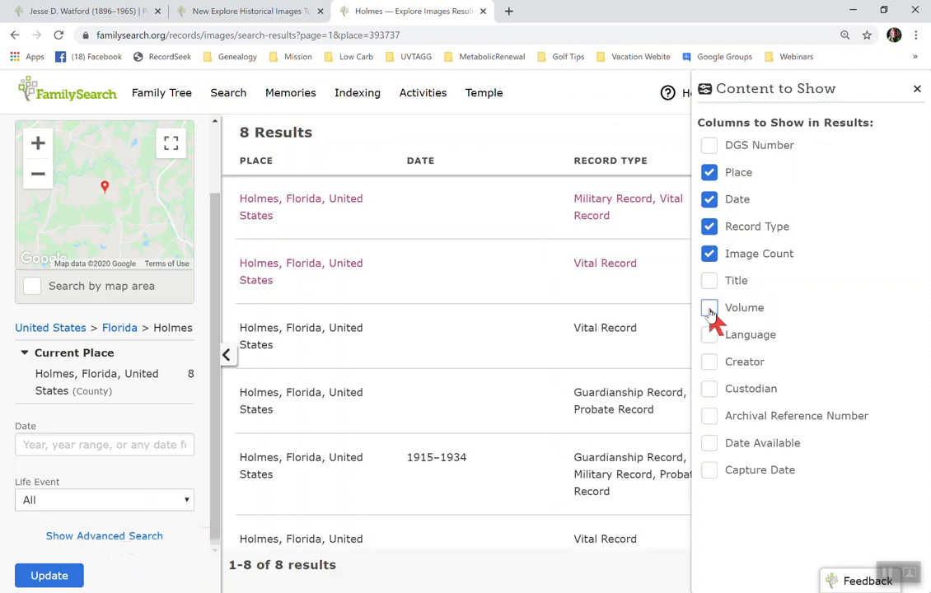
left_click(916, 89)
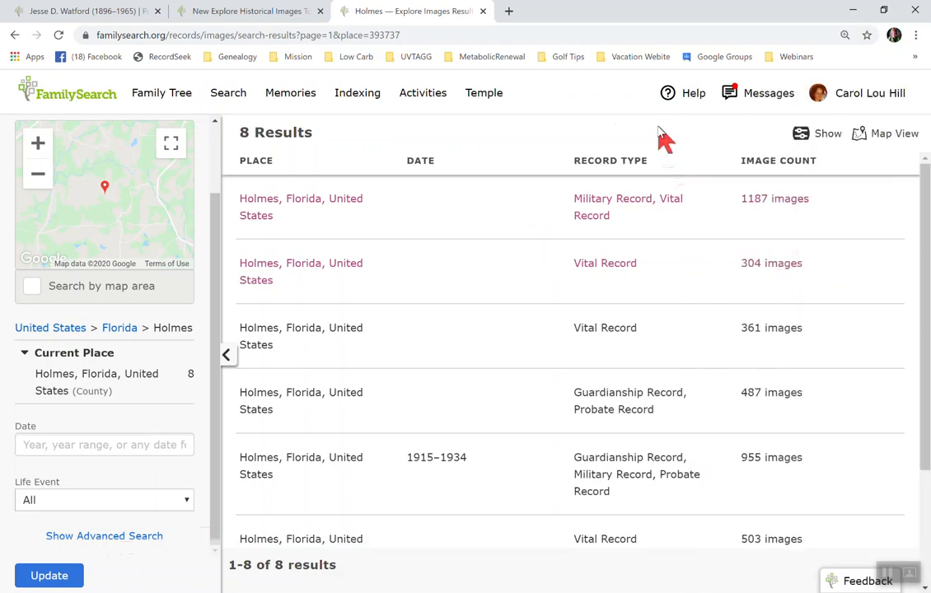
mouse_move(392, 211)
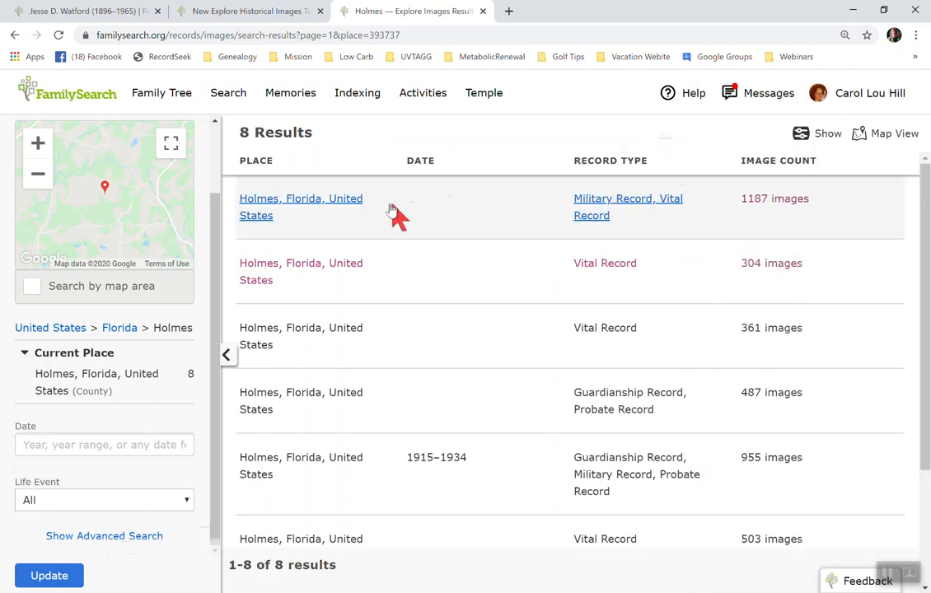
mouse_move(420, 375)
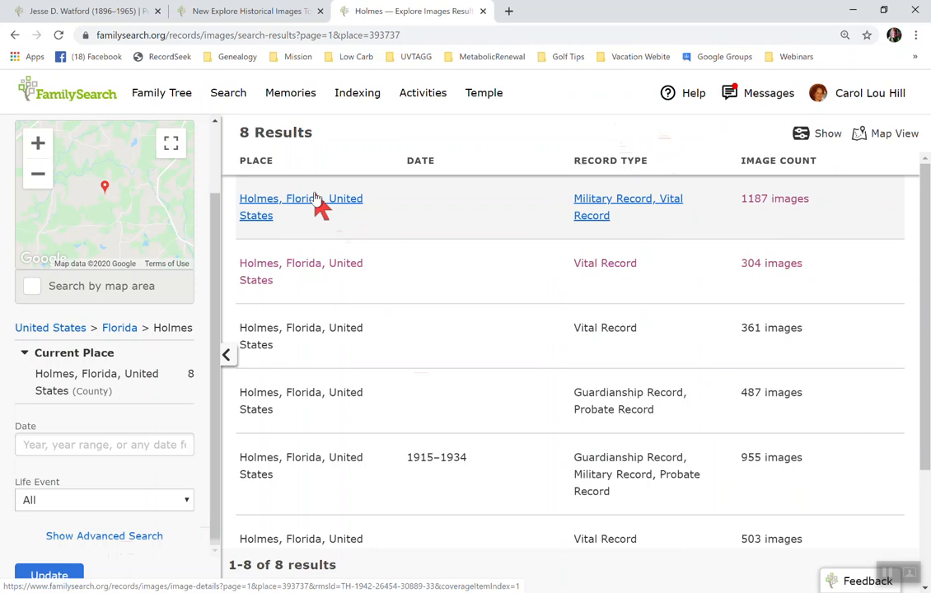
Step: Open the 1,187-image Holmes, Florida Military Record, Vital Record group and advance to the next image
left_click(300, 198)
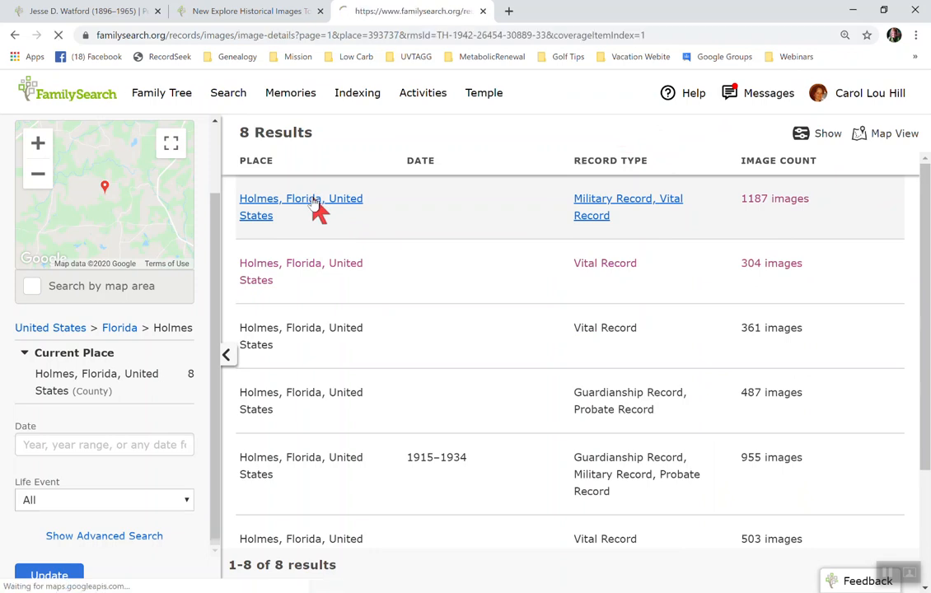
left_click(299, 197)
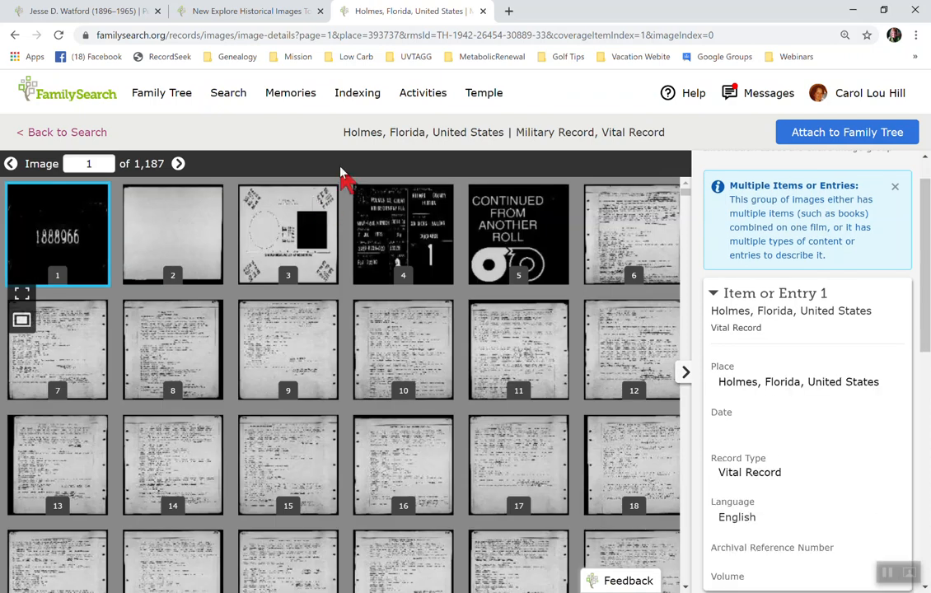
mouse_move(339, 166)
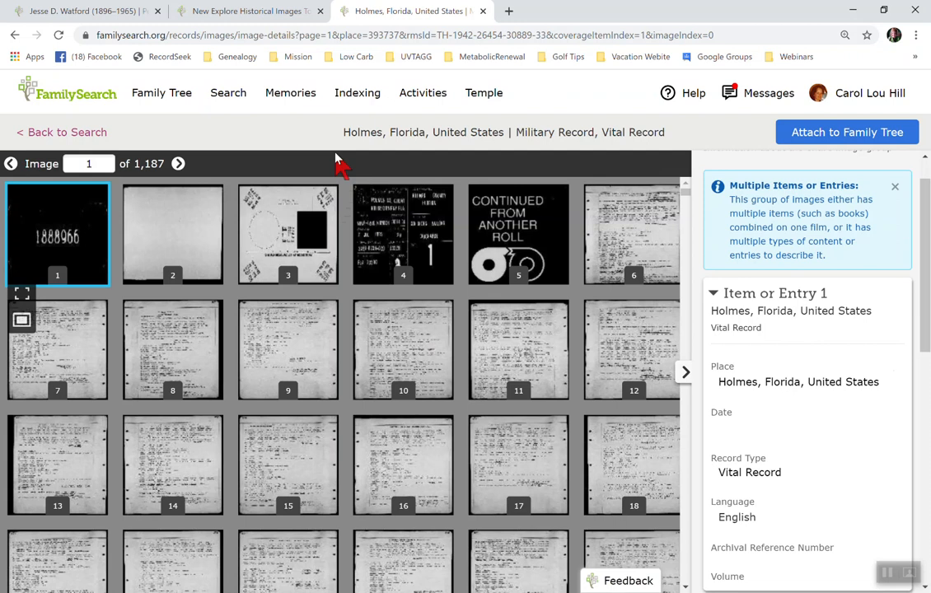
mouse_move(175, 221)
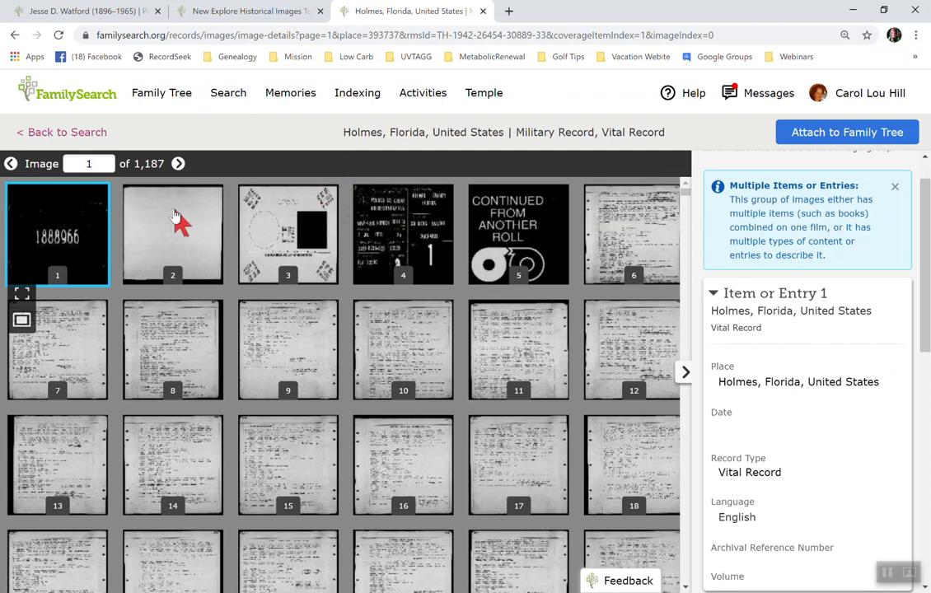
mouse_move(312, 221)
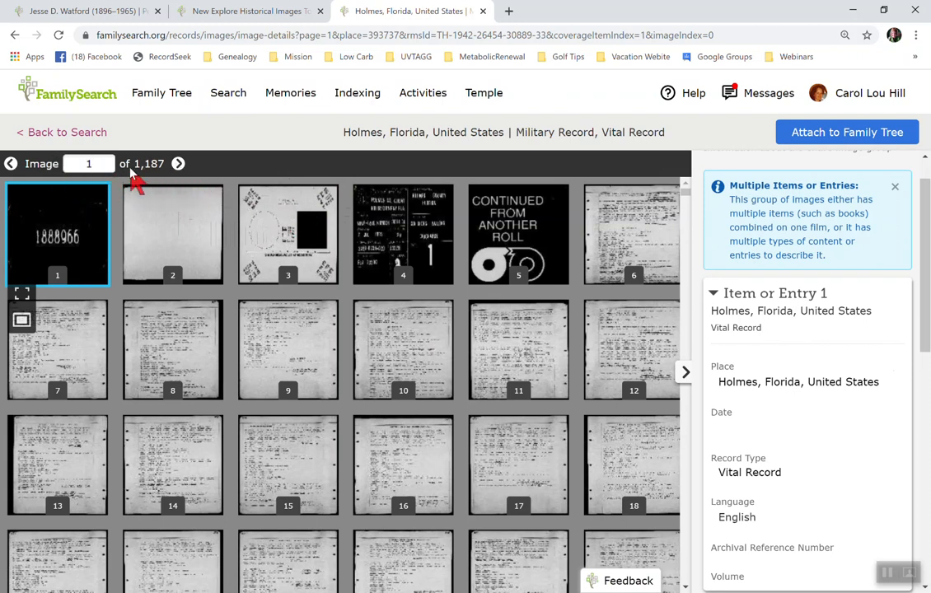
mouse_move(204, 178)
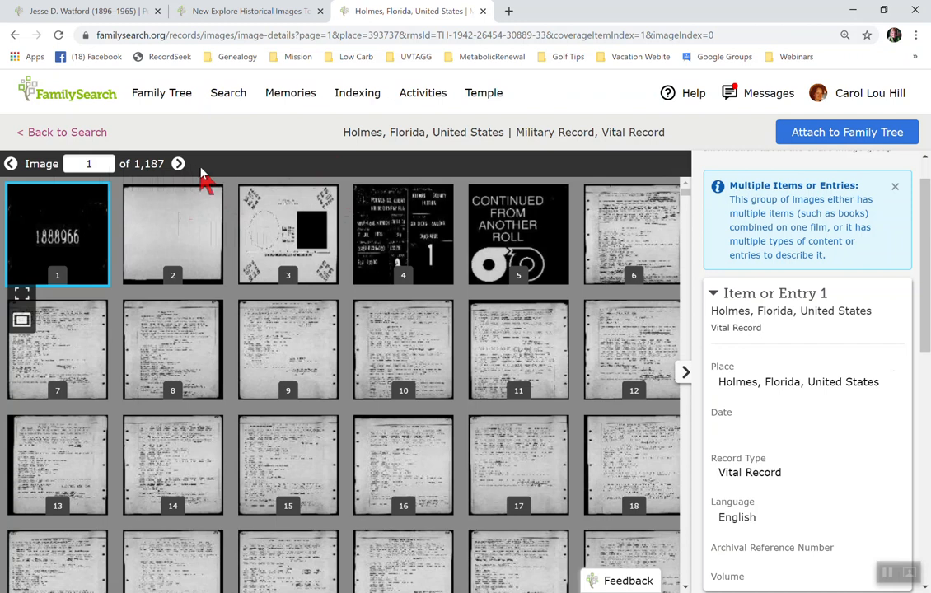
mouse_move(178, 165)
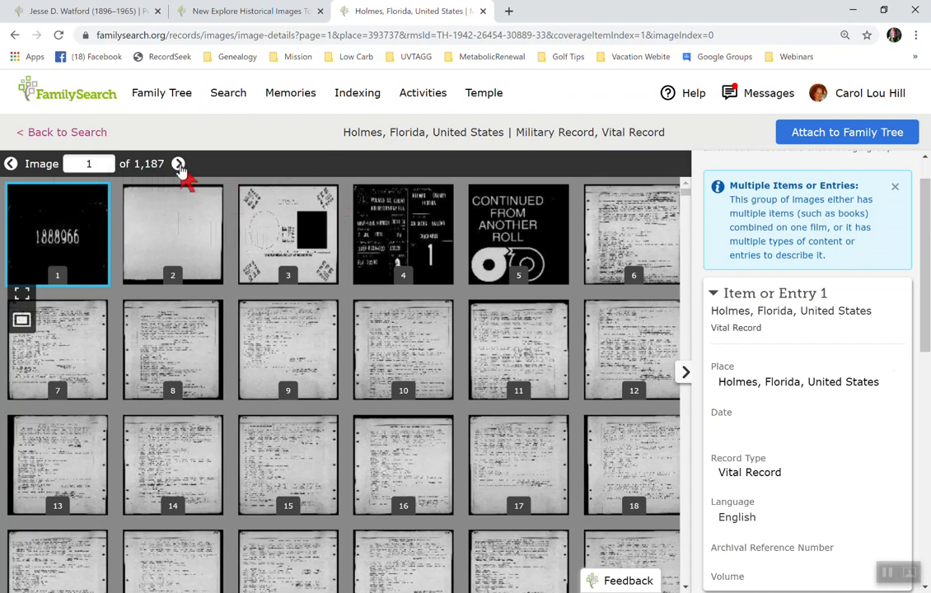
left_click(178, 163)
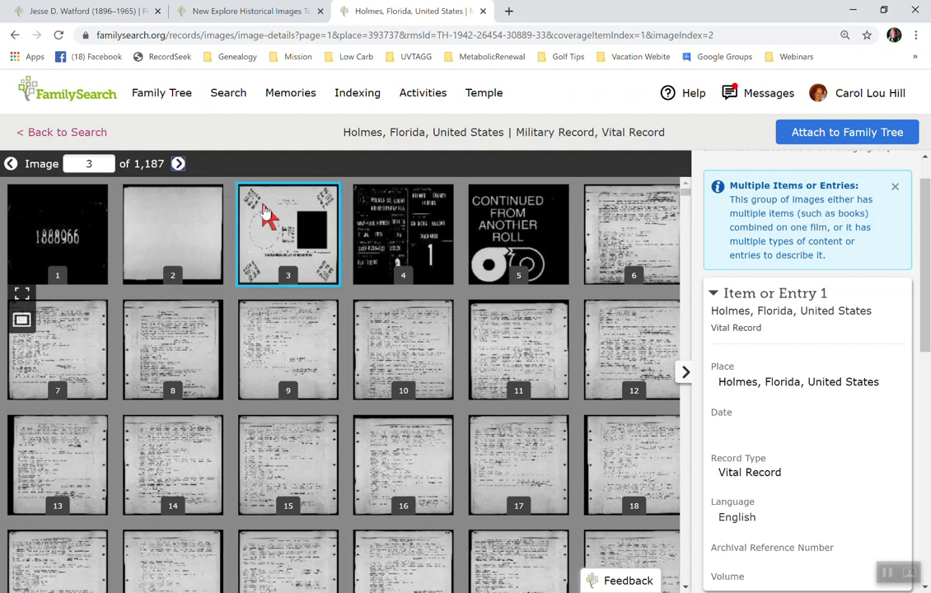
mouse_move(298, 239)
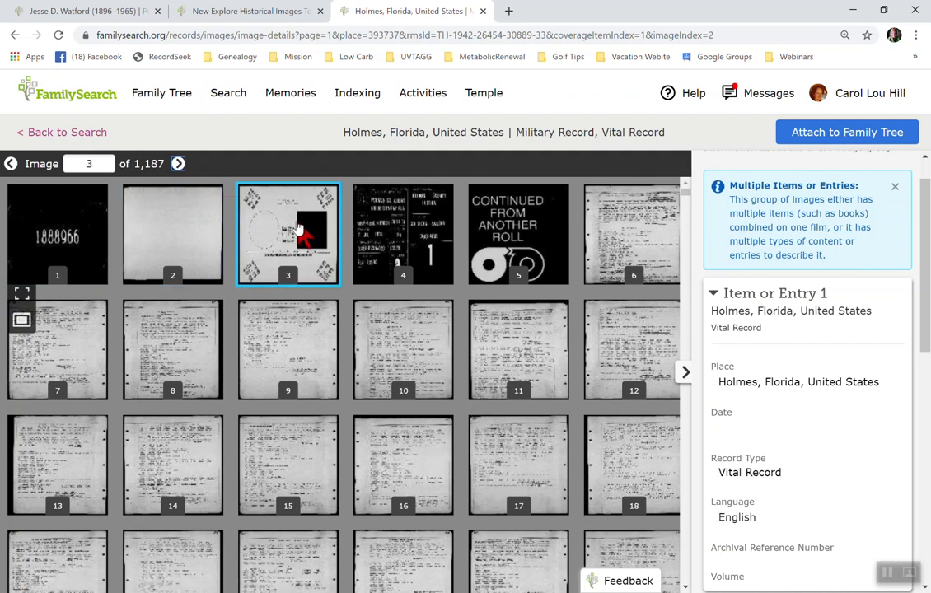
mouse_move(517, 234)
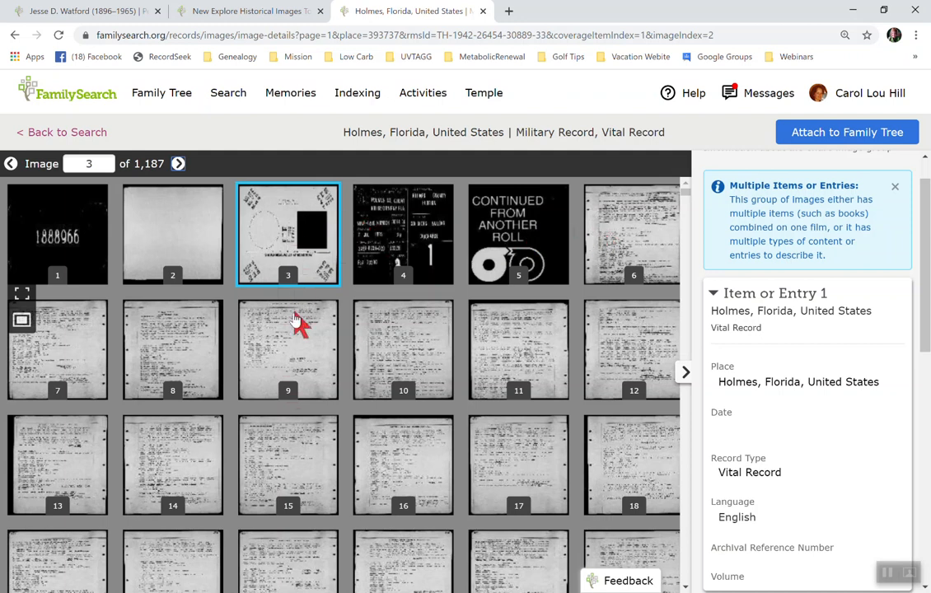
mouse_move(306, 234)
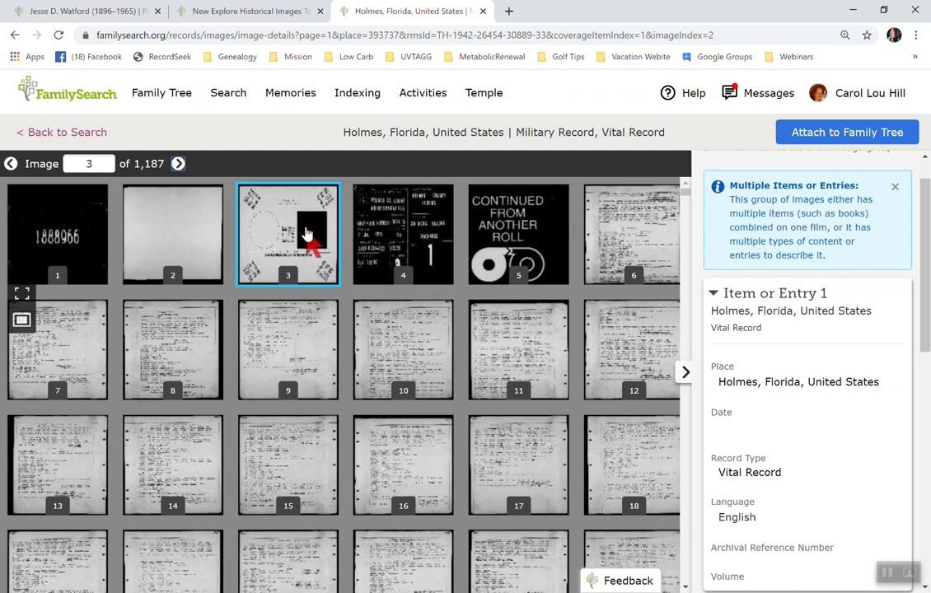
mouse_move(297, 227)
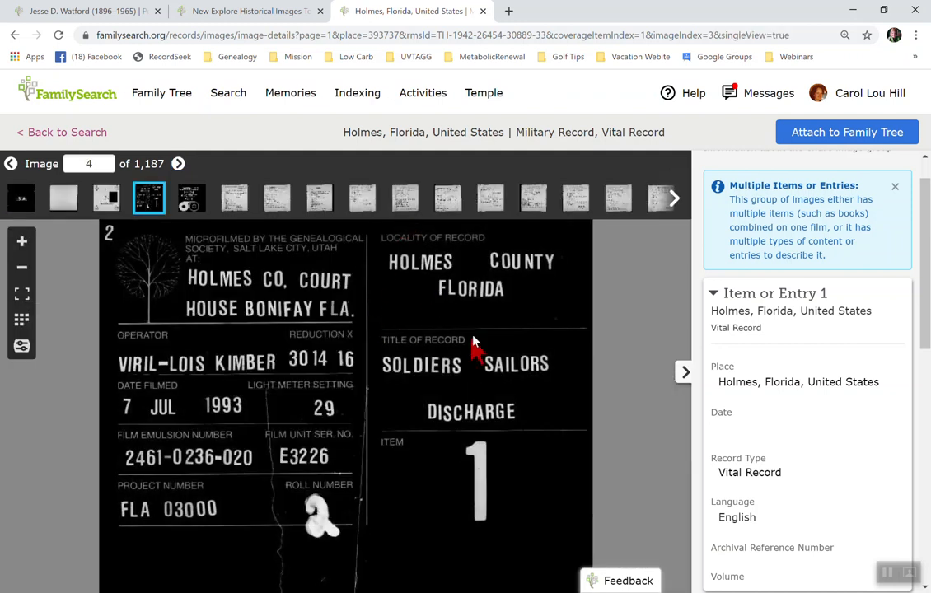
mouse_move(346, 404)
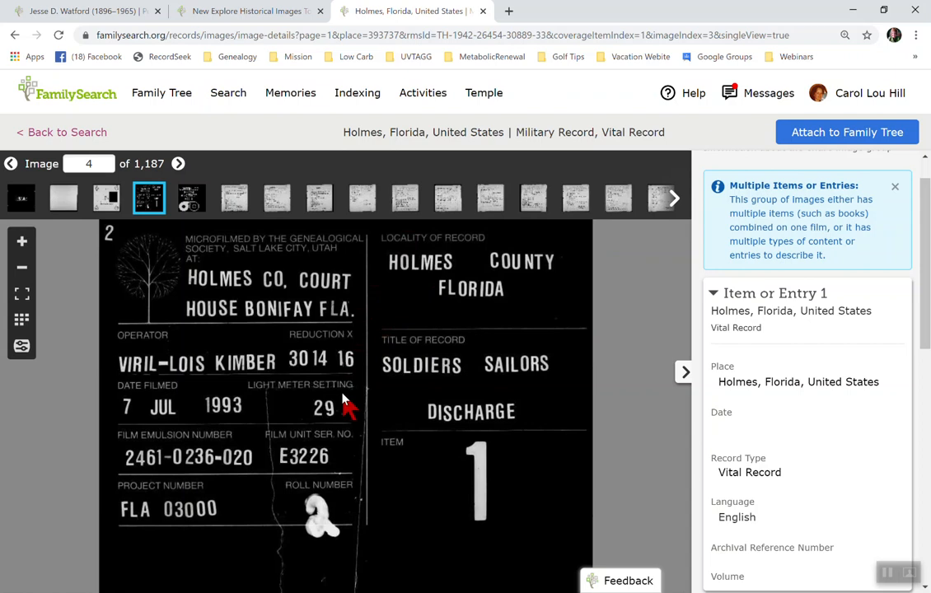
mouse_move(507, 474)
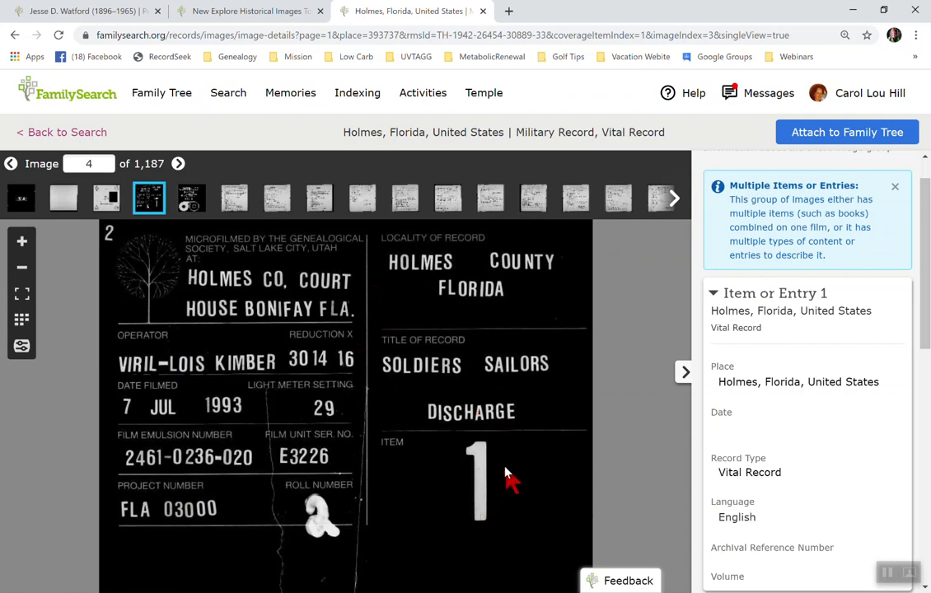
mouse_move(502, 420)
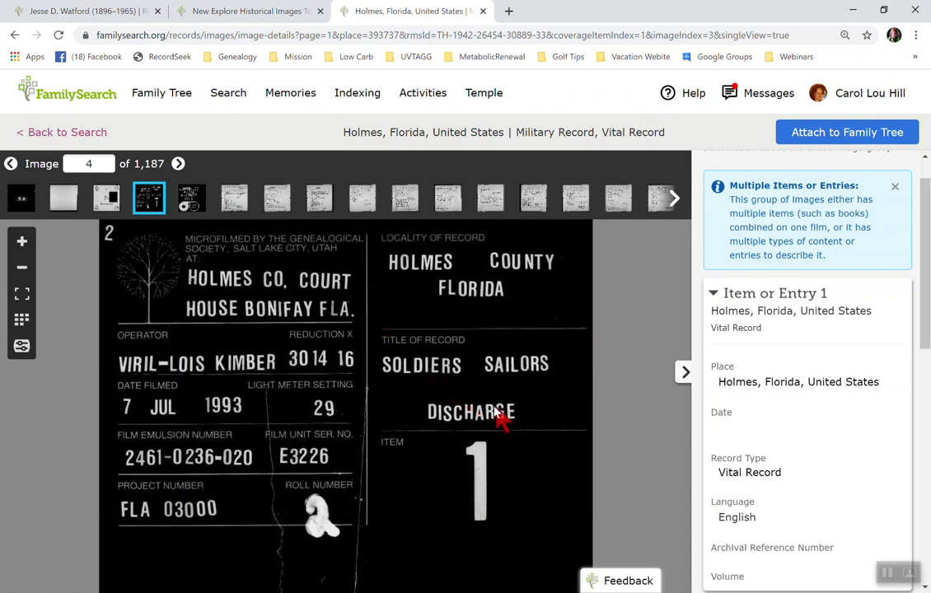
mouse_move(464, 337)
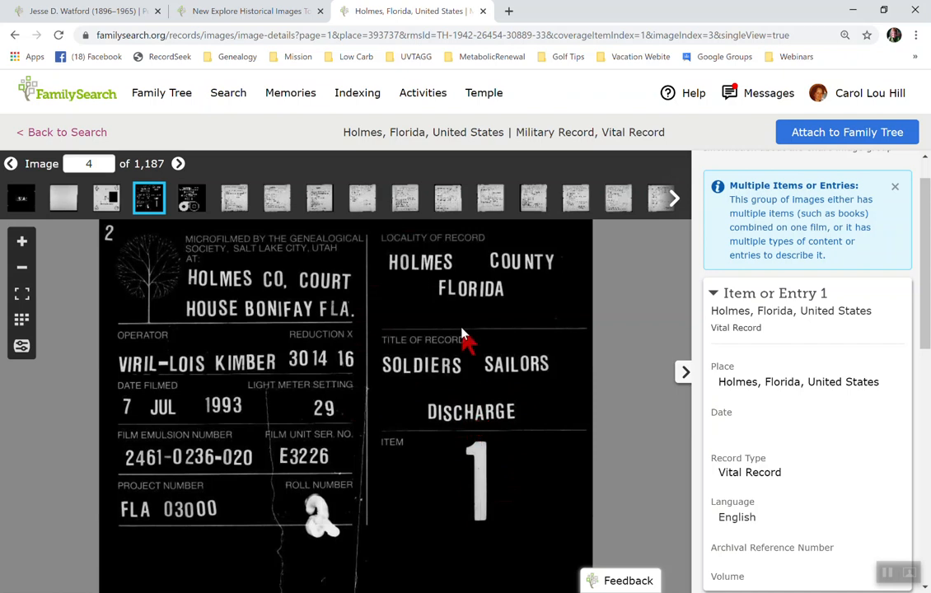
mouse_move(457, 366)
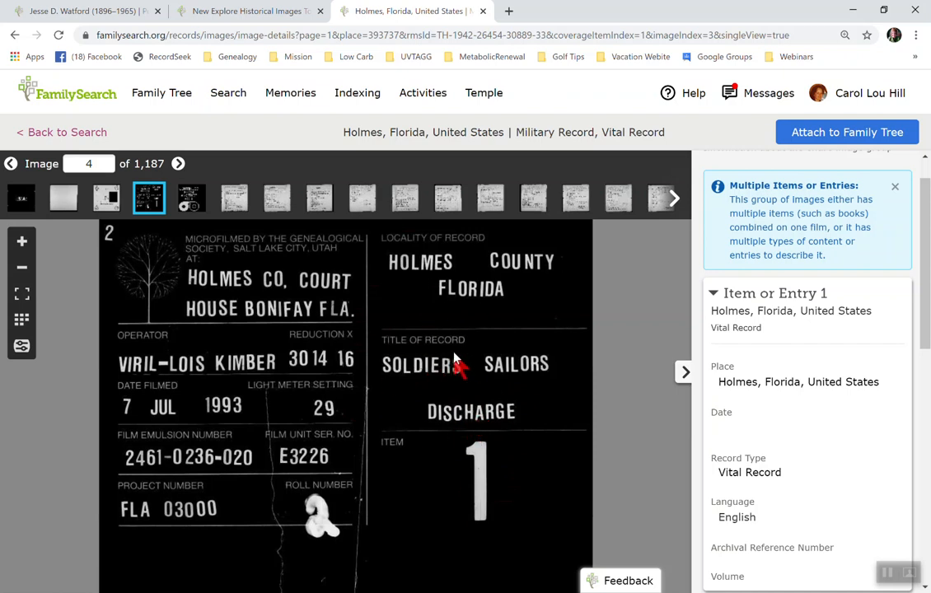
mouse_move(415, 272)
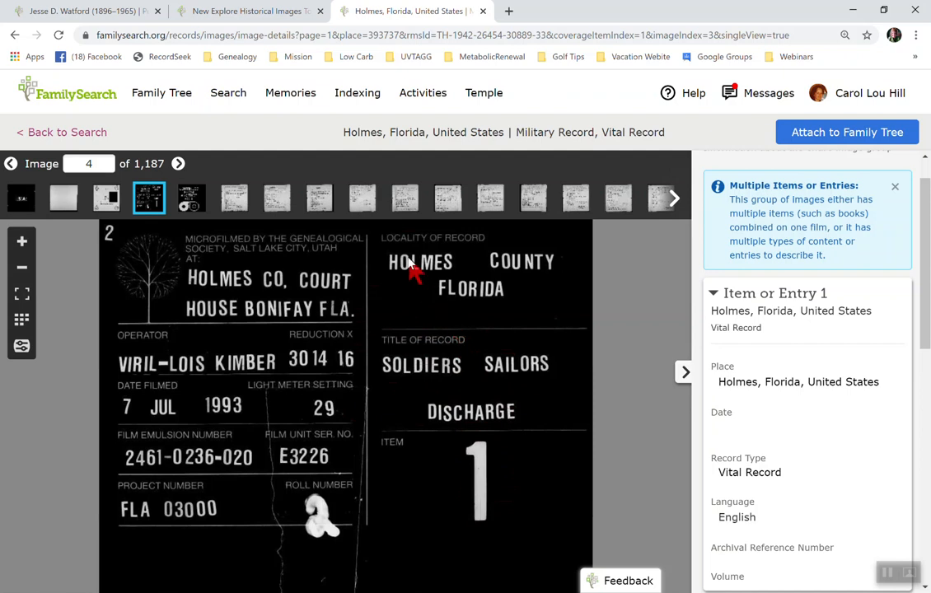
mouse_move(280, 283)
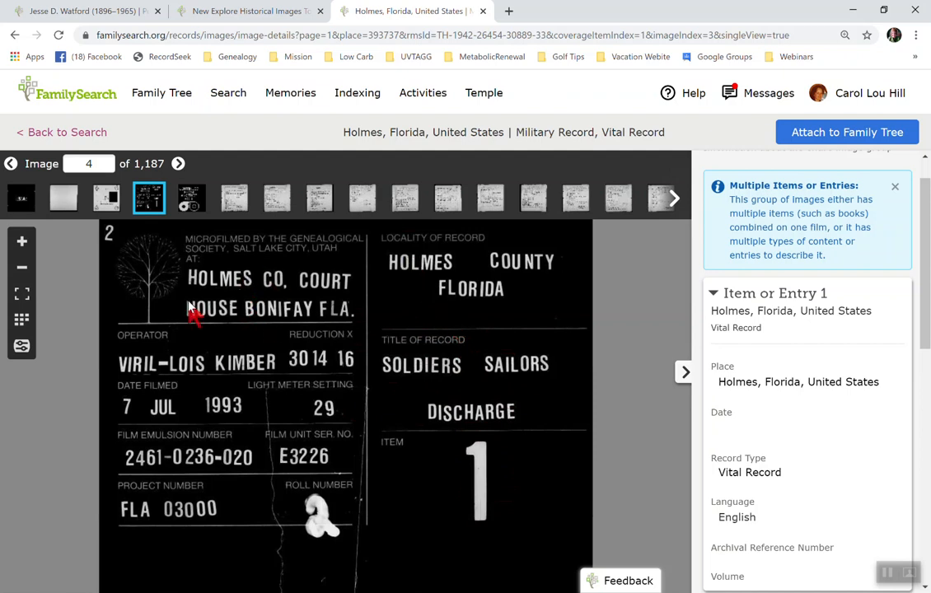
mouse_move(296, 321)
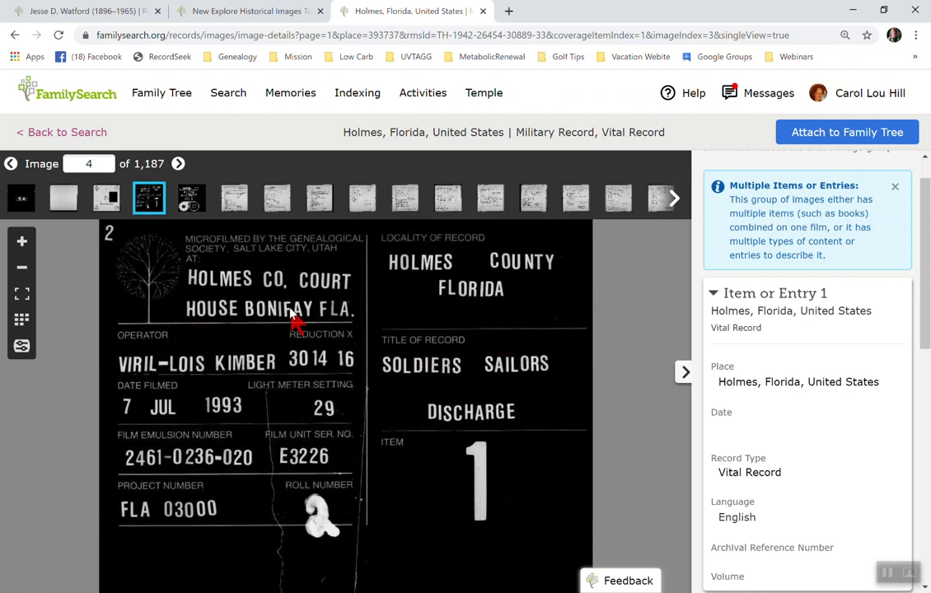
mouse_move(21, 320)
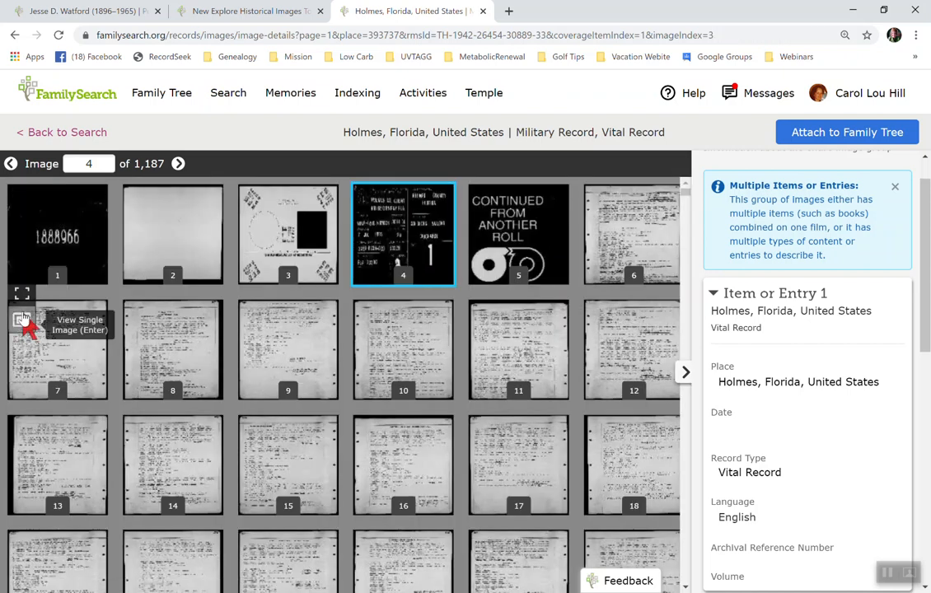
mouse_move(408, 231)
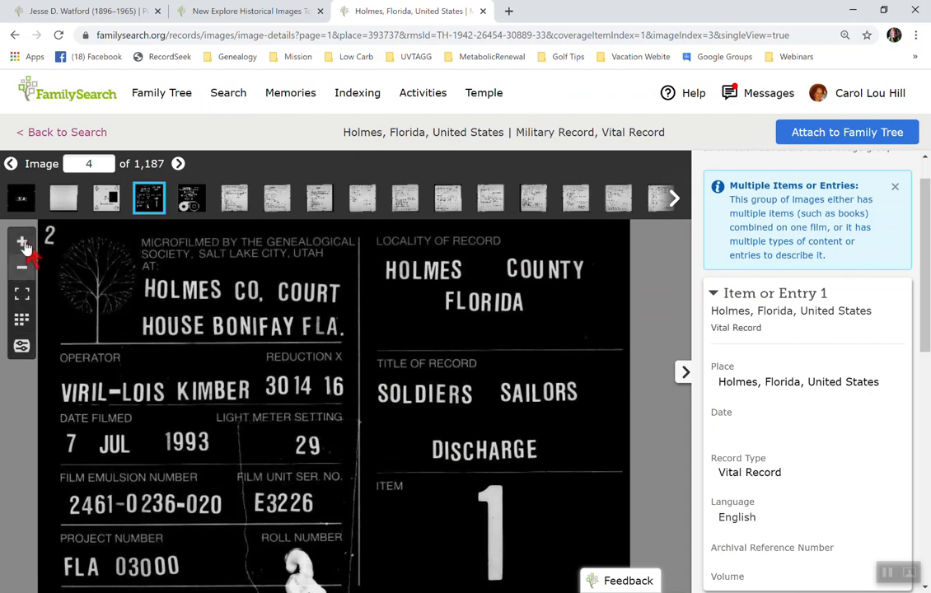
left_click(22, 240)
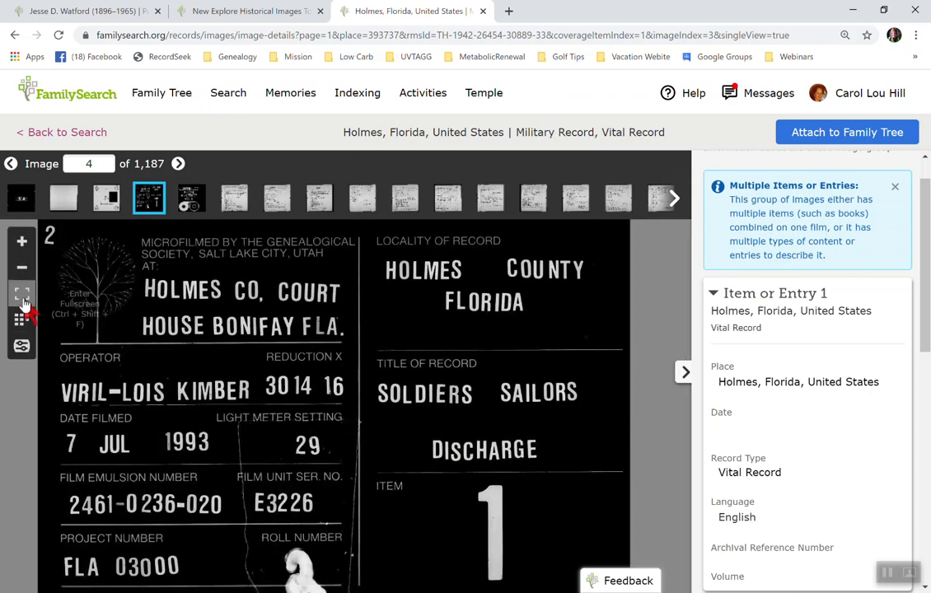
mouse_move(22, 320)
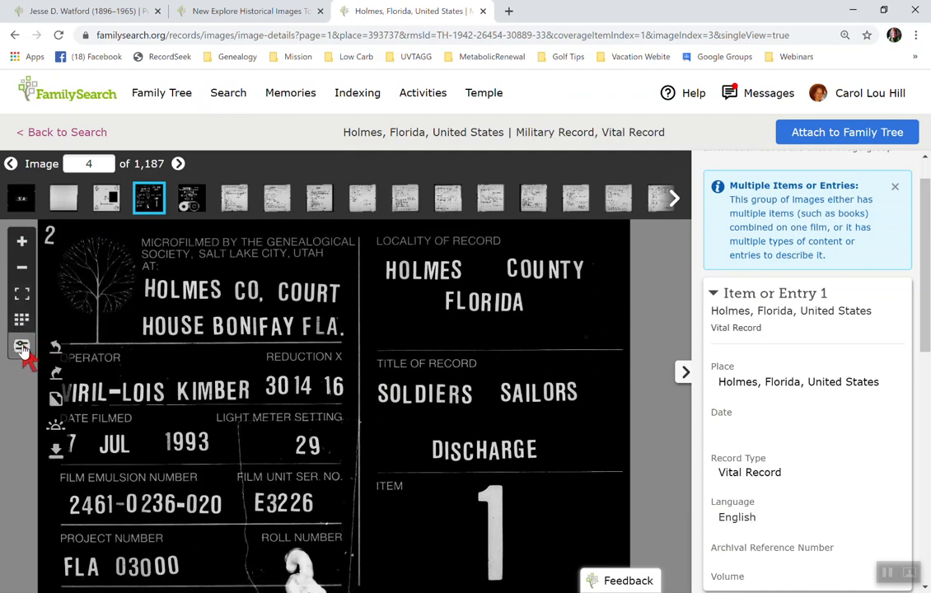
left_click(21, 345)
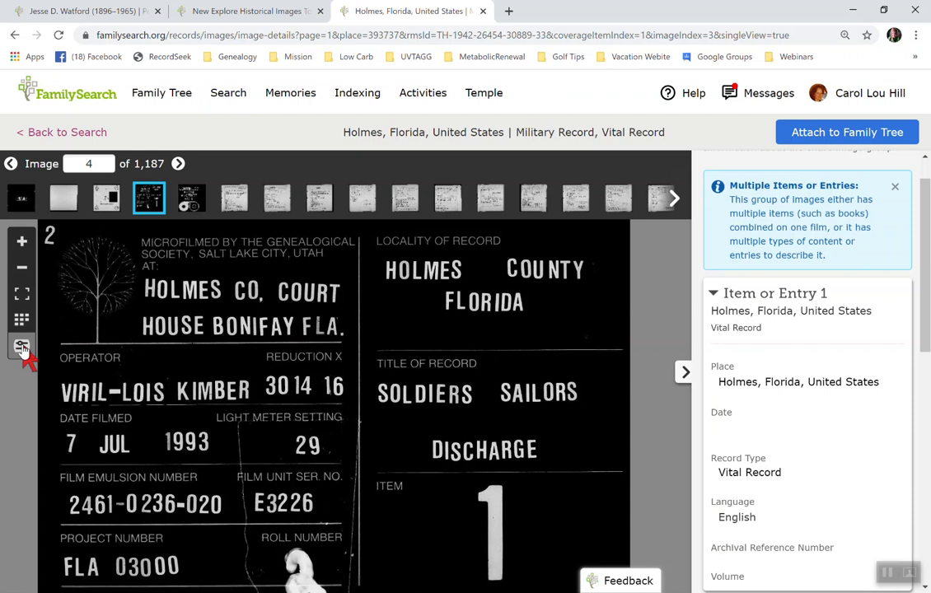
left_click(21, 346)
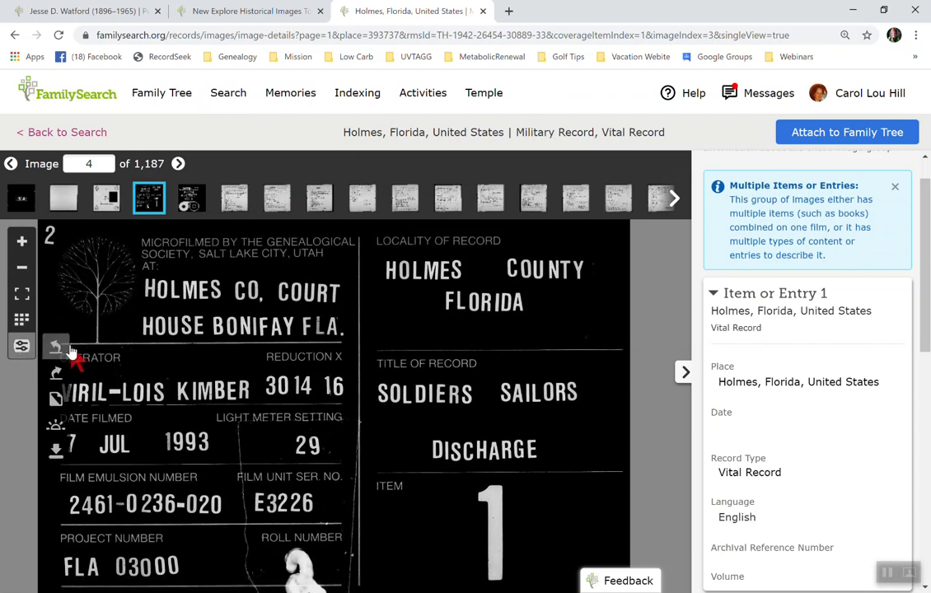
mouse_move(56, 348)
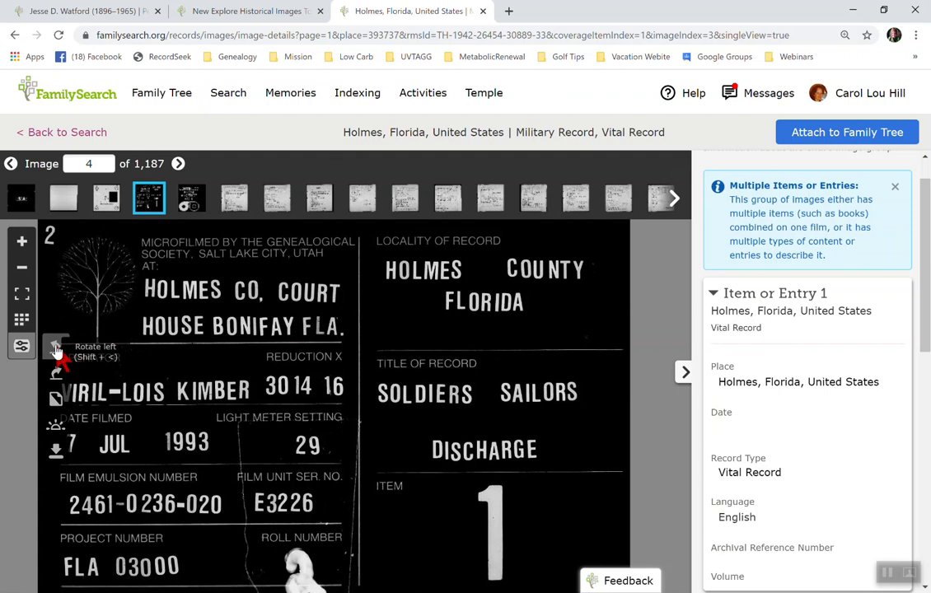
mouse_move(56, 402)
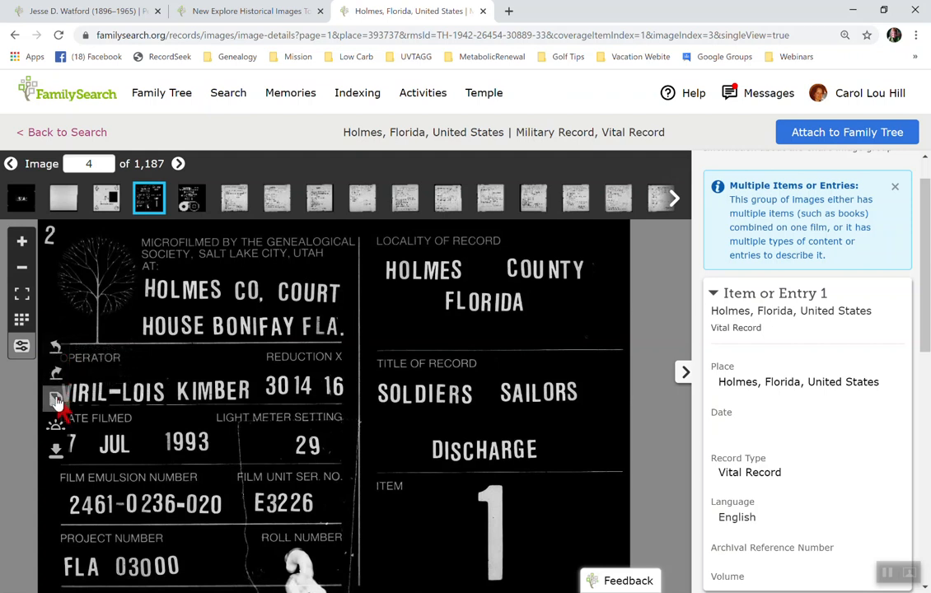
mouse_move(56, 427)
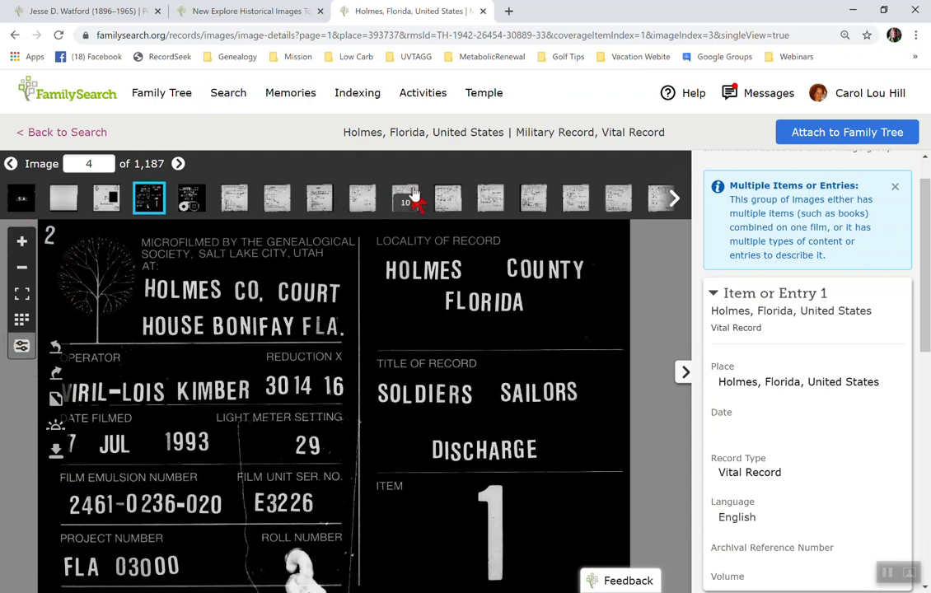
mouse_move(107, 168)
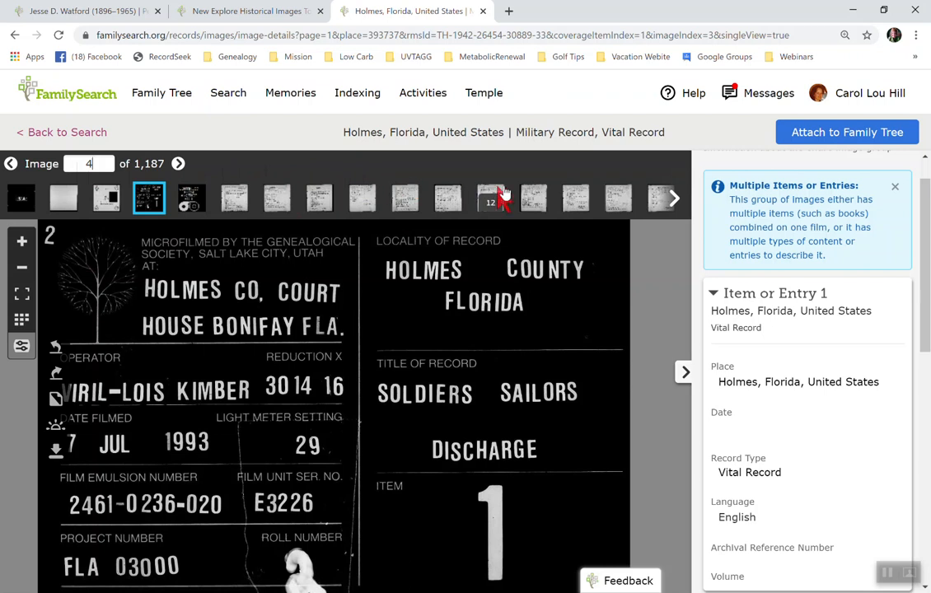
mouse_move(797, 201)
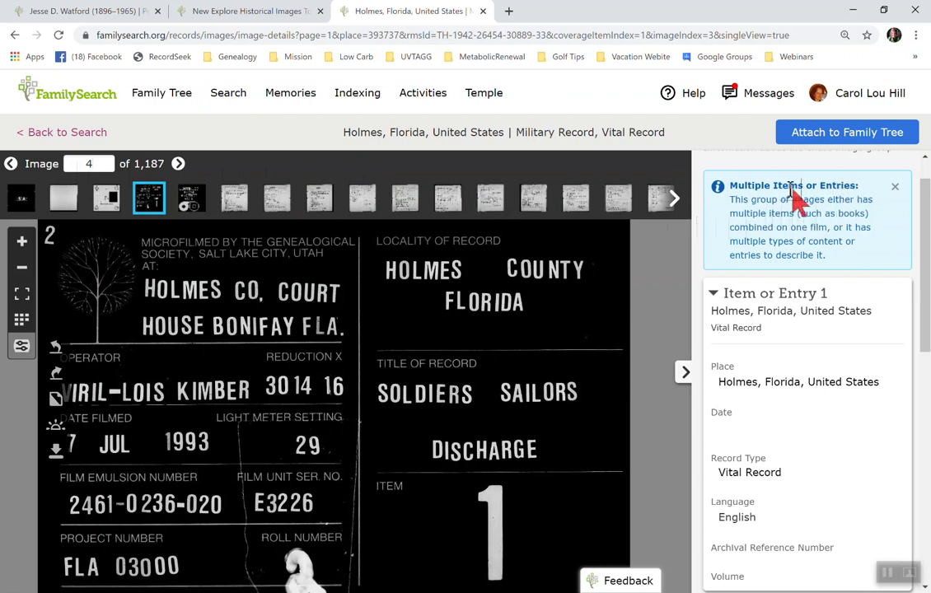
mouse_move(848, 201)
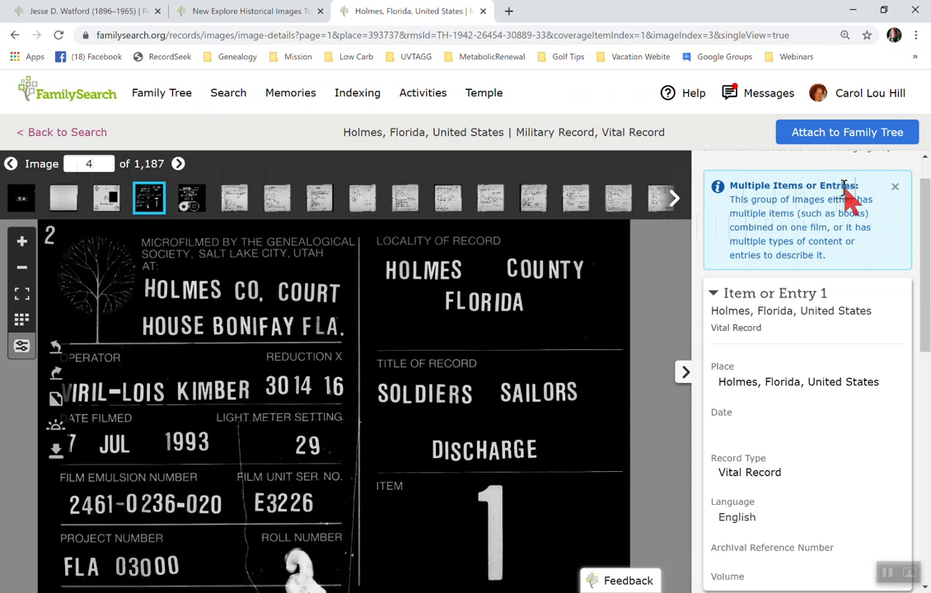
mouse_move(774, 207)
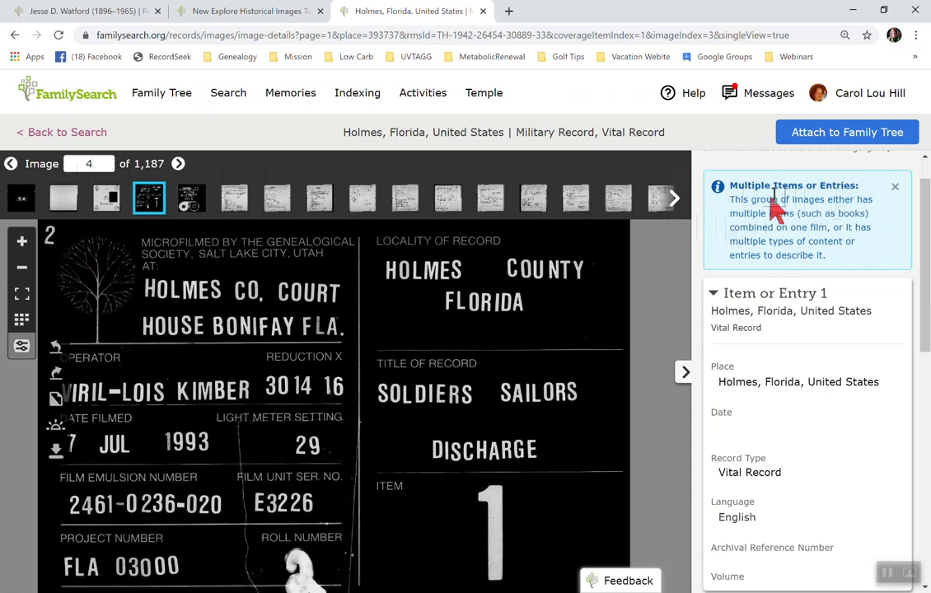
scroll("down", 3)
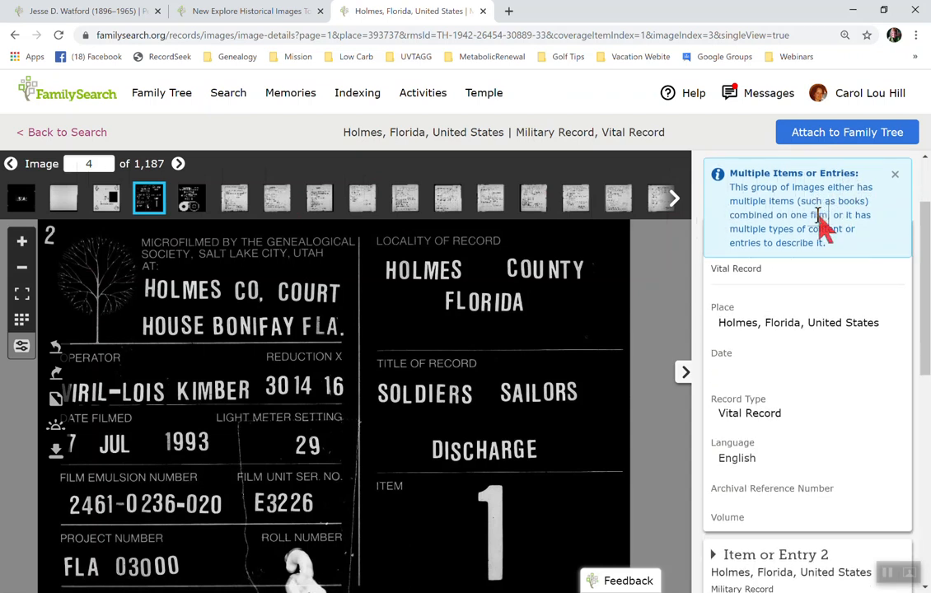
scroll("up", 3)
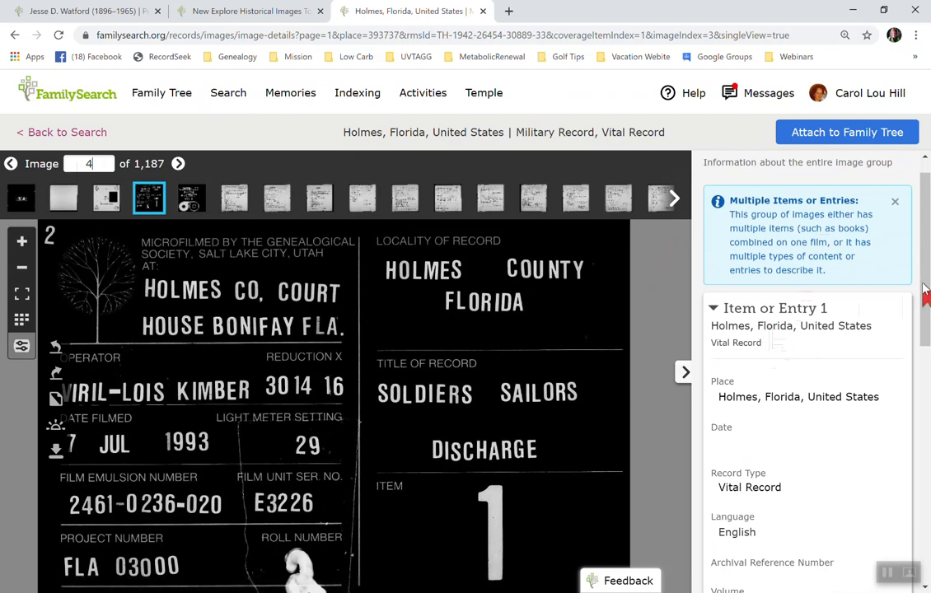
scroll("down", 3)
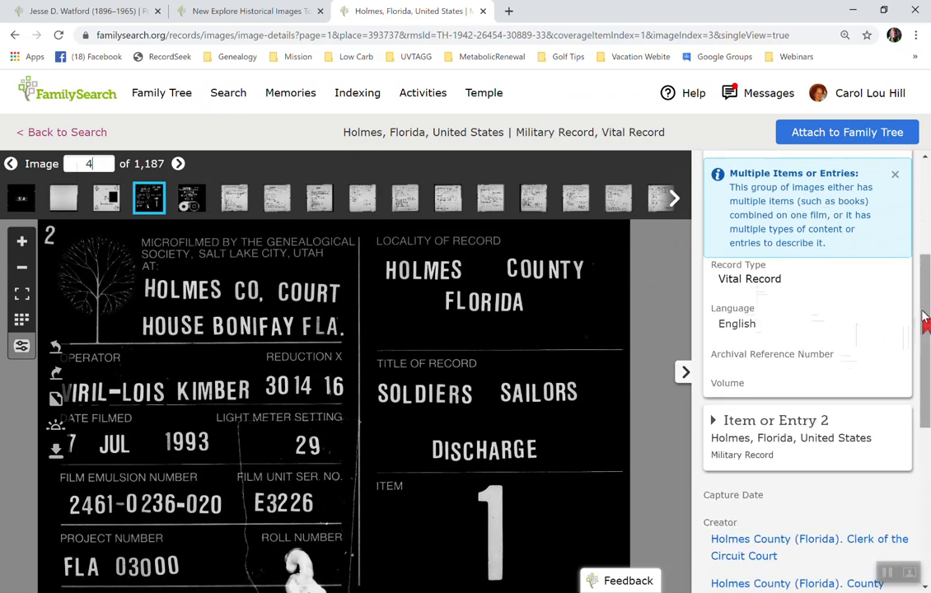
scroll("down", 3)
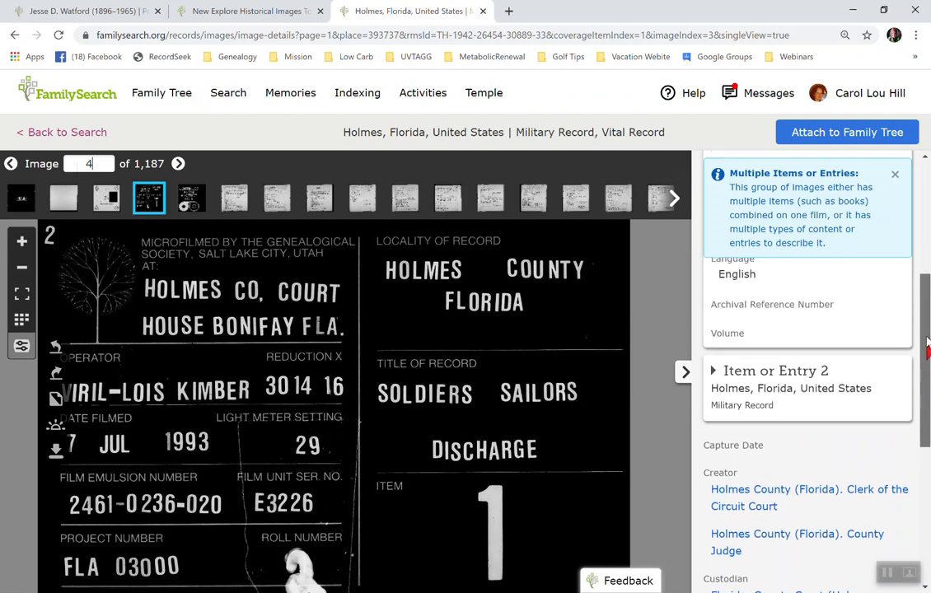
scroll("up", 3)
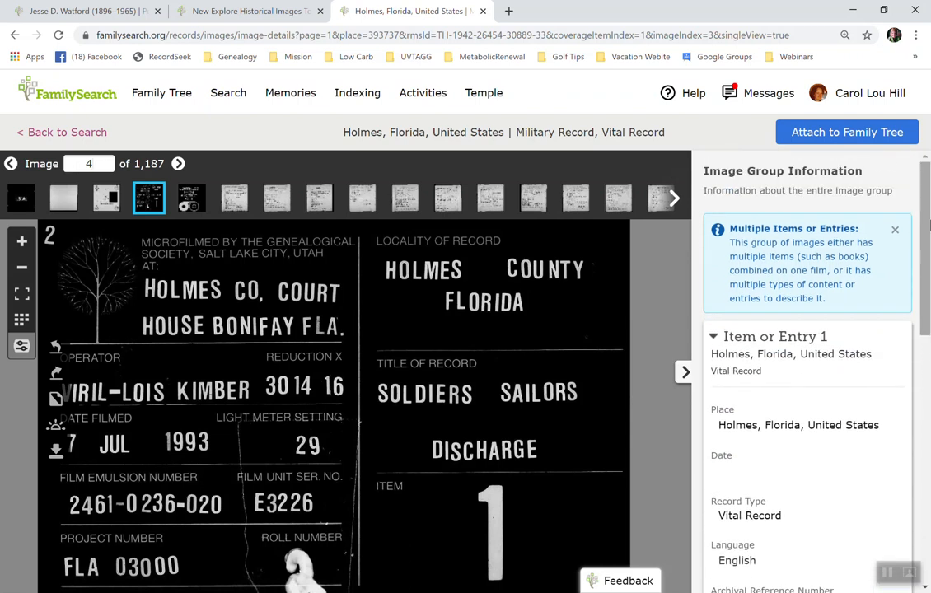
mouse_move(558, 372)
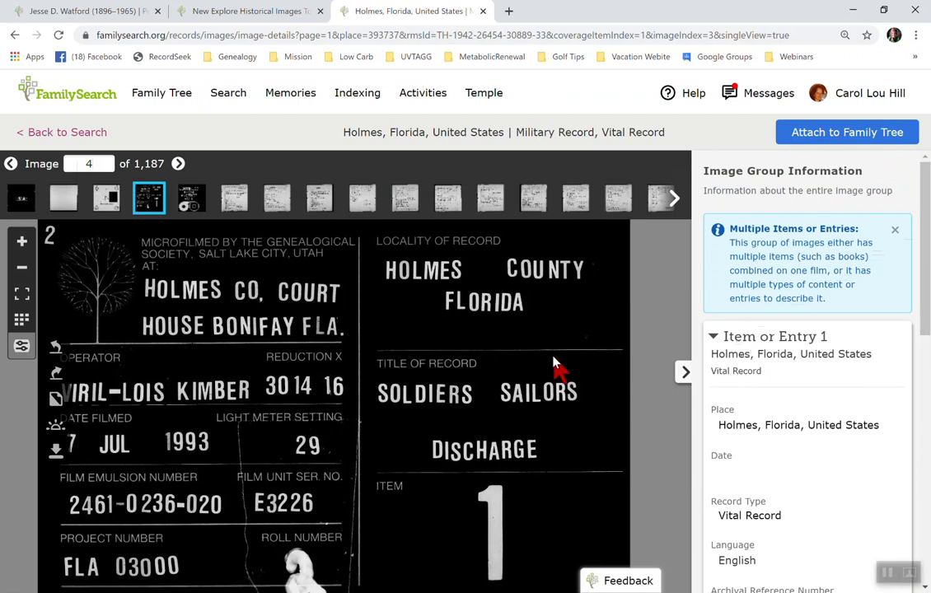
mouse_move(508, 431)
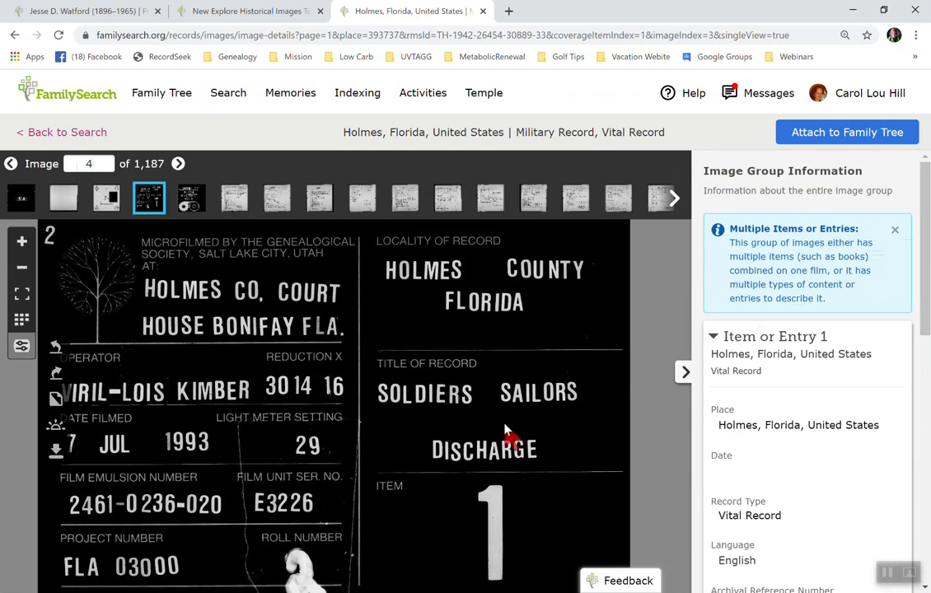
mouse_move(491, 421)
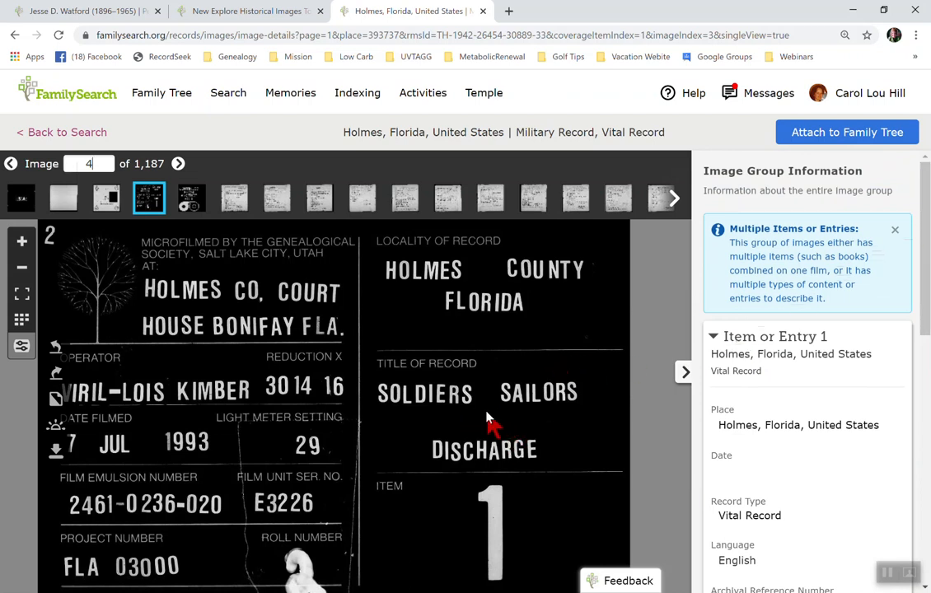
mouse_move(74, 296)
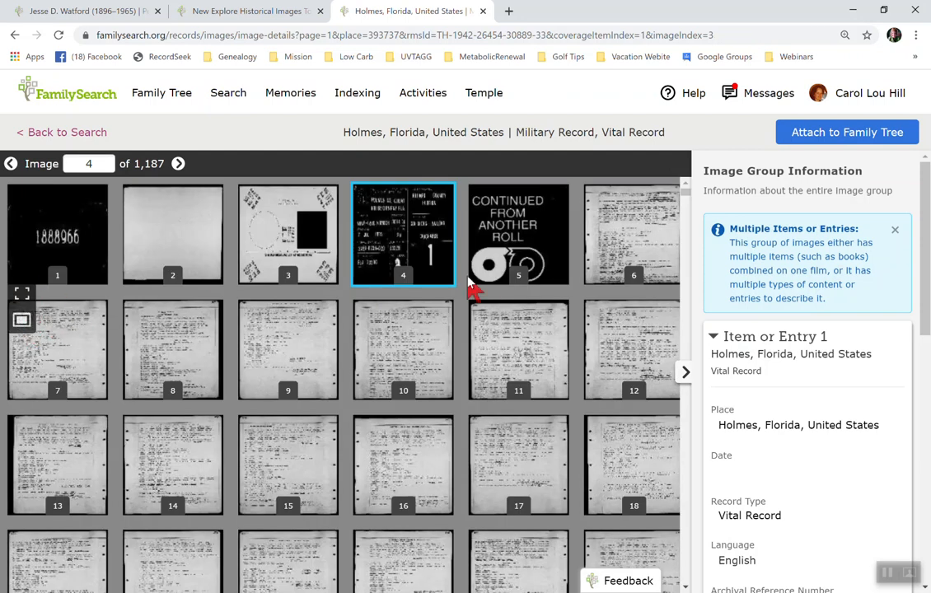
Step: Scroll the thumbnail grid down to images 235–257 around the roll title card at 245
scroll("down", 3)
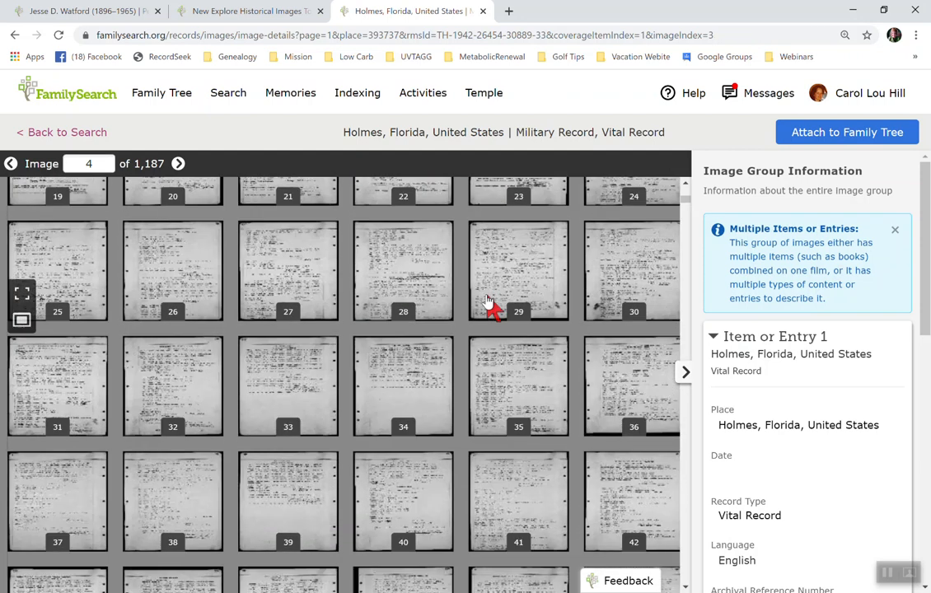
scroll("down", 3)
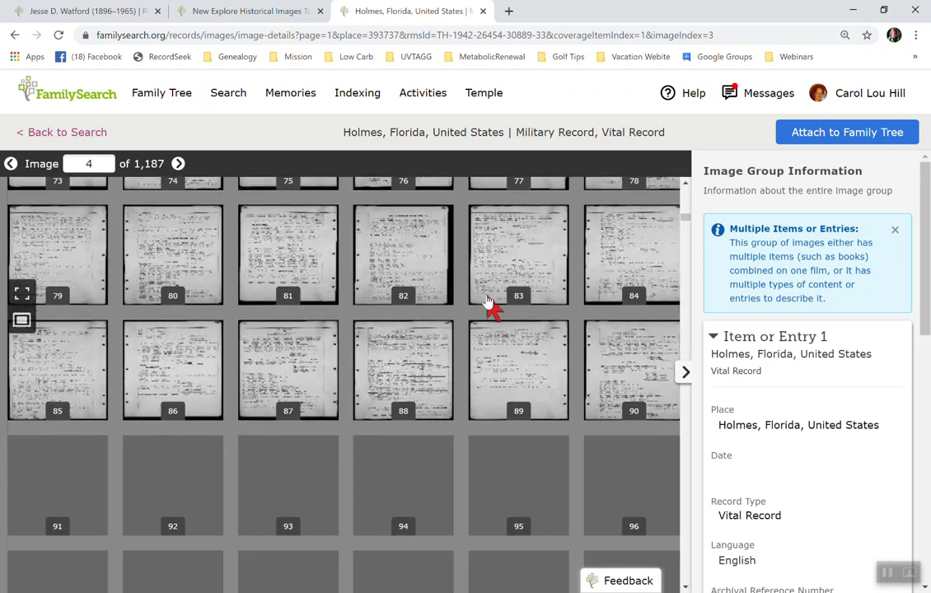
scroll("down", 3)
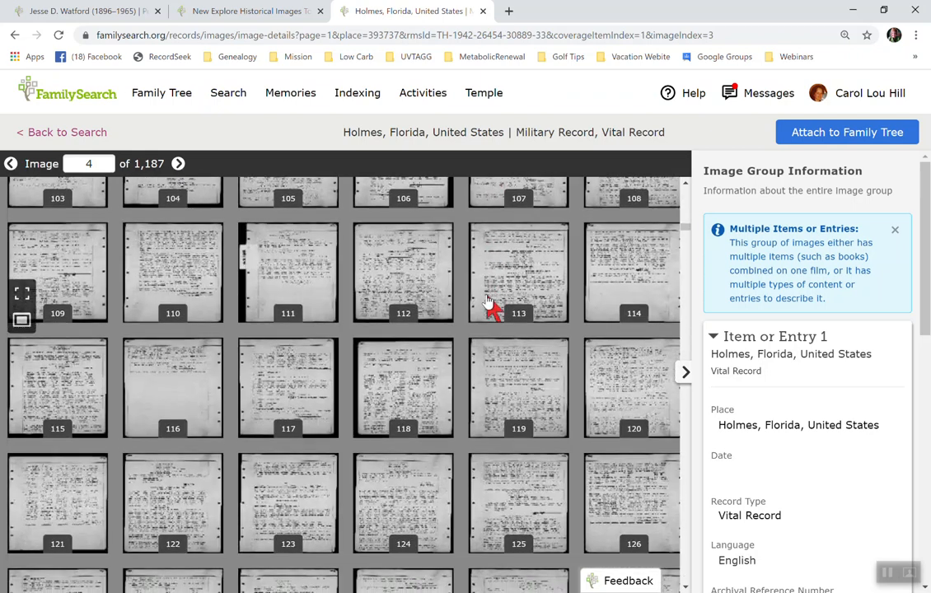
scroll("down", 3)
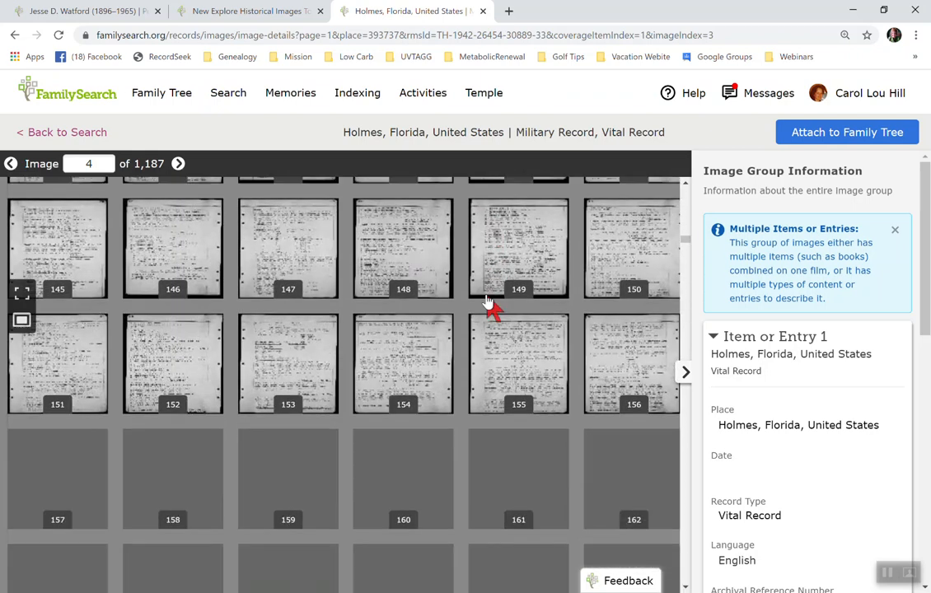
scroll("down", 3)
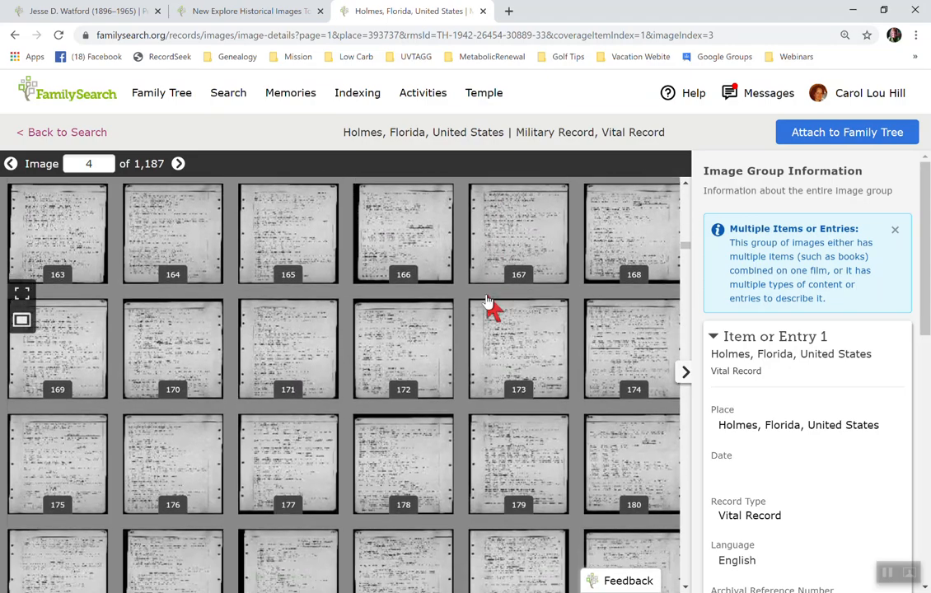
scroll("down", 3)
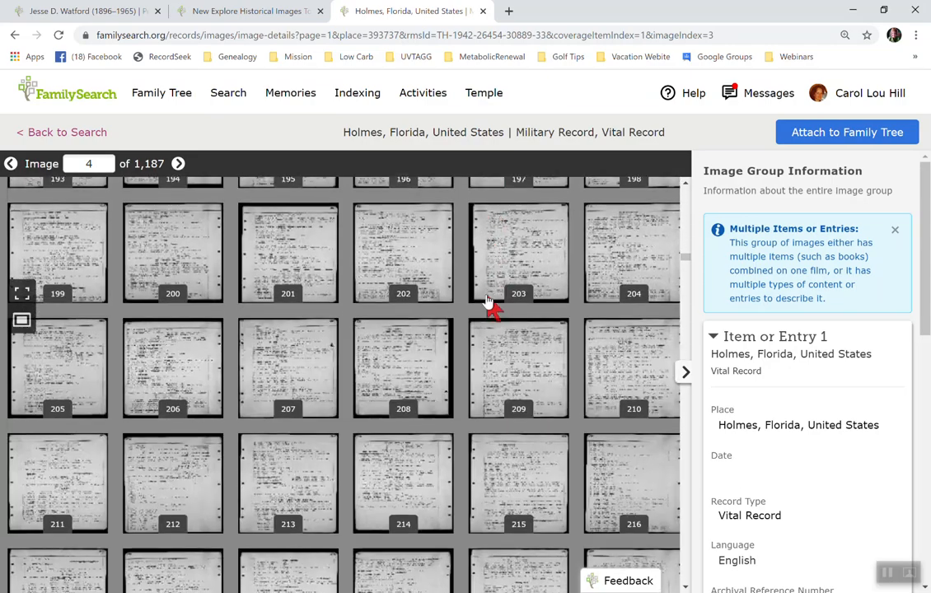
scroll("down", 3)
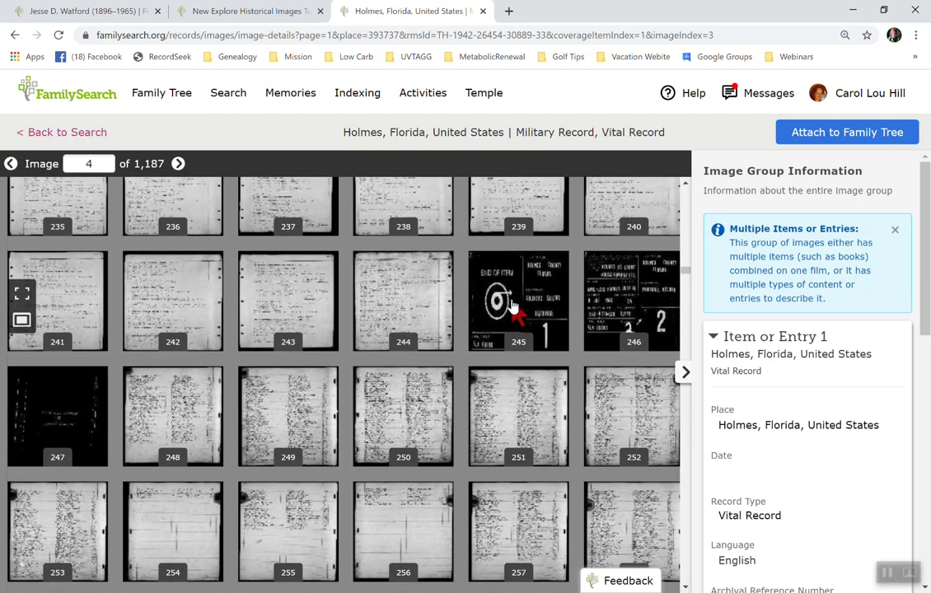
mouse_move(645, 288)
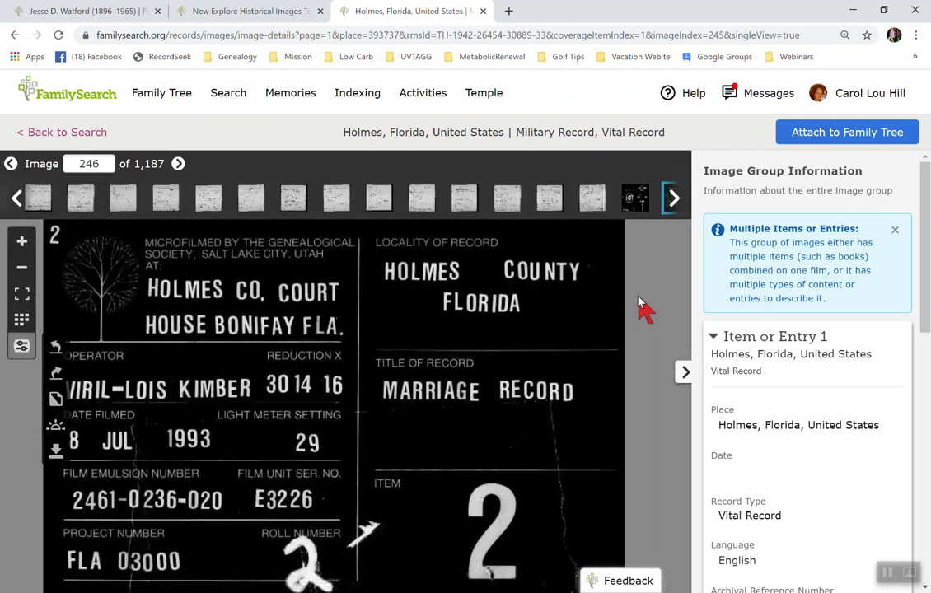
mouse_move(519, 392)
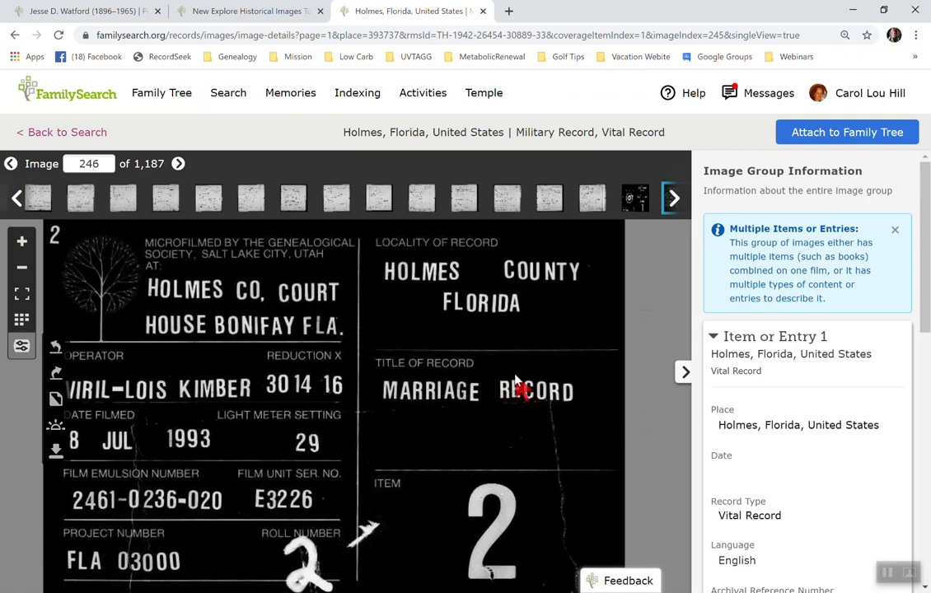
mouse_move(876, 348)
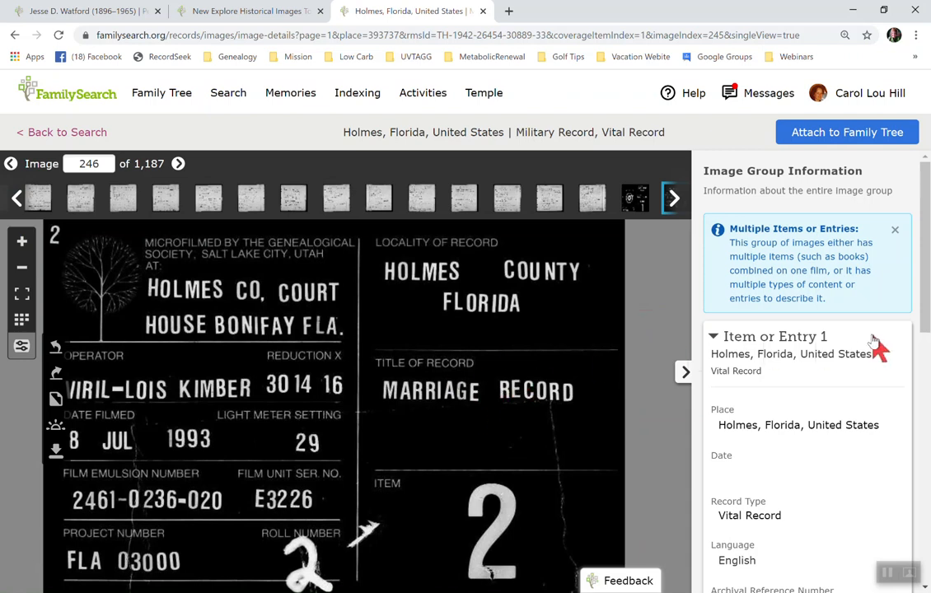
Step: Open image 246, the Holmes County Marriage Record title card, review its group information, and return to the thumbnail grid
scroll("down", 3)
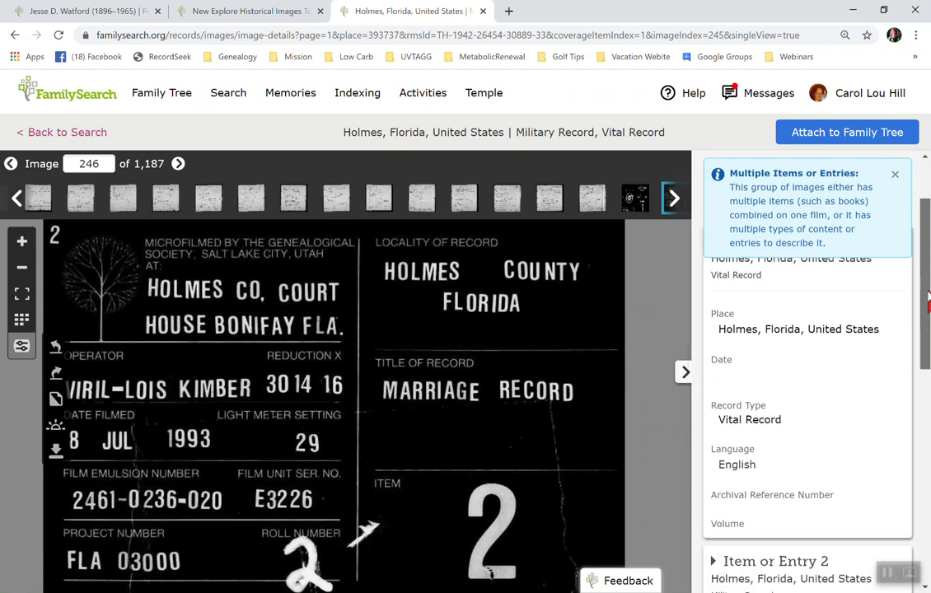
scroll("down", 3)
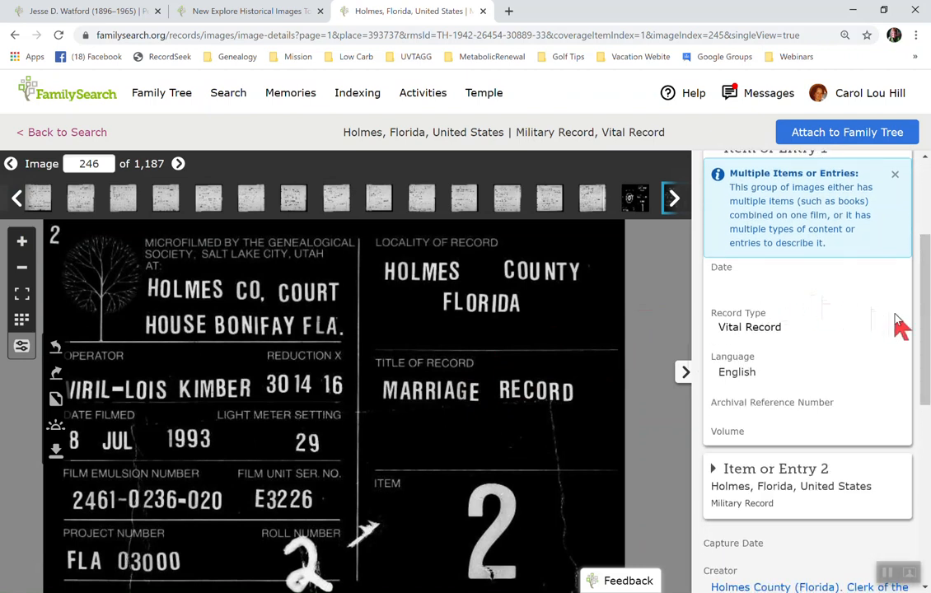
double_click(749, 326)
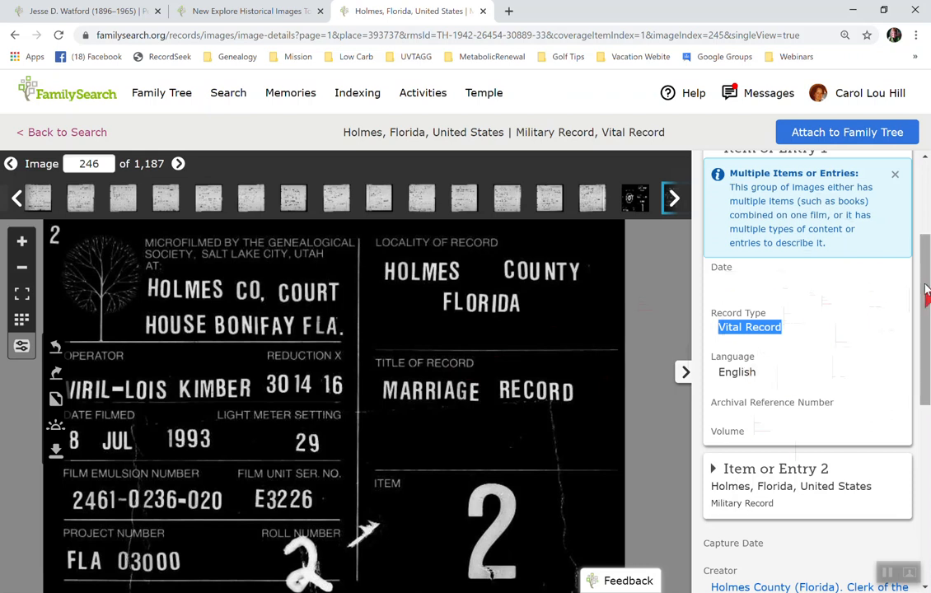
scroll("up", 3)
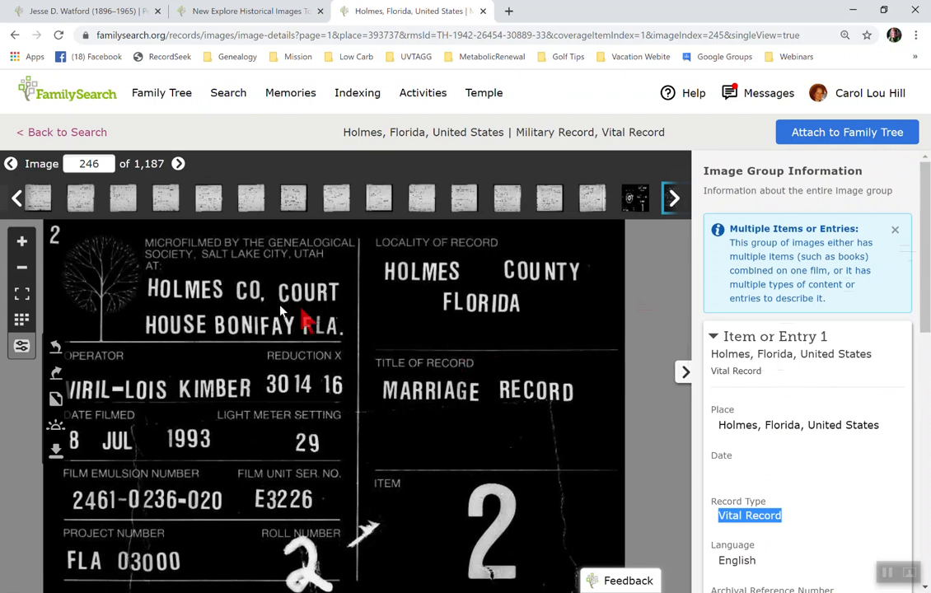
left_click(19, 320)
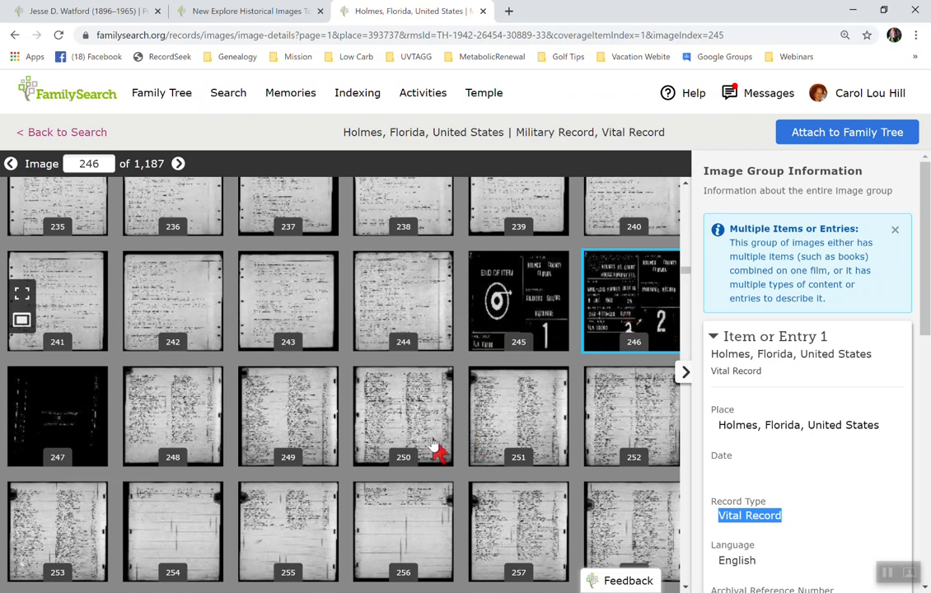
Step: Scroll the thumbnails from image 246 down to around image 691, the next marriage record title card
scroll("down", 3)
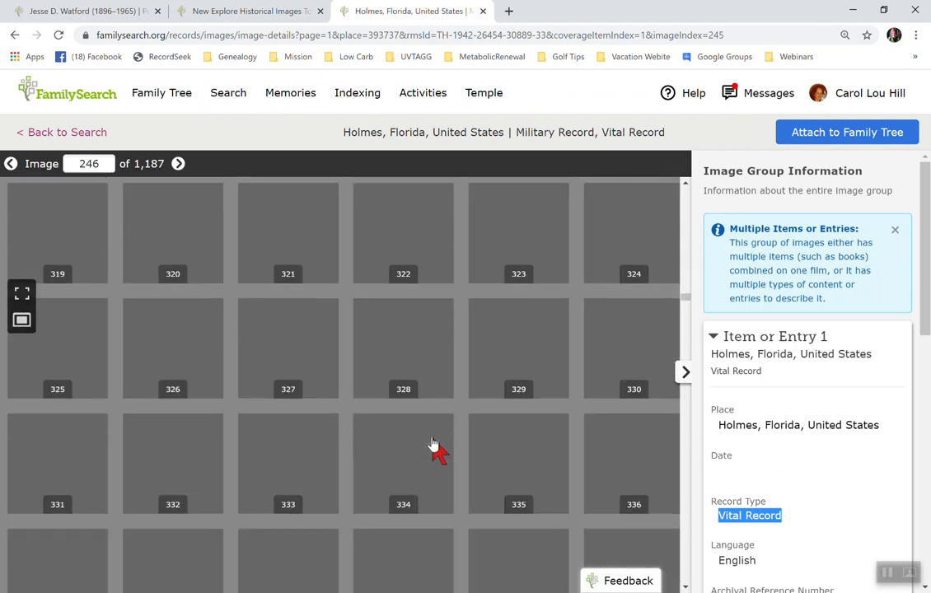
scroll("down", 3)
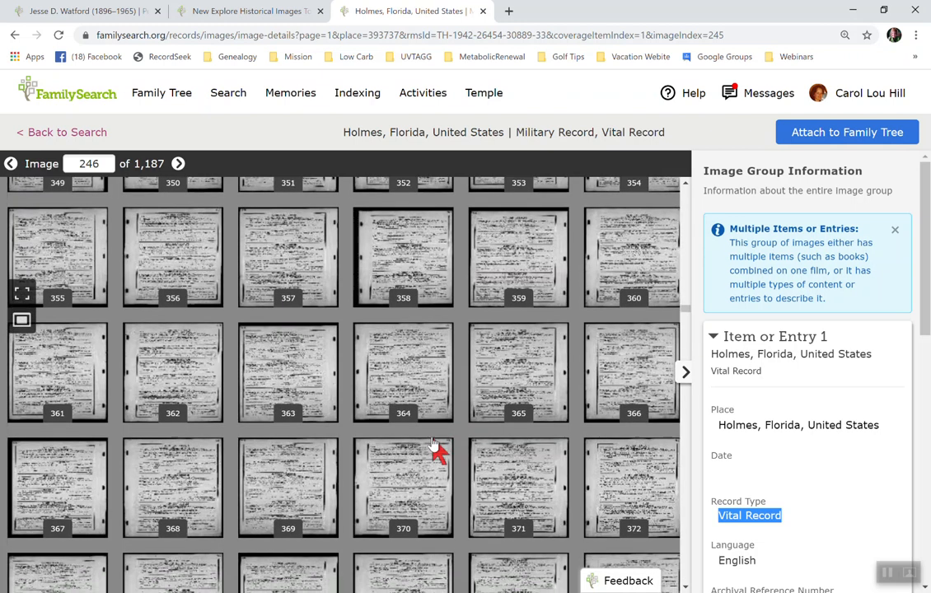
scroll("down", 3)
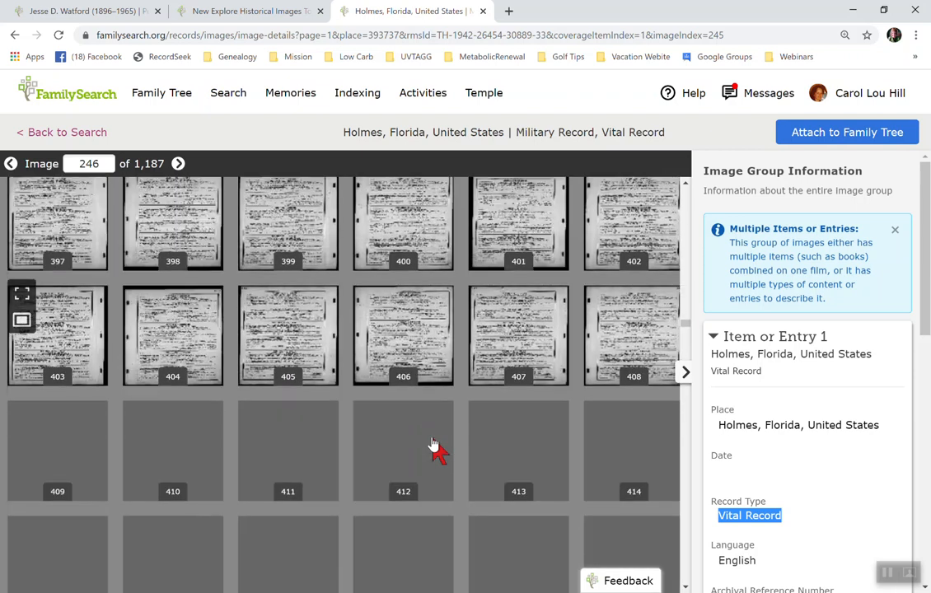
scroll("down", 3)
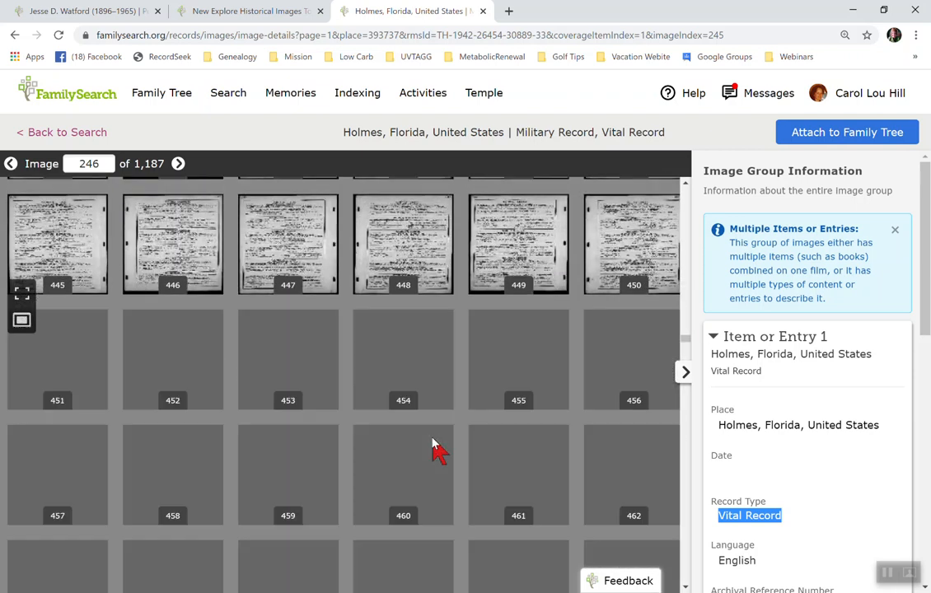
scroll("down", 3)
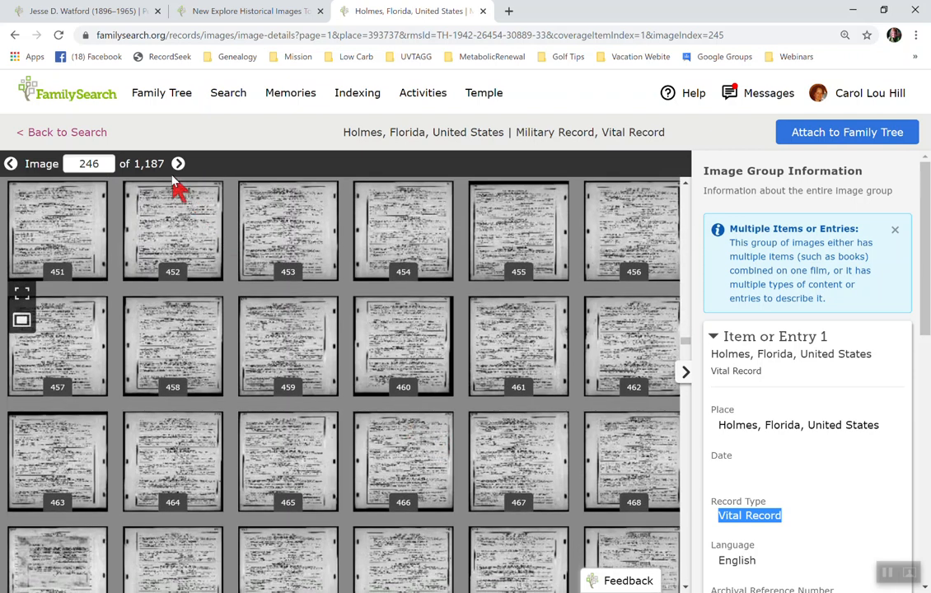
mouse_move(517, 396)
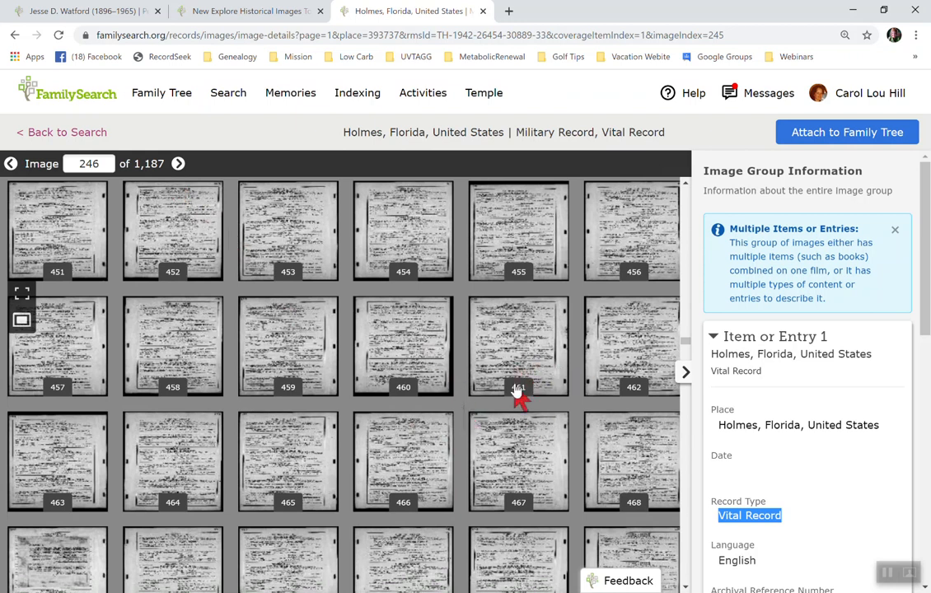
scroll("down", 3)
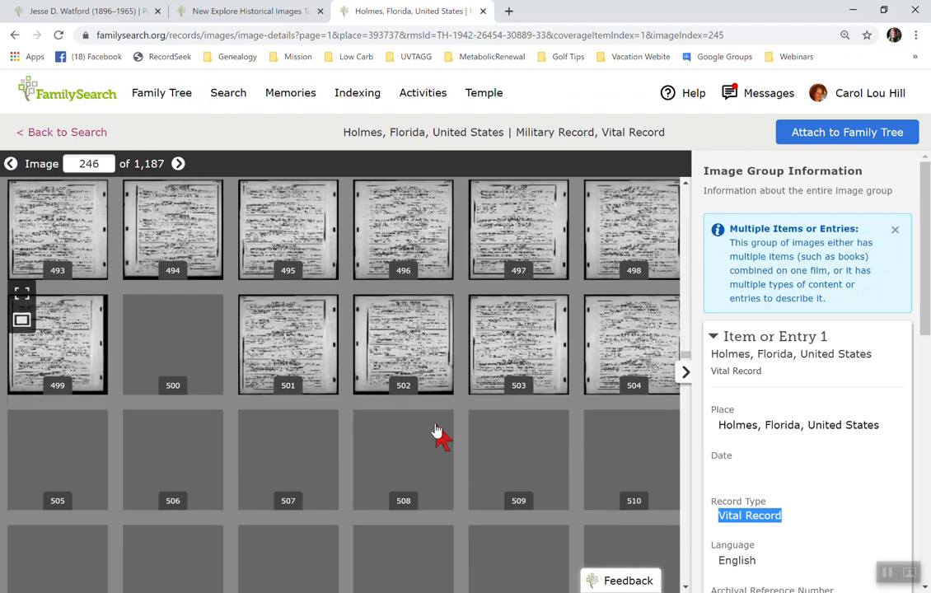
scroll("down", 3)
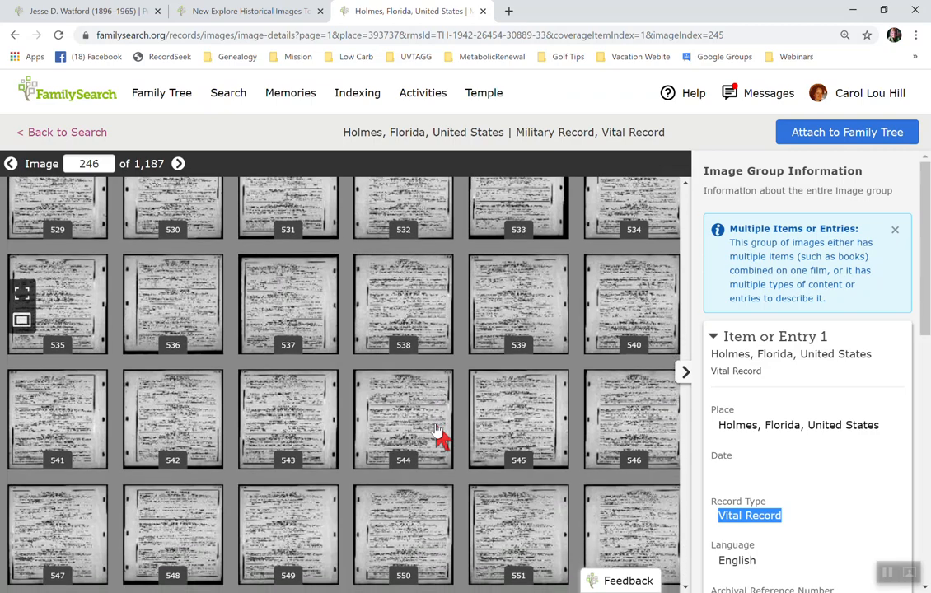
scroll("down", 3)
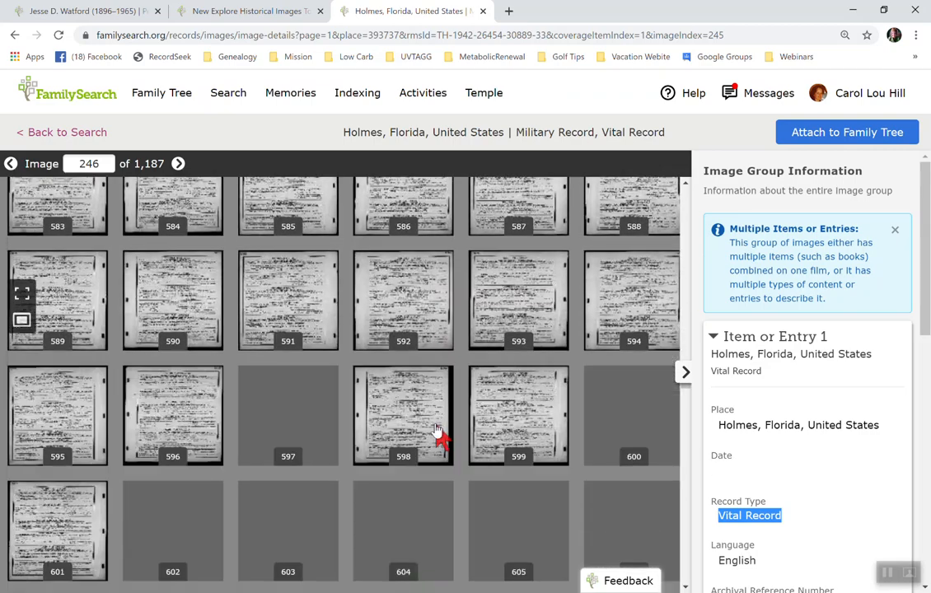
scroll("down", 3)
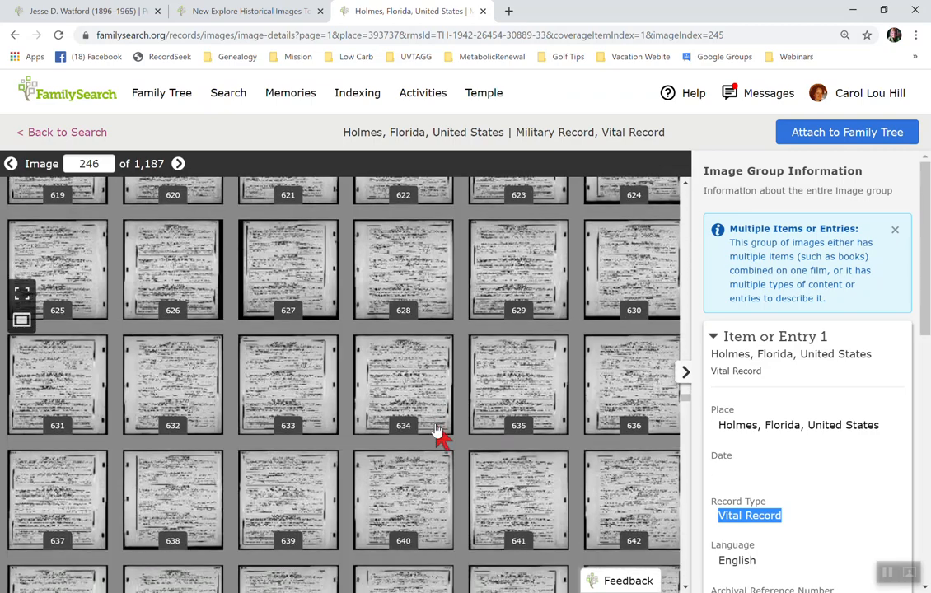
scroll("down", 3)
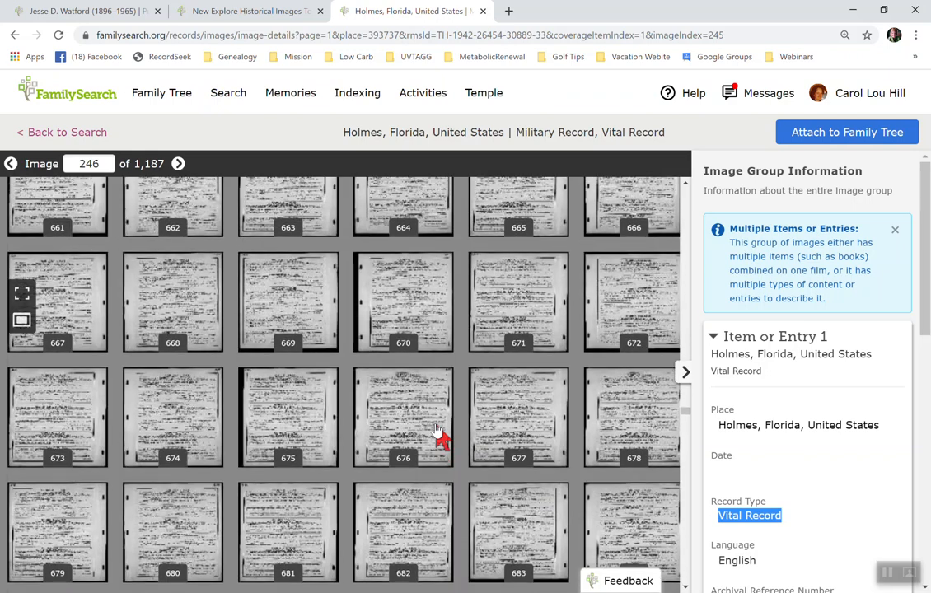
scroll("down", 3)
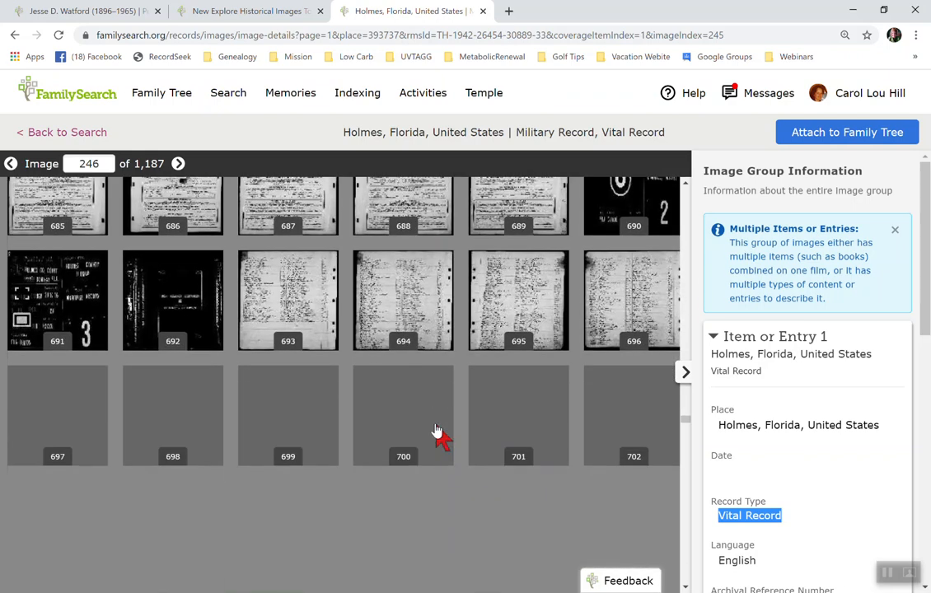
scroll("up", 3)
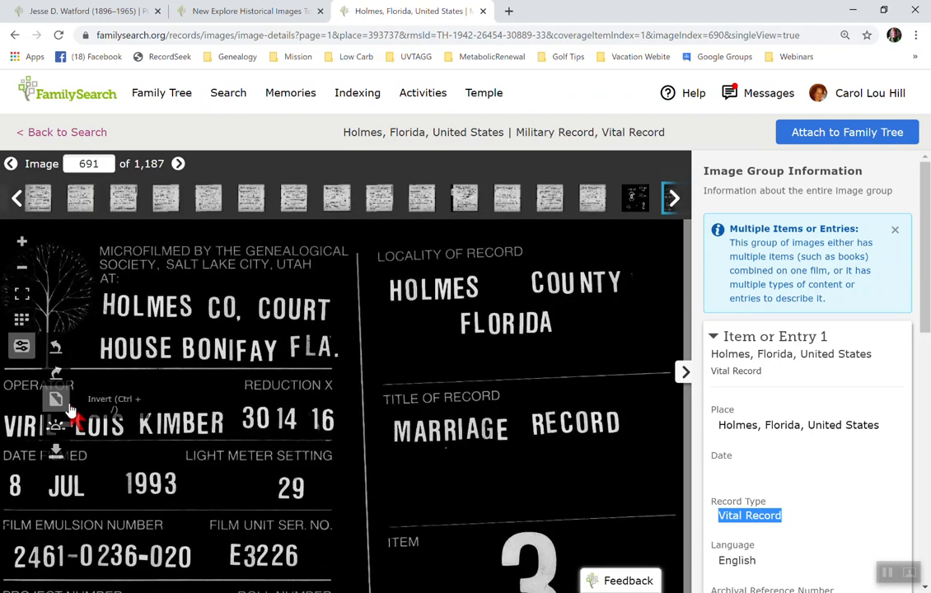
mouse_move(436, 448)
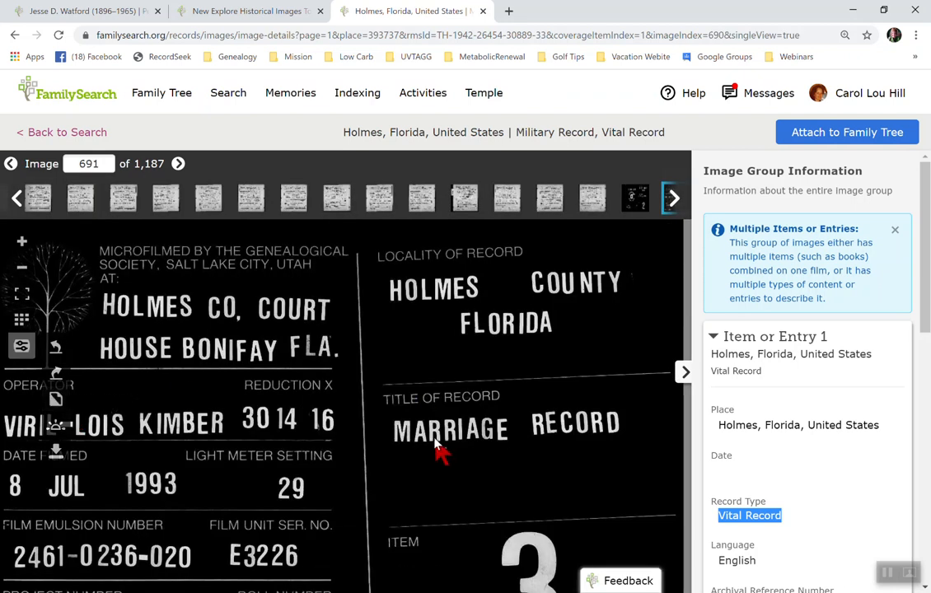
mouse_move(405, 403)
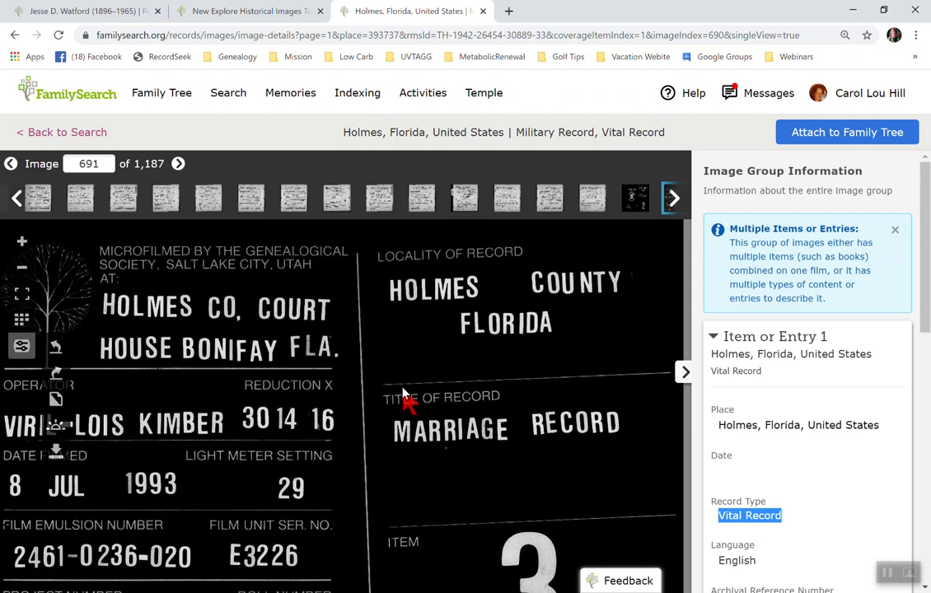
mouse_move(409, 372)
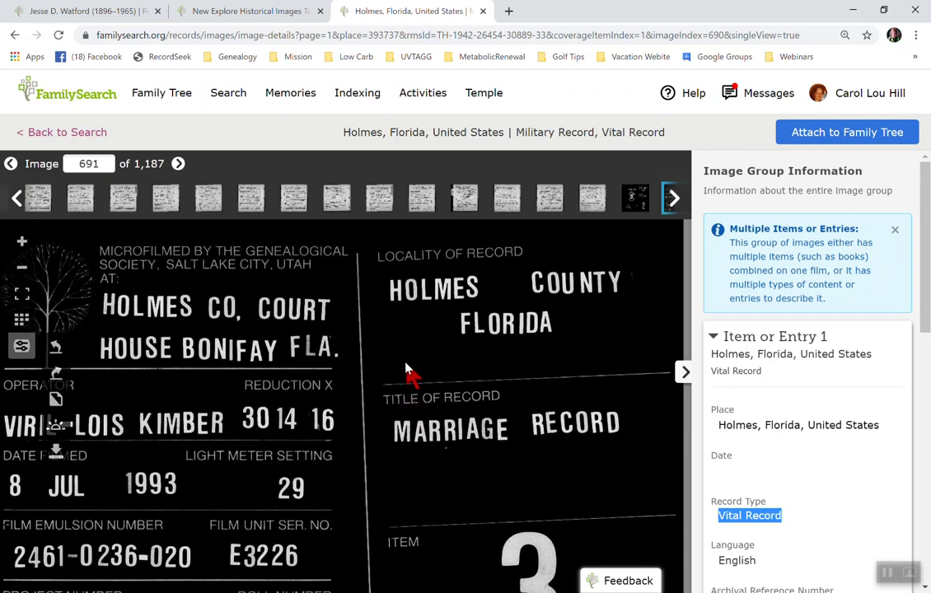
mouse_move(464, 341)
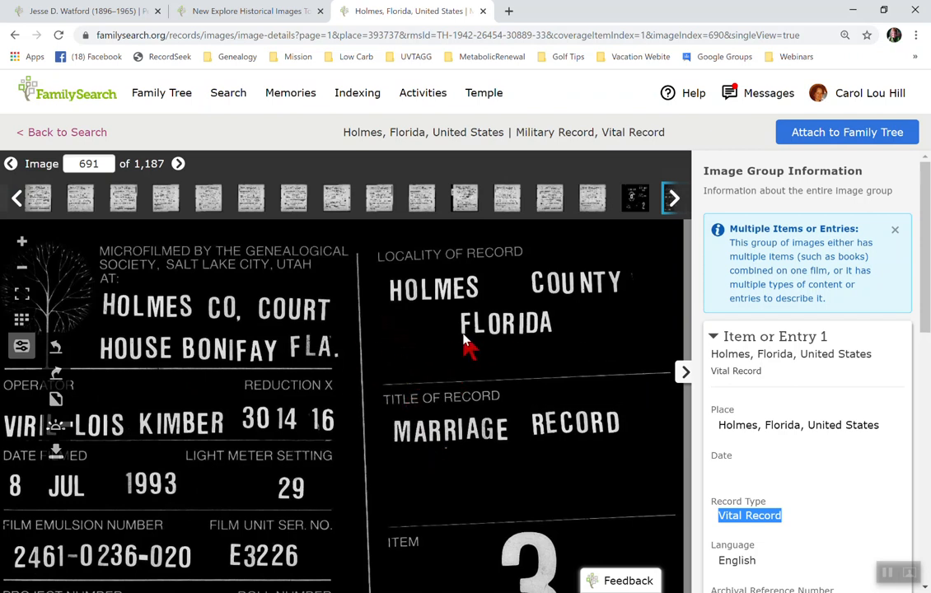
mouse_move(535, 346)
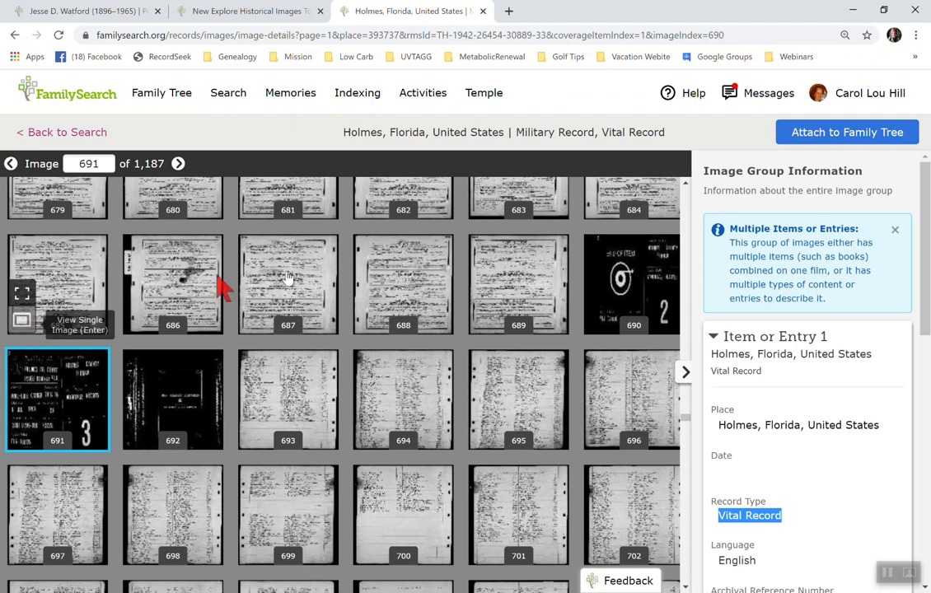
mouse_move(408, 336)
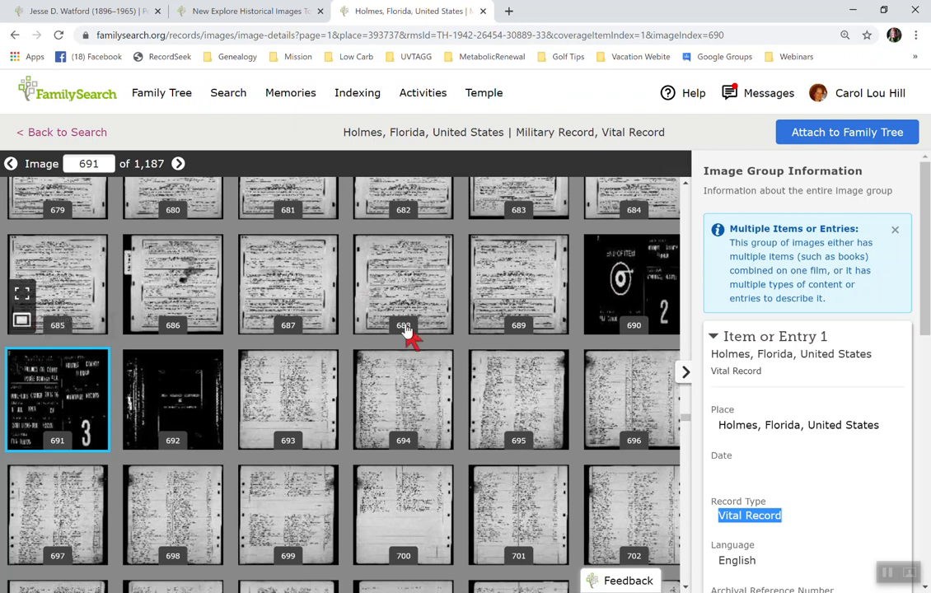
mouse_move(323, 288)
type("15")
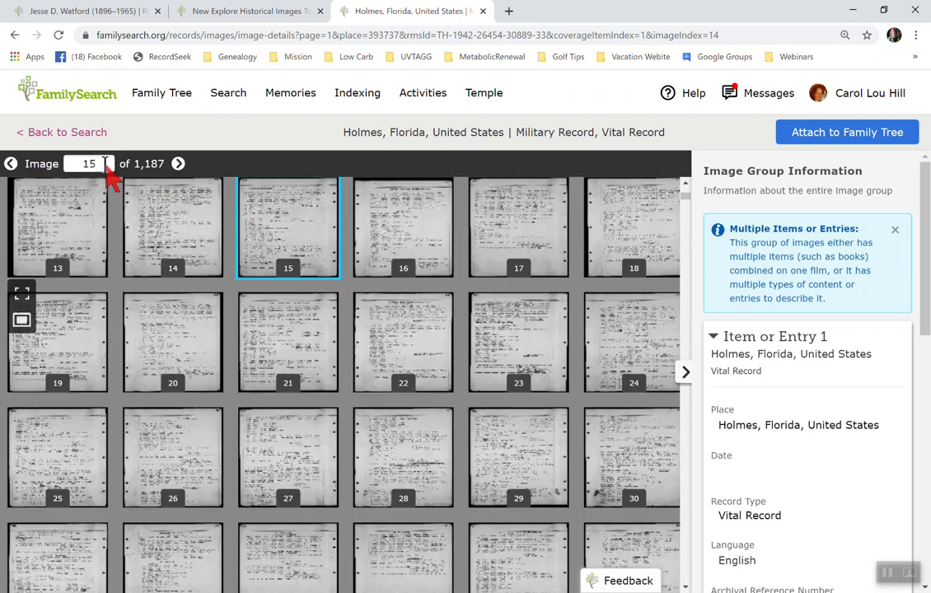
mouse_move(293, 239)
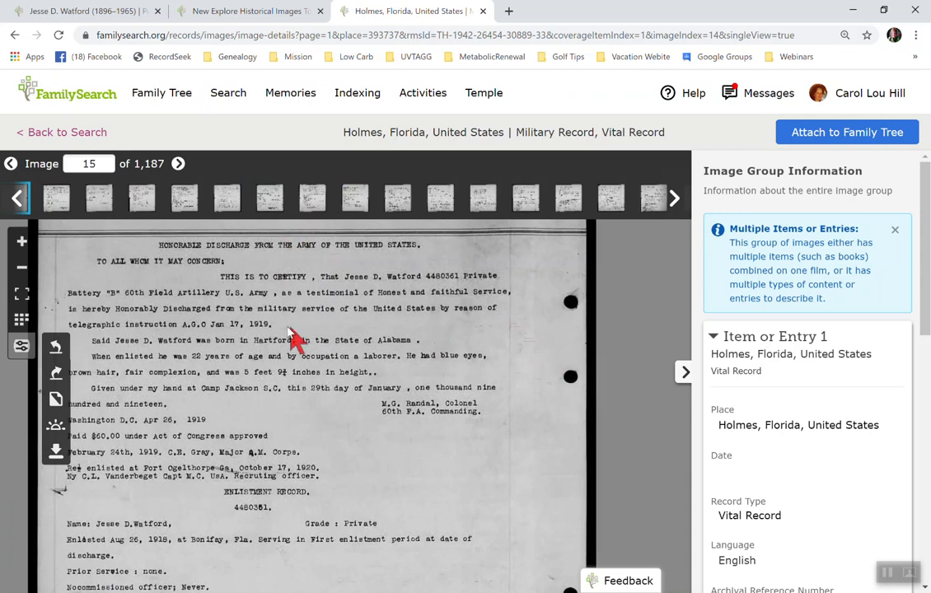
mouse_move(267, 337)
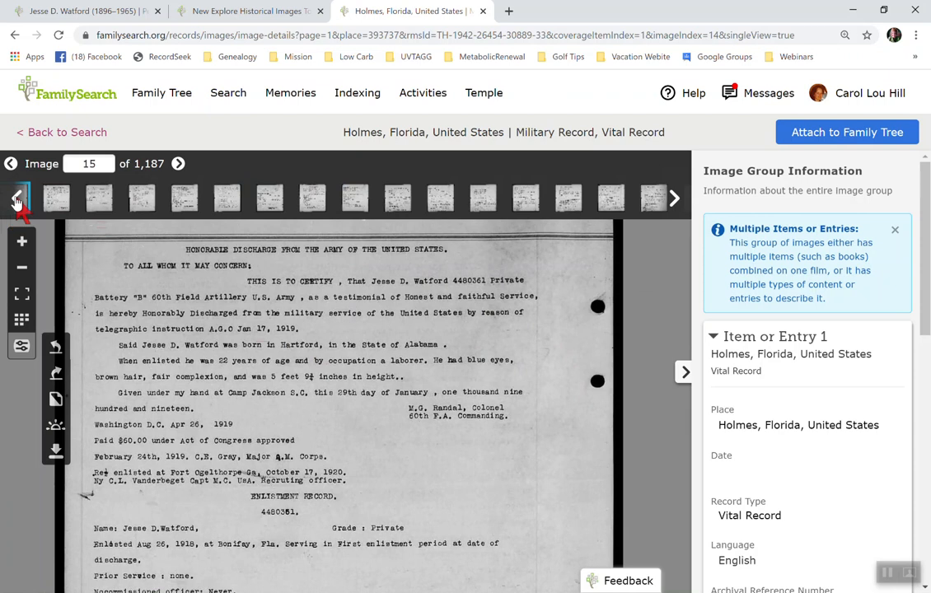
Step: Step back through the thumbnail strip to image 4, then open image 5, the 'Continued from another roll' card
left_click(11, 198)
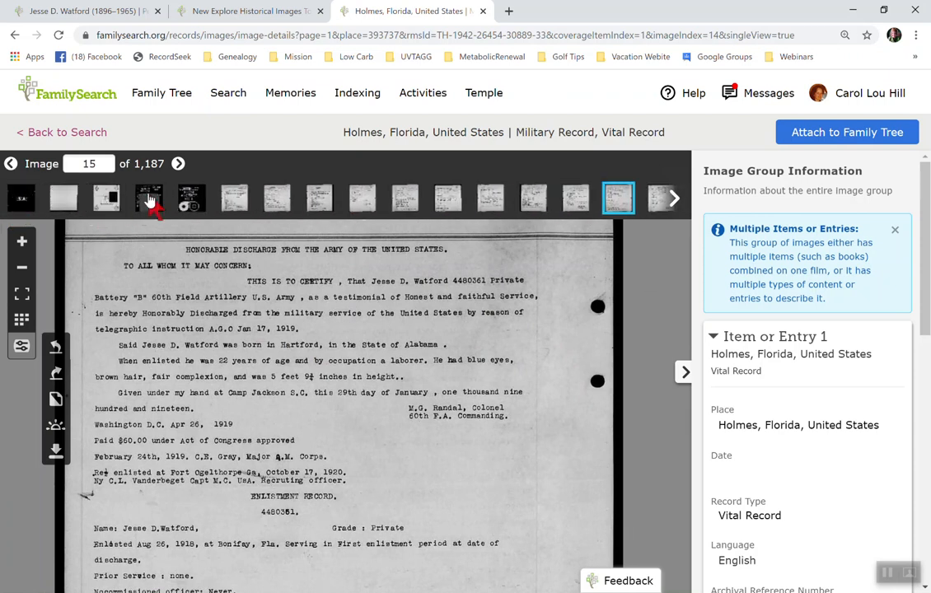
left_click(148, 198)
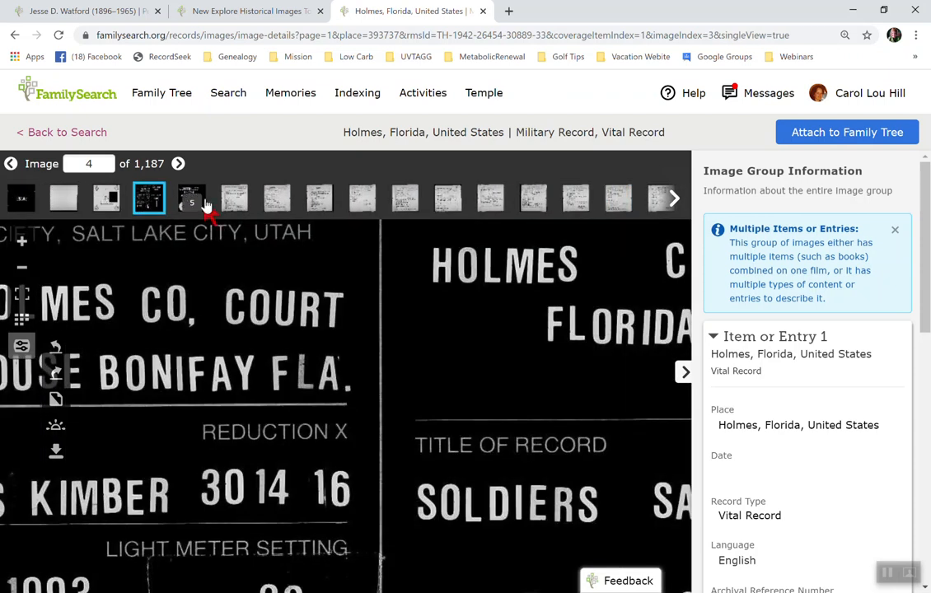
left_click(191, 198)
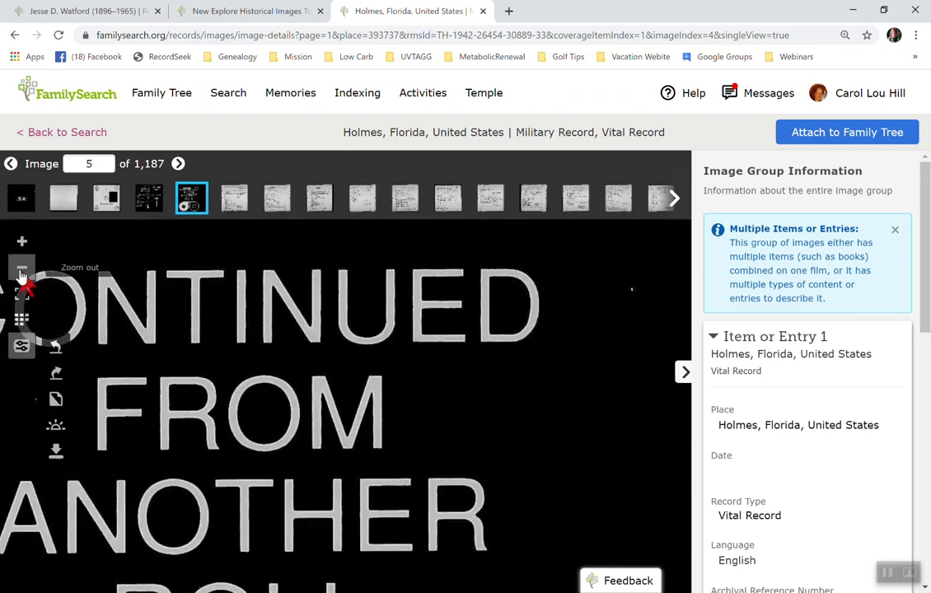
Step: Zoom out to fit the whole title card, then enlarge it again to read it
left_click(21, 267)
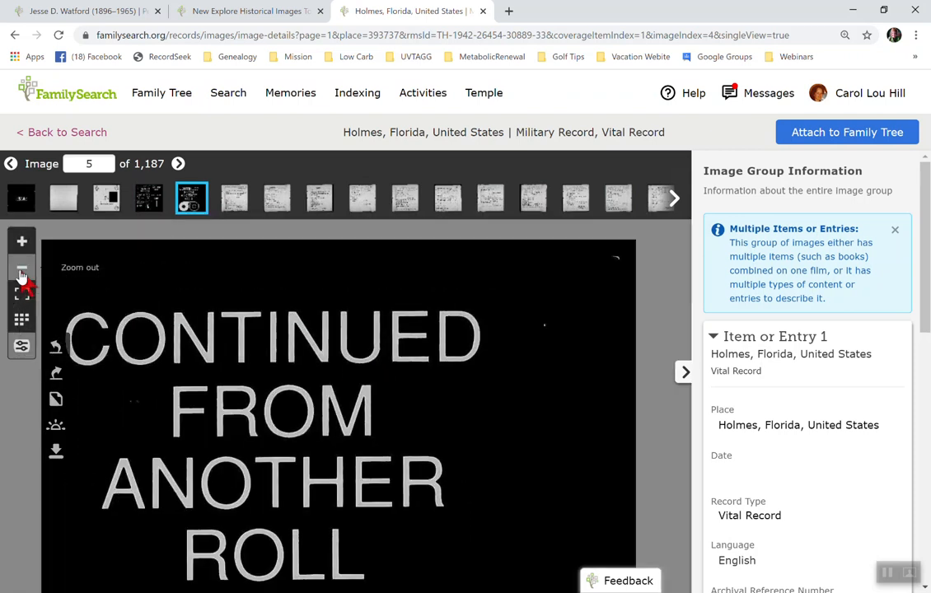
left_click(21, 267)
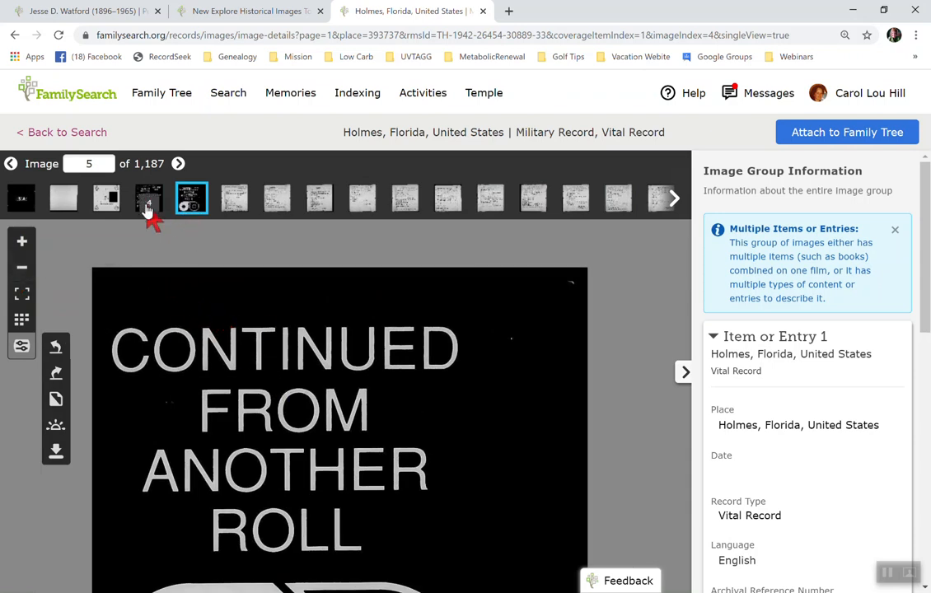
mouse_move(216, 272)
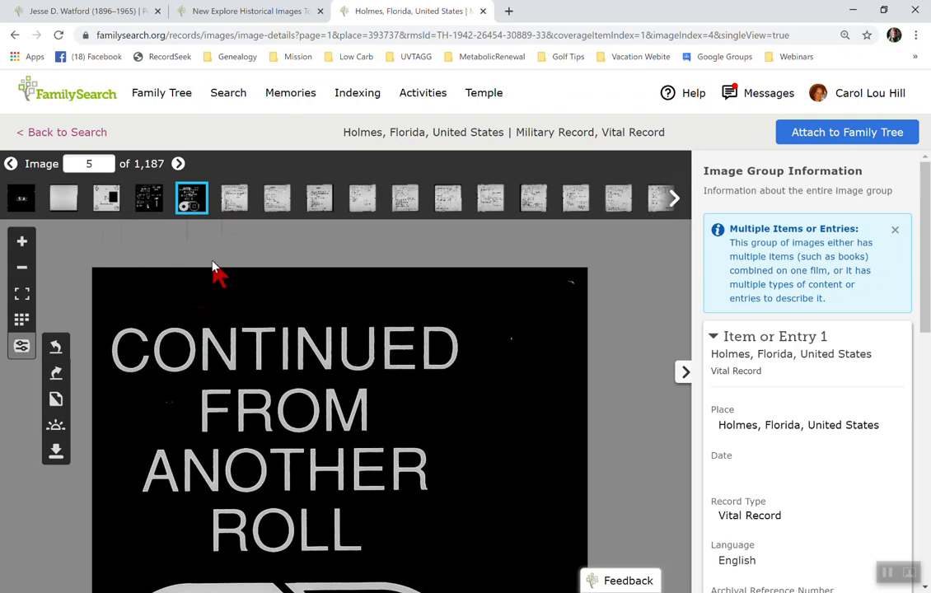
mouse_move(33, 260)
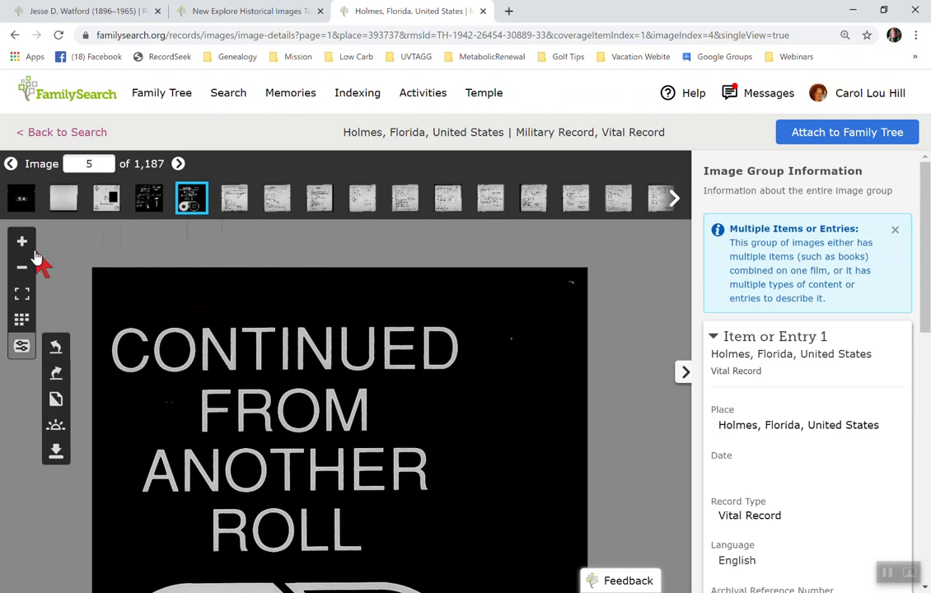
mouse_move(21, 240)
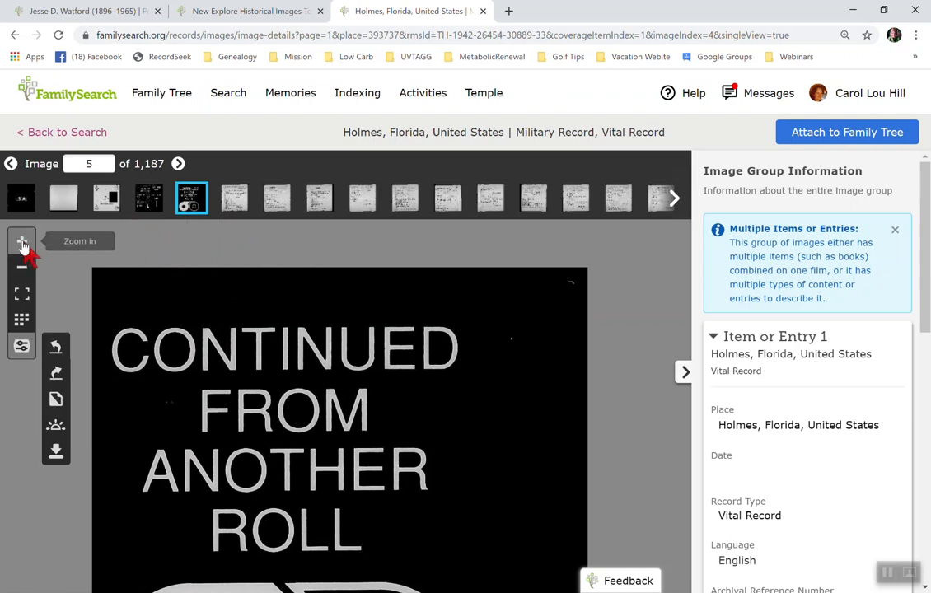
left_click(21, 241)
type("15")
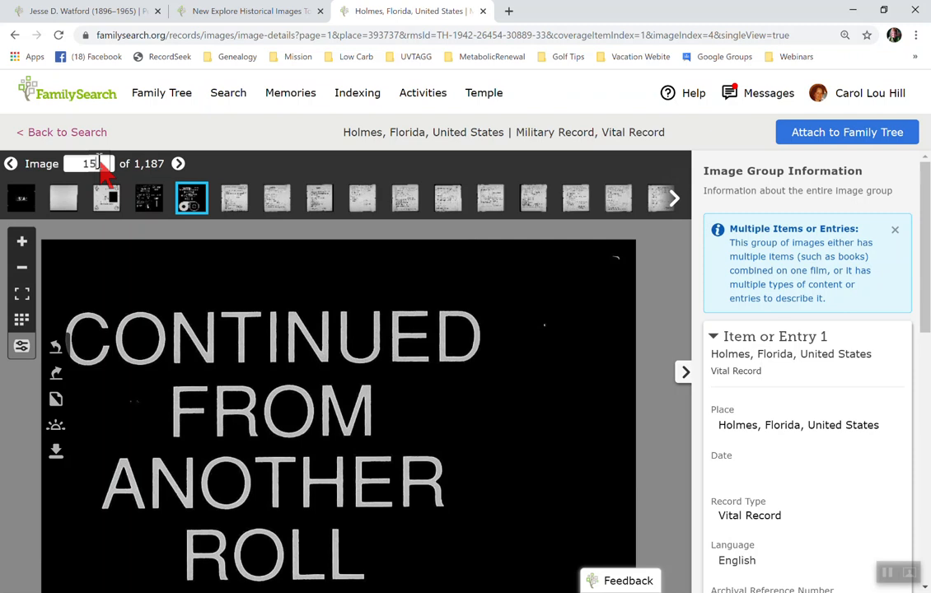
left_click(617, 198)
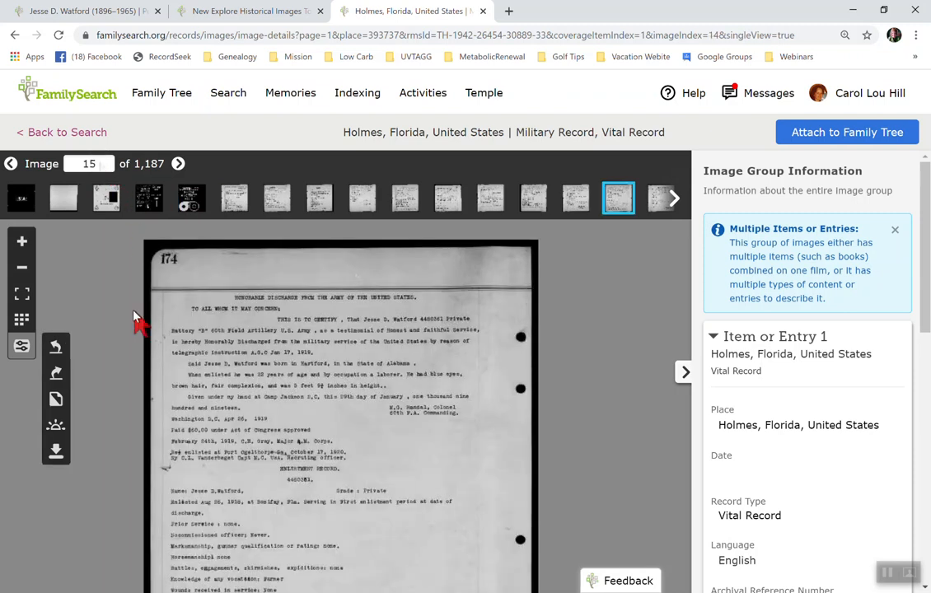
left_click(22, 241)
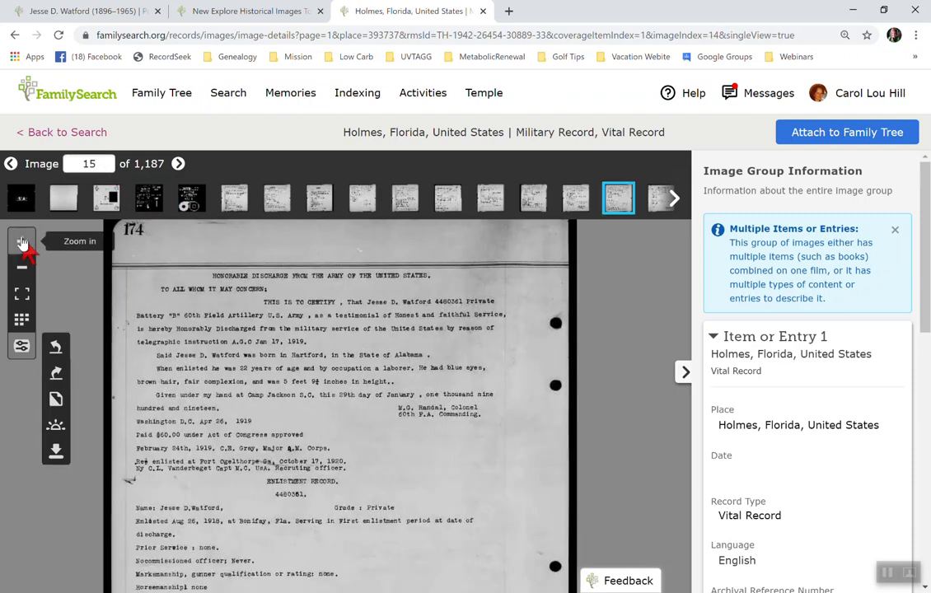
left_click(22, 240)
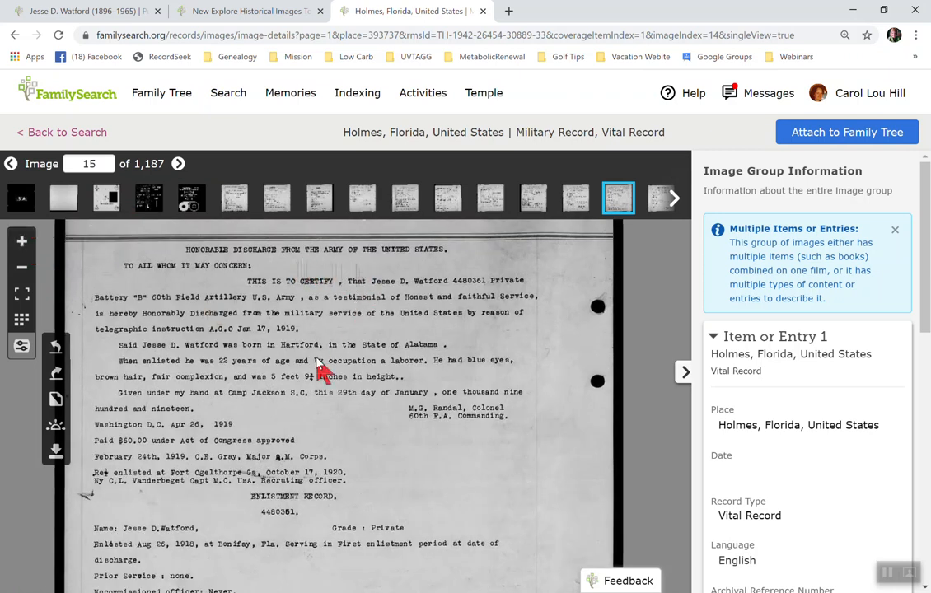
mouse_move(298, 402)
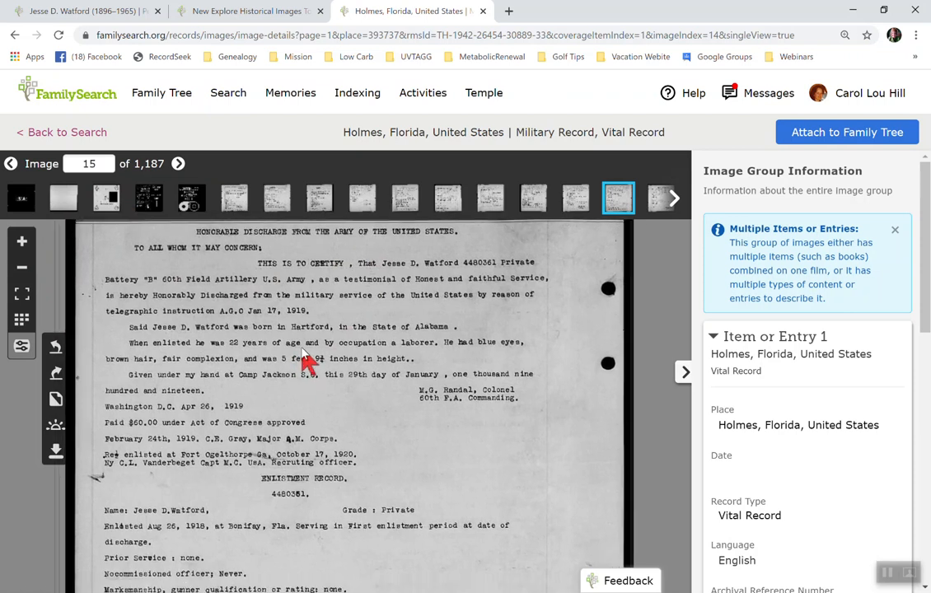
scroll("down", 3)
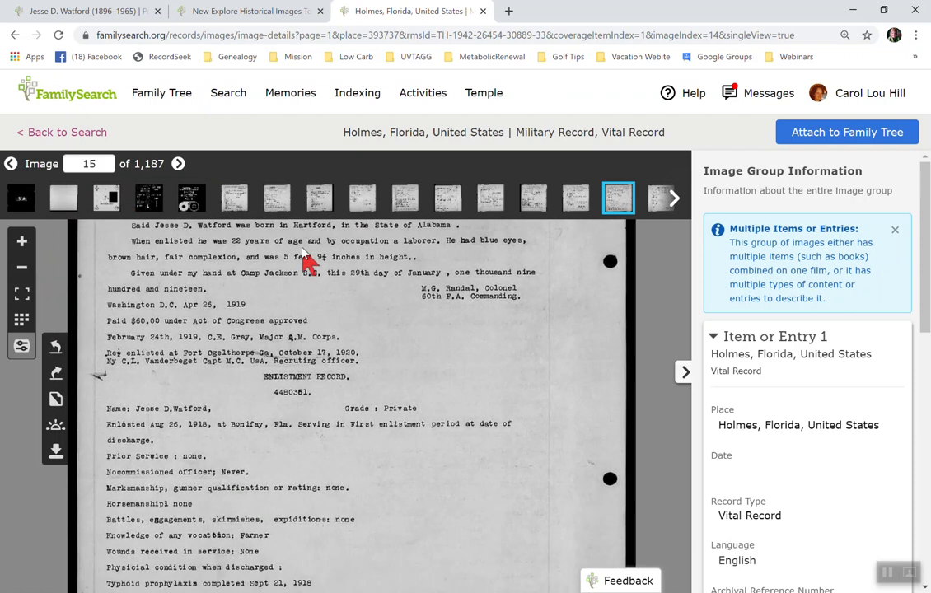
scroll("down", 3)
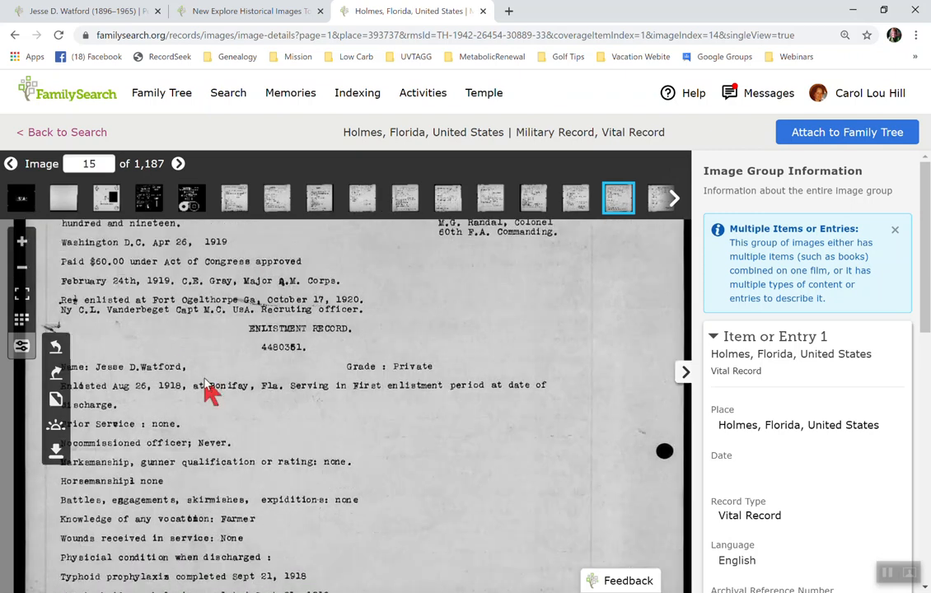
scroll("down", 3)
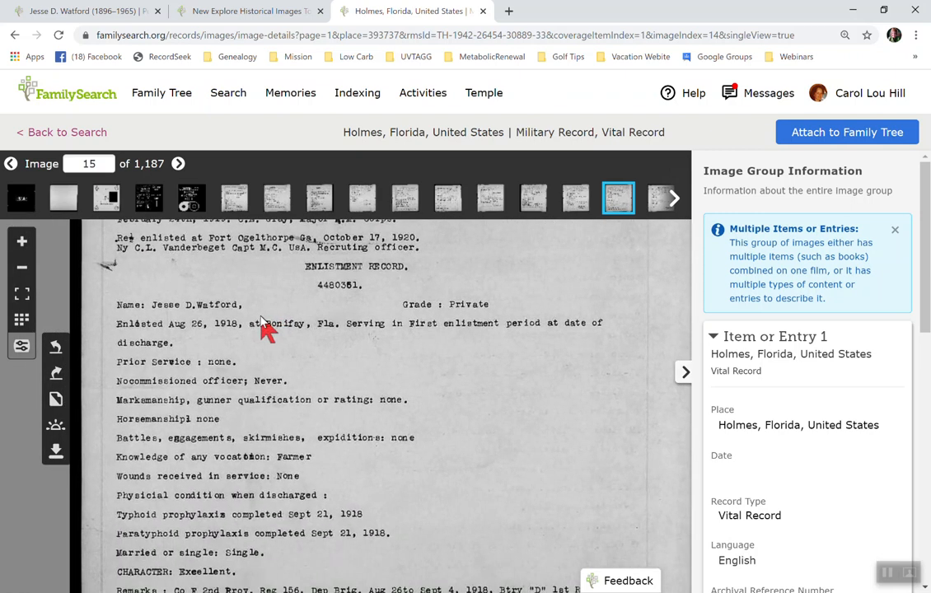
mouse_move(311, 311)
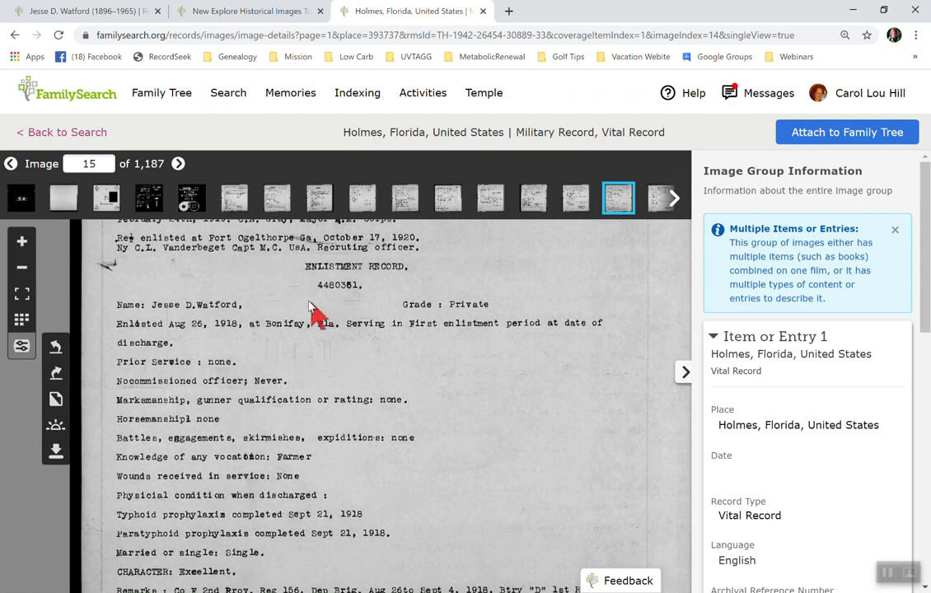
mouse_move(345, 378)
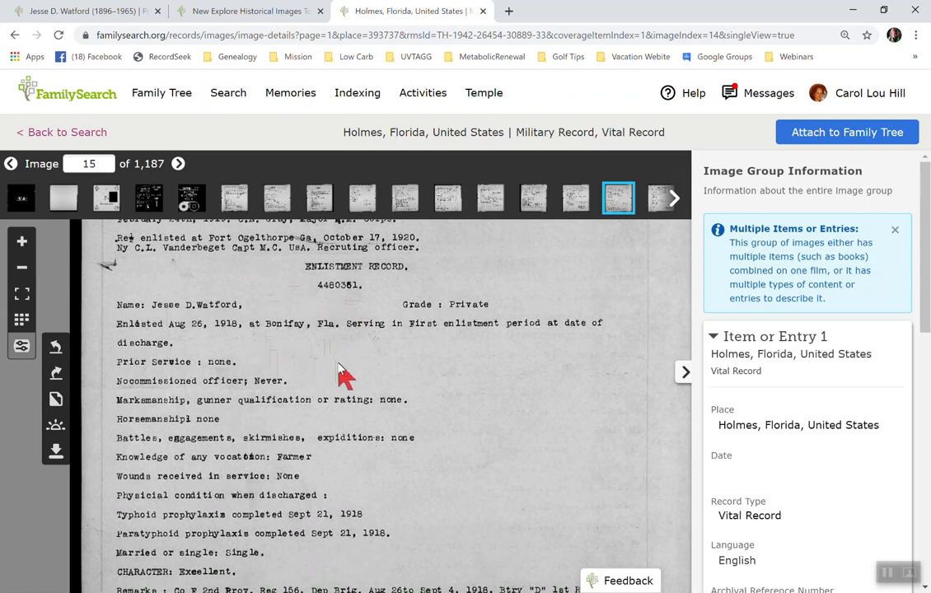
mouse_move(280, 332)
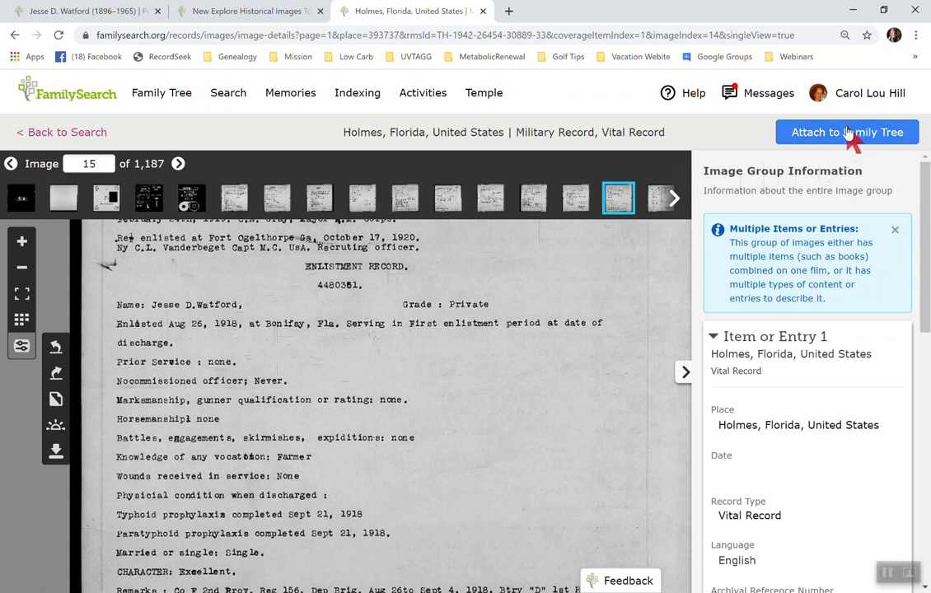
mouse_move(840, 148)
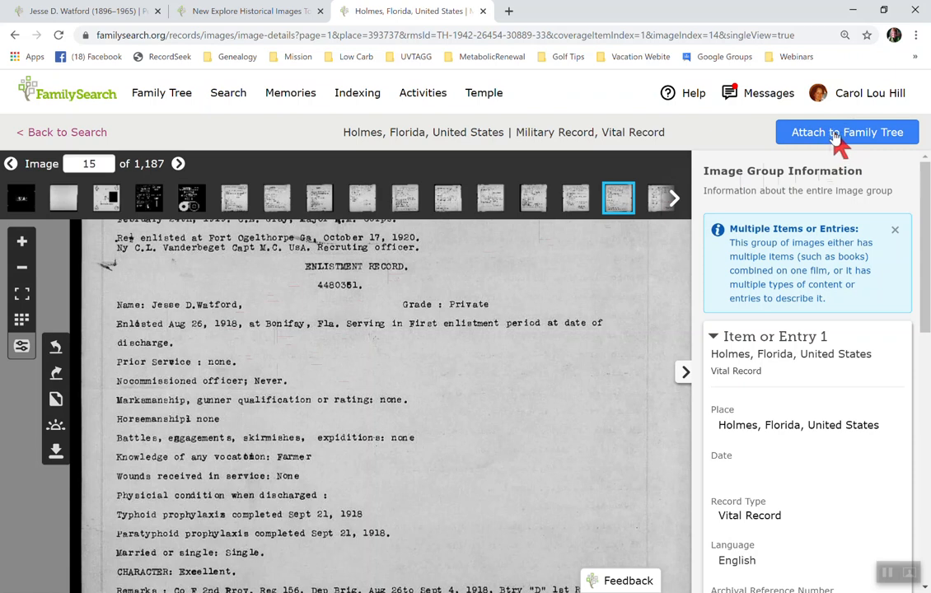
Step: Begin attaching the record and title the source 'Honorable Discharge from WWI'
left_click(847, 132)
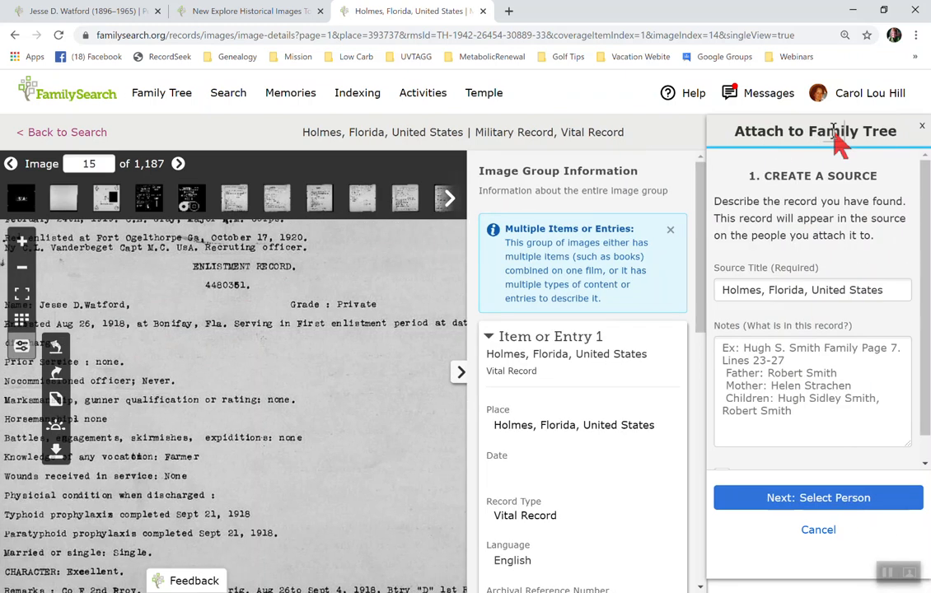
mouse_move(823, 168)
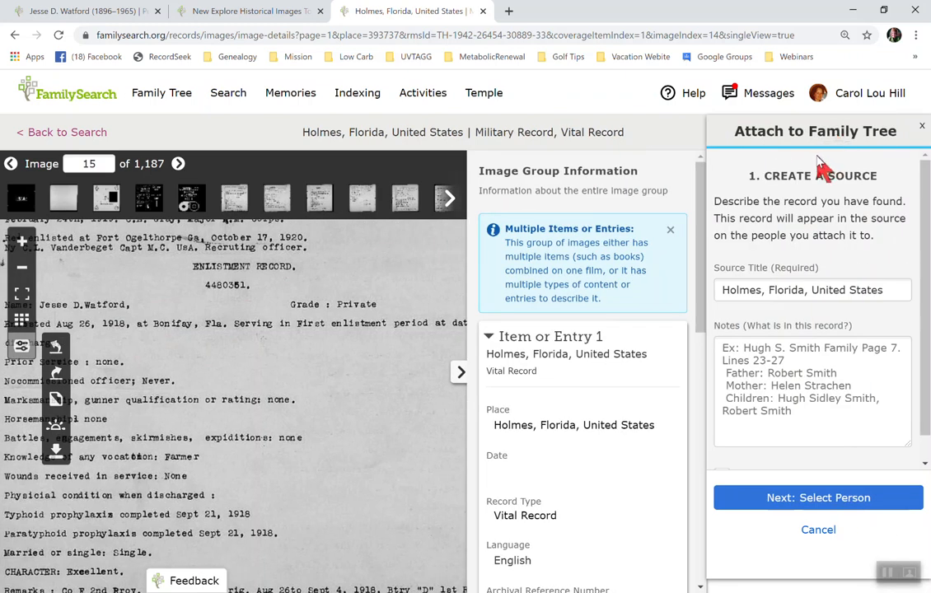
mouse_move(807, 239)
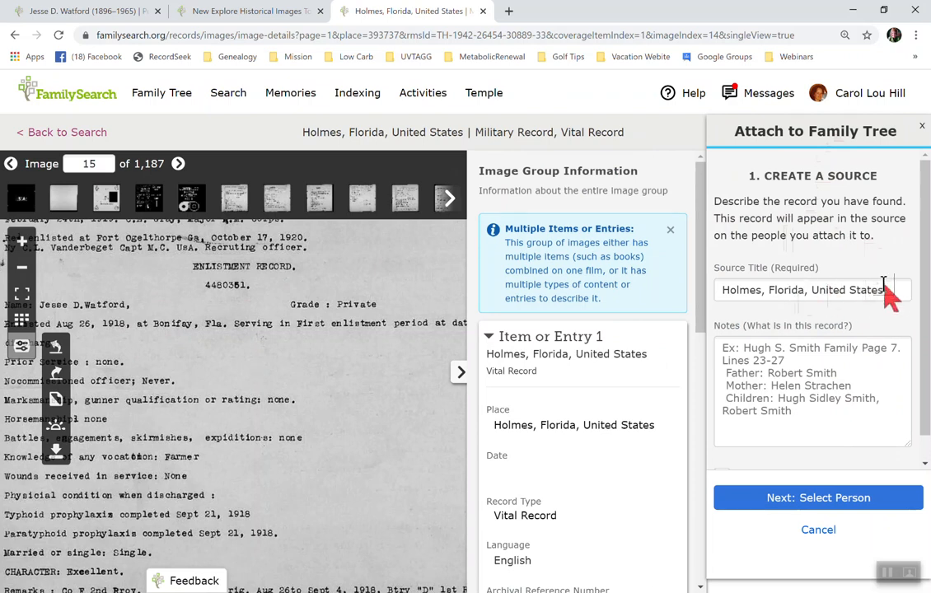
mouse_move(893, 311)
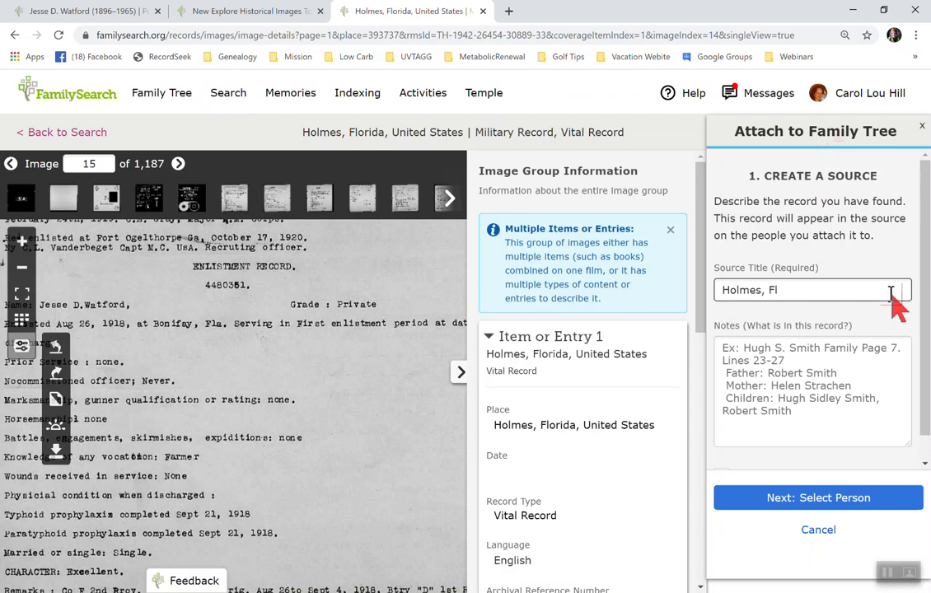
type("Miliar")
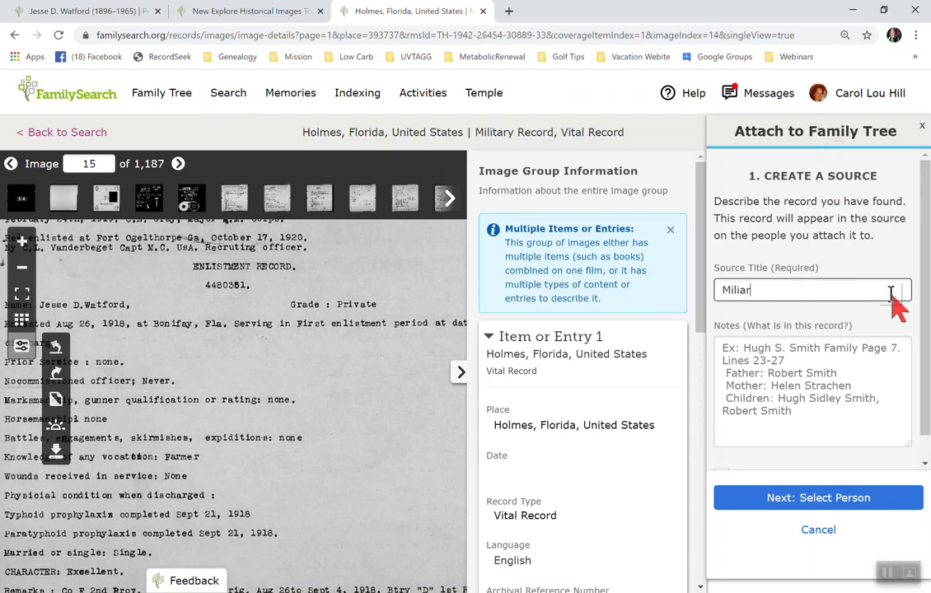
type("Military")
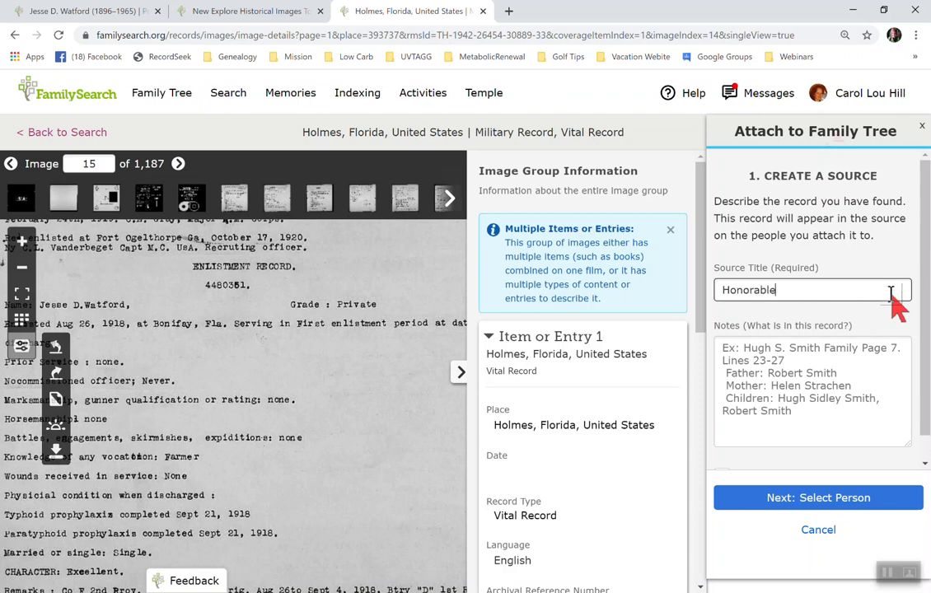
type("Discharge")
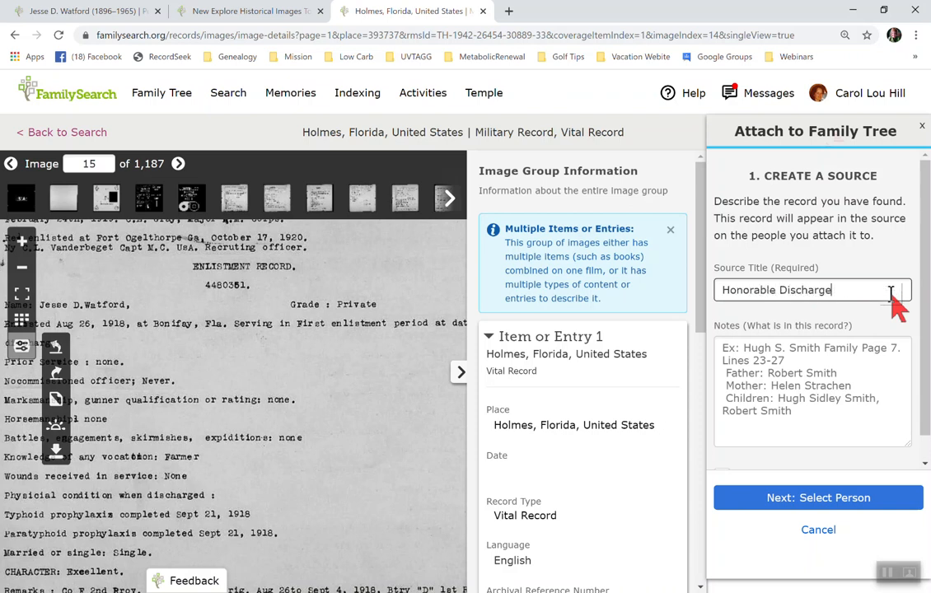
type("from WW")
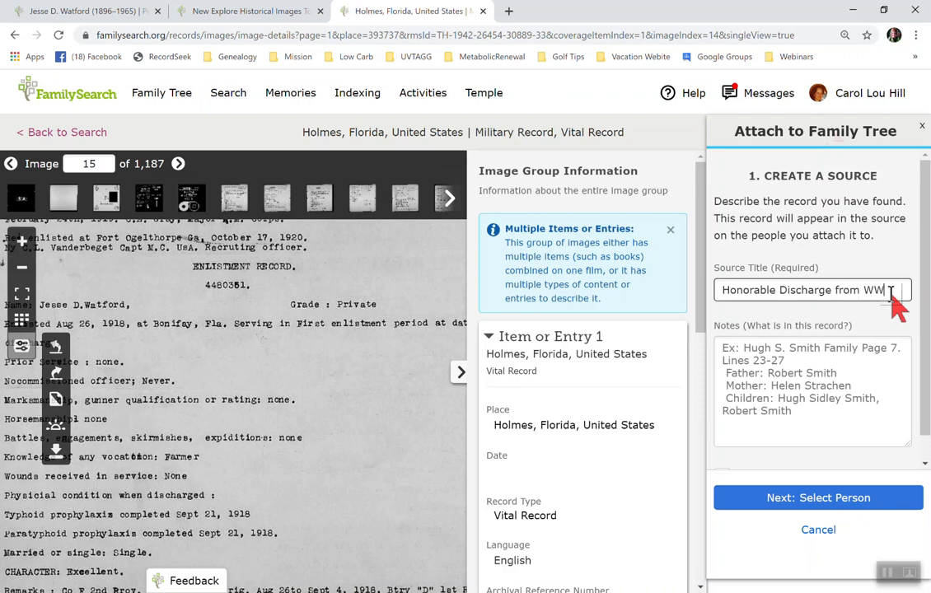
type("I")
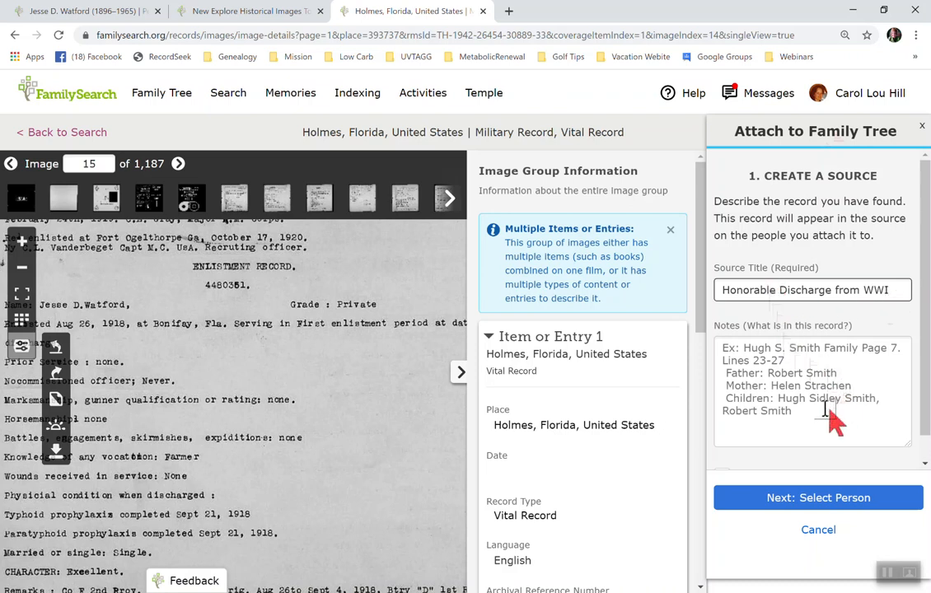
mouse_move(758, 392)
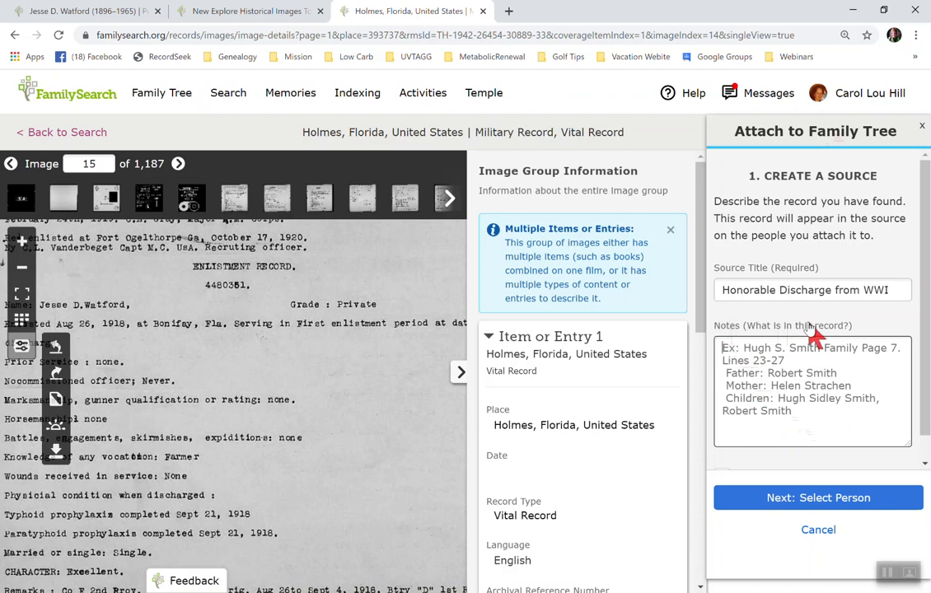
mouse_move(833, 422)
type("Je")
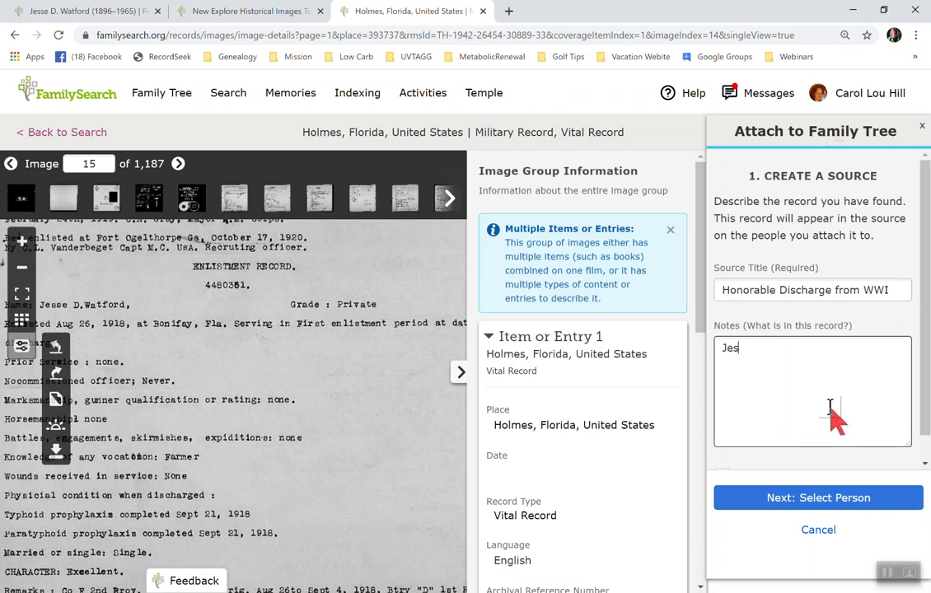
type("se D")
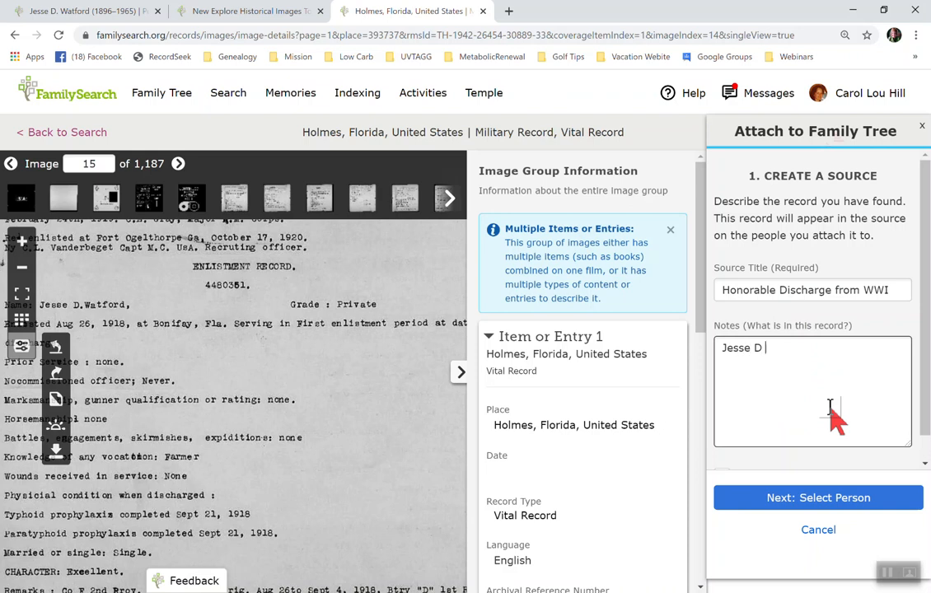
type("Watford")
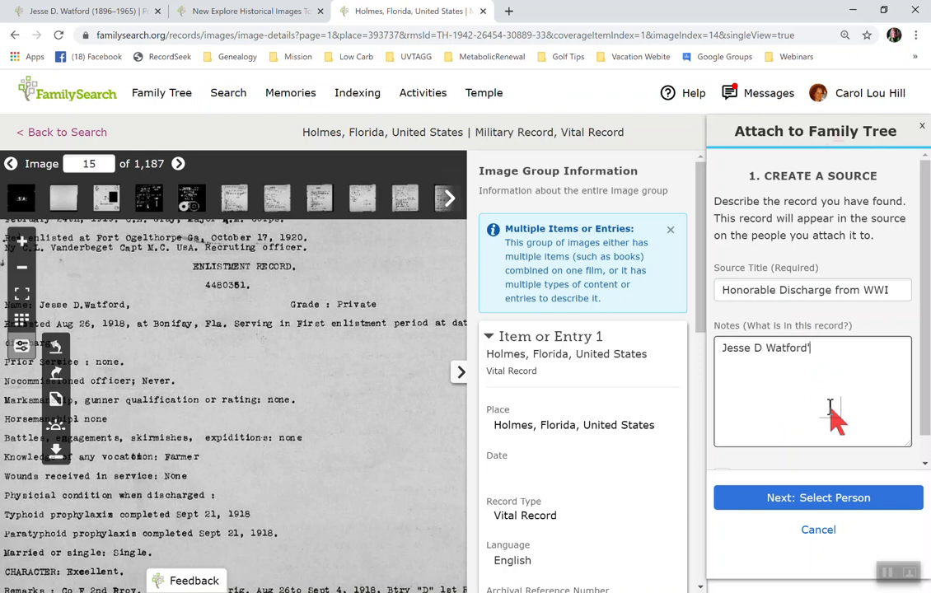
type("'s hono")
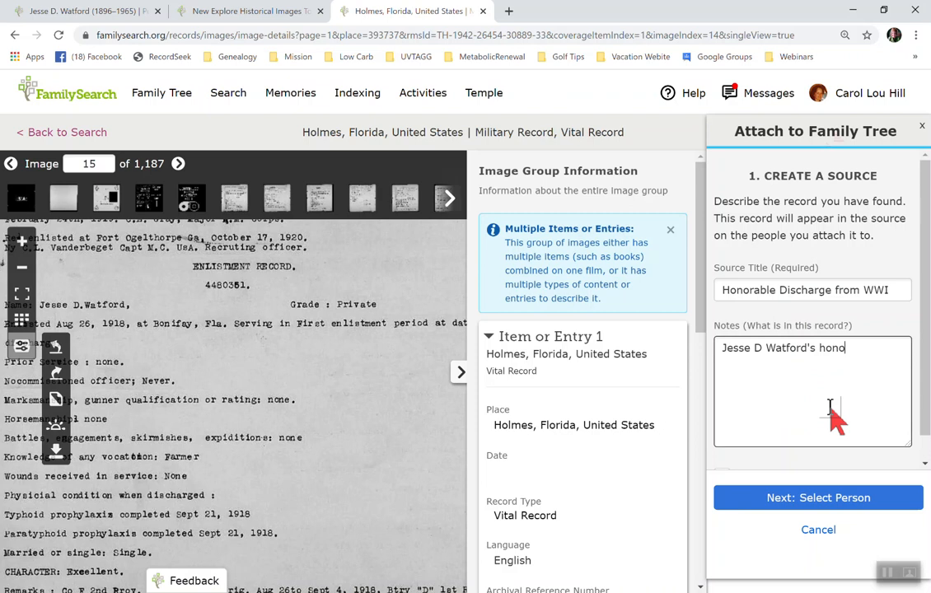
type("rable dischar")
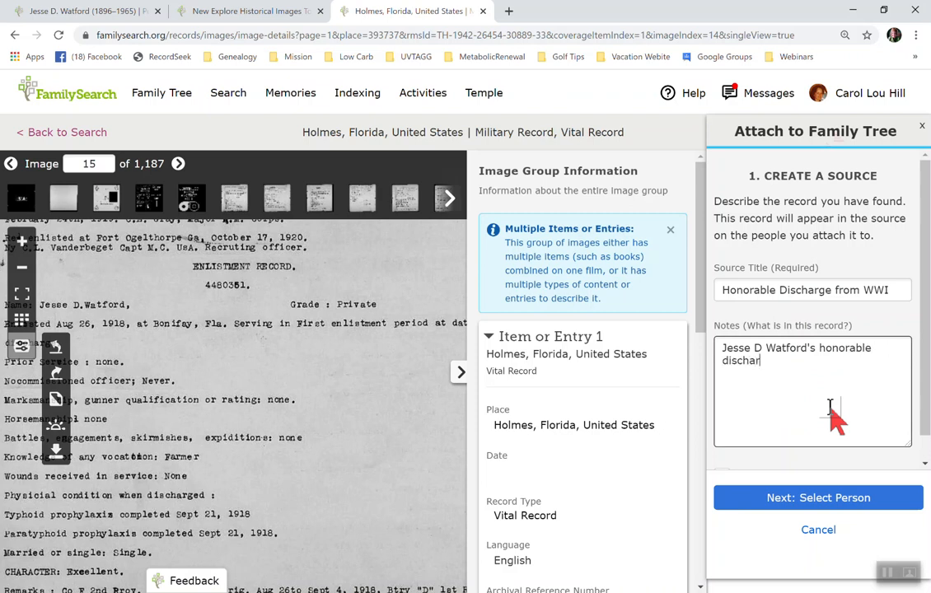
type("ge from")
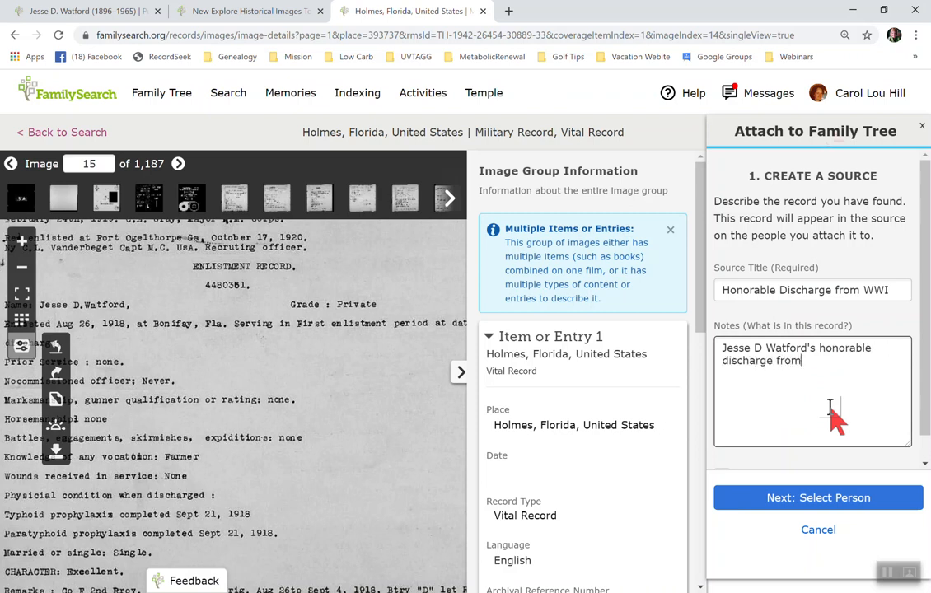
type("WWI")
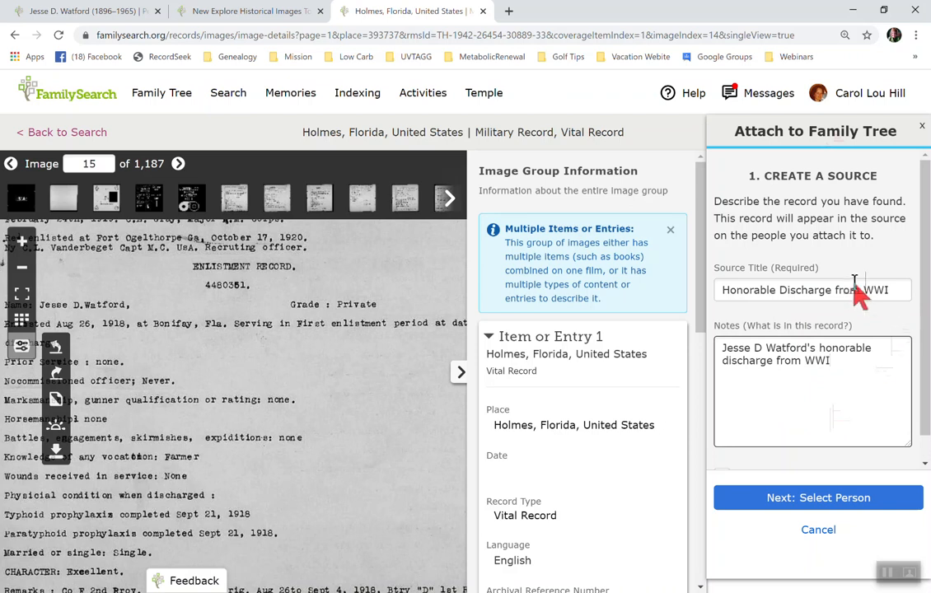
mouse_move(848, 300)
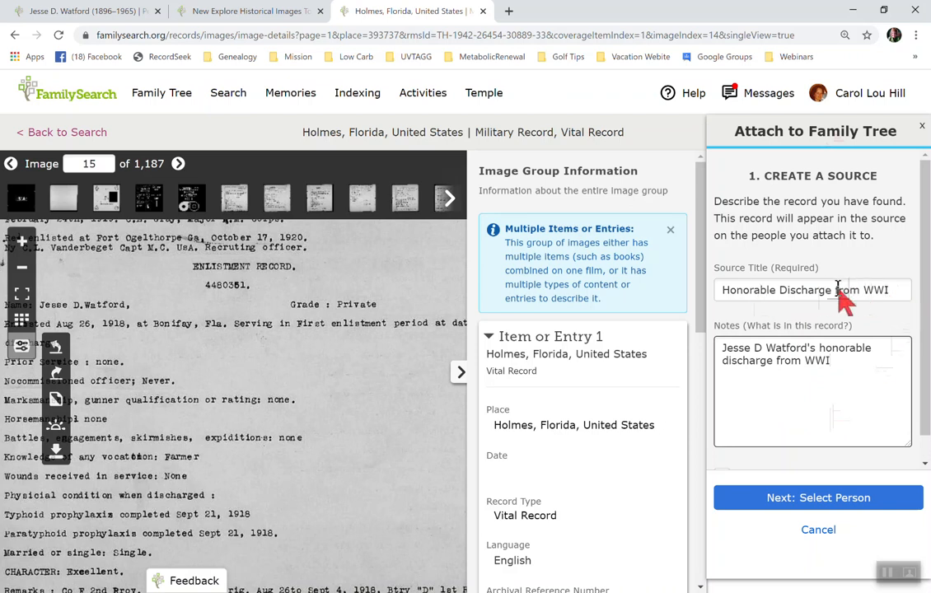
scroll("down", 3)
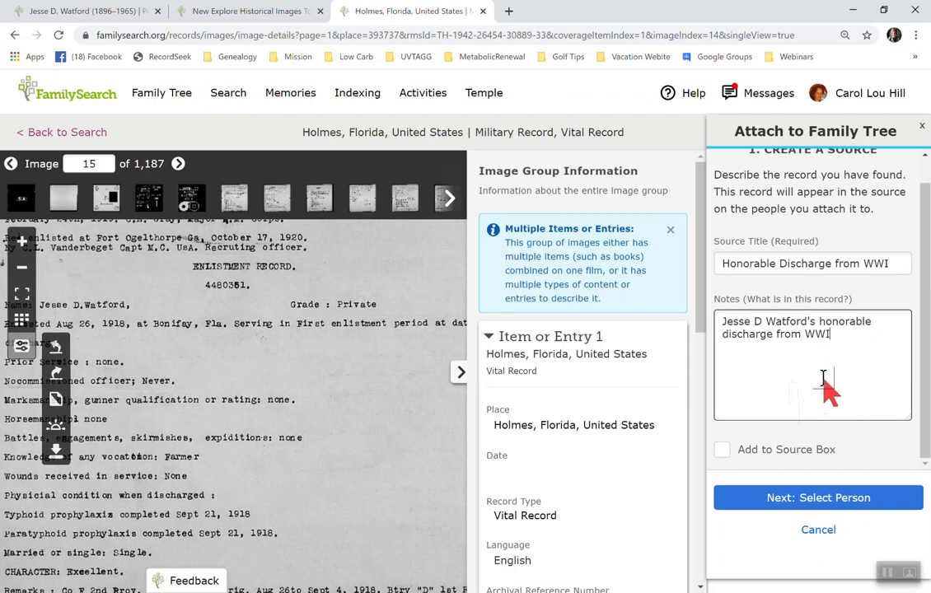
mouse_move(782, 403)
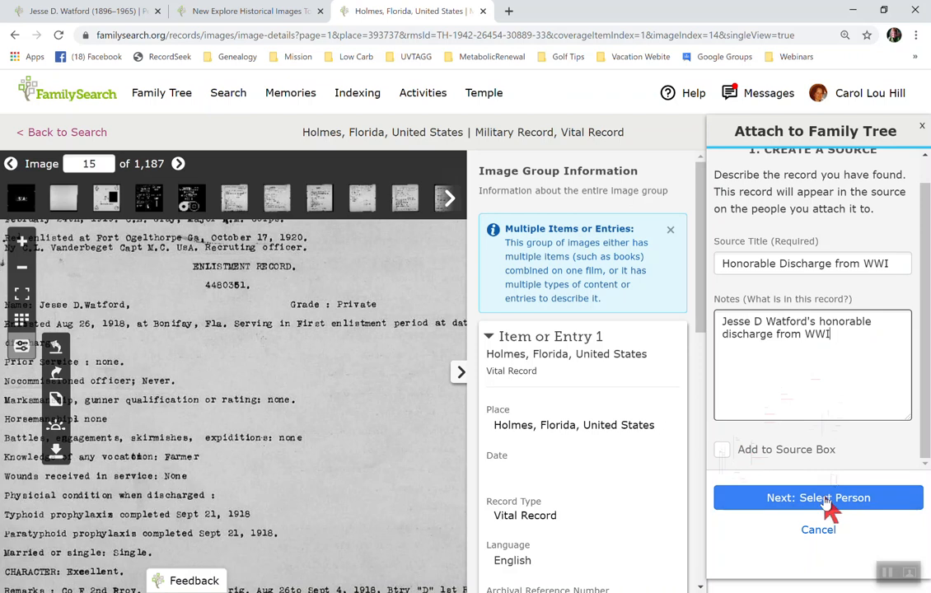
Step: Proceed to Select a Person and show the list of recently viewed people
left_click(817, 497)
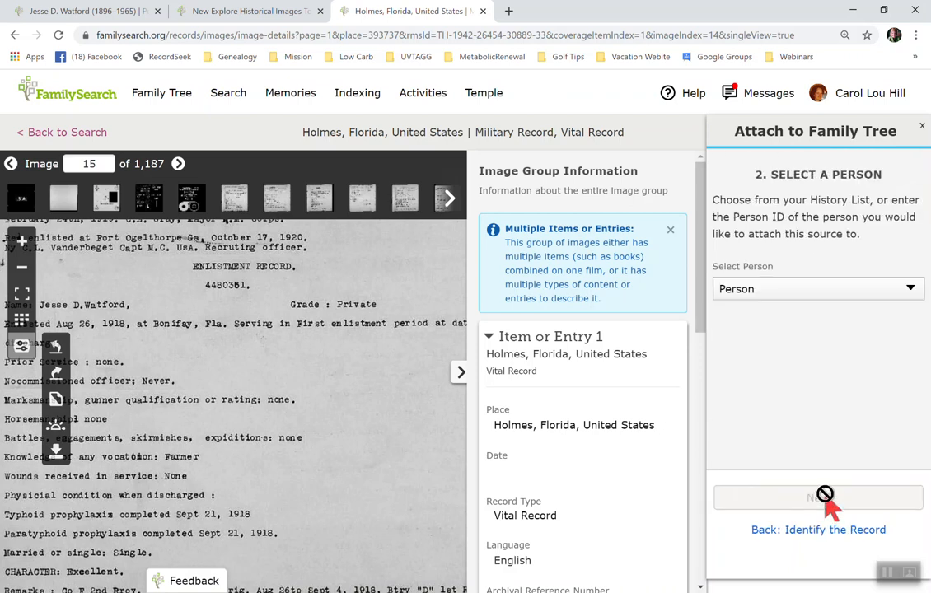
left_click(910, 288)
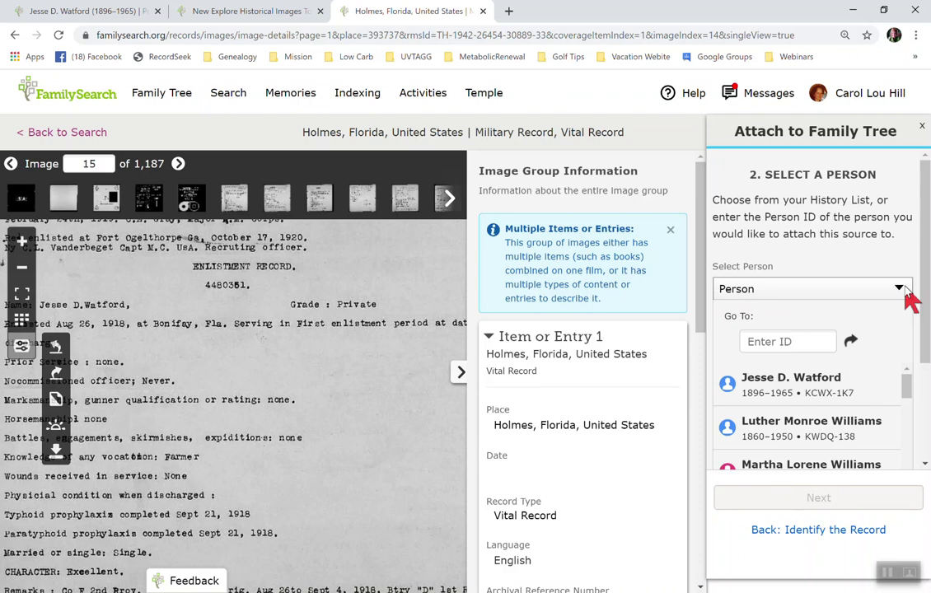
mouse_move(815, 394)
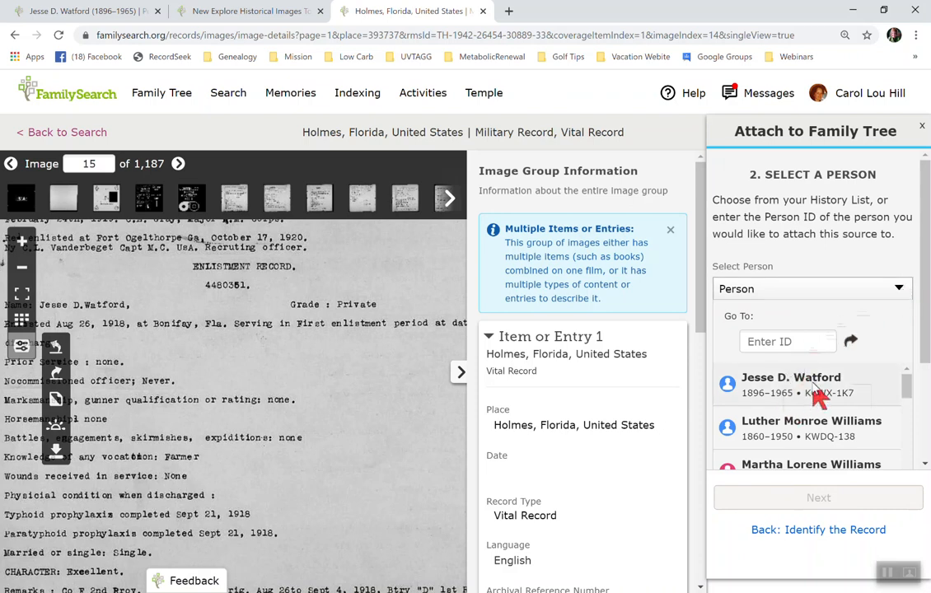
mouse_move(810, 387)
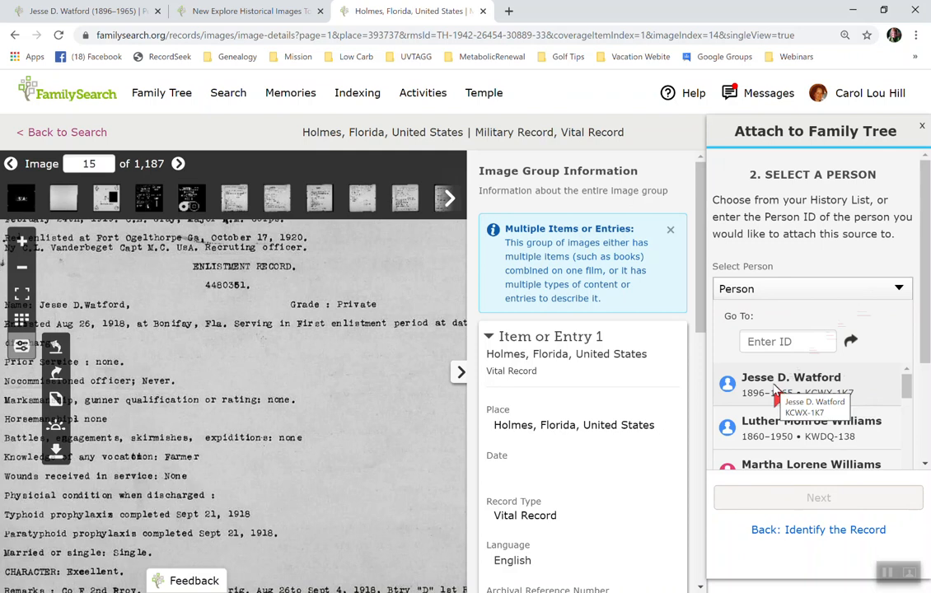
mouse_move(778, 341)
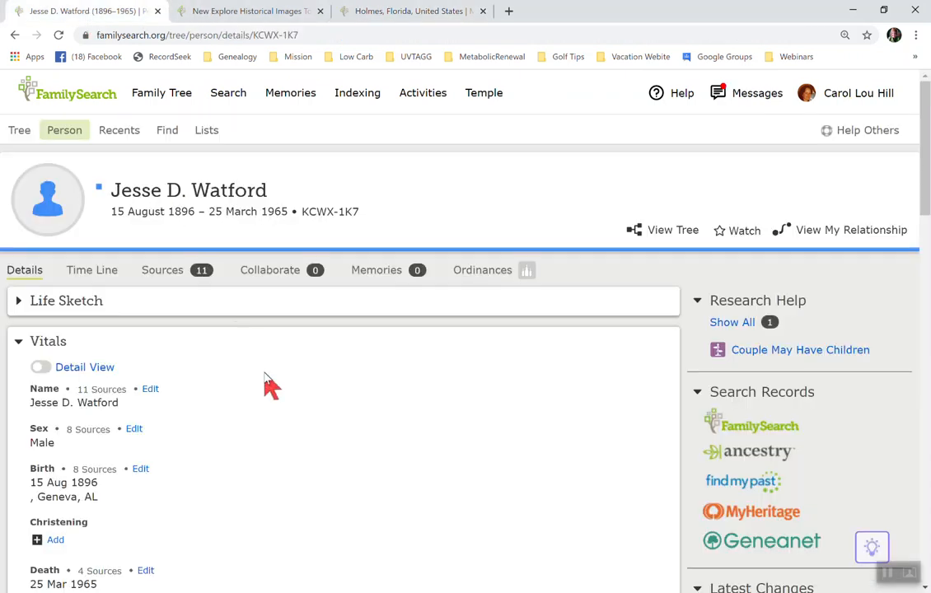
mouse_move(276, 401)
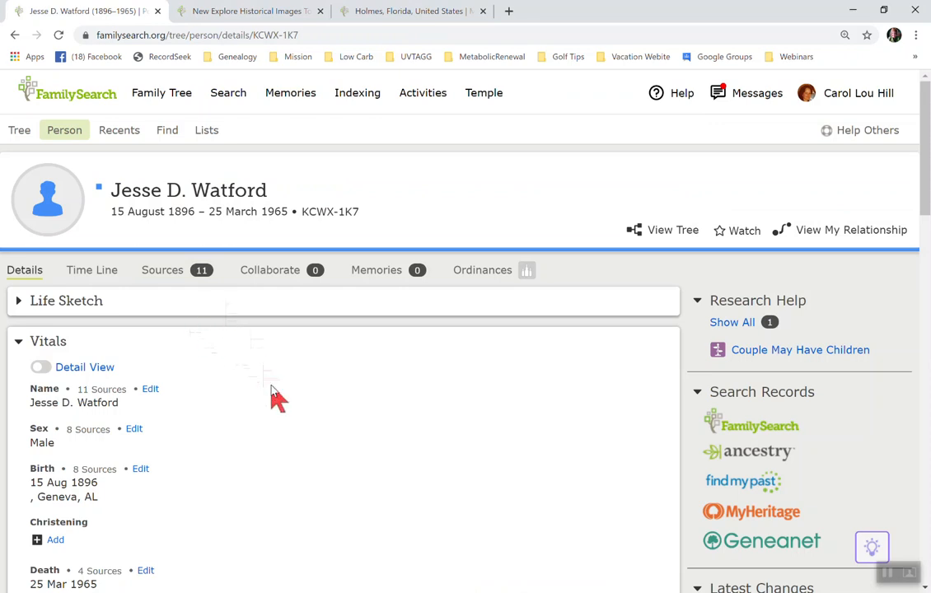
scroll("down", 3)
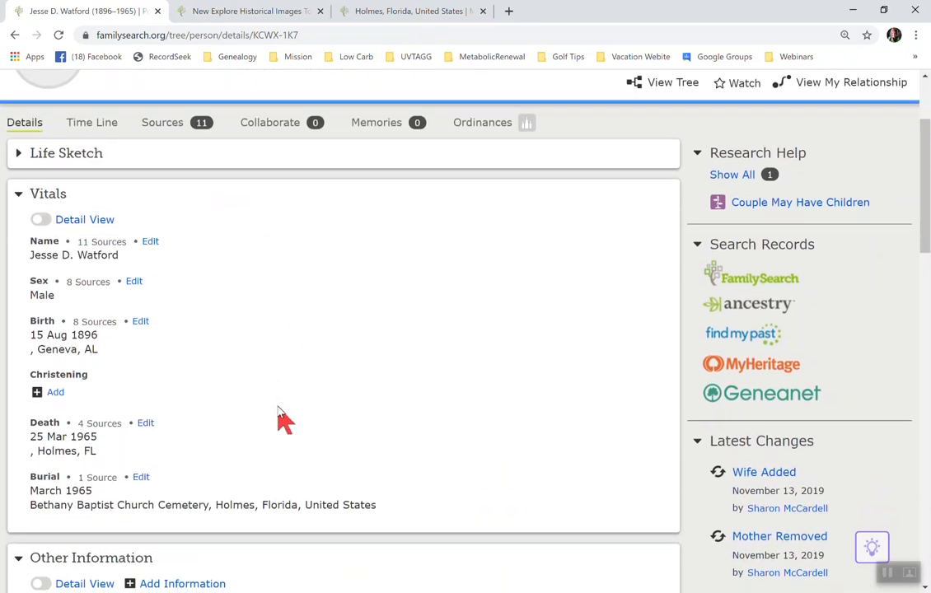
scroll("down", 3)
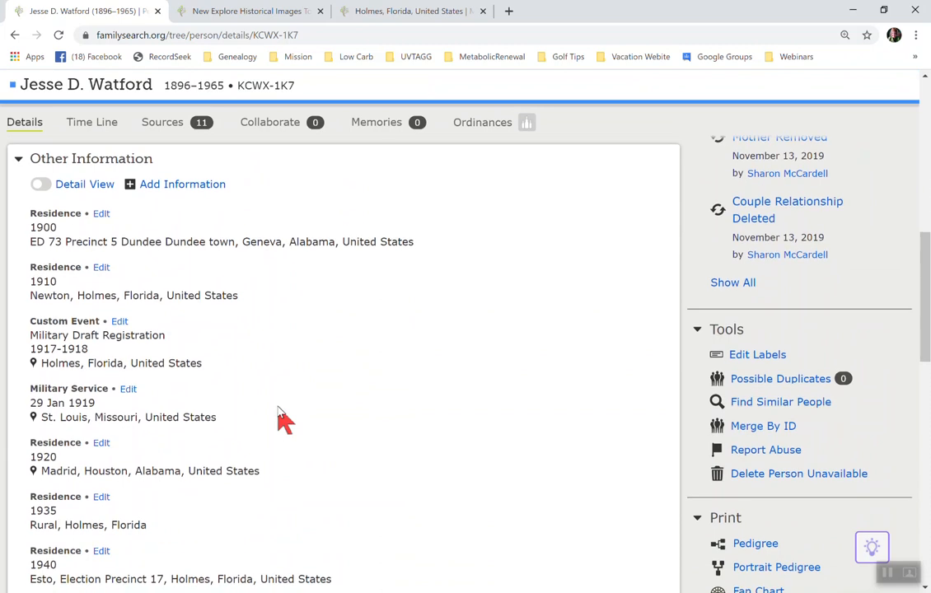
scroll("down", 3)
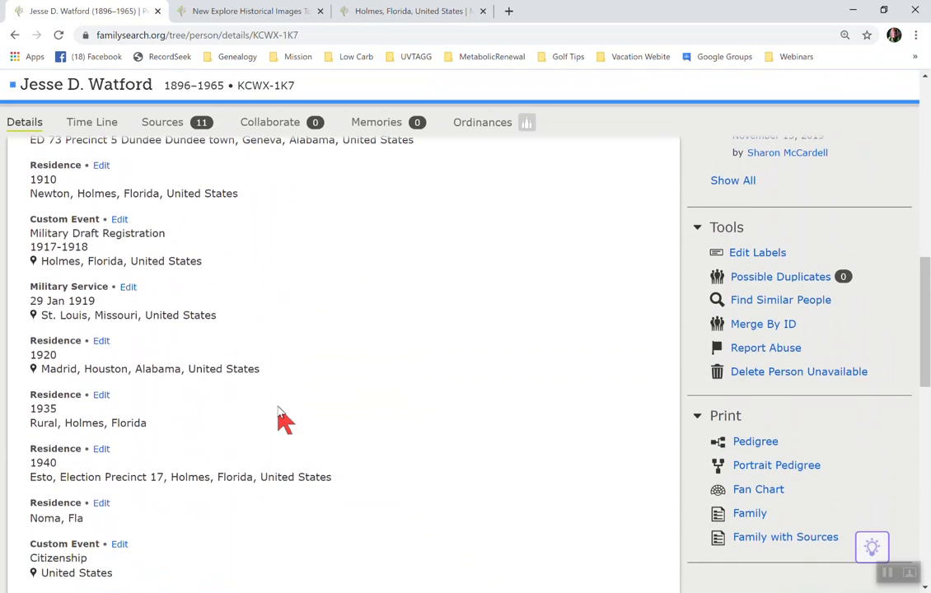
mouse_move(185, 241)
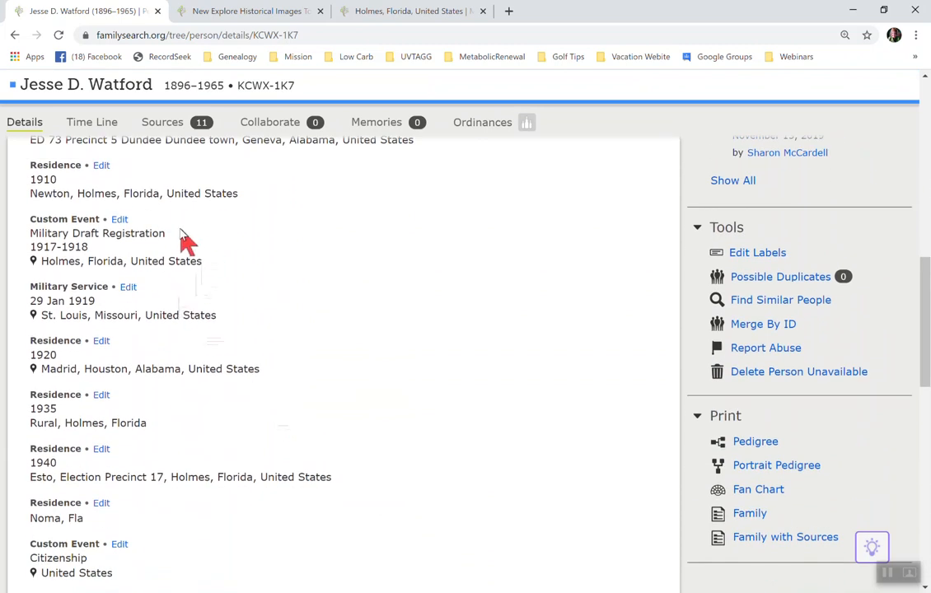
mouse_move(398, 297)
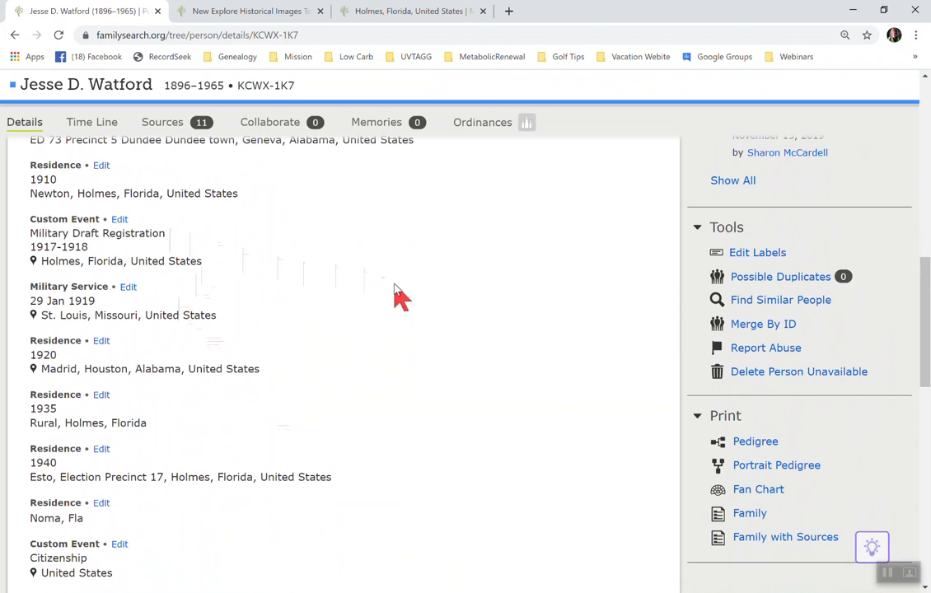
scroll("up", 3)
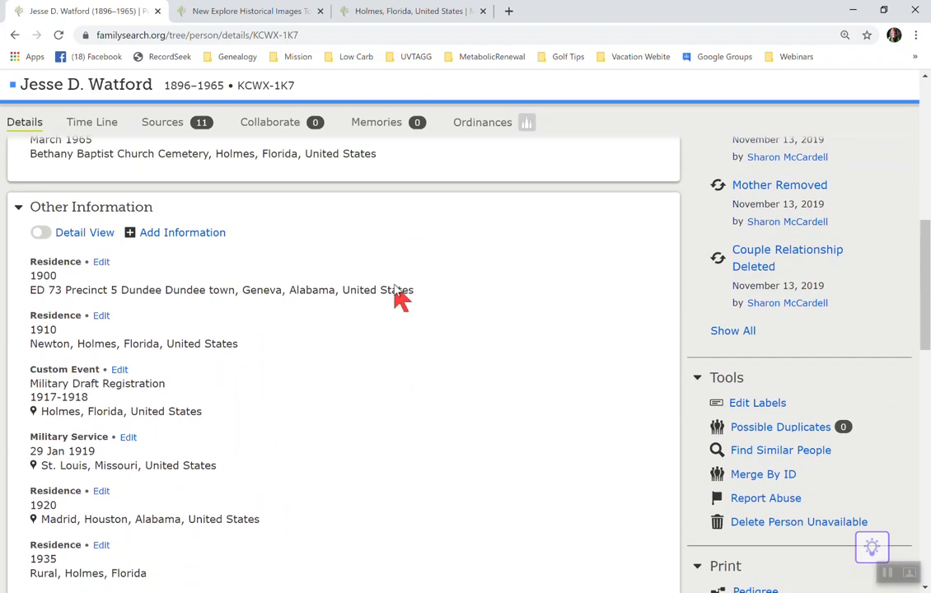
scroll("up", 3)
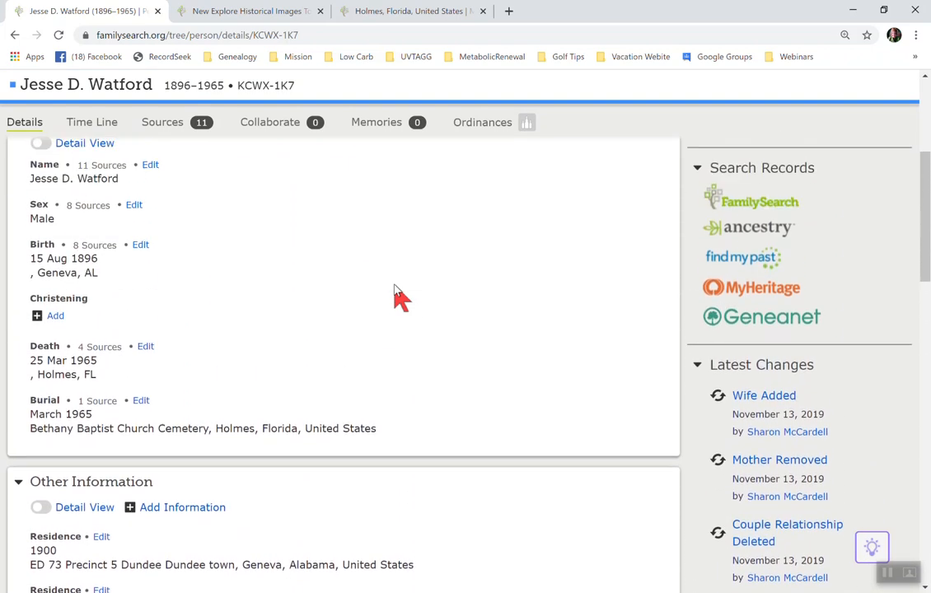
scroll("up", 3)
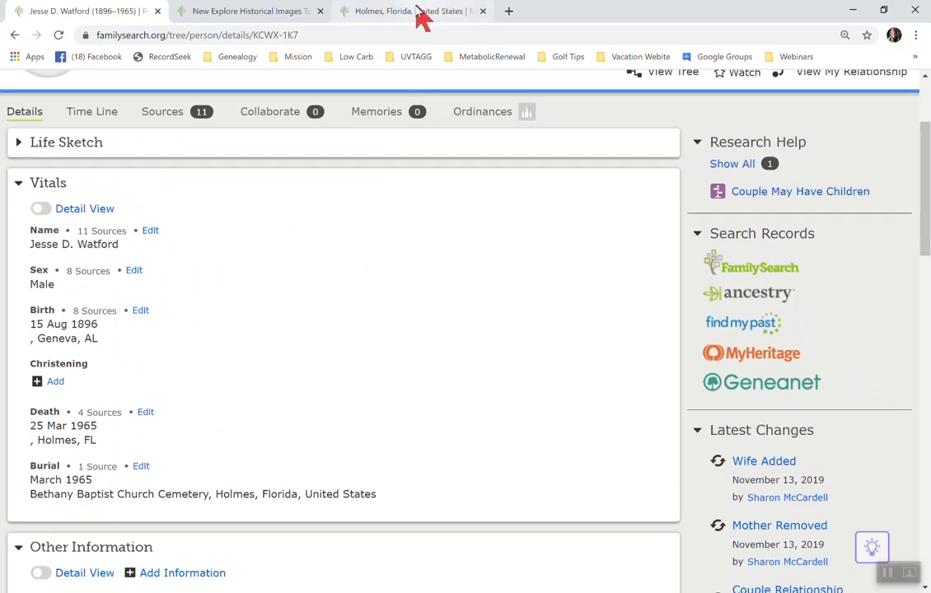
left_click(412, 10)
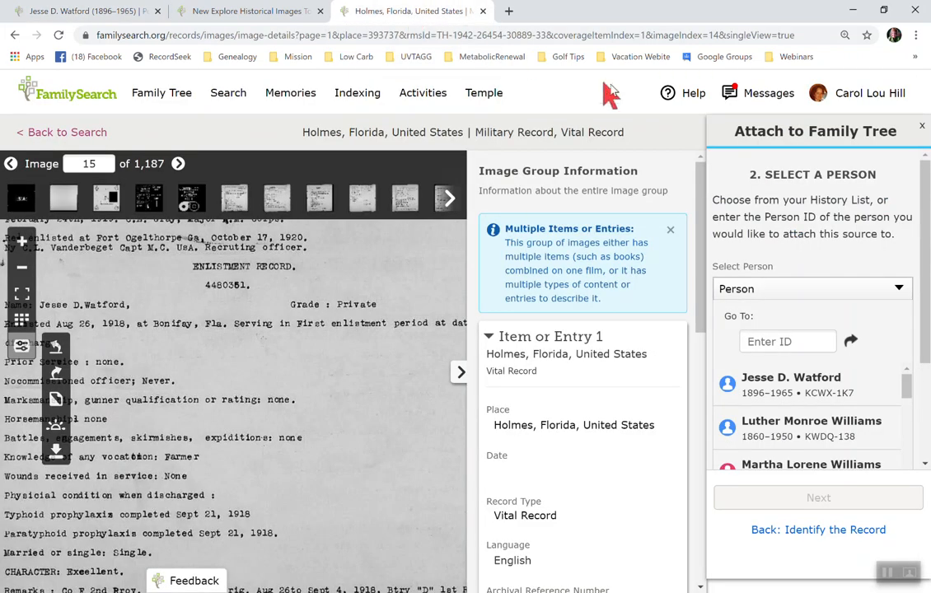
mouse_move(791, 385)
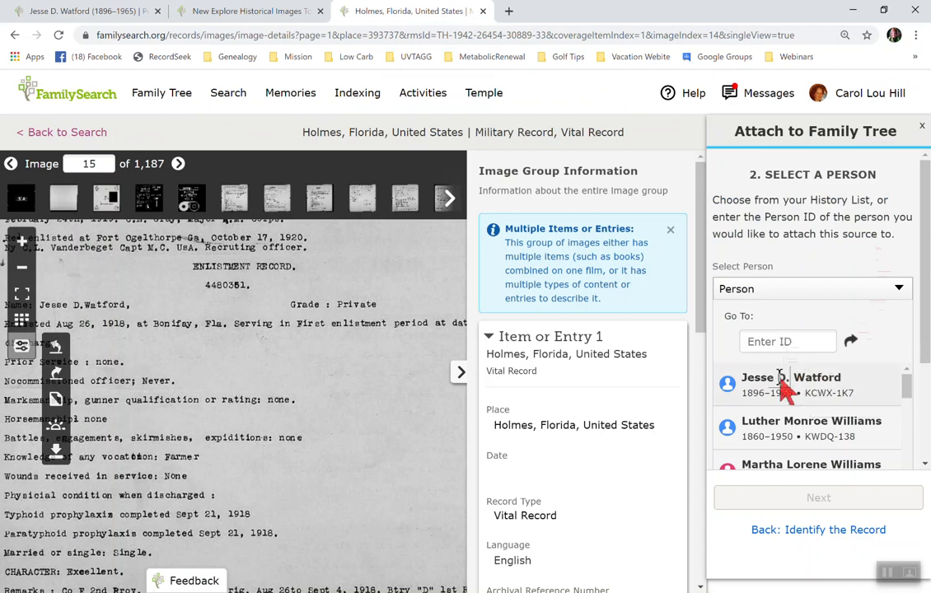
left_click(790, 375)
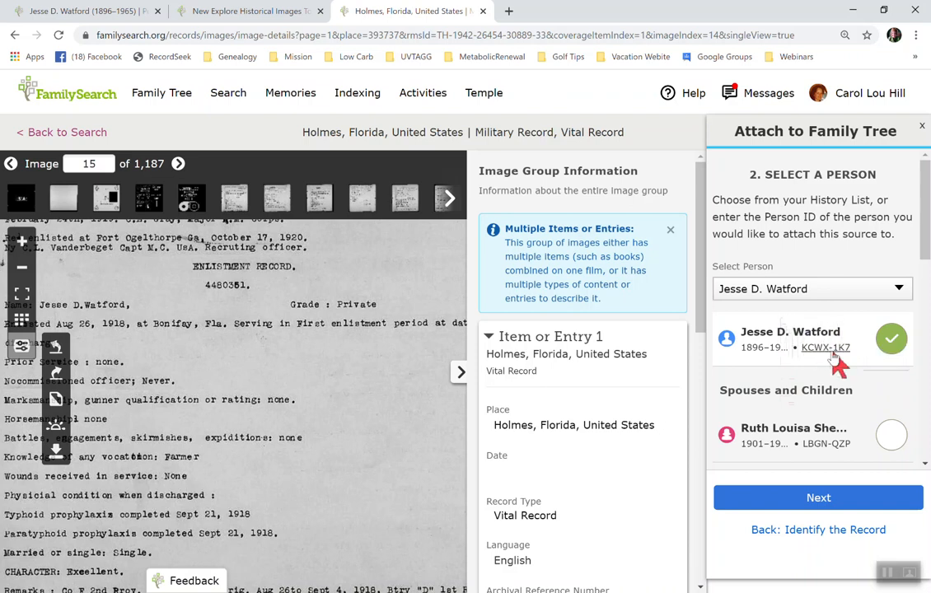
mouse_move(909, 412)
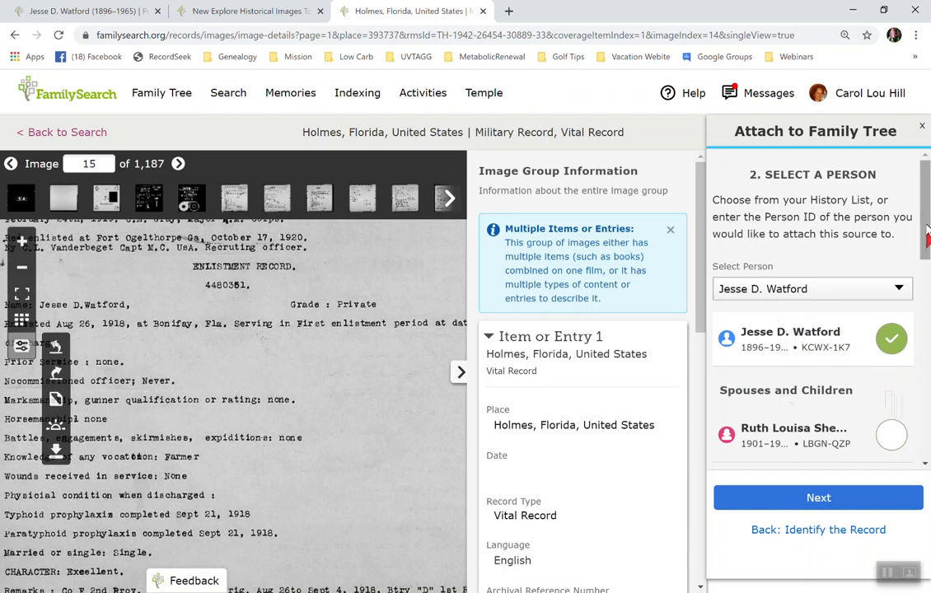
scroll("down", 3)
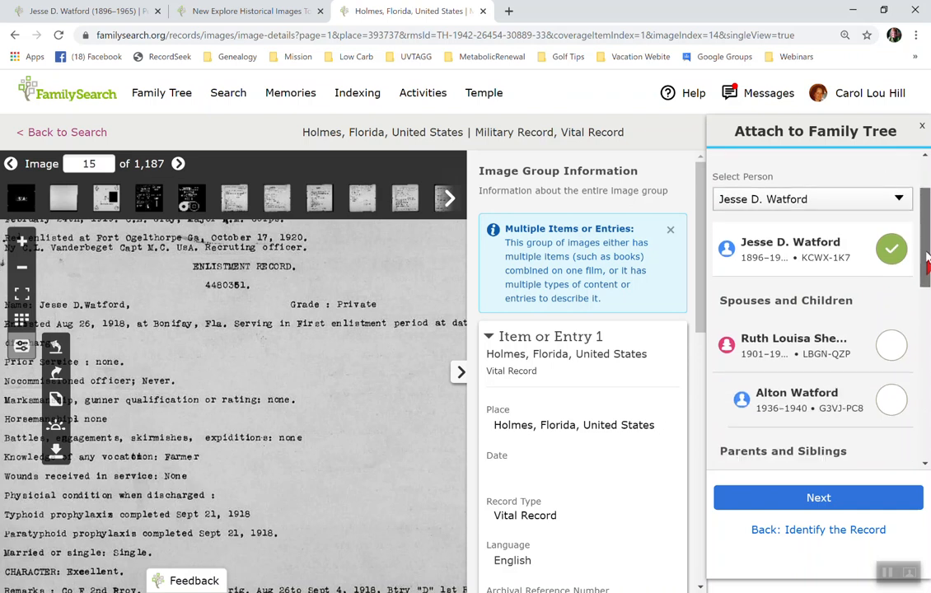
scroll("down", 3)
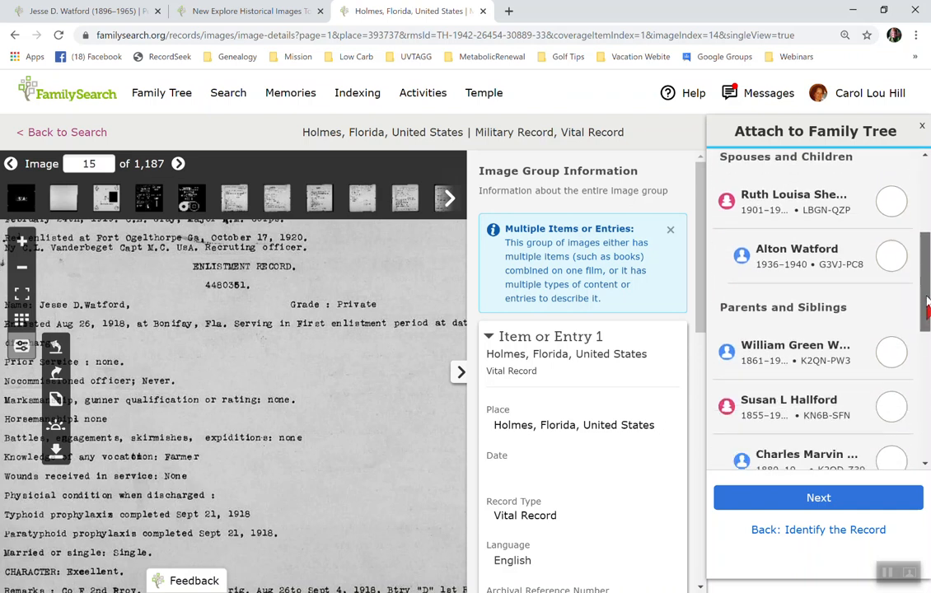
scroll("down", 3)
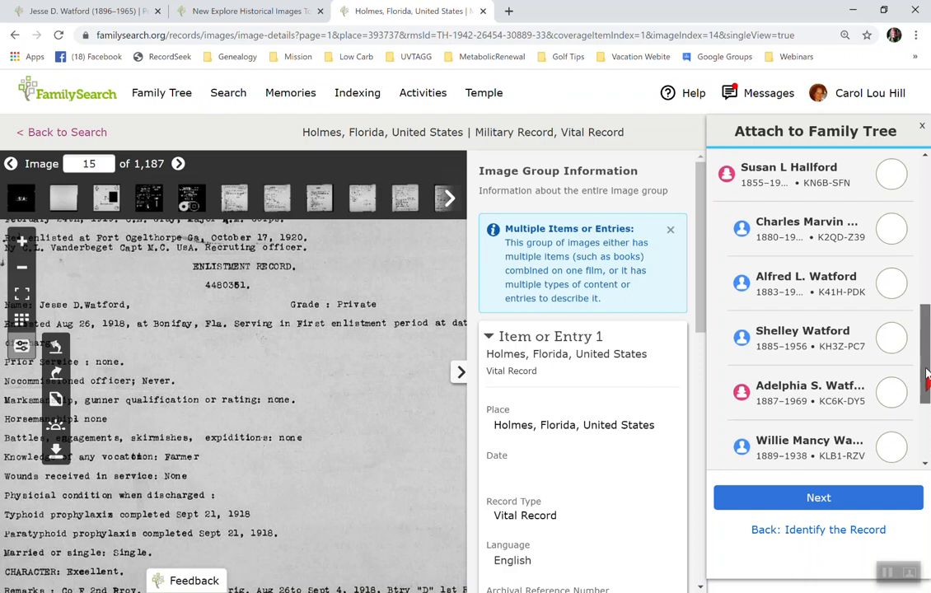
Step: Review his listed spouse, children, parents and siblings
left_click(890, 171)
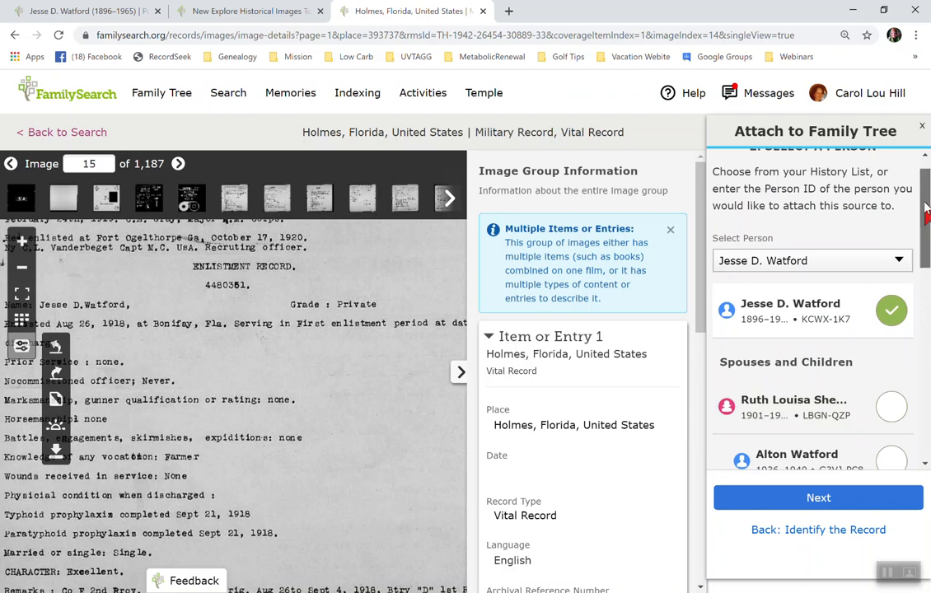
scroll("down", 3)
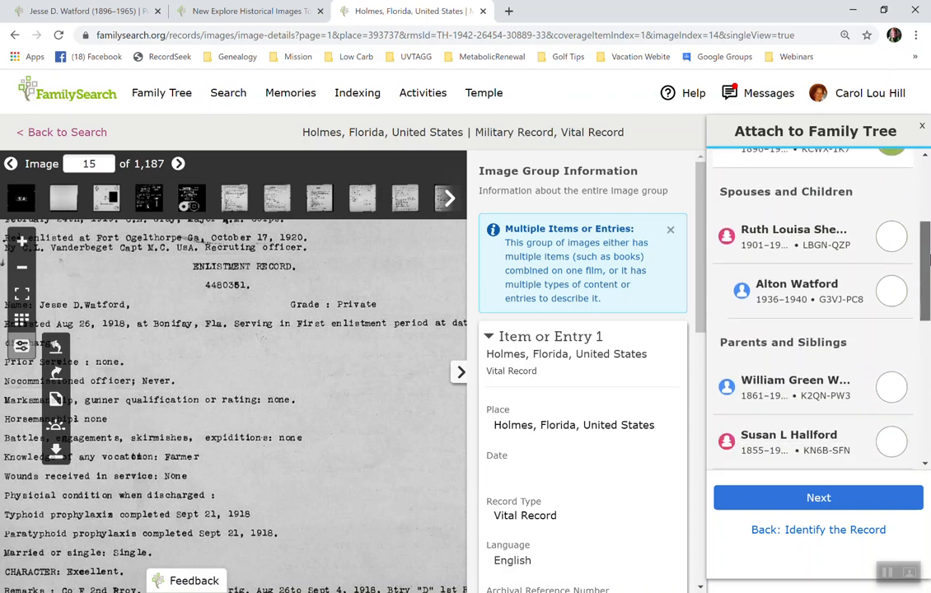
scroll("down", 3)
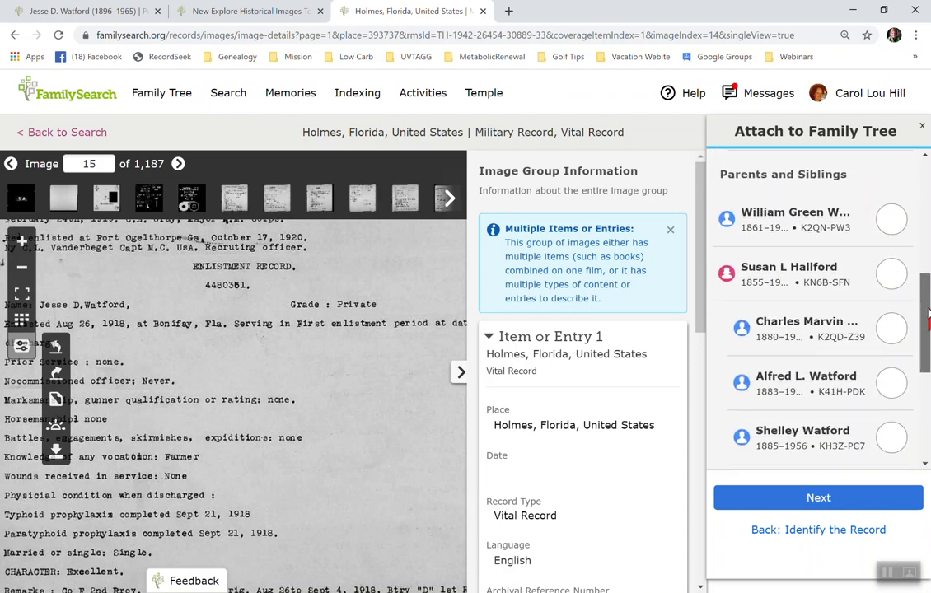
scroll("down", 3)
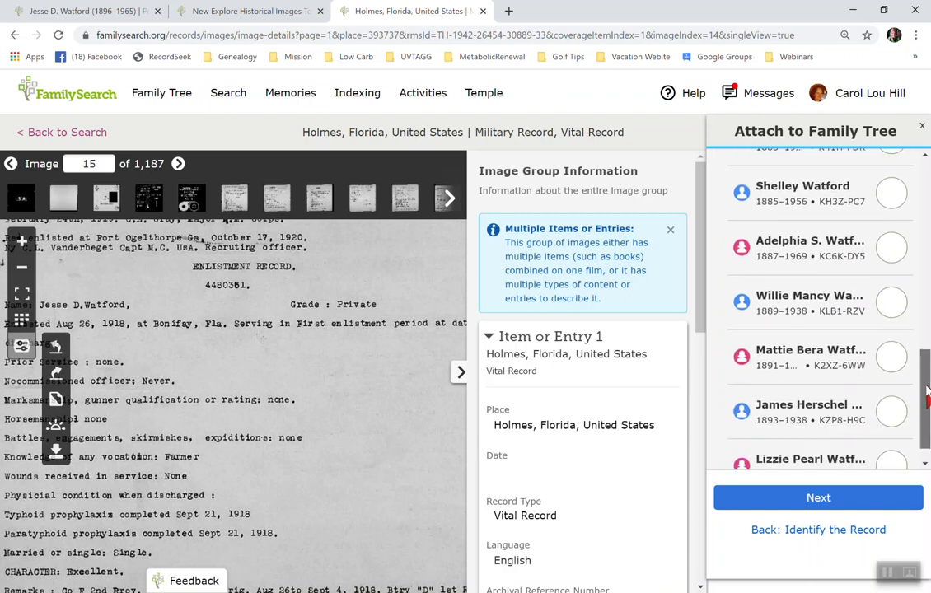
scroll("down", 3)
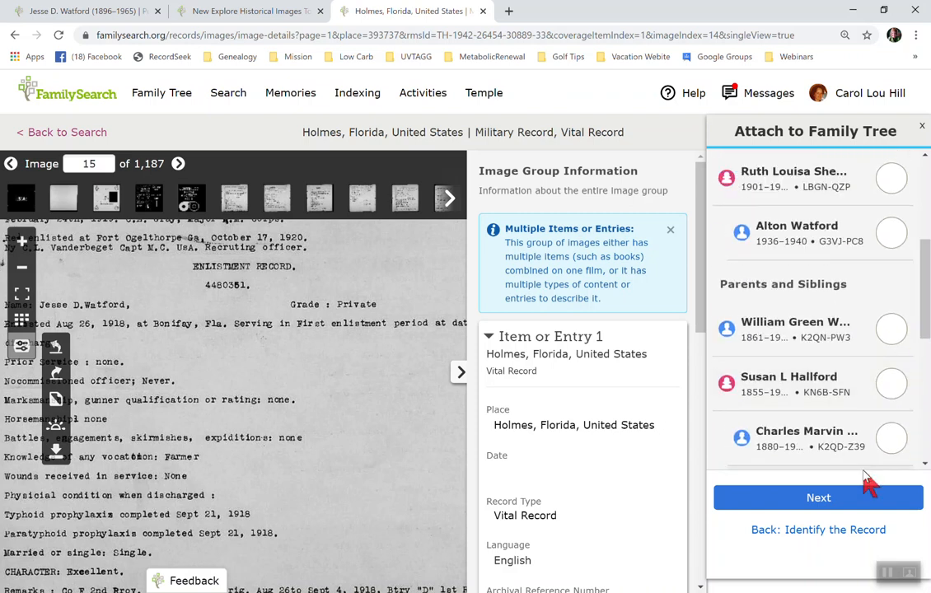
Step: Continue to Why Is This a Match and enter the reason 'He was drafted'
left_click(817, 498)
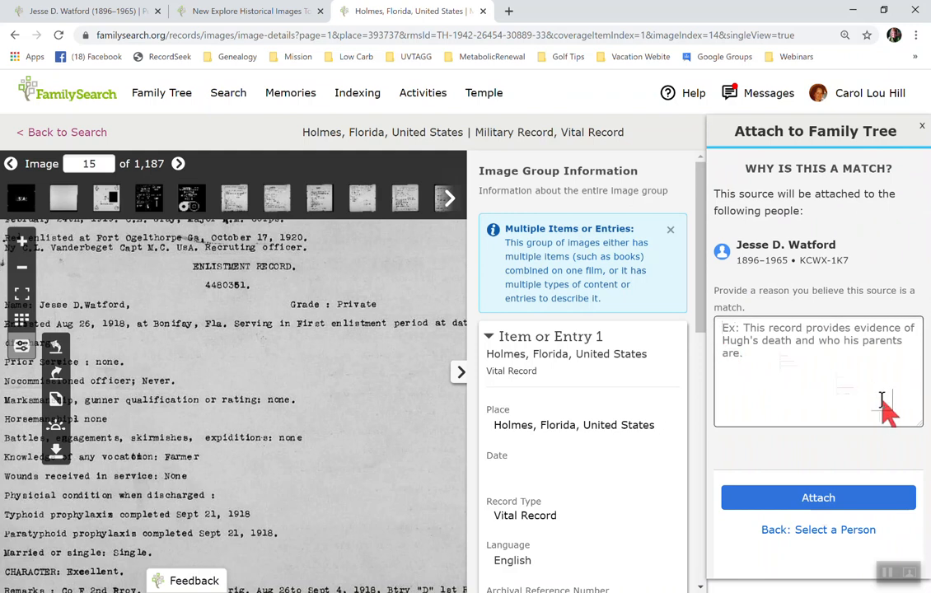
type("He wa")
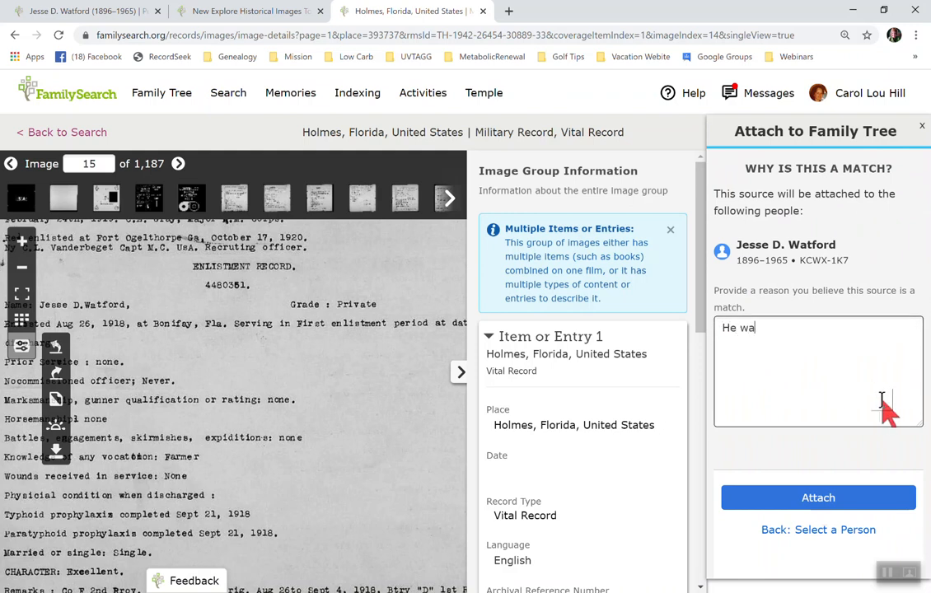
type("s drafted")
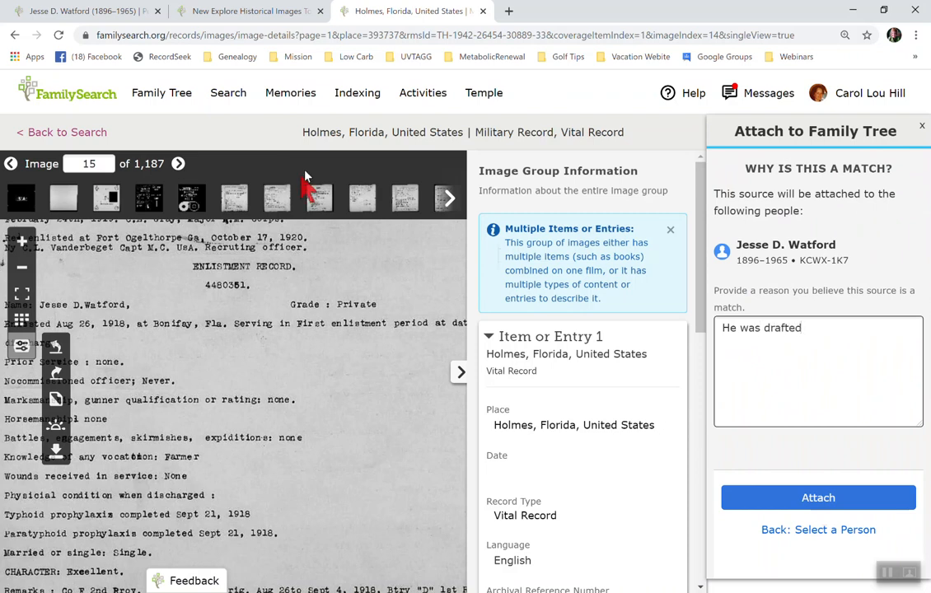
left_click(83, 10)
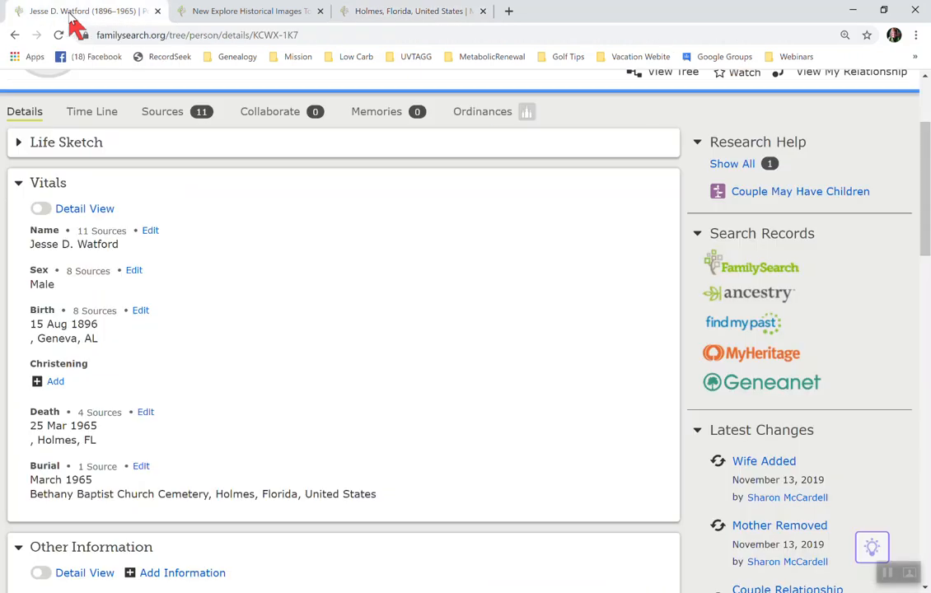
scroll("down", 3)
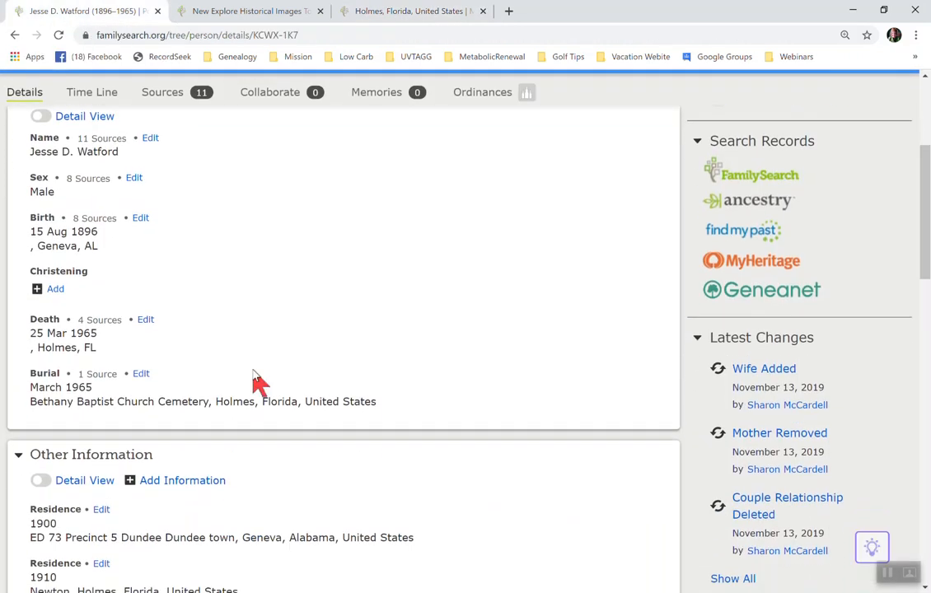
scroll("up", 3)
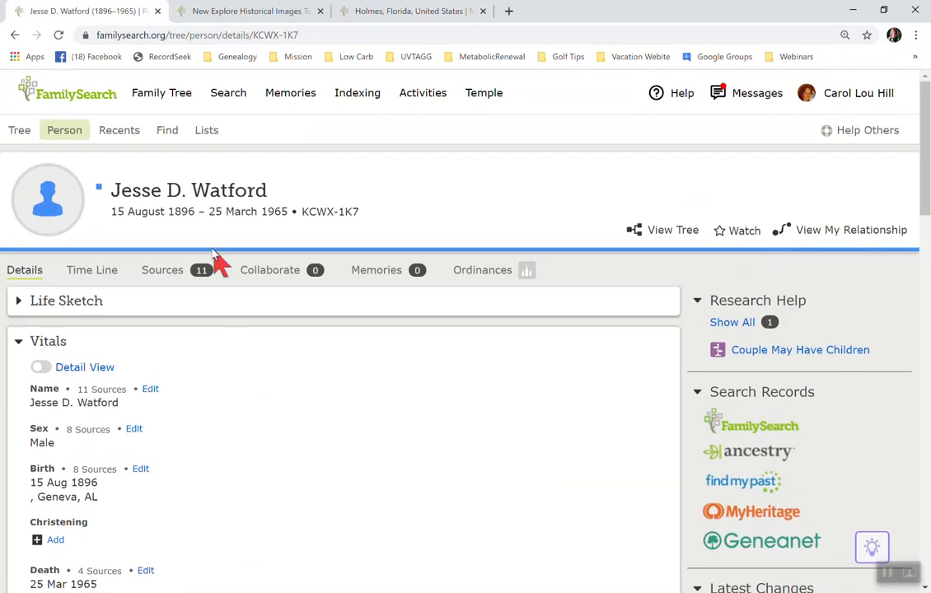
left_click(162, 270)
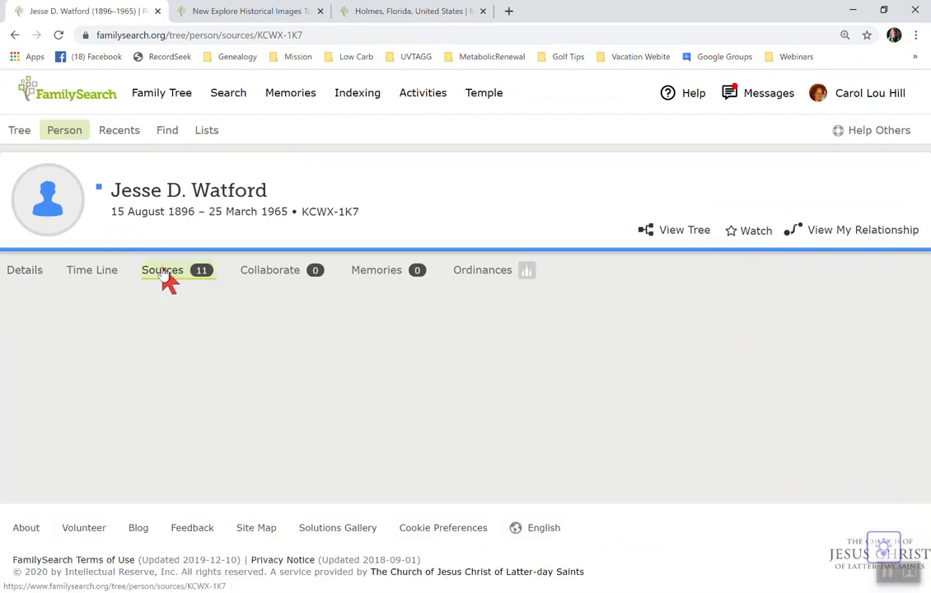
left_click(161, 270)
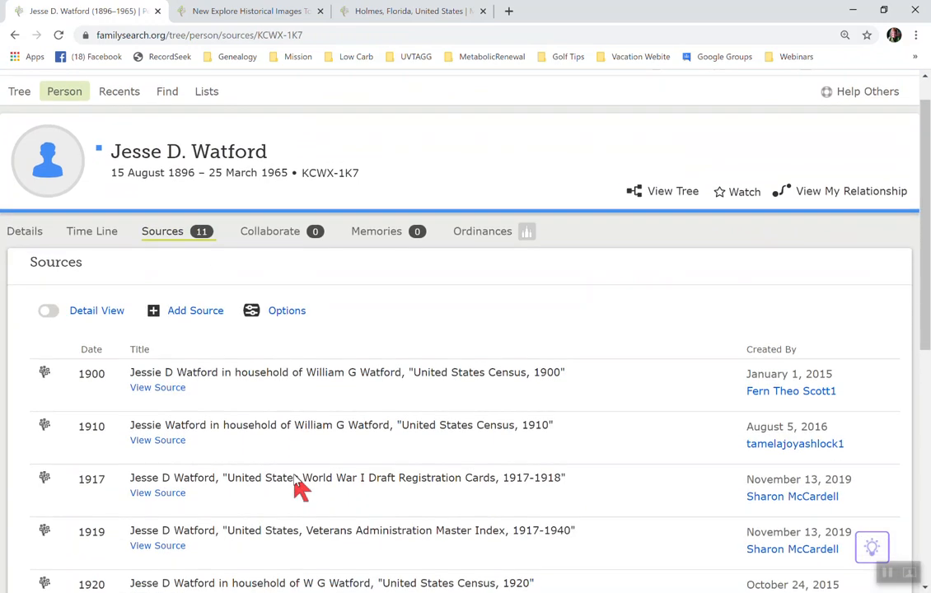
Step: Browse to the indexed details of the 1919 Veterans Administration Master Index source
scroll("down", 3)
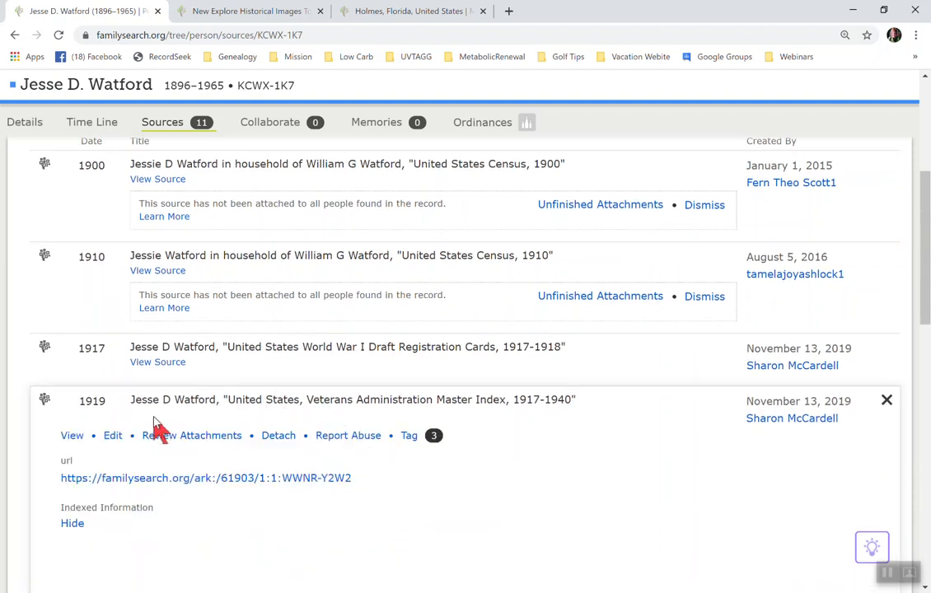
scroll("down", 3)
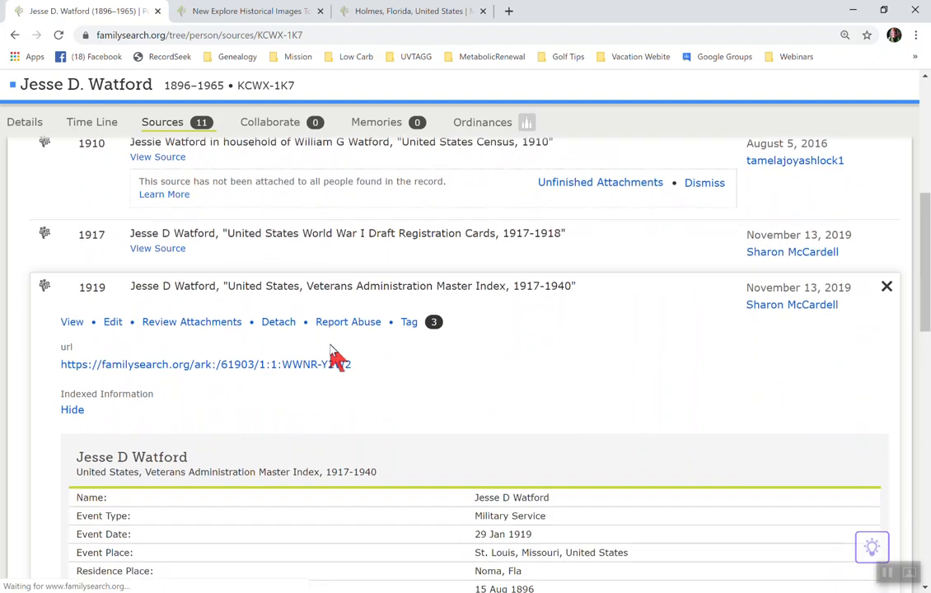
scroll("down", 3)
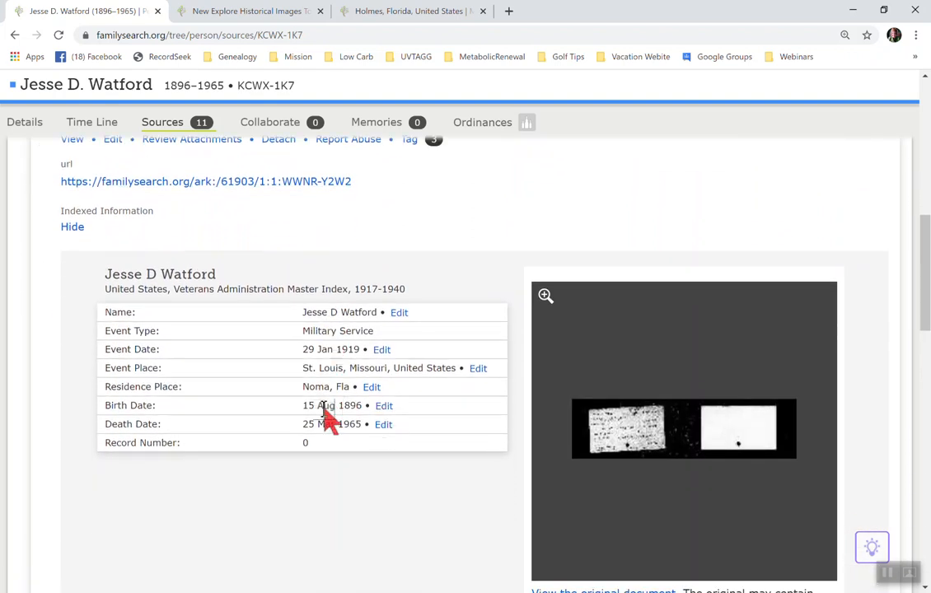
mouse_move(354, 432)
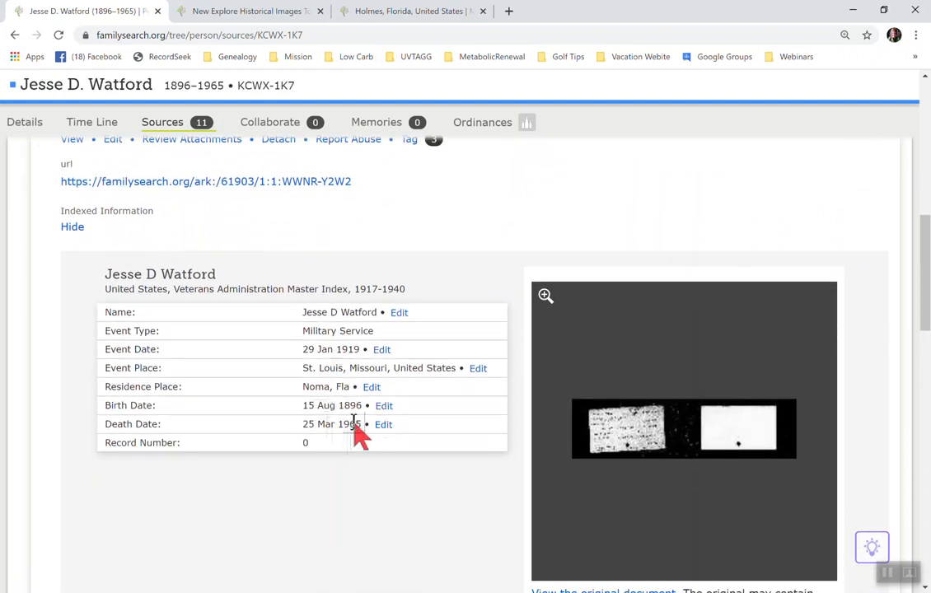
mouse_move(458, 230)
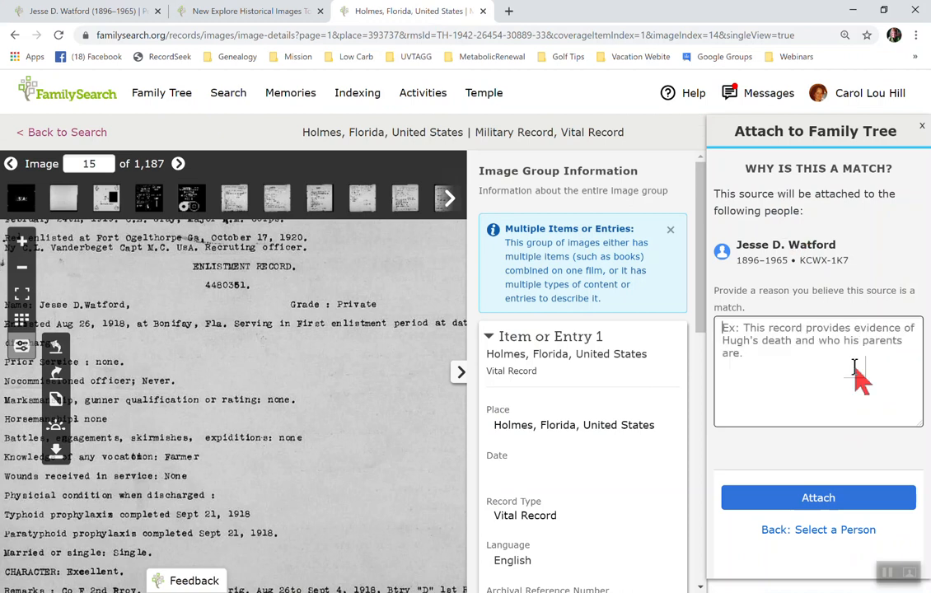
Step: Write the reason 'I checked his military...', correcting typos and dropping the draft registration wording
type("I checked")
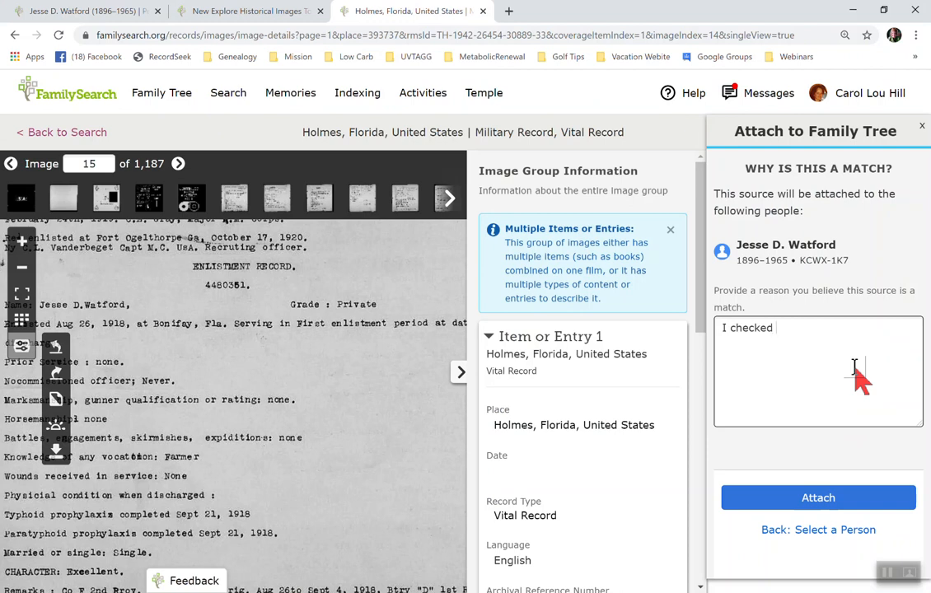
type("his m")
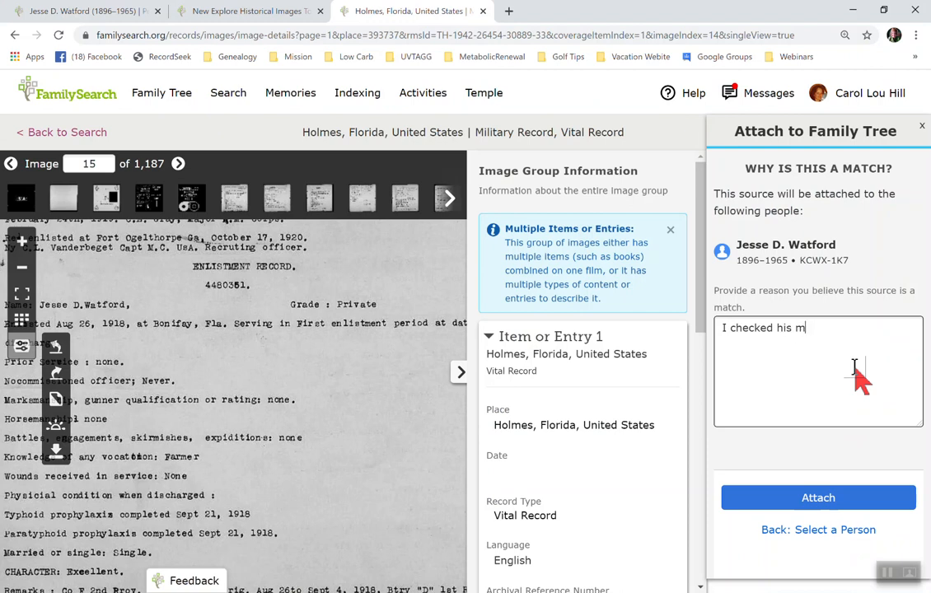
type("ilitaty")
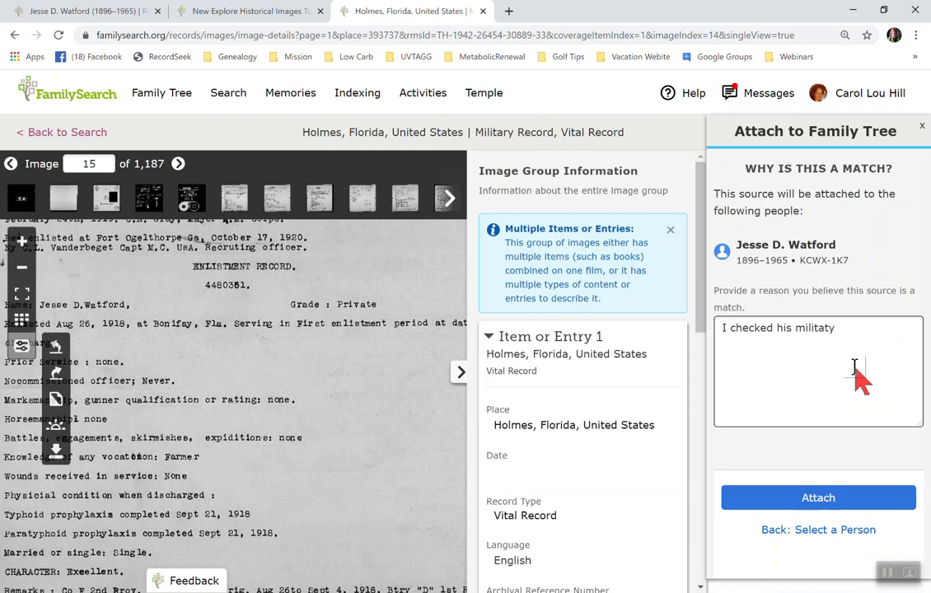
key("Backspace")
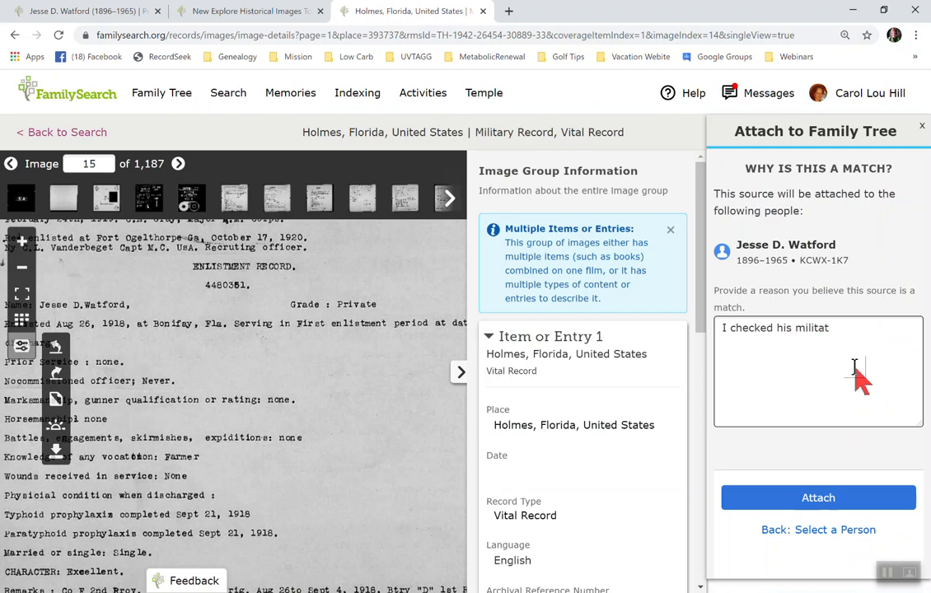
key("Backspace")
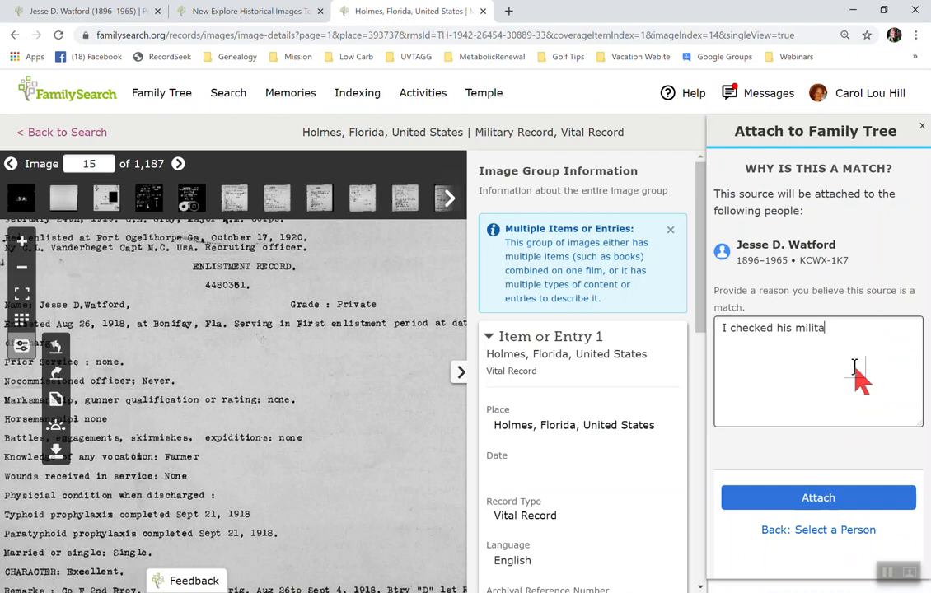
type("ry draft")
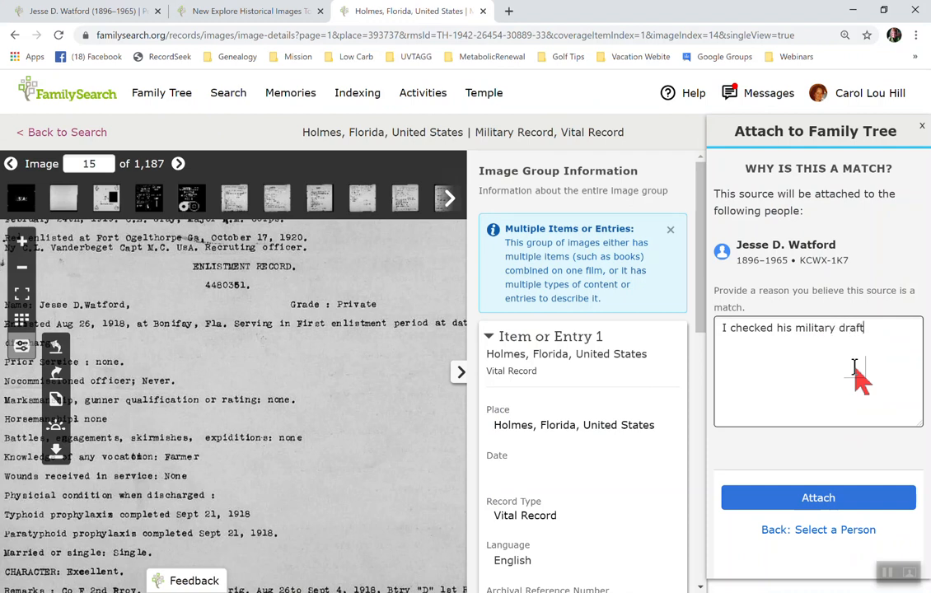
type("registra")
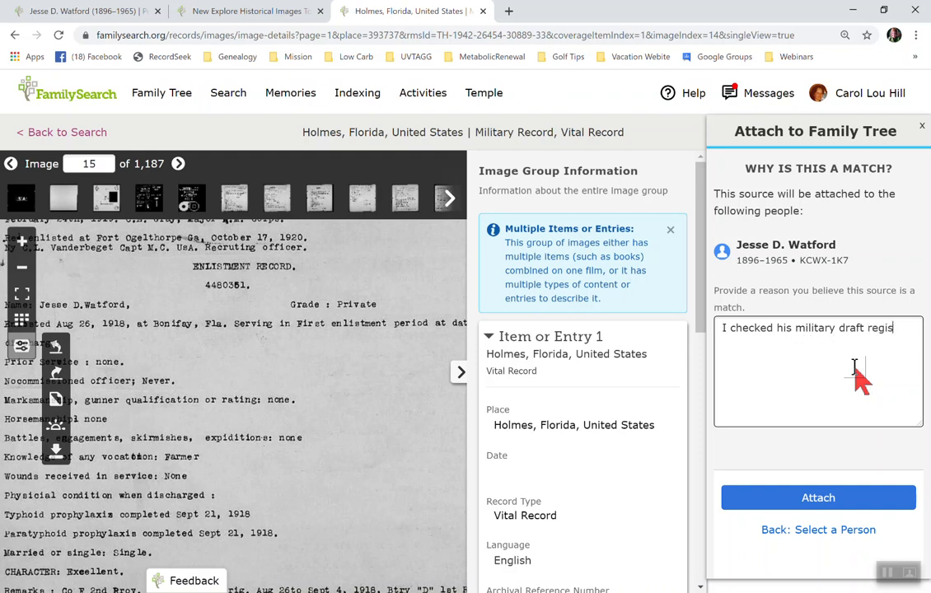
key("backspace")
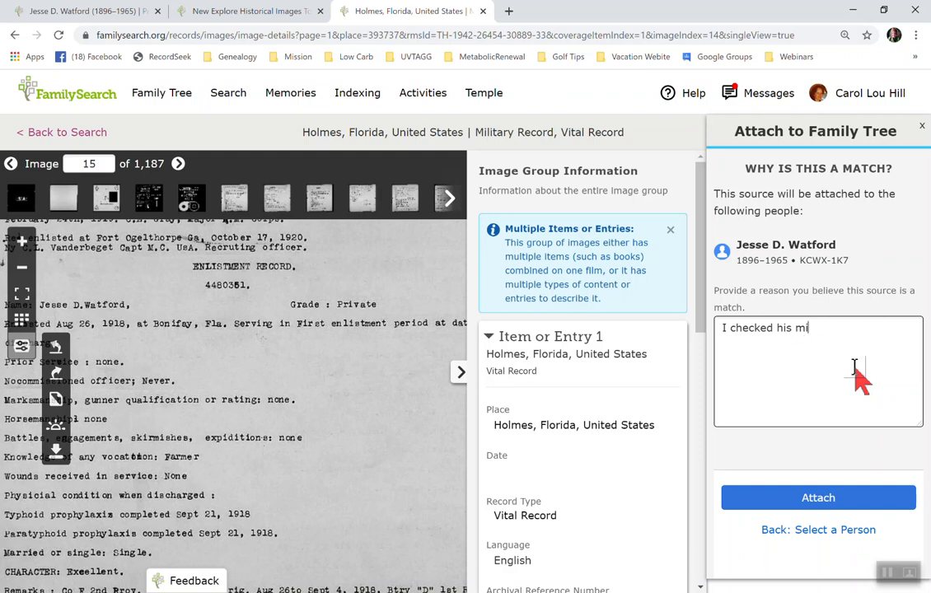
type("sources")
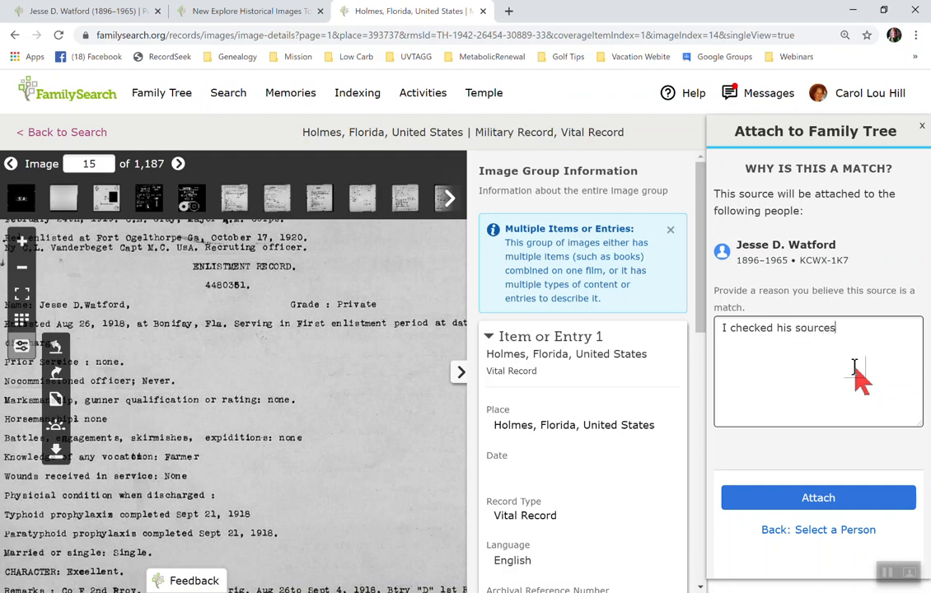
key("Backspace")
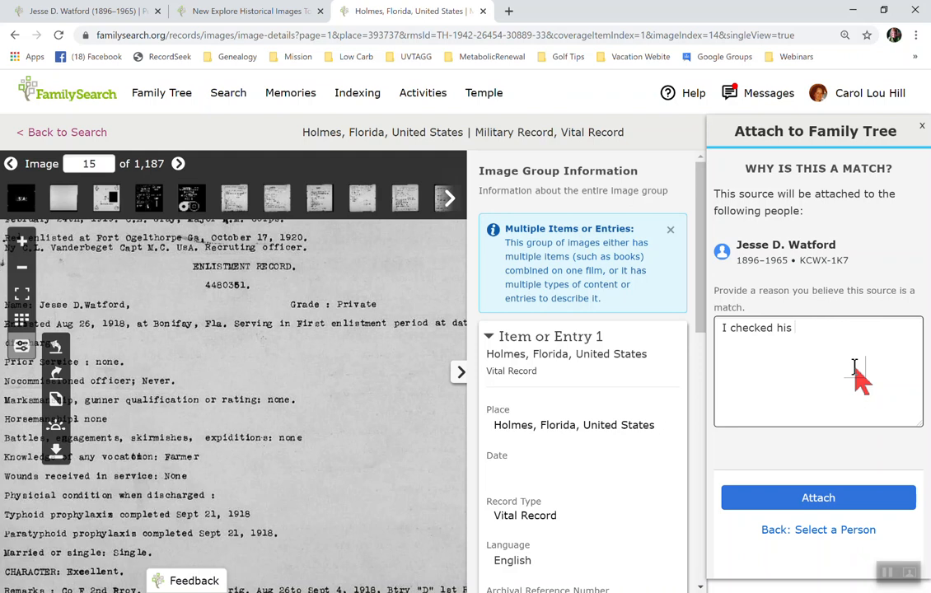
Step: Finish the reason '...military sources and it was clearly a match.' and attach the record
type("military sour")
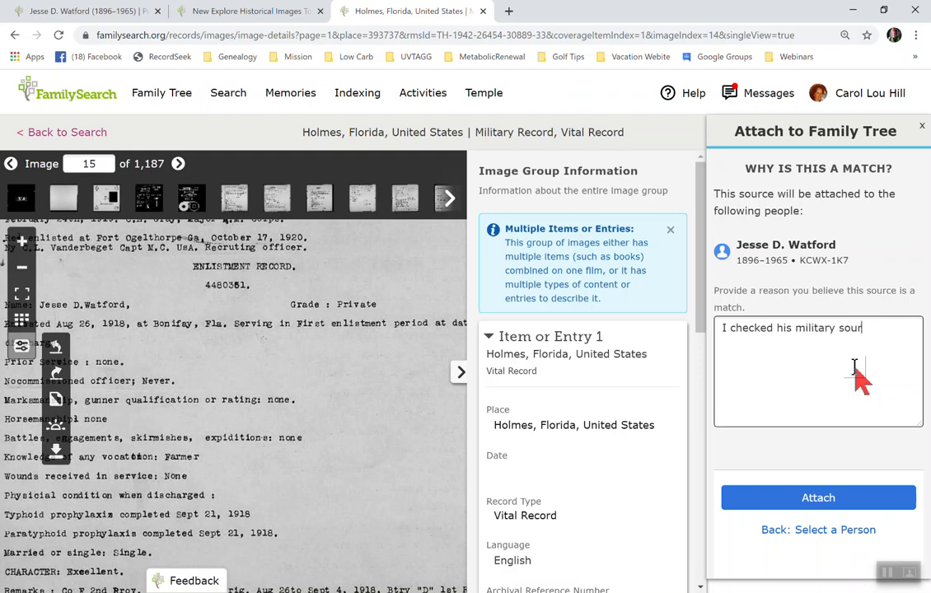
type("ces and")
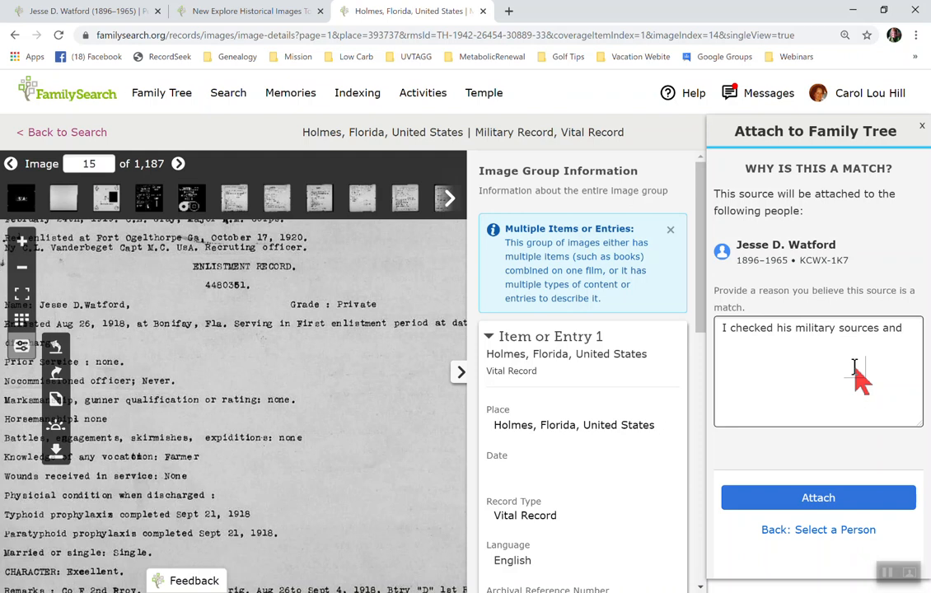
type("wanted")
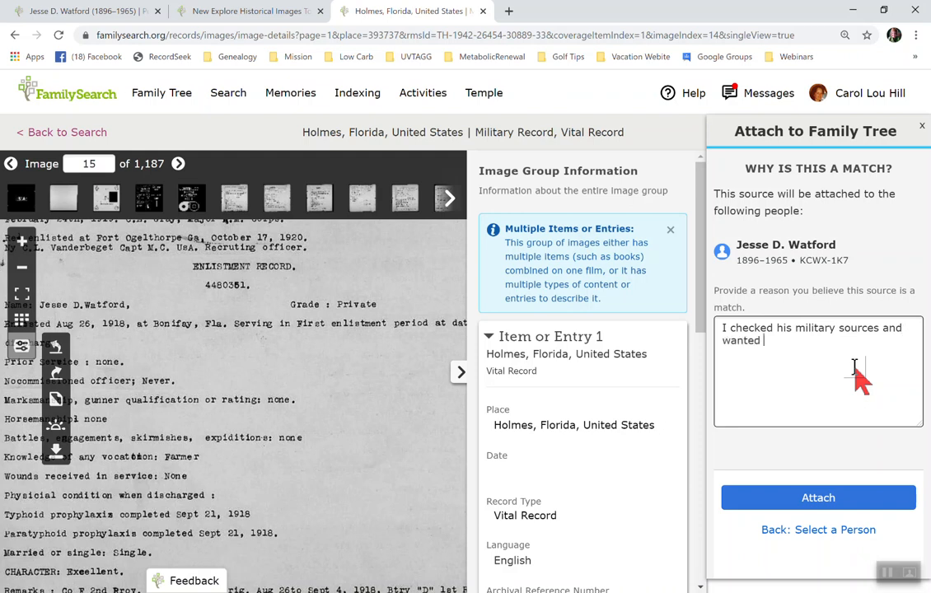
key("Backspace")
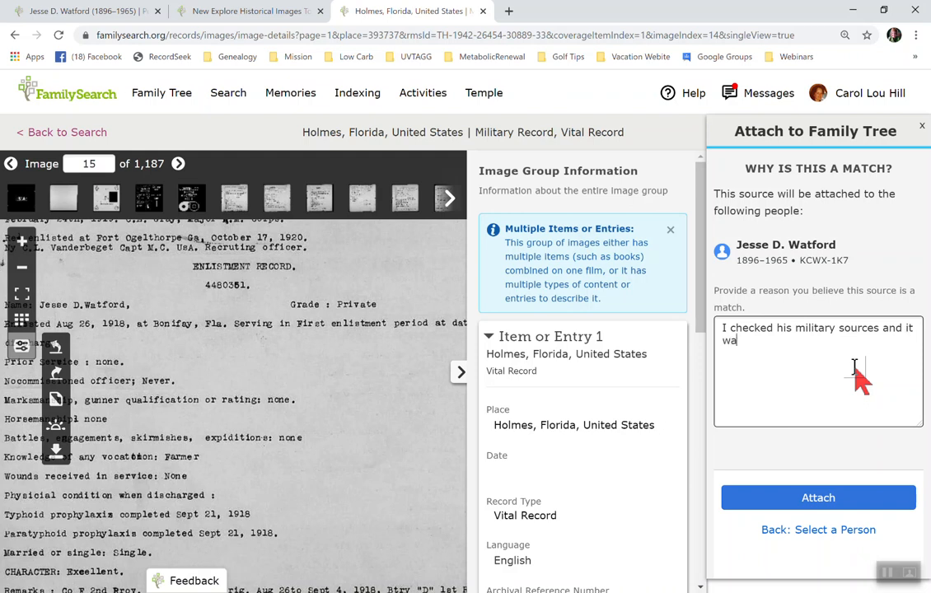
type("s clearly a")
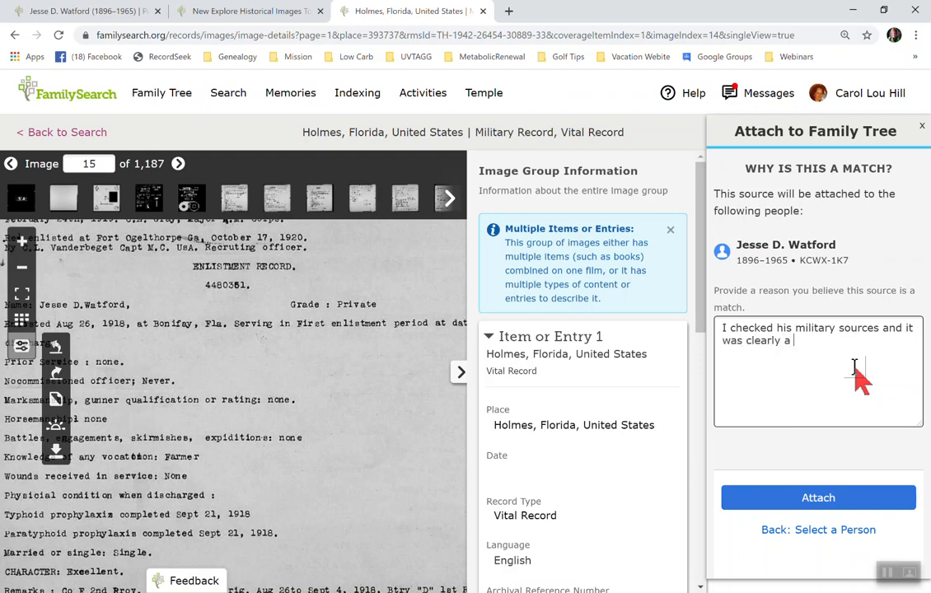
type("match.")
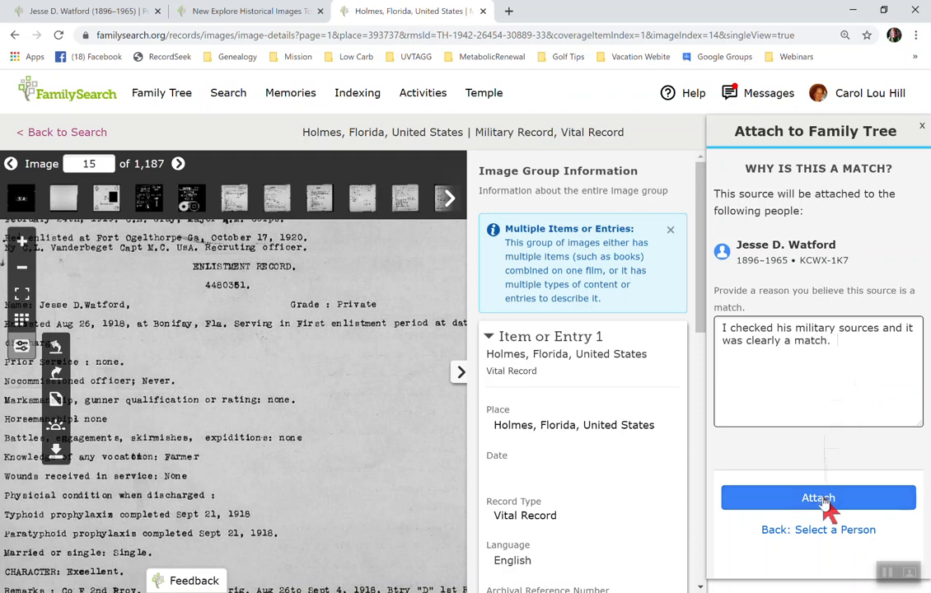
left_click(817, 498)
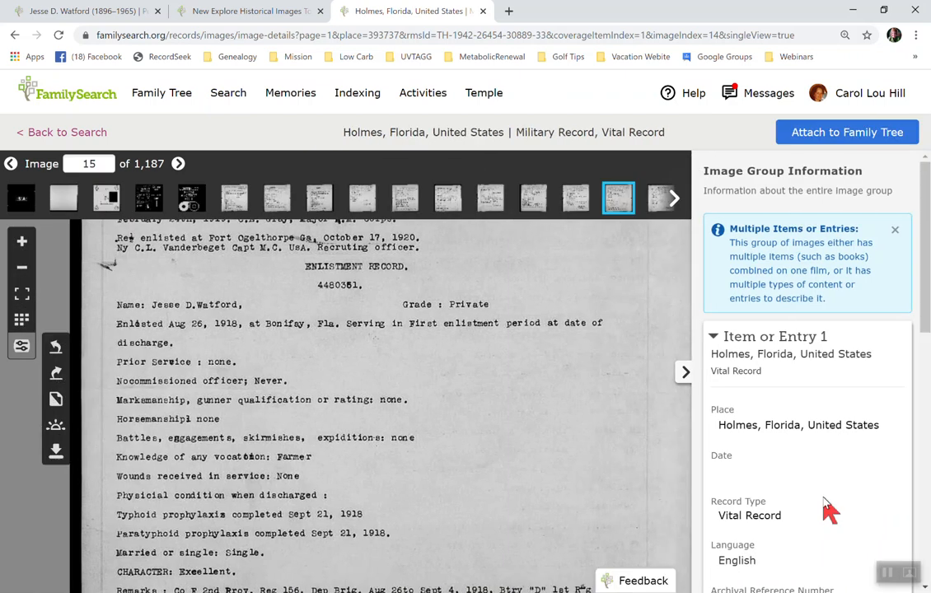
mouse_move(824, 504)
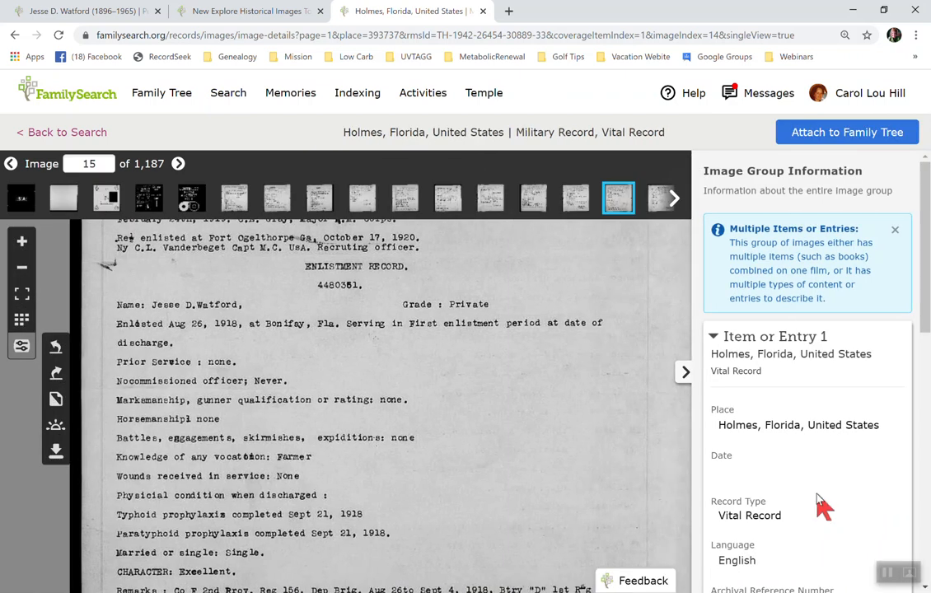
left_click(83, 10)
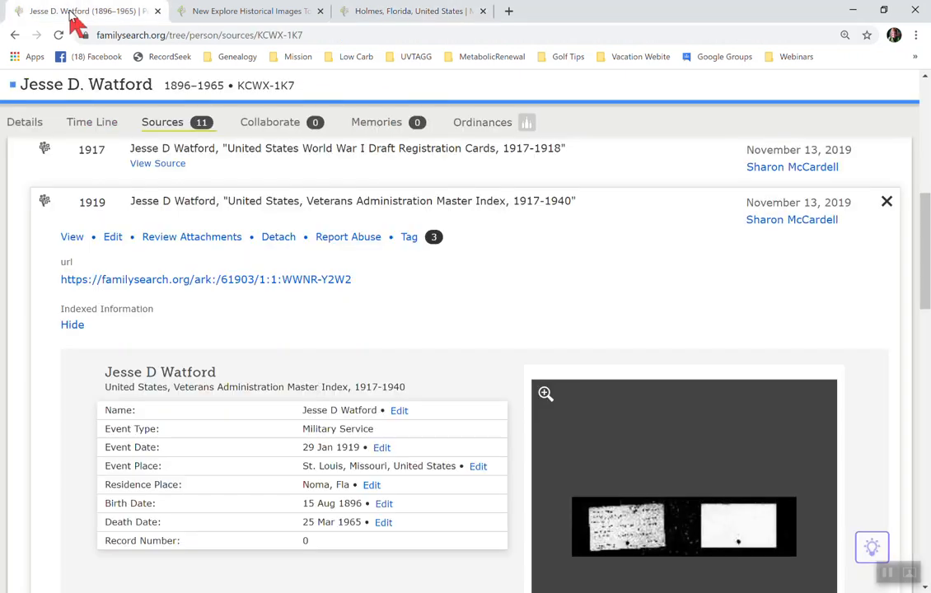
mouse_move(59, 34)
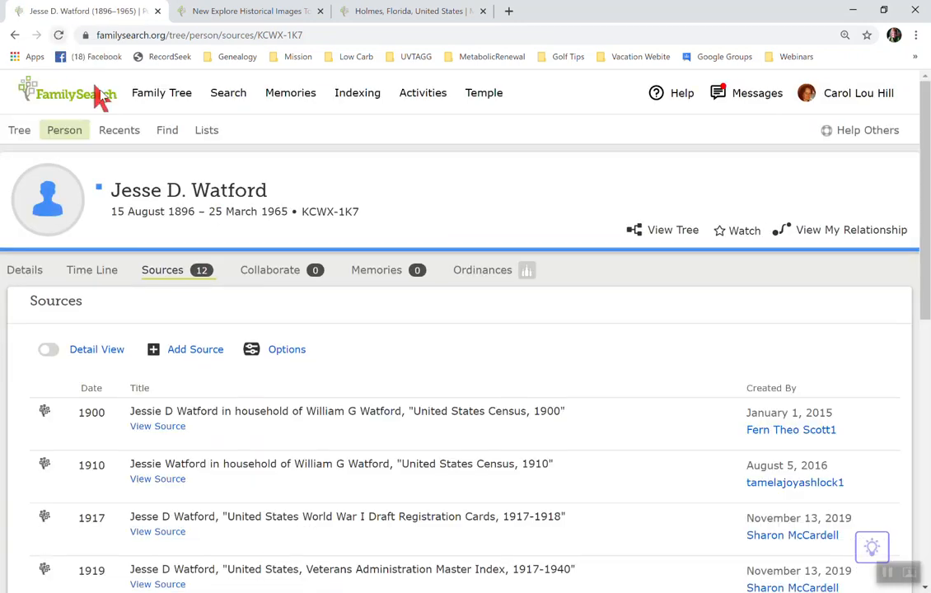
scroll("down", 3)
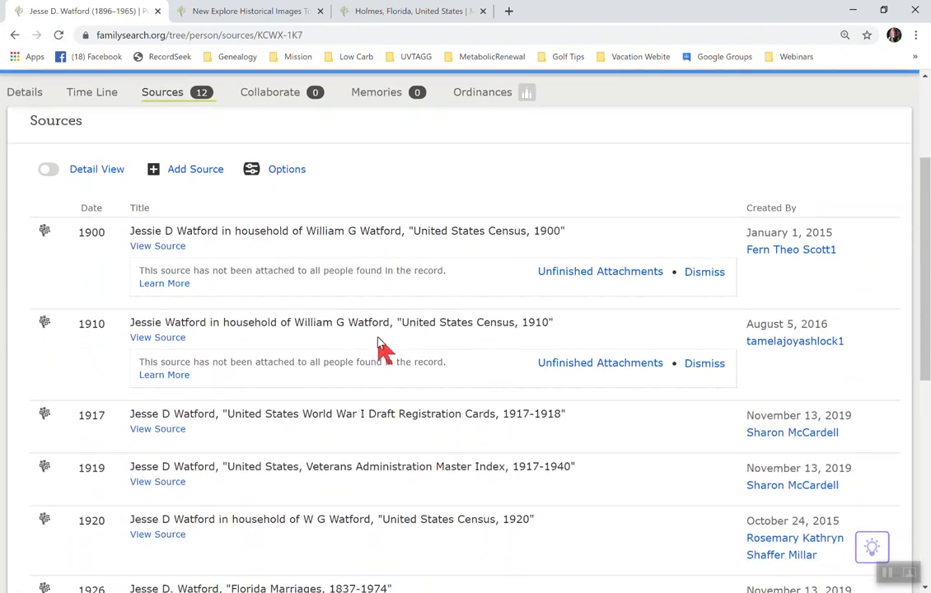
scroll("down", 3)
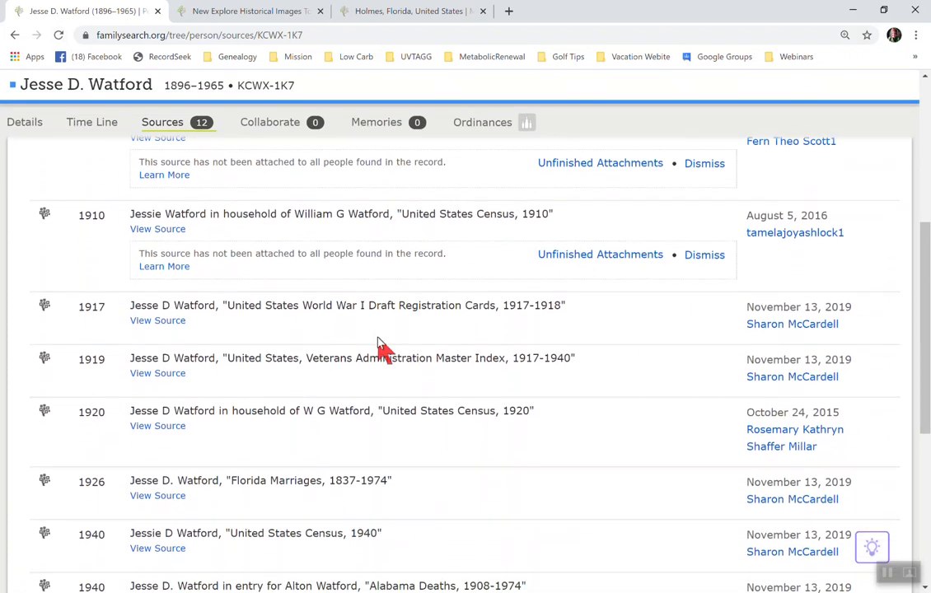
scroll("down", 3)
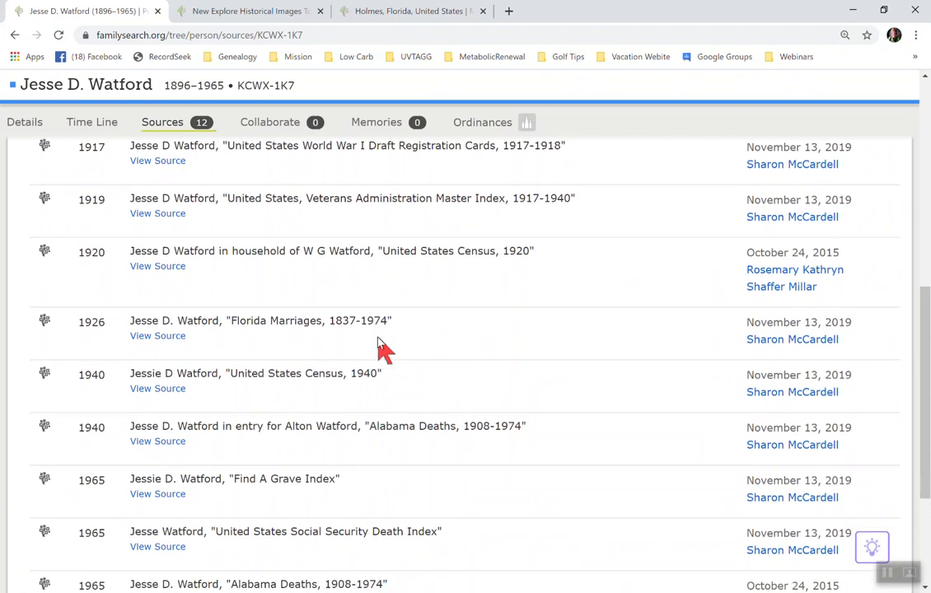
scroll("down", 3)
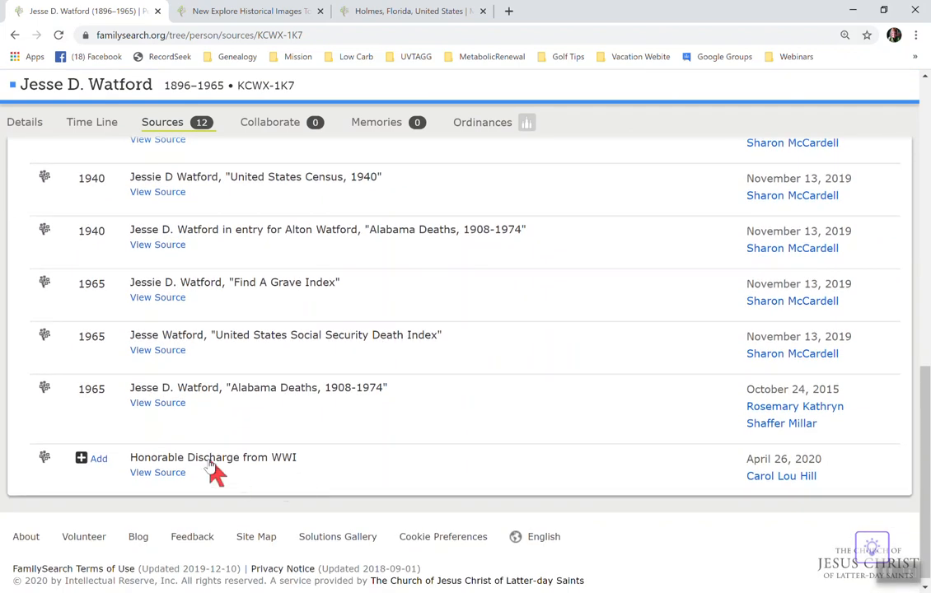
mouse_move(303, 467)
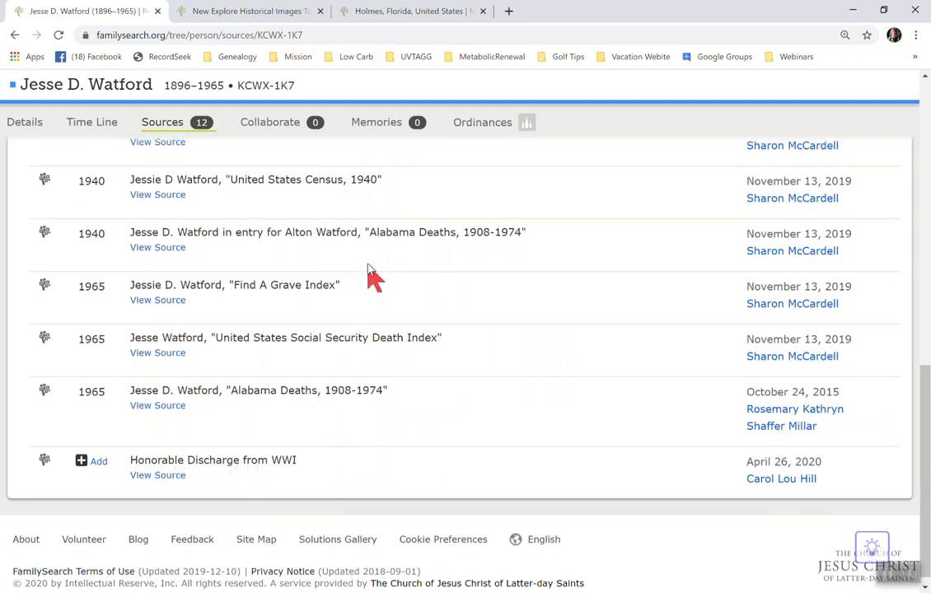
scroll("up", 3)
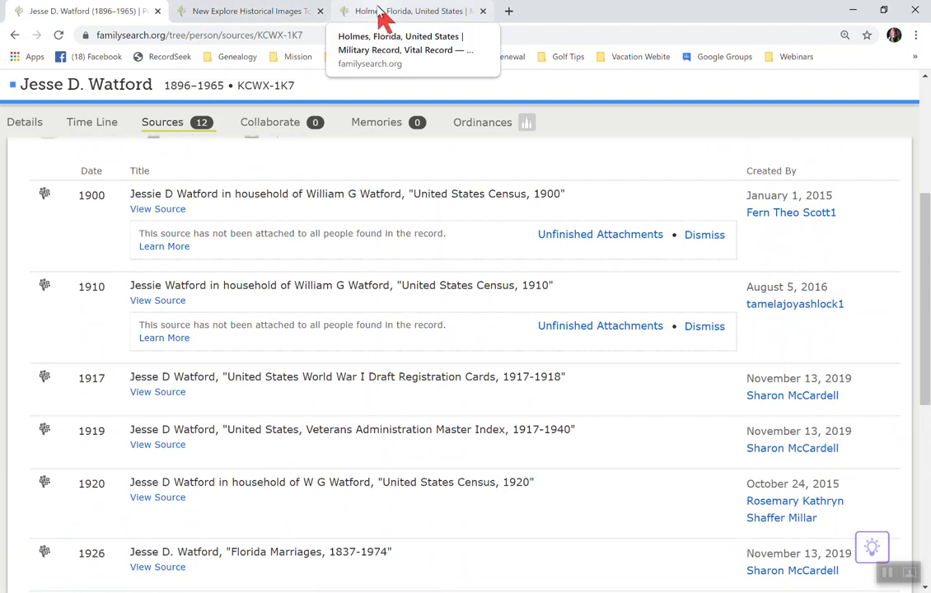
Step: Show the Holmes, Florida image group as thumbnails and browse down past image 245
left_click(408, 10)
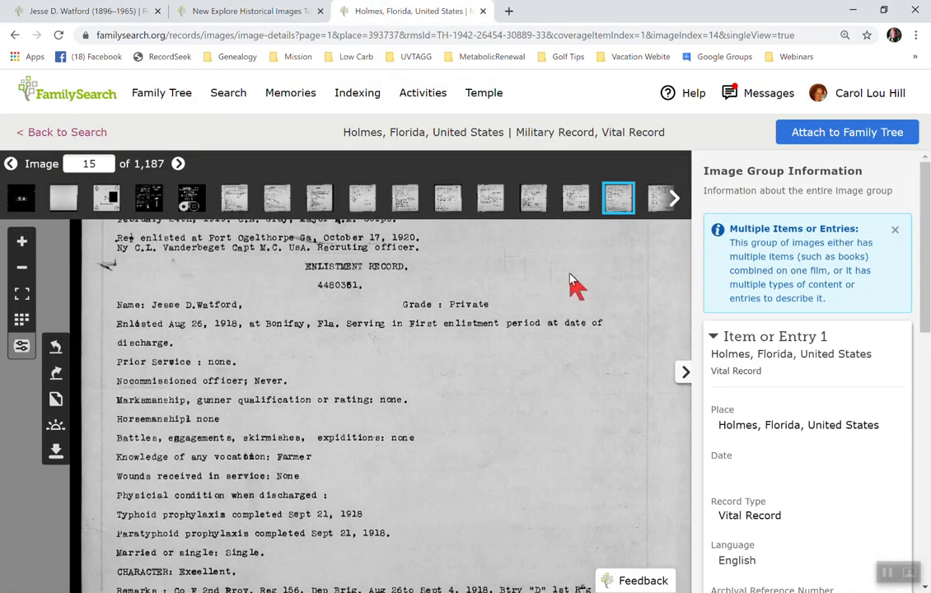
mouse_move(412, 267)
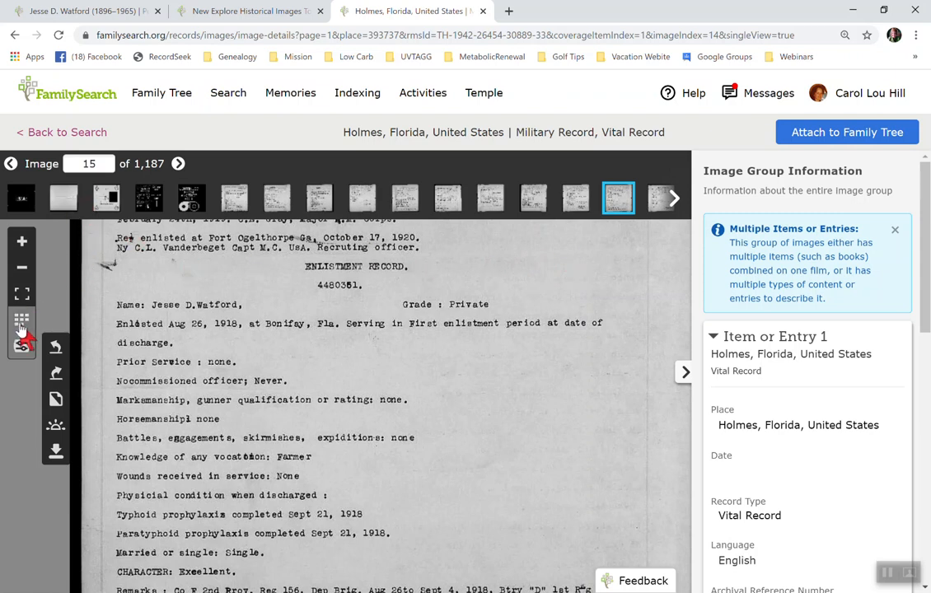
left_click(22, 319)
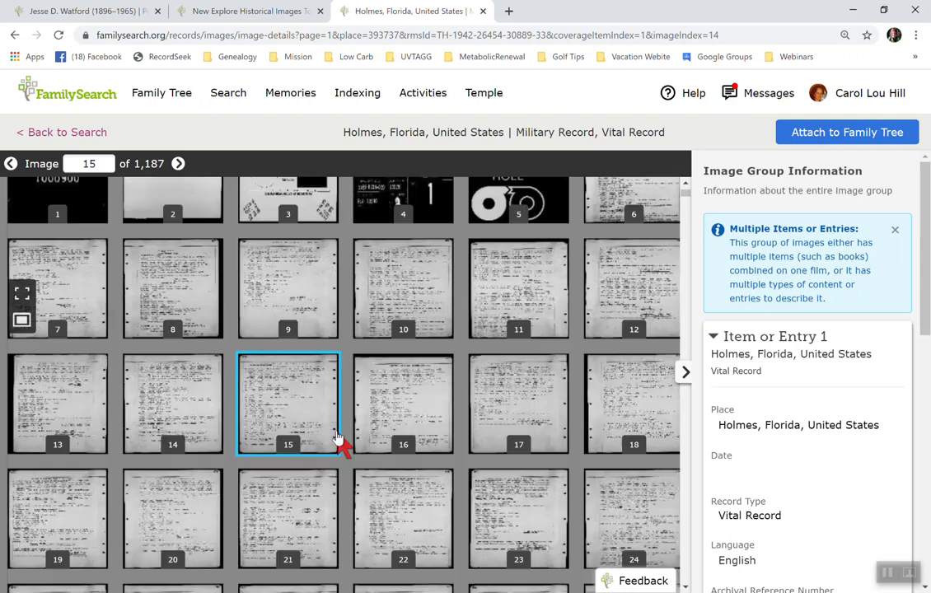
scroll("down", 3)
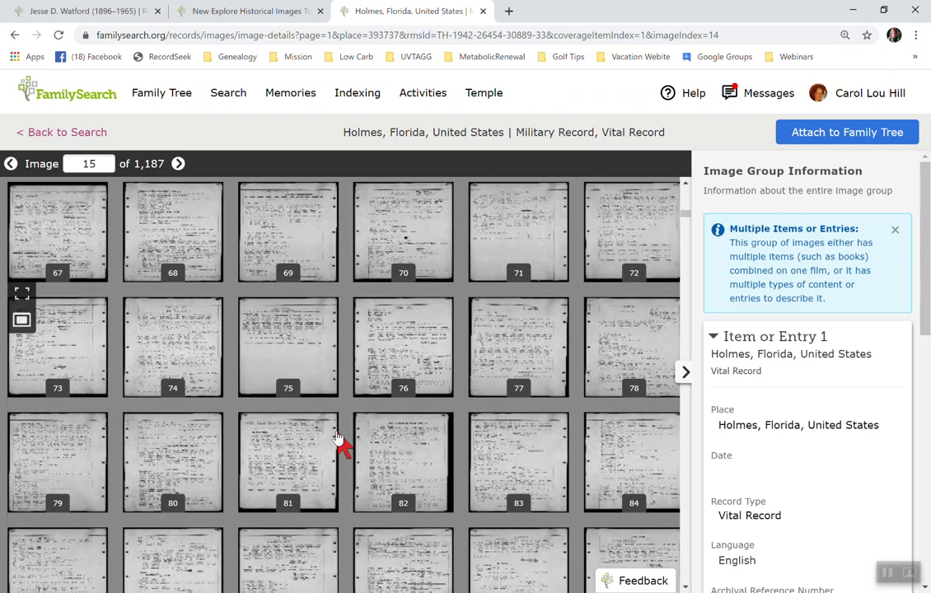
scroll("down", 3)
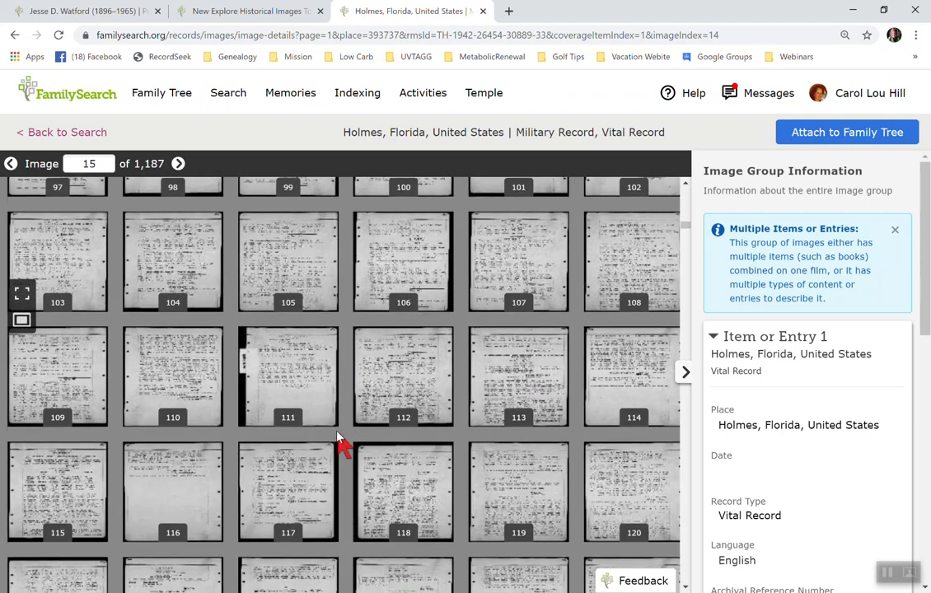
scroll("down", 3)
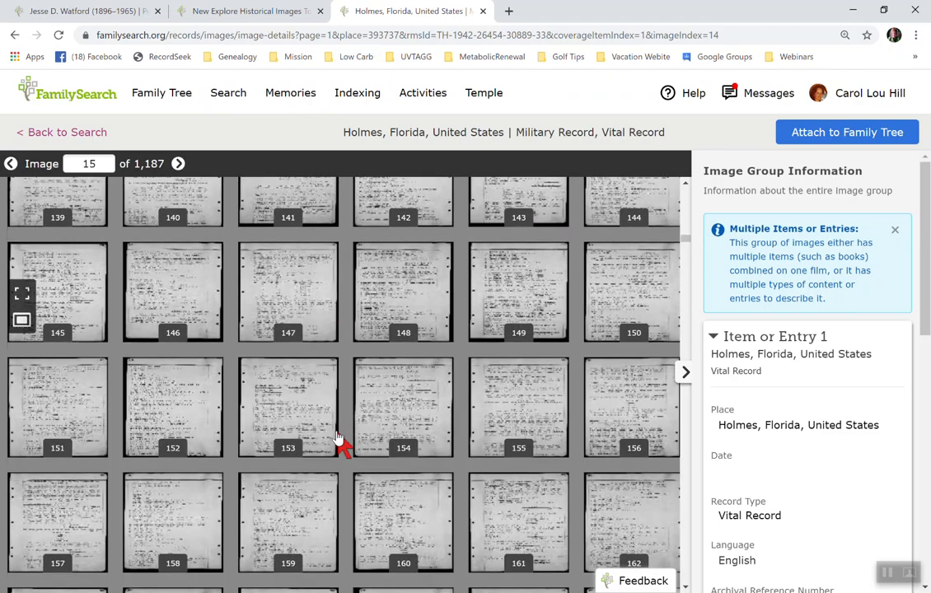
scroll("down", 3)
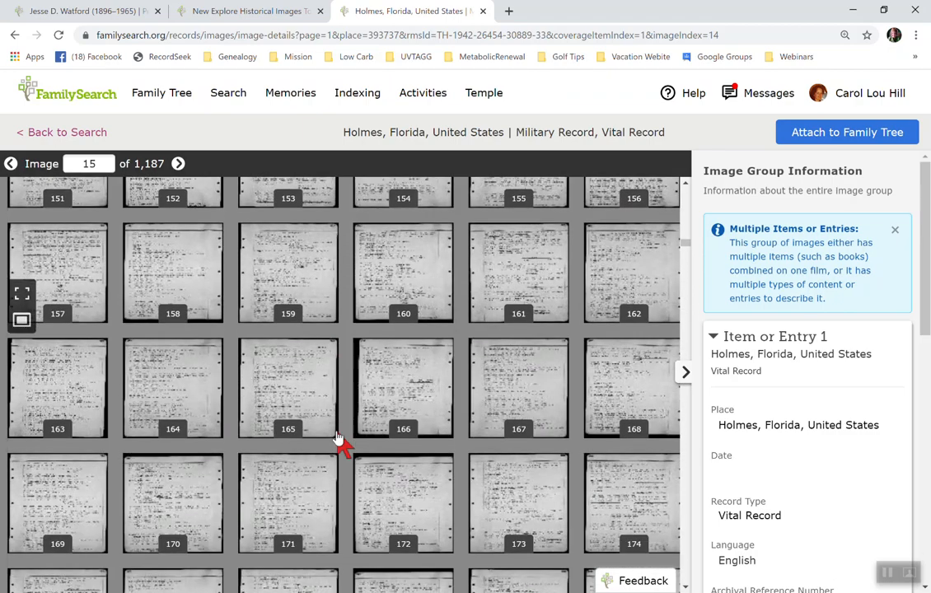
scroll("down", 3)
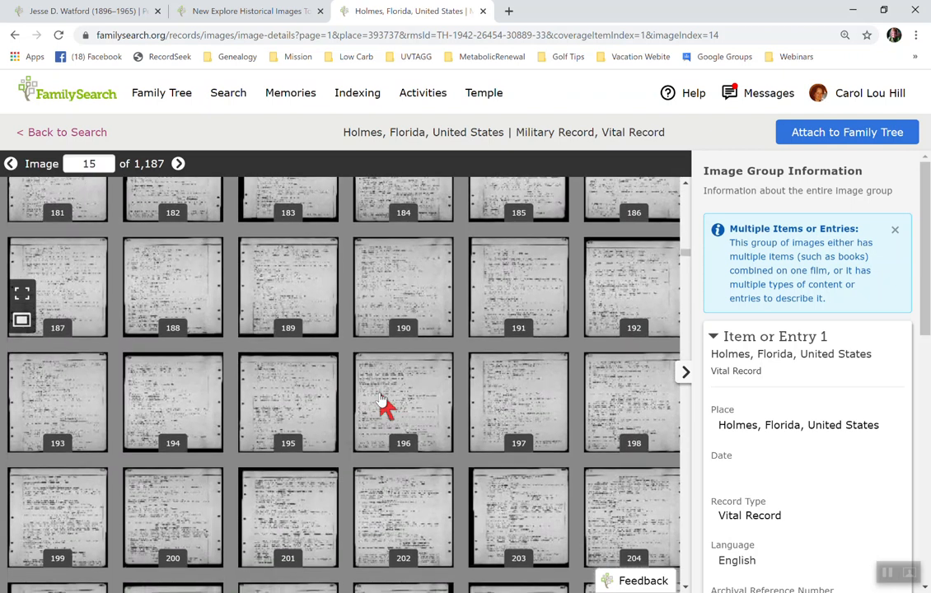
scroll("down", 3)
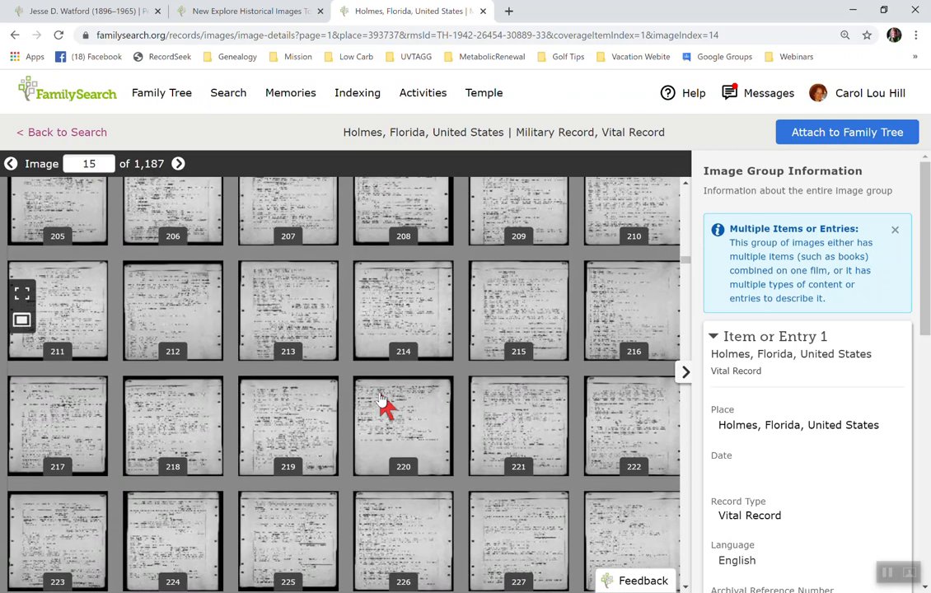
scroll("down", 3)
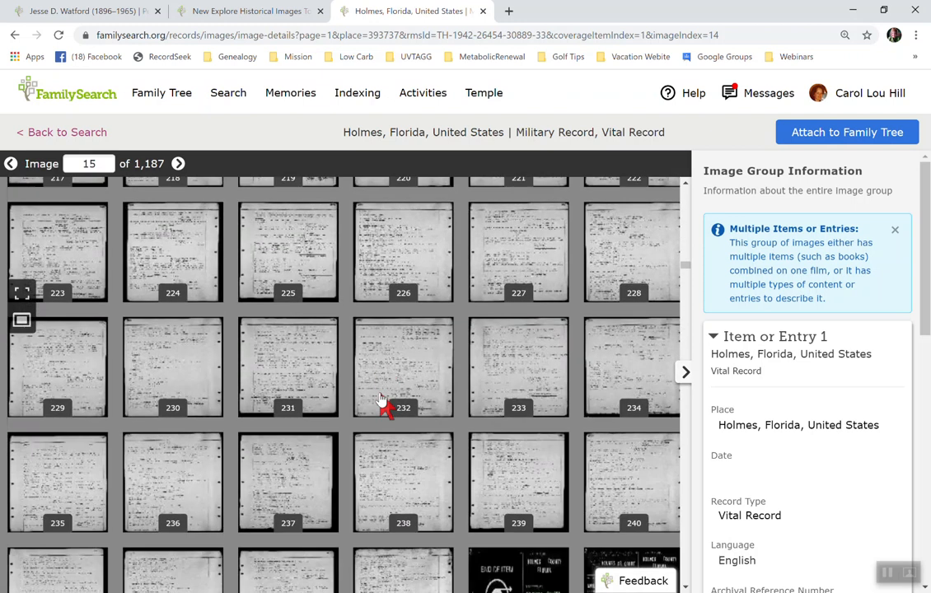
scroll("down", 3)
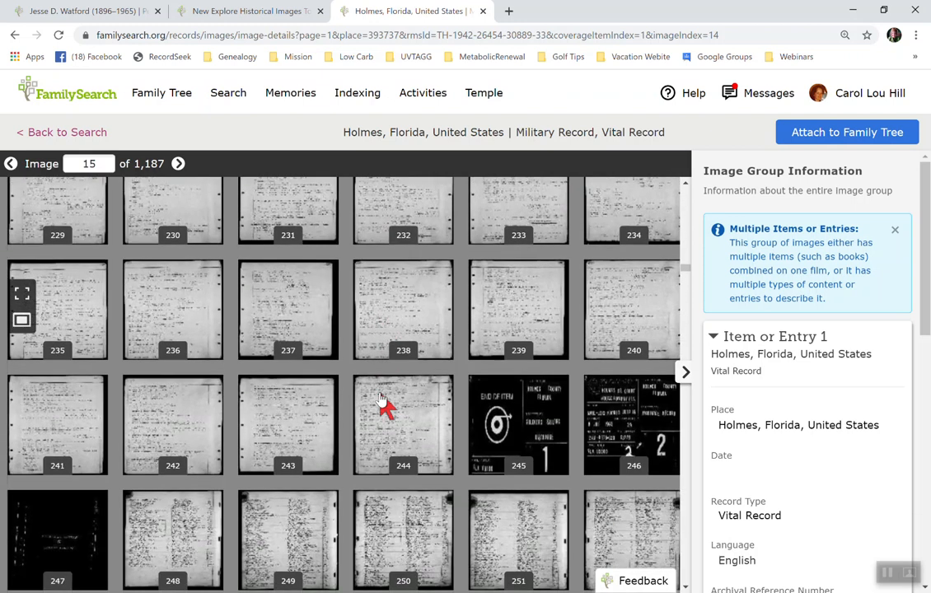
scroll("down", 3)
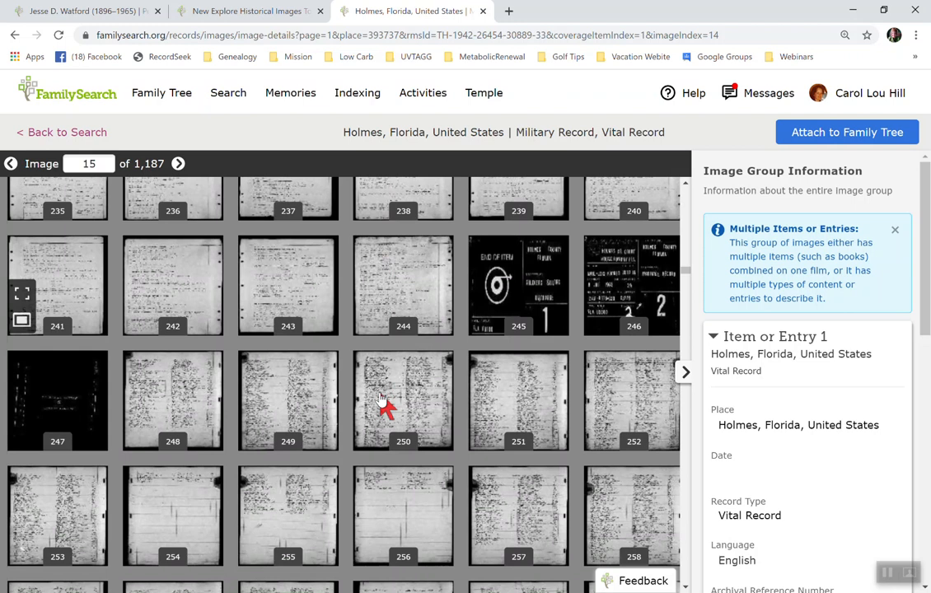
mouse_move(634, 296)
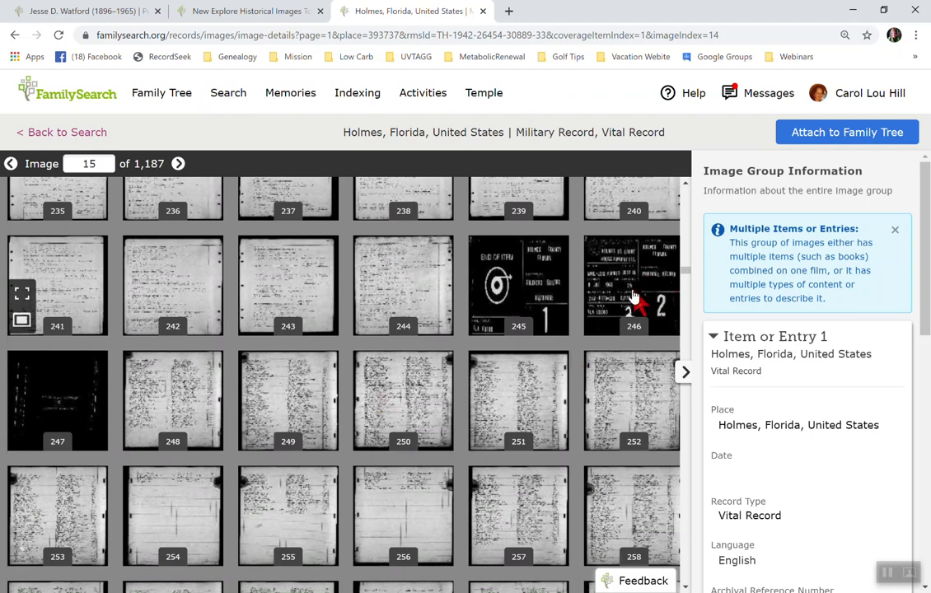
mouse_move(530, 520)
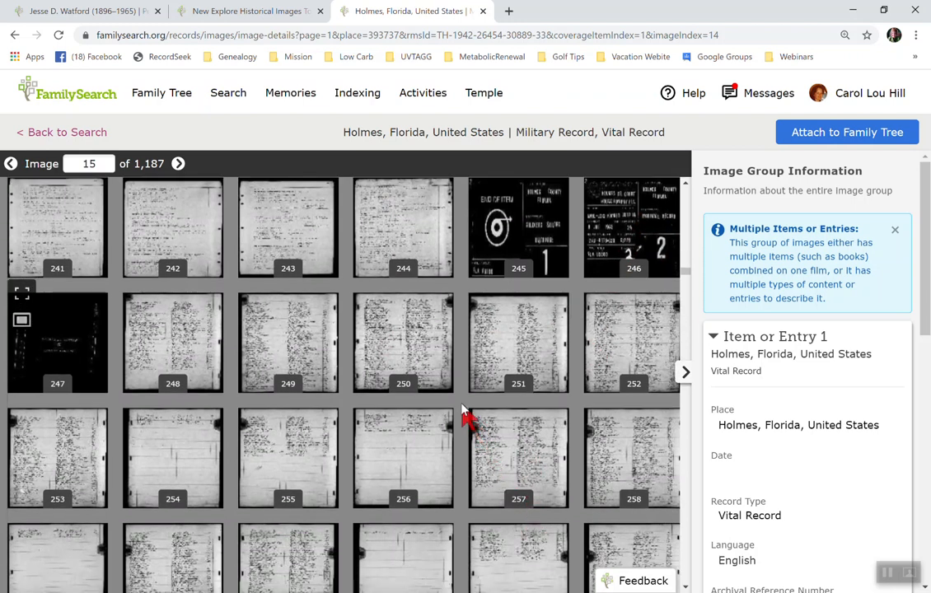
mouse_move(414, 359)
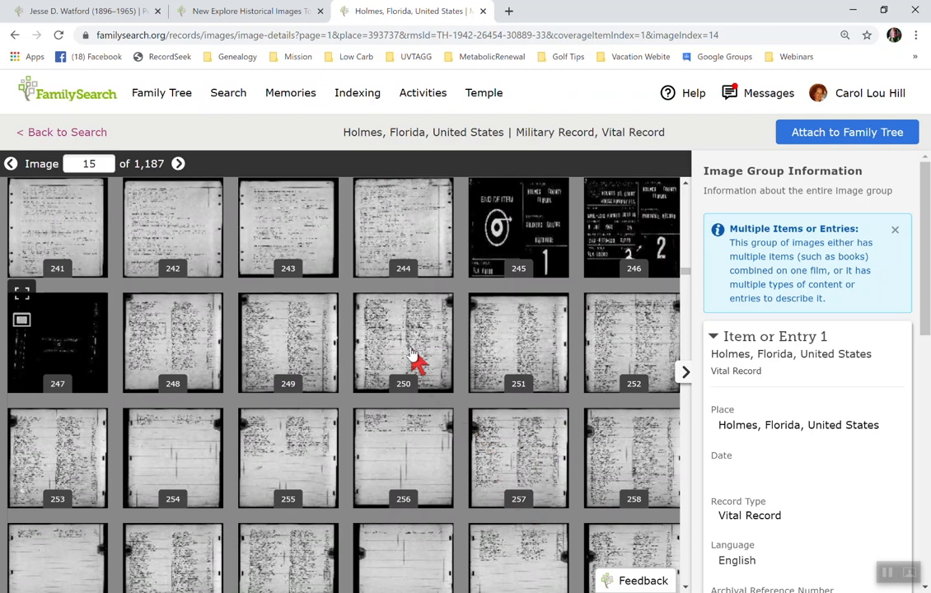
mouse_move(198, 341)
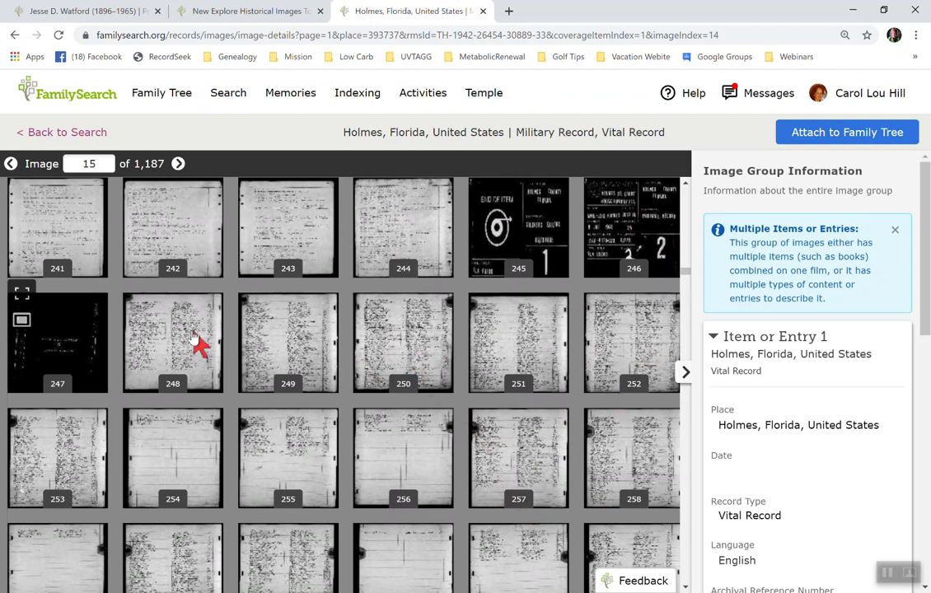
mouse_move(183, 349)
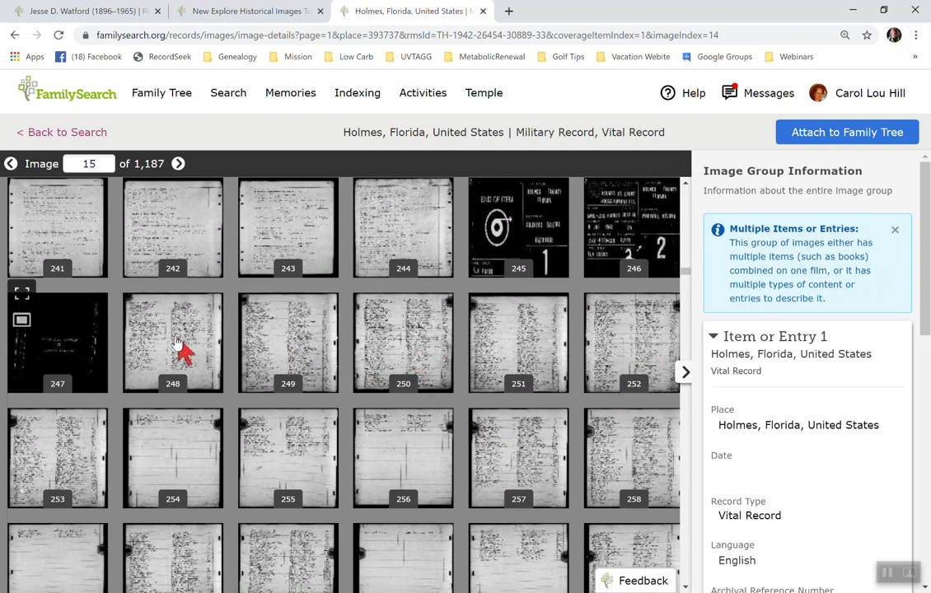
mouse_move(9, 486)
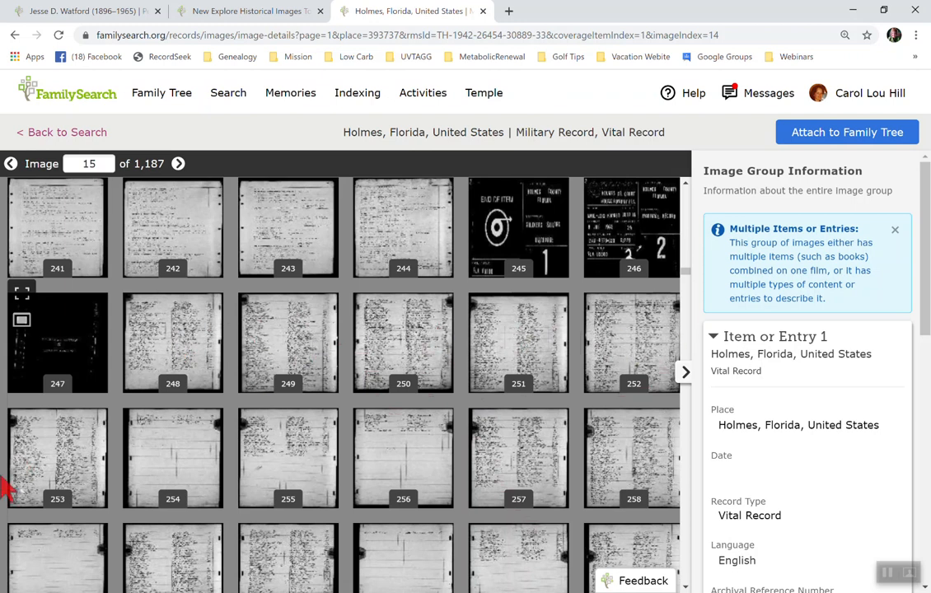
Step: Open image 255, then step forward image by image to the groom index on image 258
left_click(286, 458)
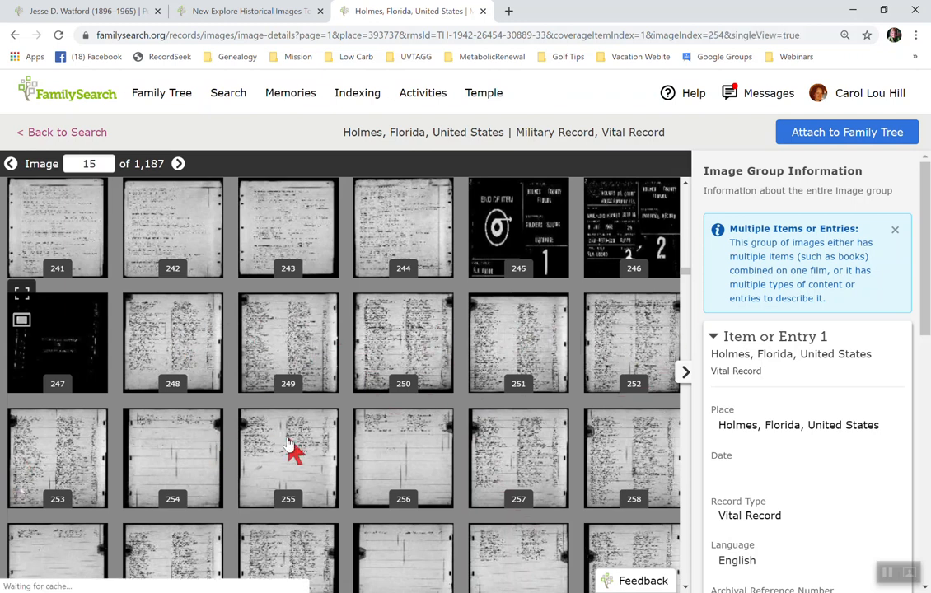
left_click(287, 457)
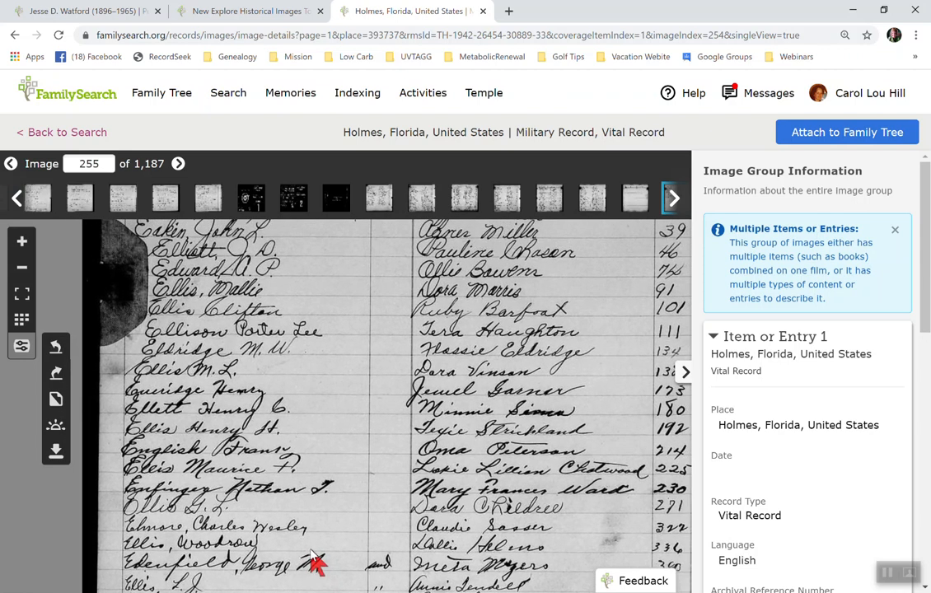
mouse_move(379, 280)
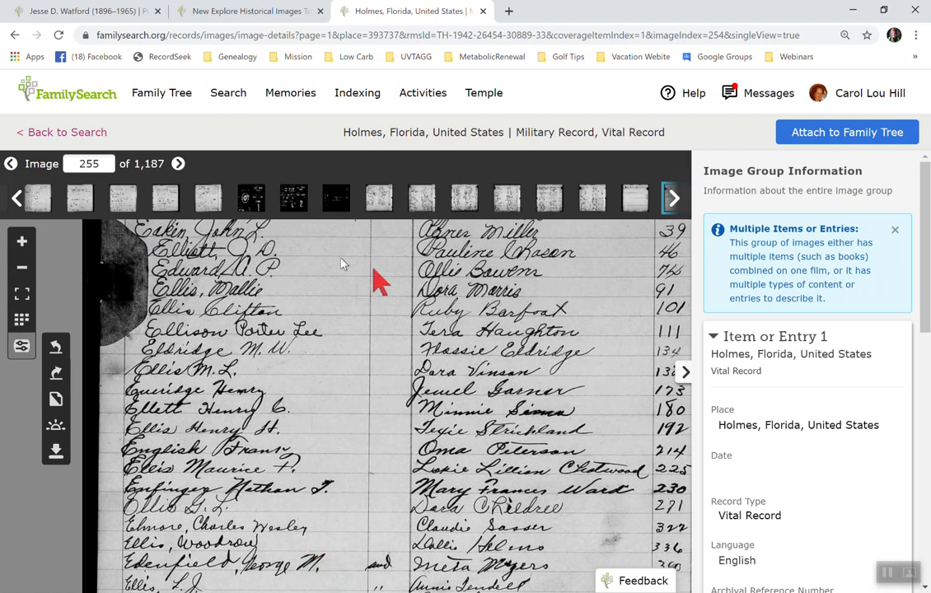
left_click(178, 163)
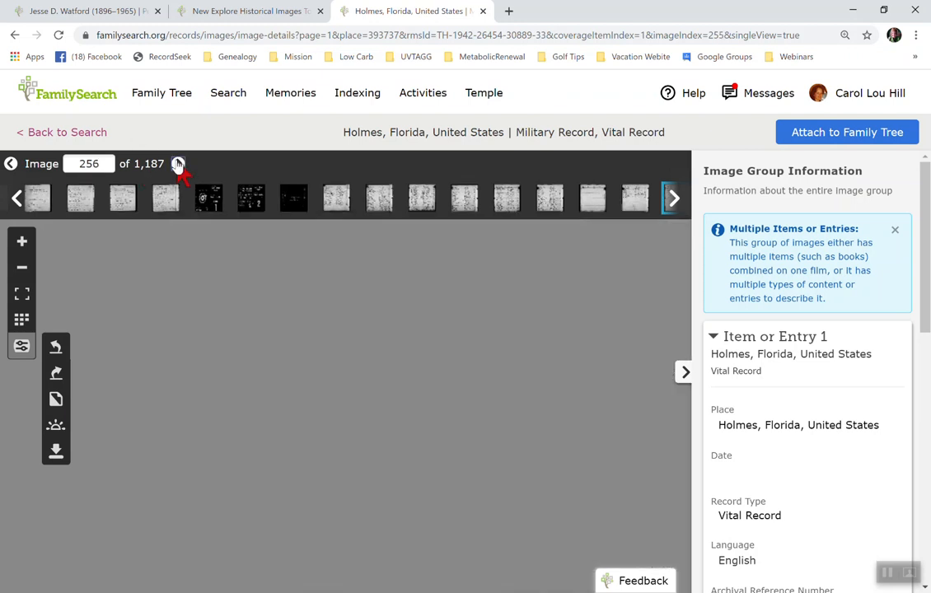
left_click(178, 163)
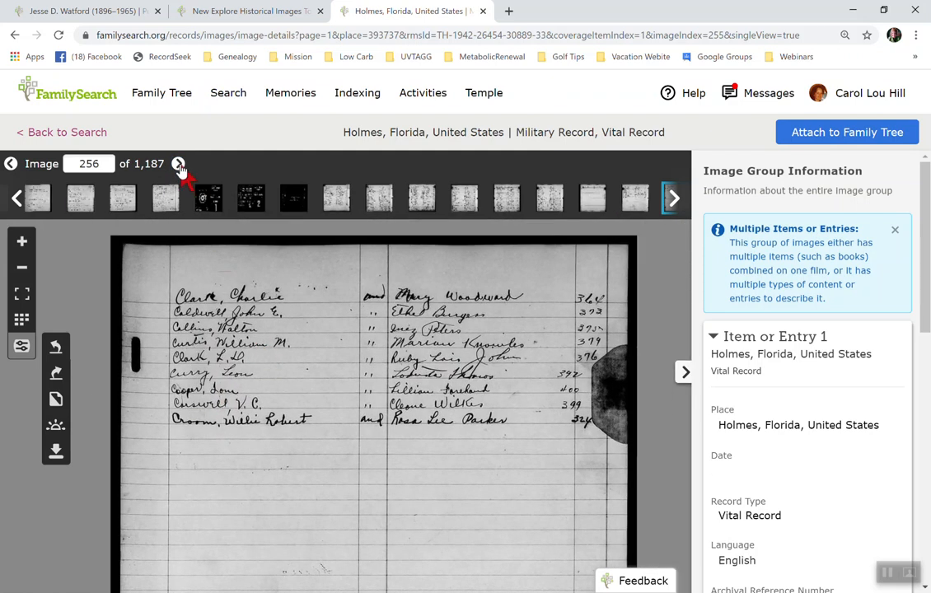
left_click(178, 163)
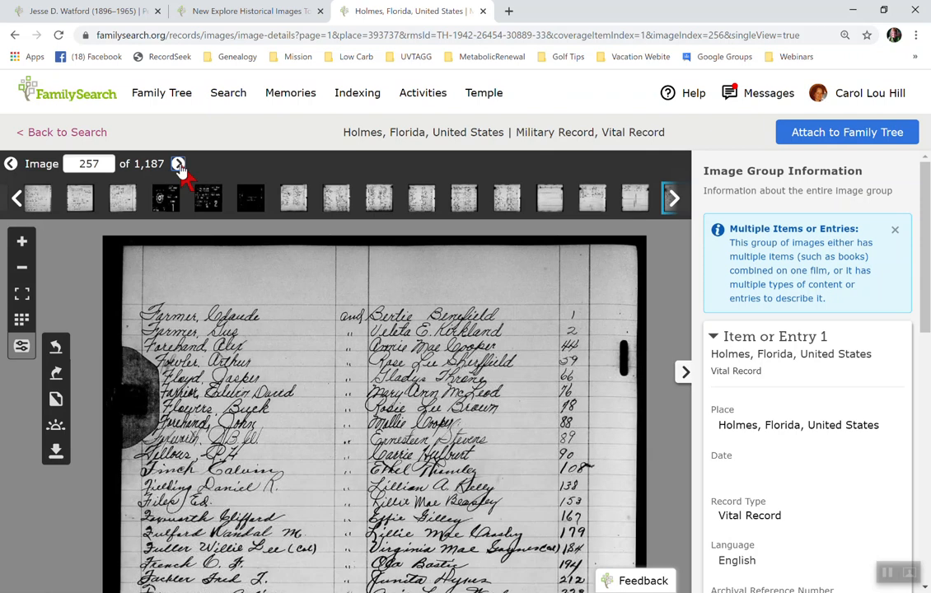
left_click(179, 163)
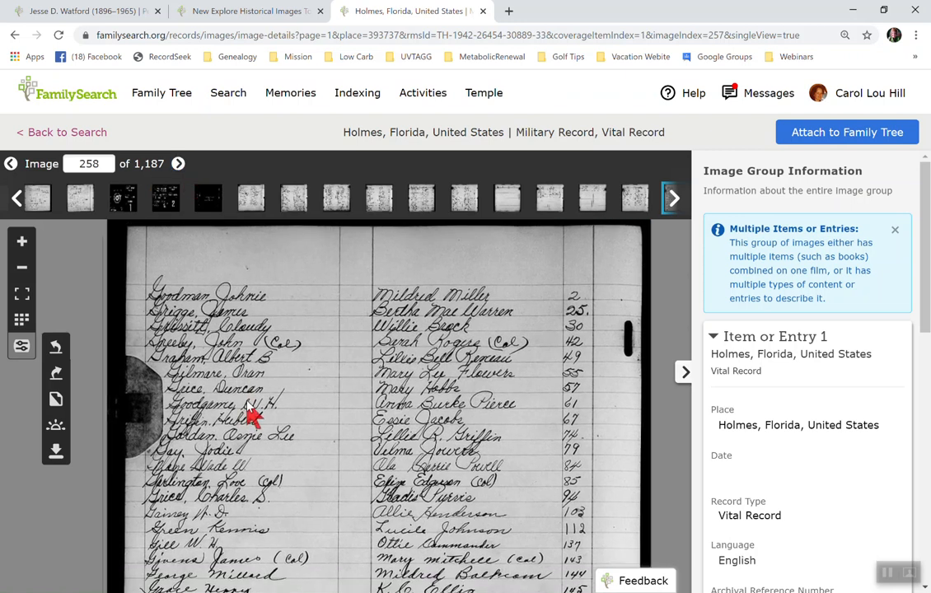
scroll("up", 3)
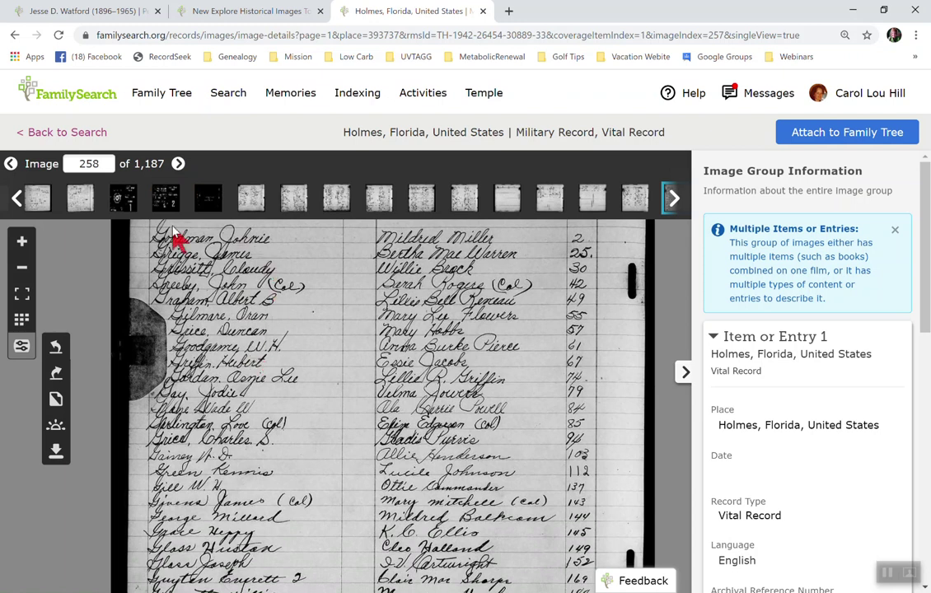
mouse_move(353, 320)
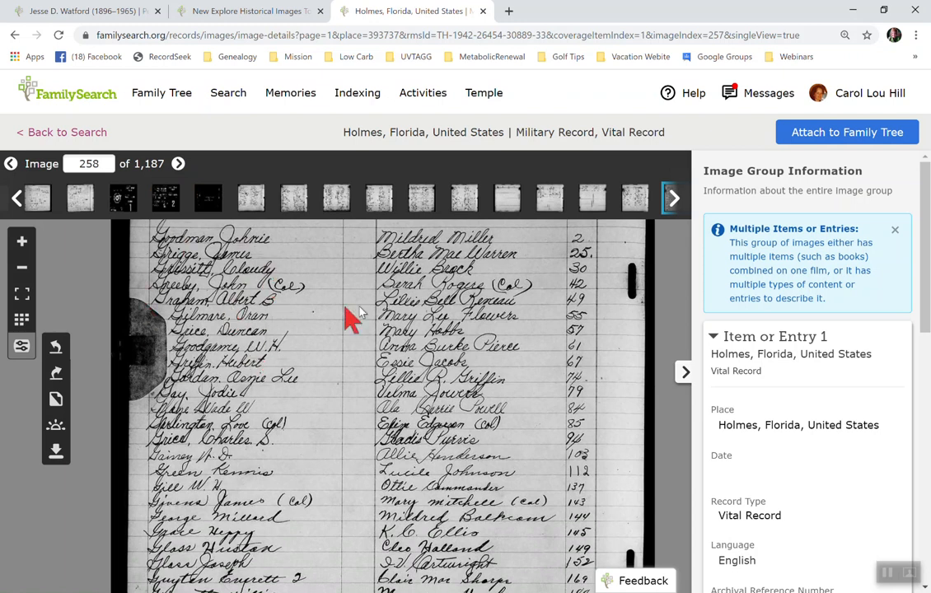
mouse_move(206, 333)
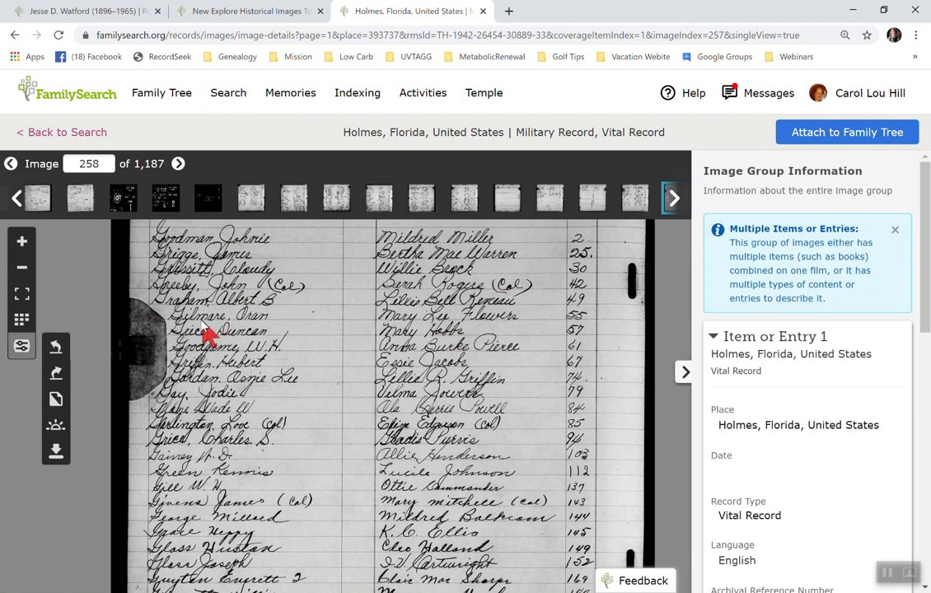
mouse_move(497, 389)
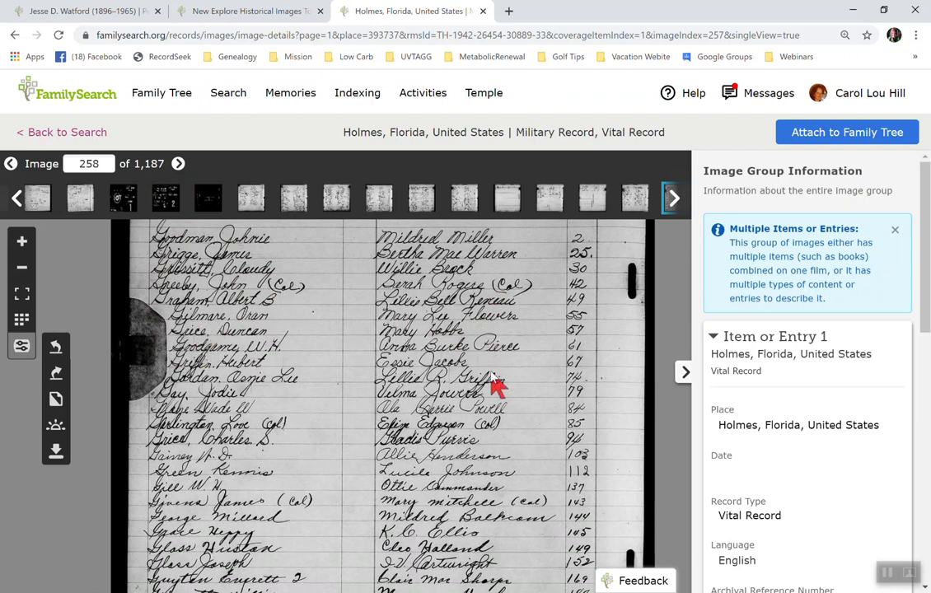
mouse_move(481, 333)
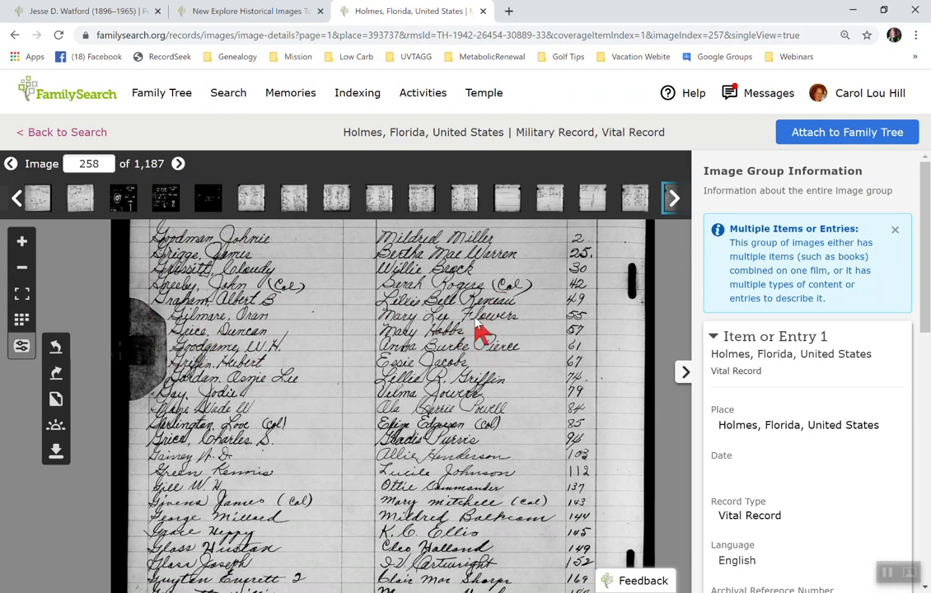
mouse_move(448, 330)
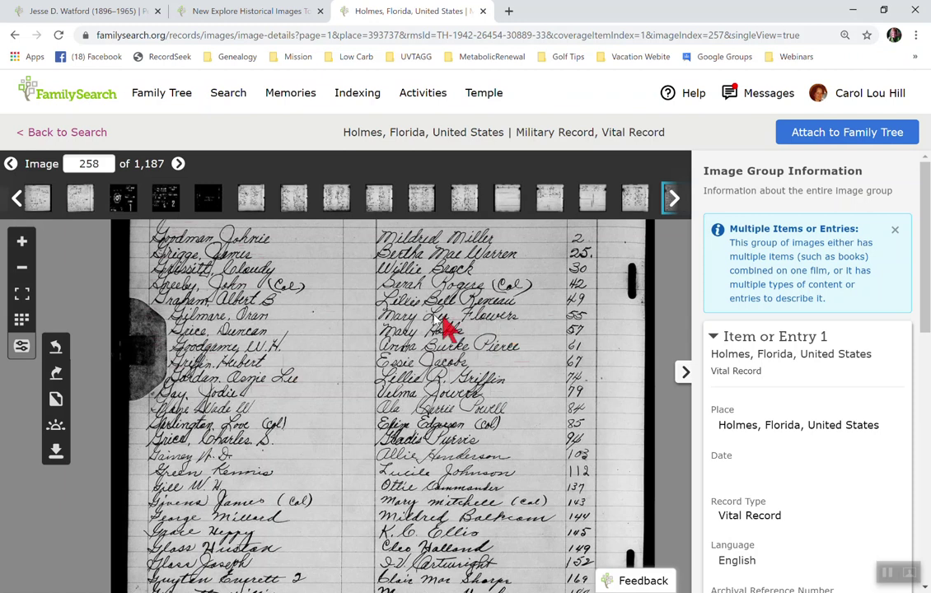
mouse_move(262, 402)
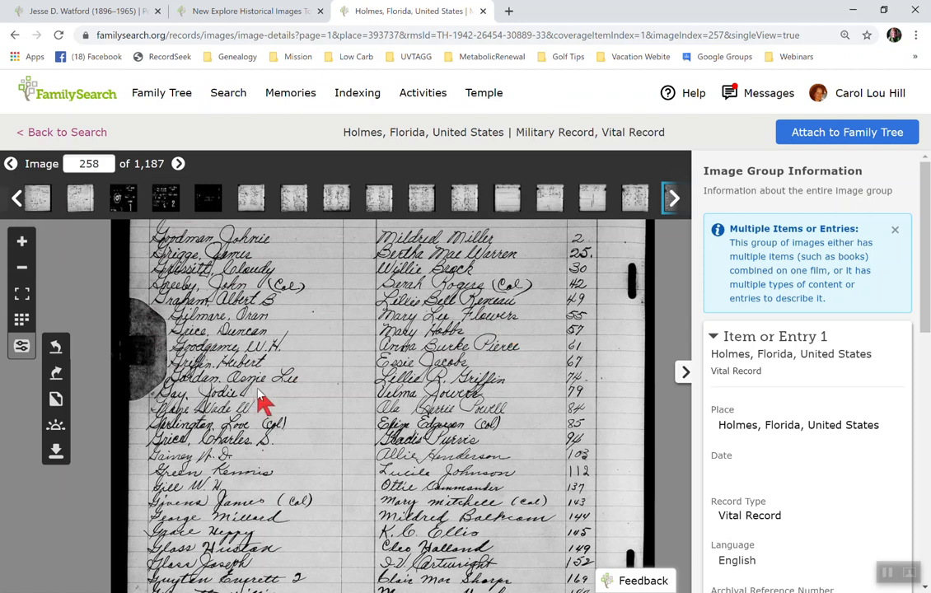
scroll("down", 3)
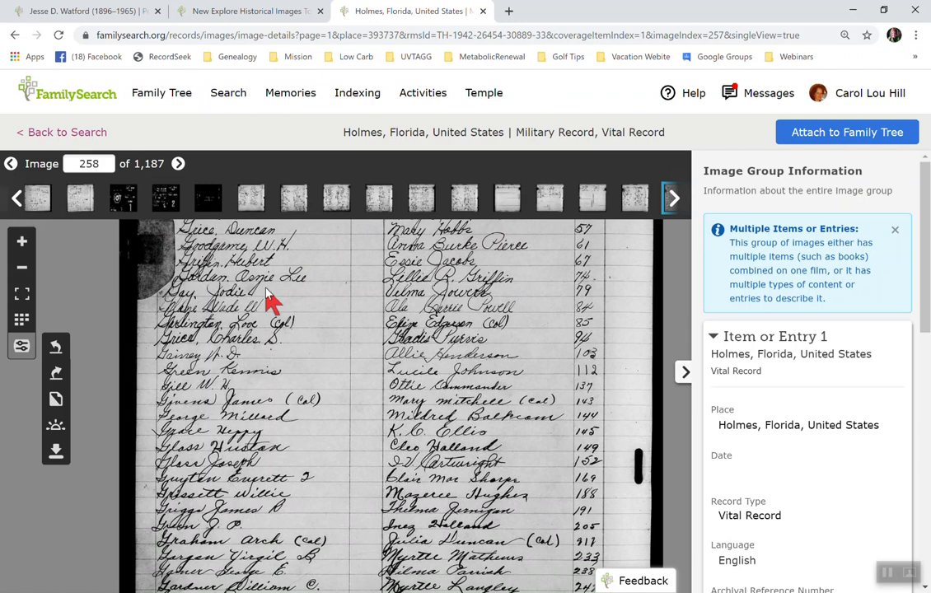
mouse_move(248, 359)
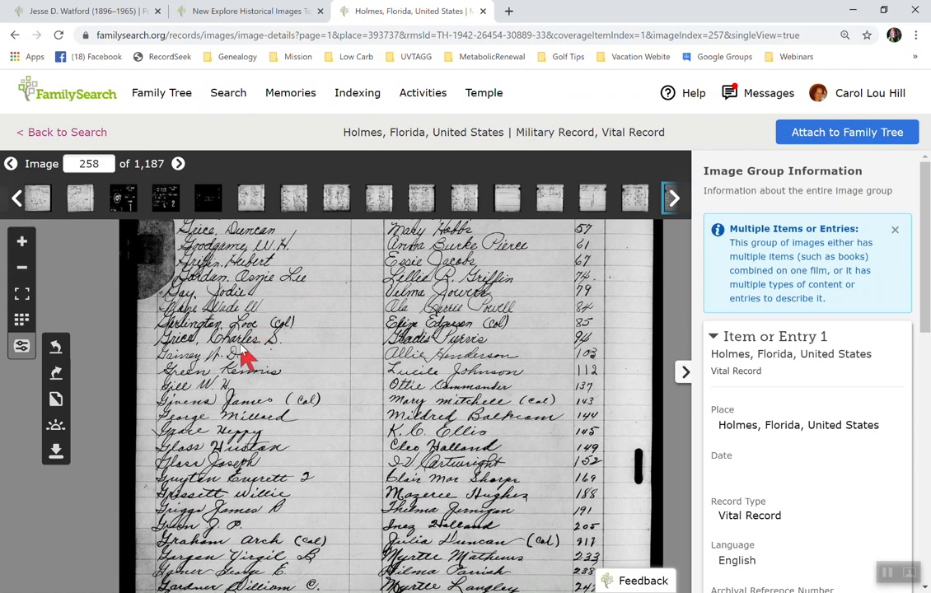
scroll("down", 3)
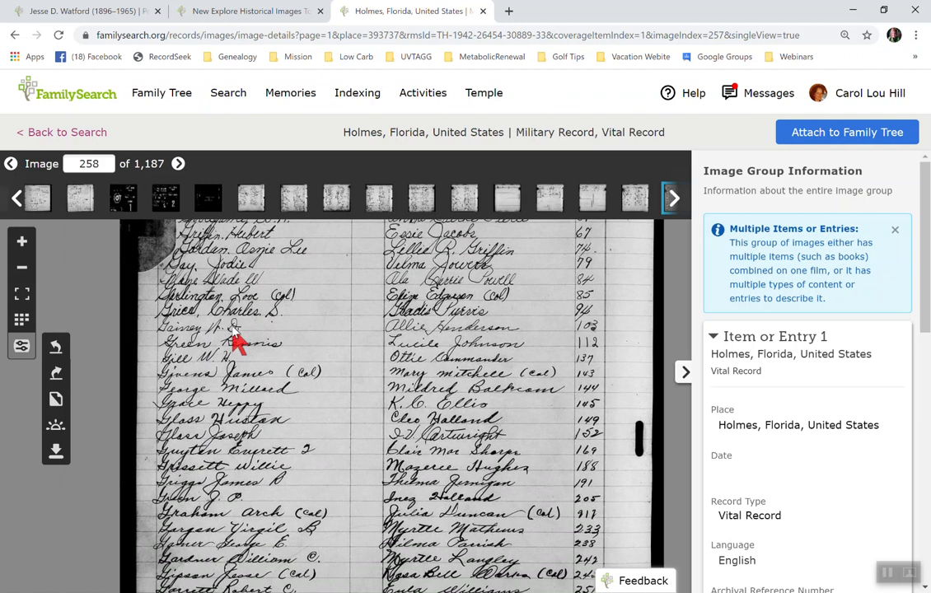
scroll("down", 3)
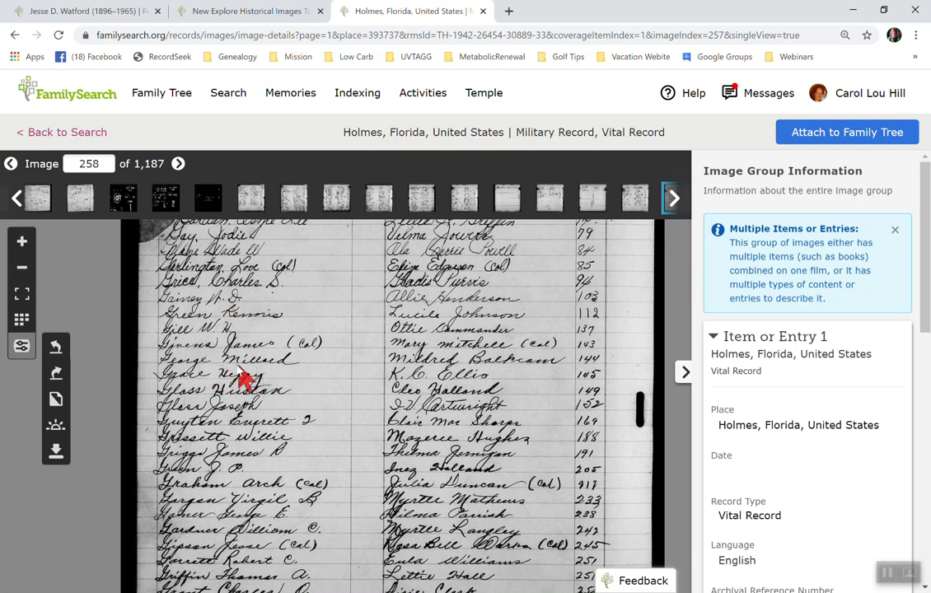
mouse_move(194, 378)
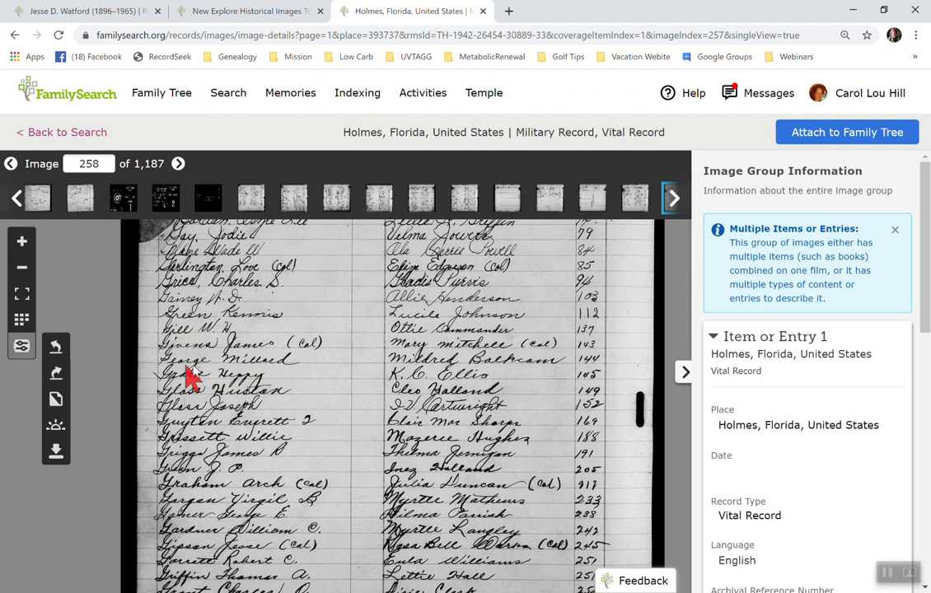
mouse_move(510, 377)
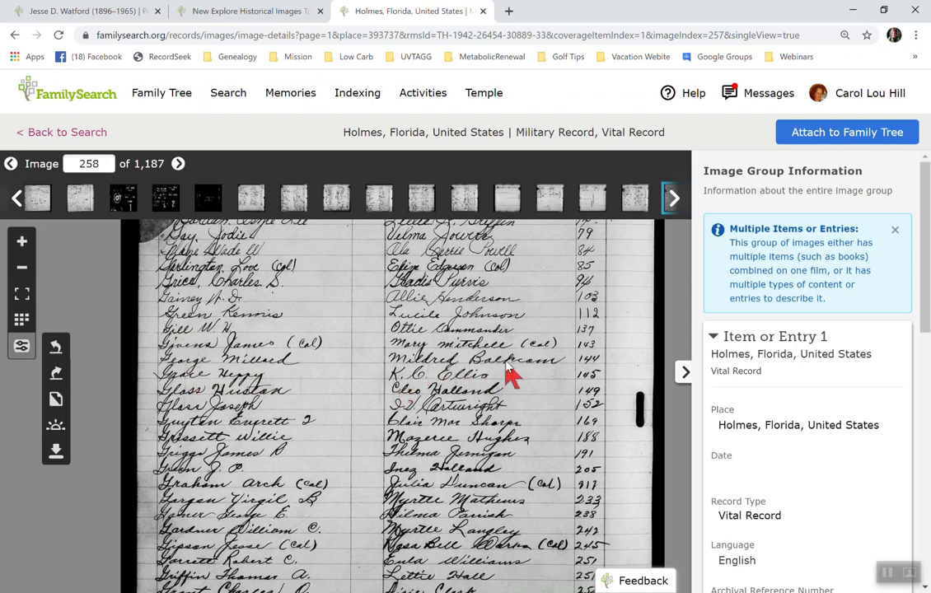
mouse_move(570, 378)
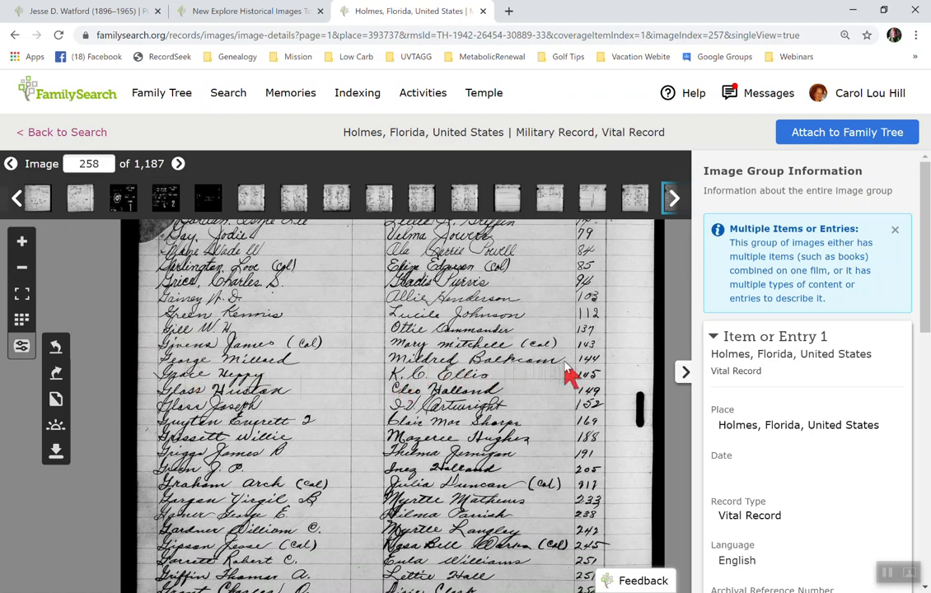
mouse_move(596, 356)
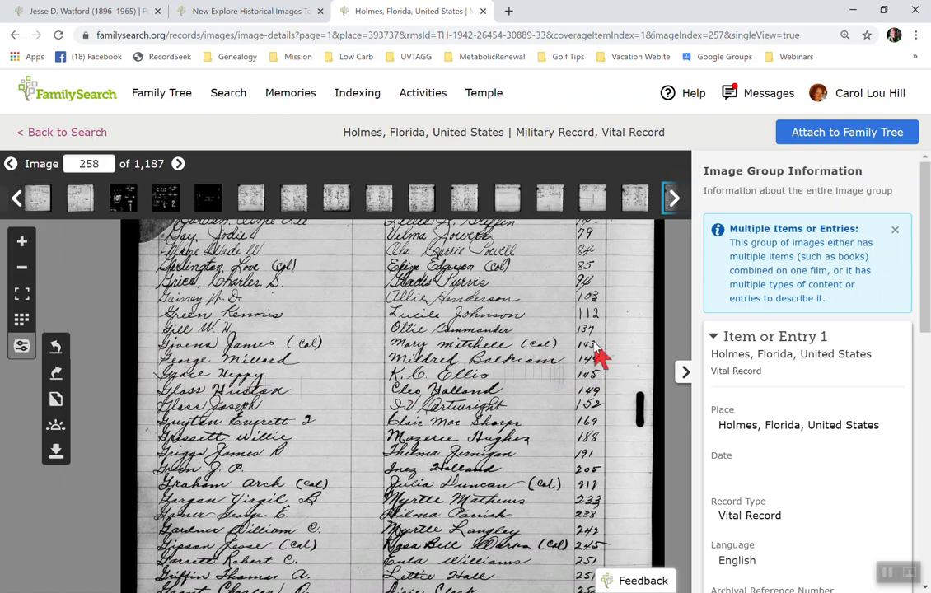
mouse_move(610, 366)
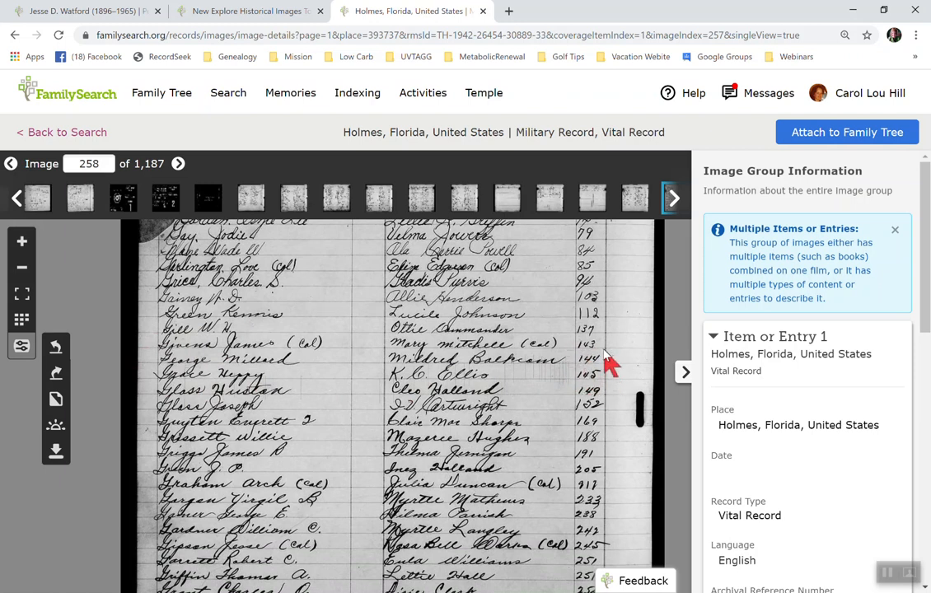
mouse_move(602, 376)
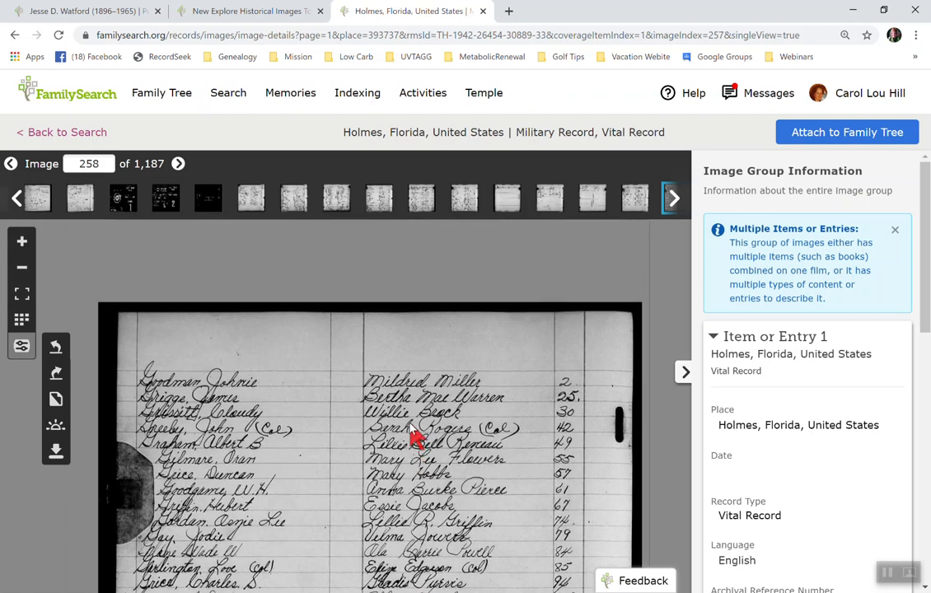
scroll("down", 3)
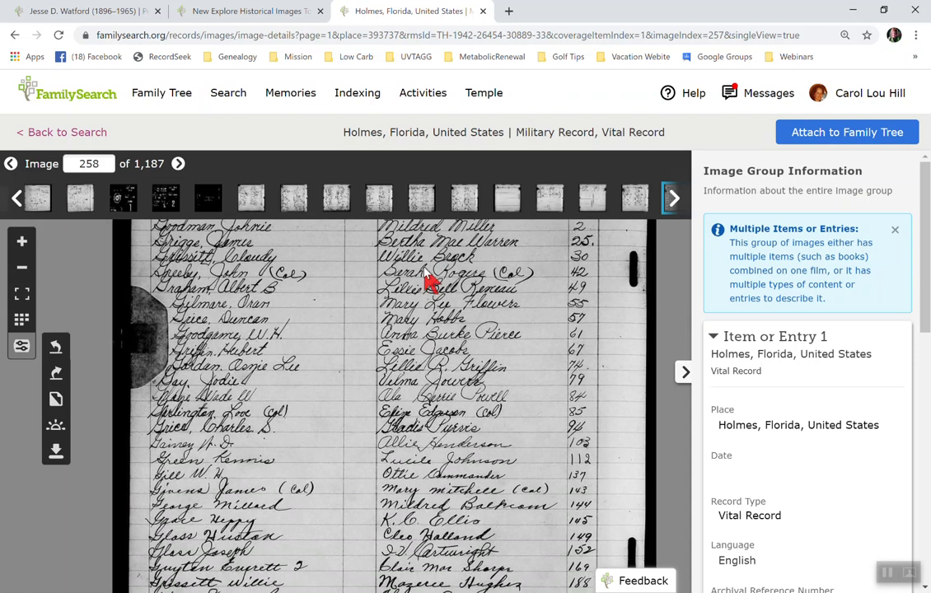
mouse_move(392, 309)
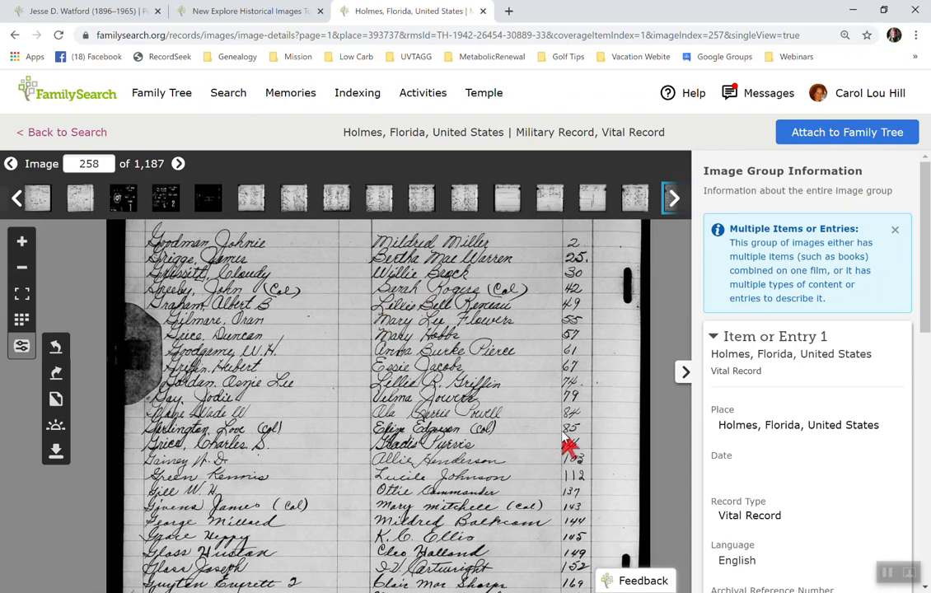
mouse_move(206, 300)
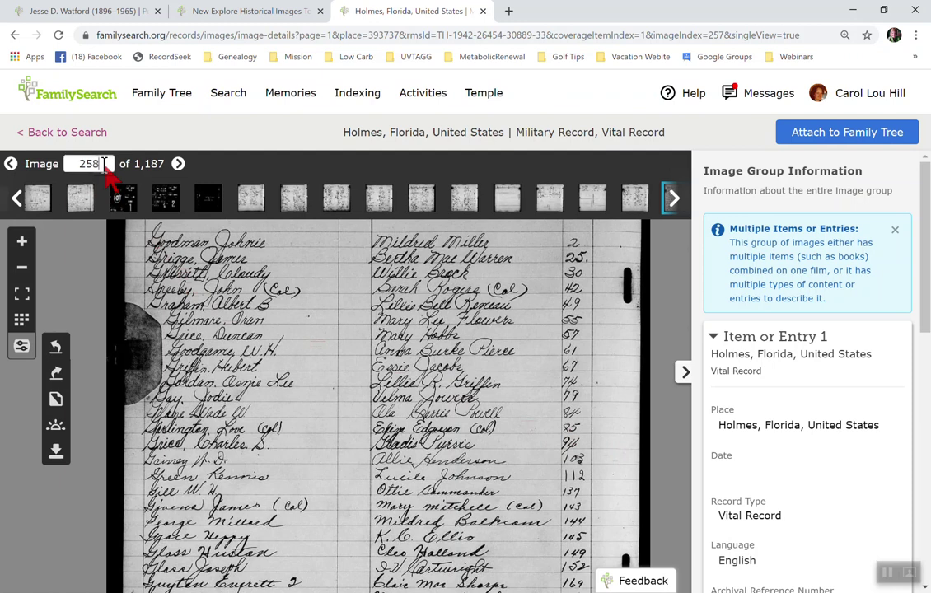
Step: Jump to a new image number and step back to image 433, the license marked page 144
type("3")
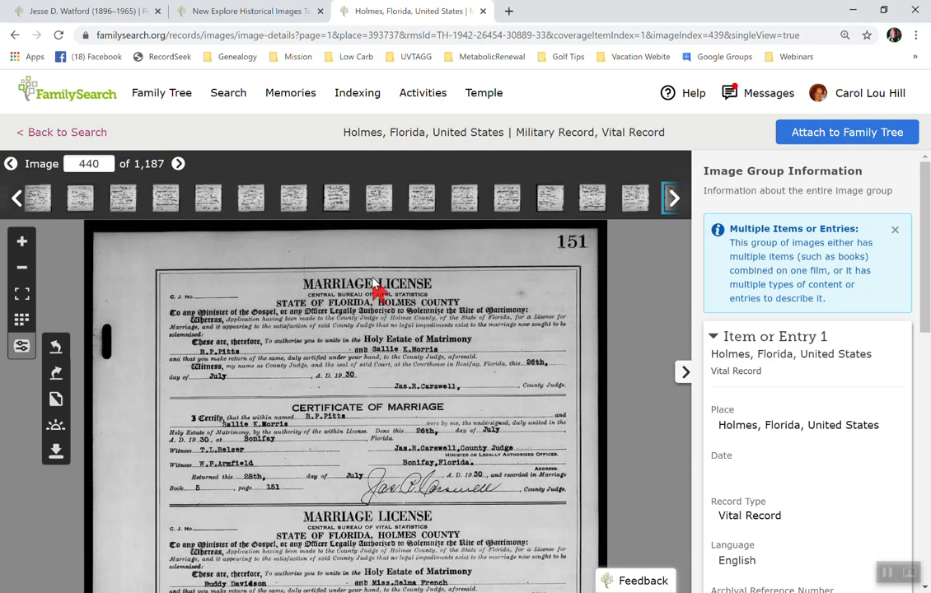
mouse_move(12, 165)
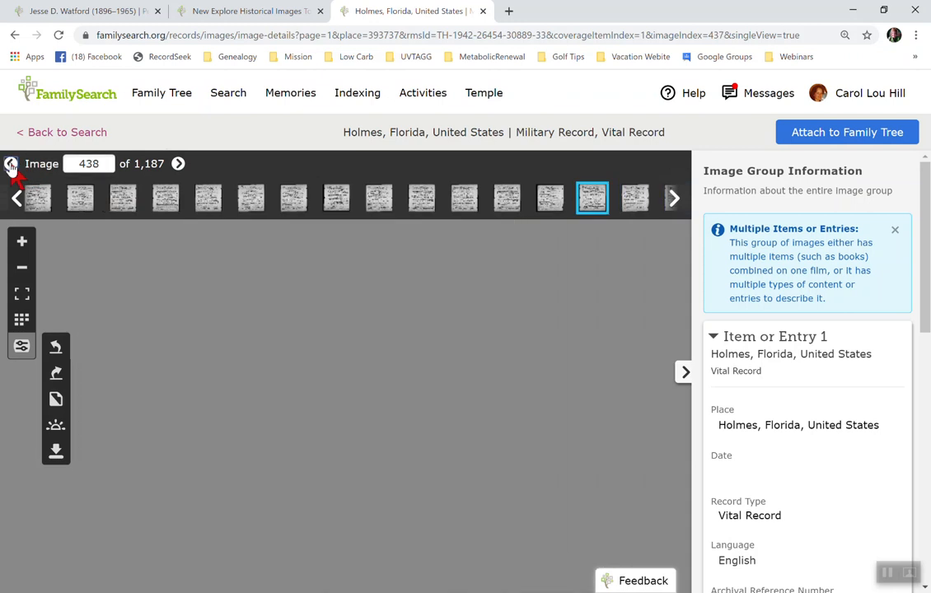
left_click(17, 198)
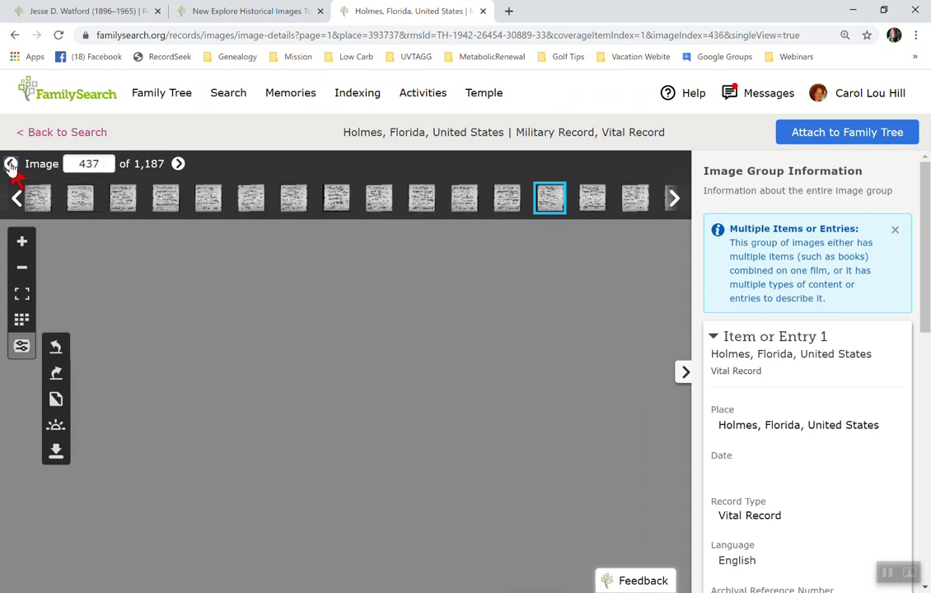
left_click(17, 197)
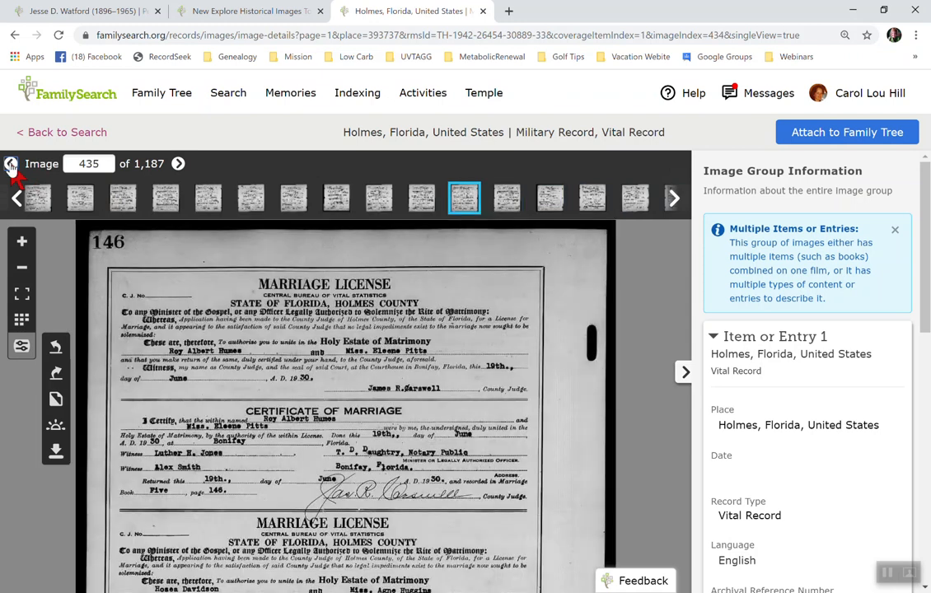
left_click(11, 165)
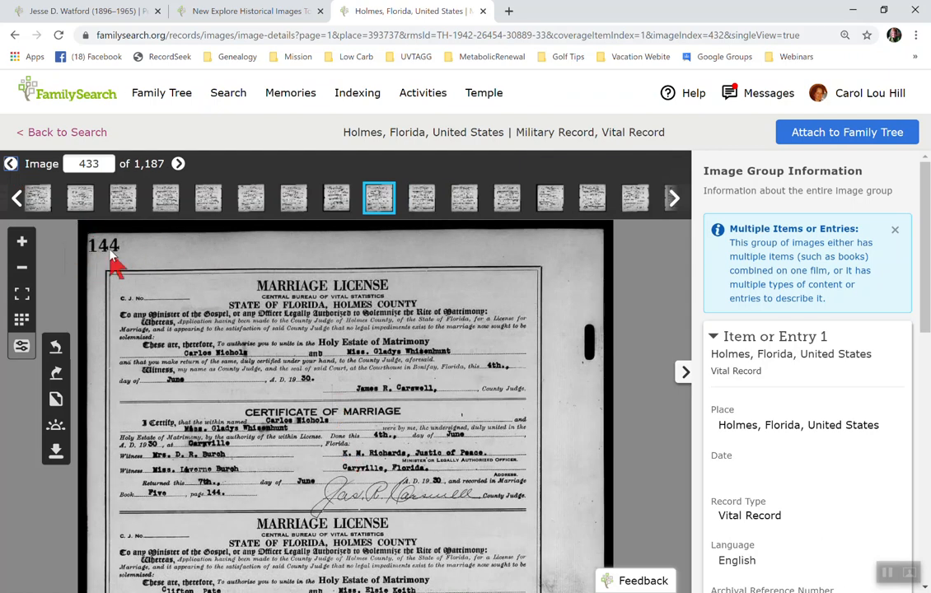
scroll("down", 3)
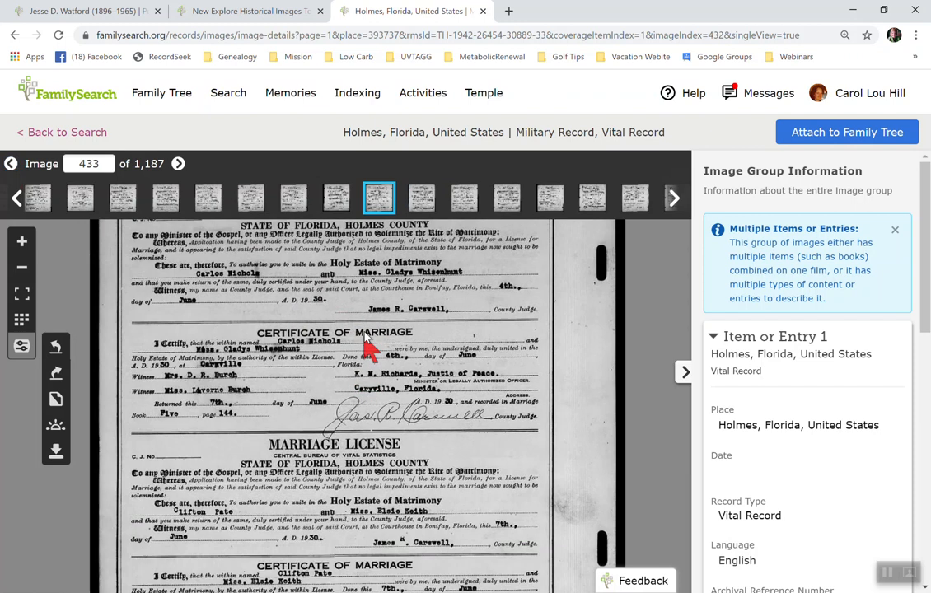
scroll("down", 3)
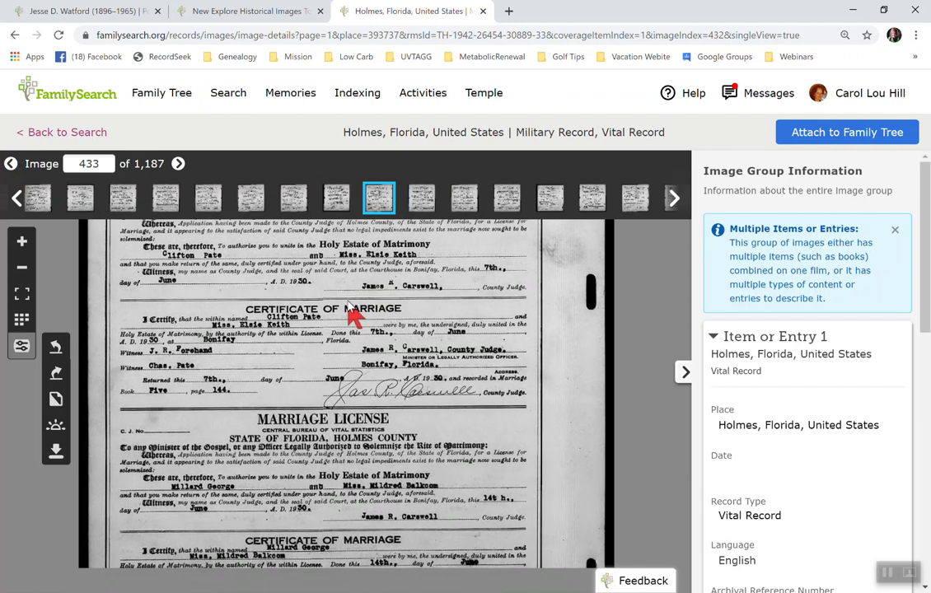
scroll("down", 3)
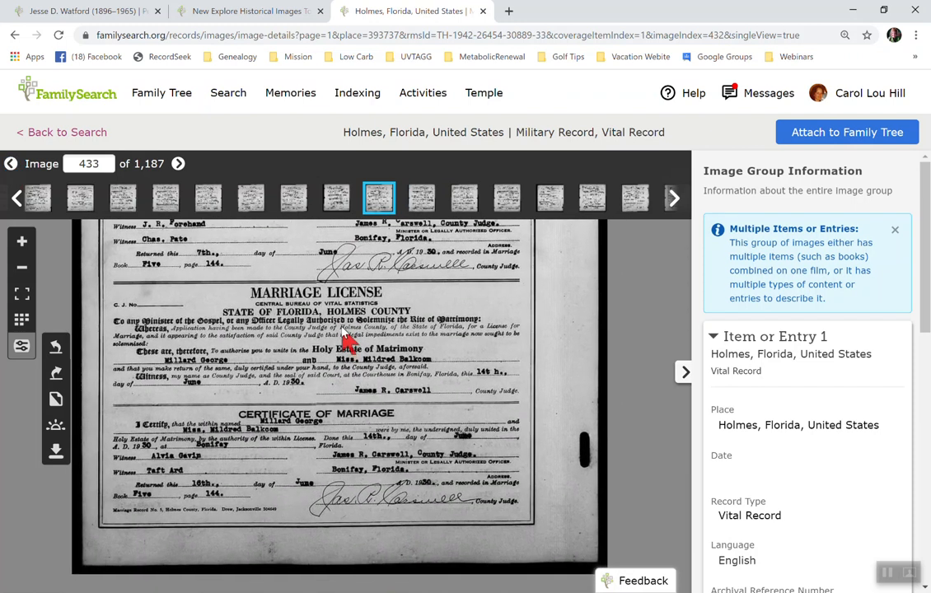
scroll("down", 3)
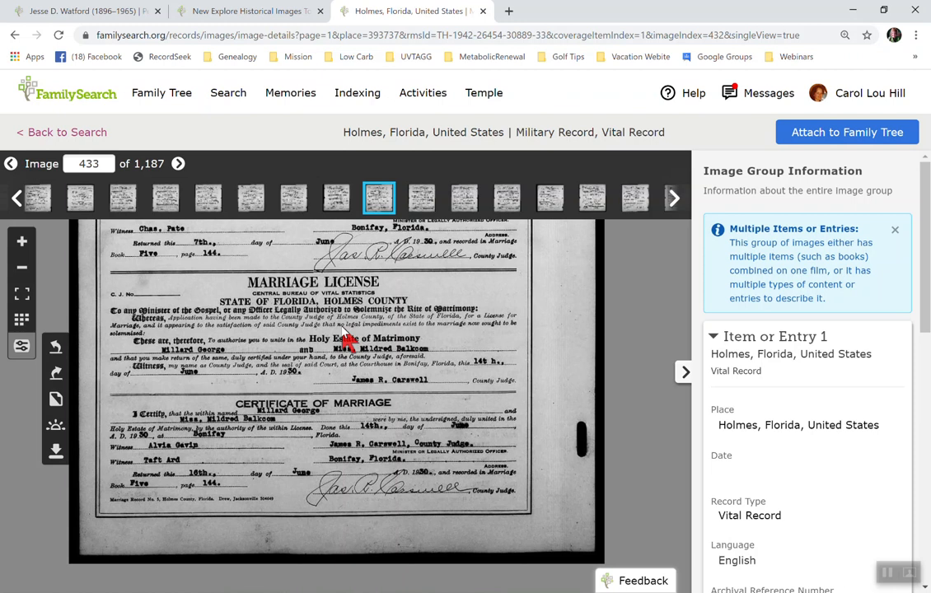
mouse_move(339, 382)
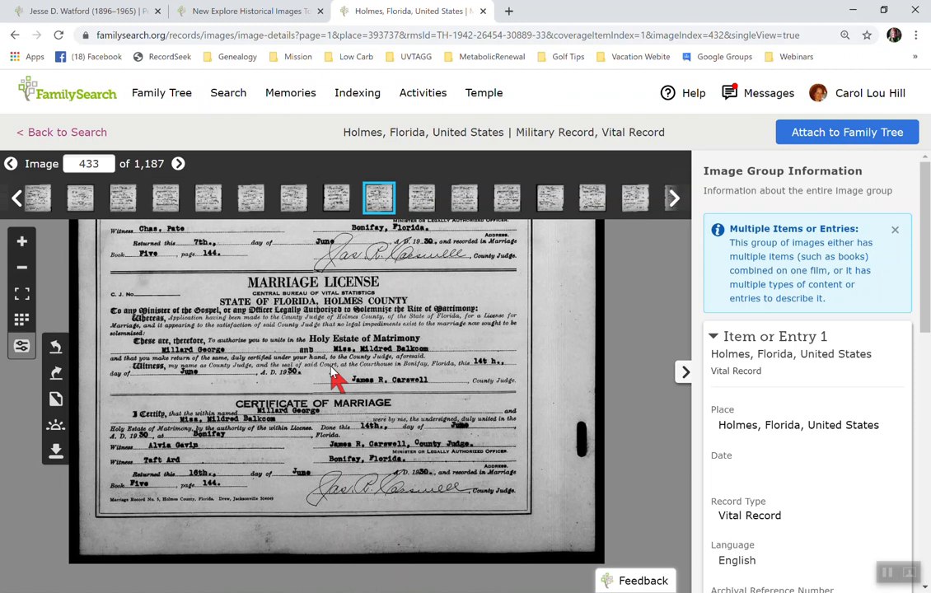
mouse_move(99, 296)
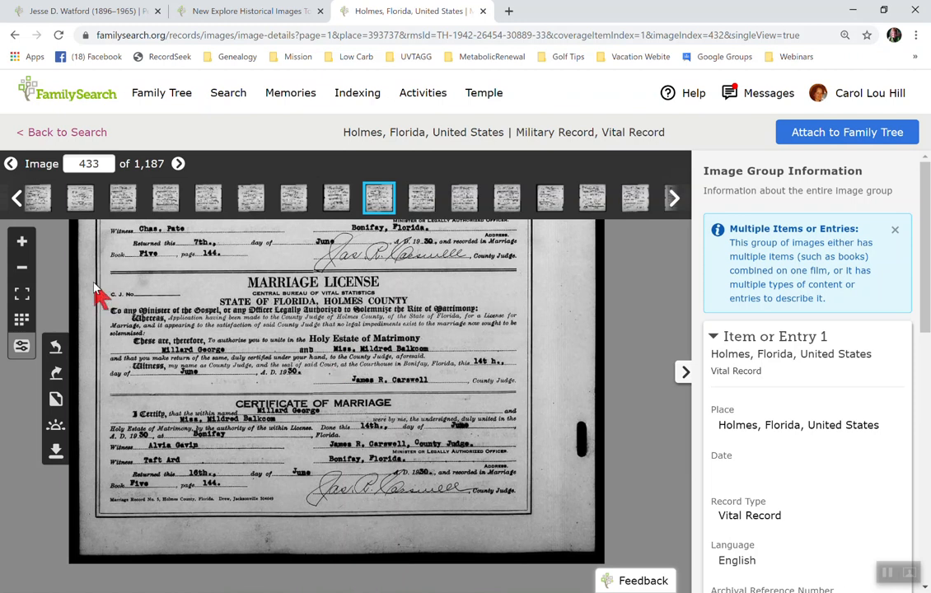
left_click(21, 241)
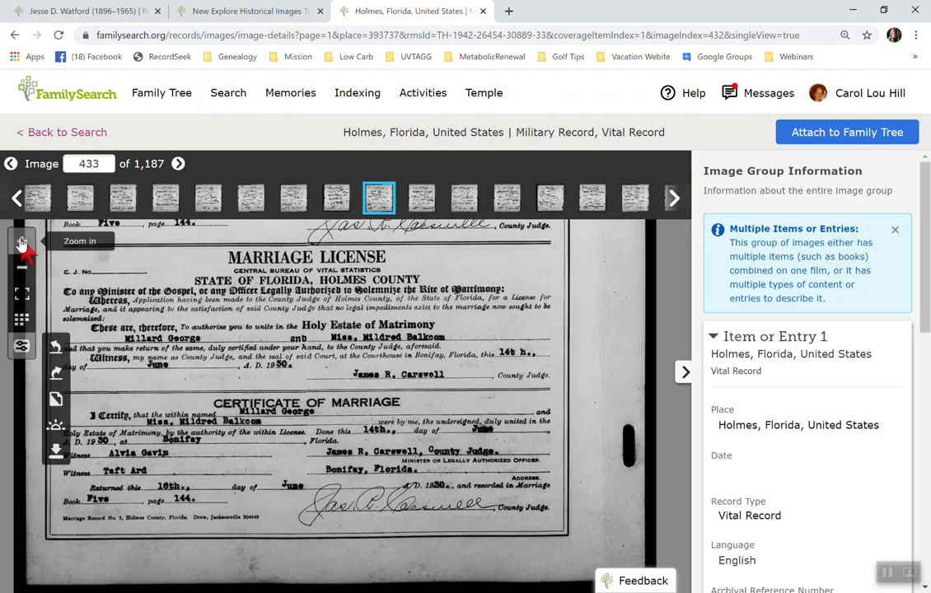
left_click(20, 240)
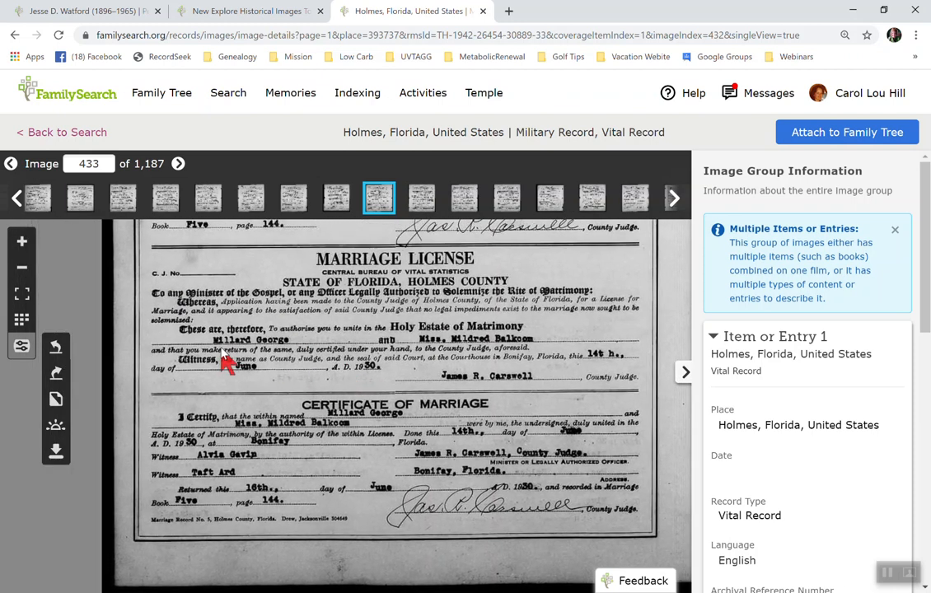
mouse_move(415, 356)
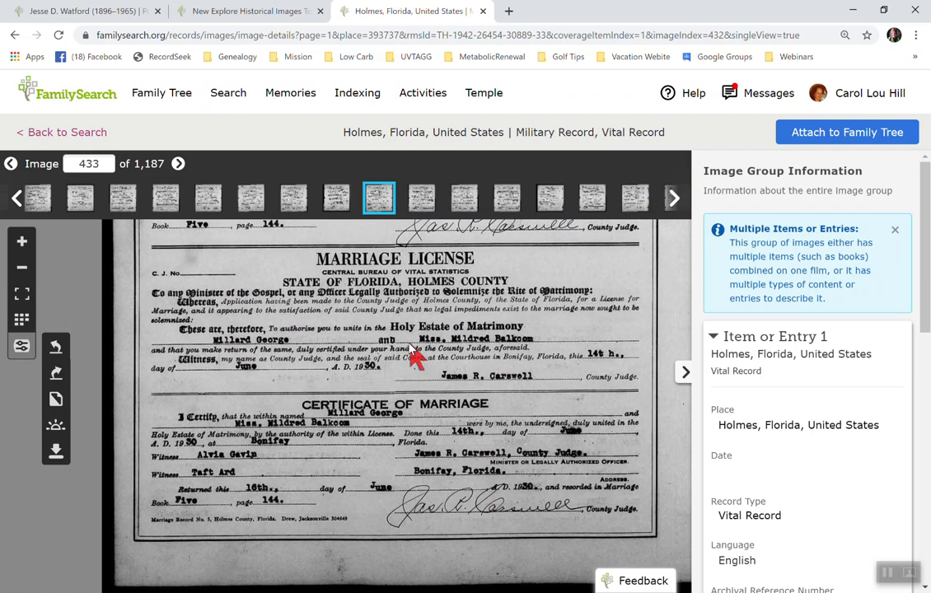
mouse_move(573, 359)
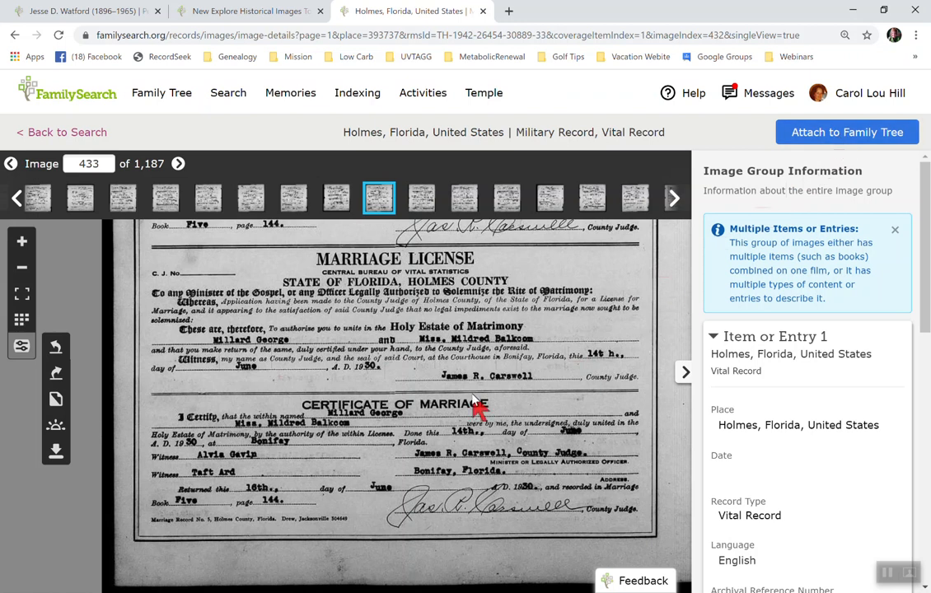
mouse_move(517, 432)
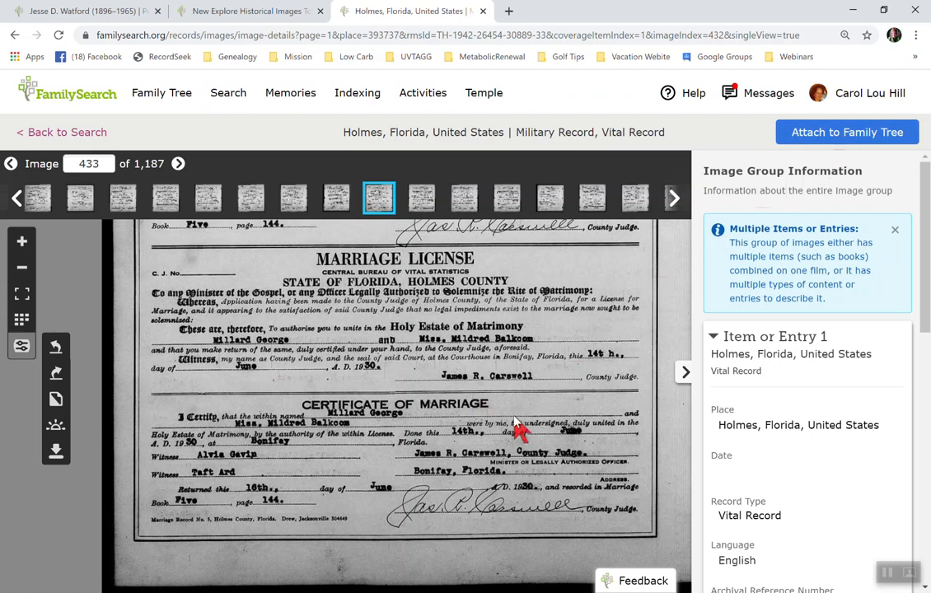